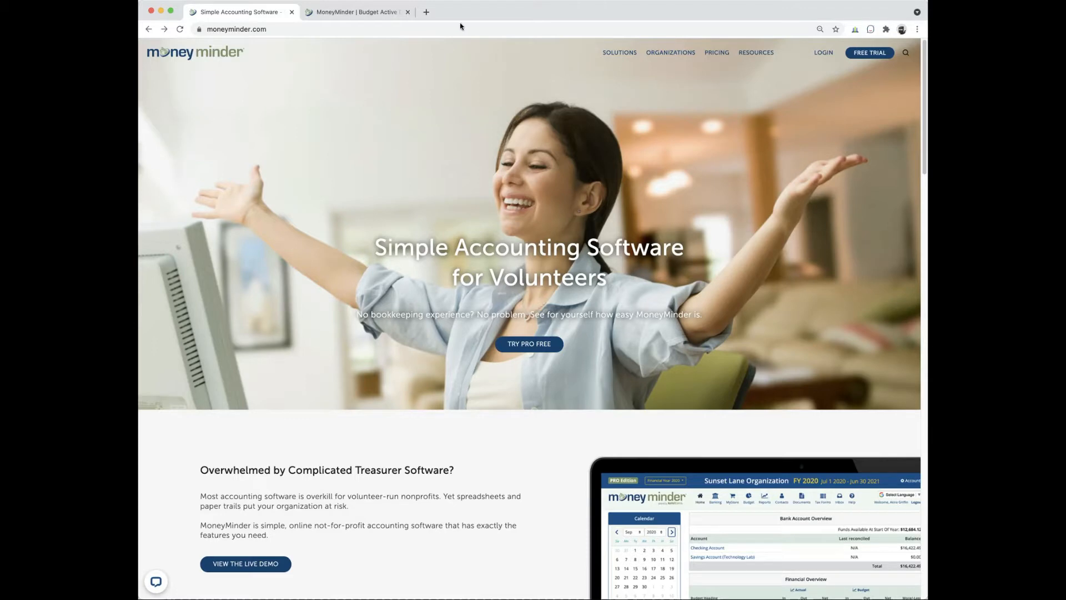
pyautogui.moveTo(256, 34)
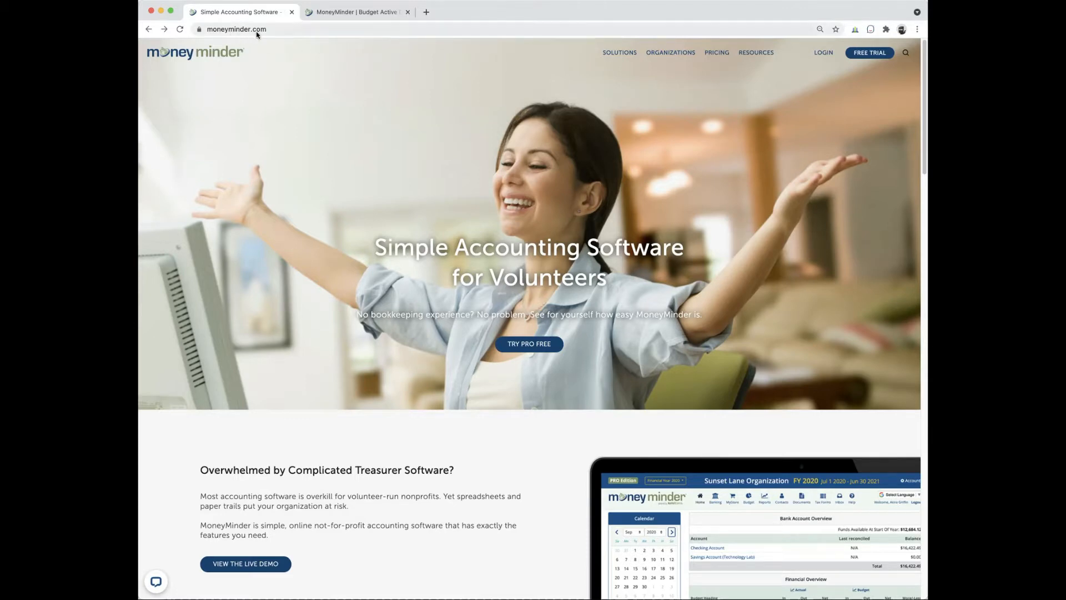
pyautogui.moveTo(755, 103)
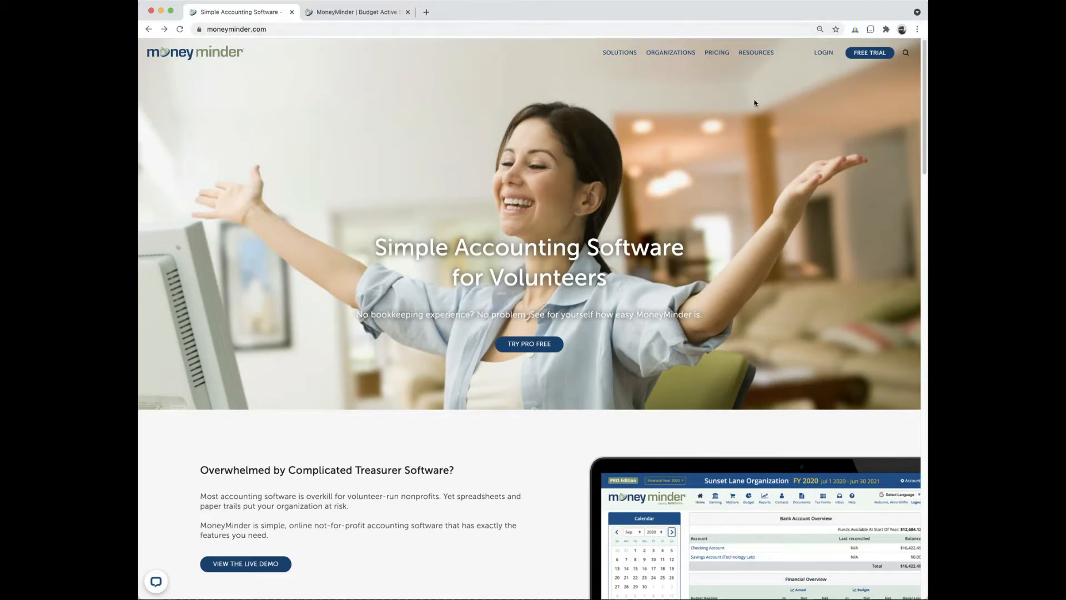
pyautogui.moveTo(843, 67)
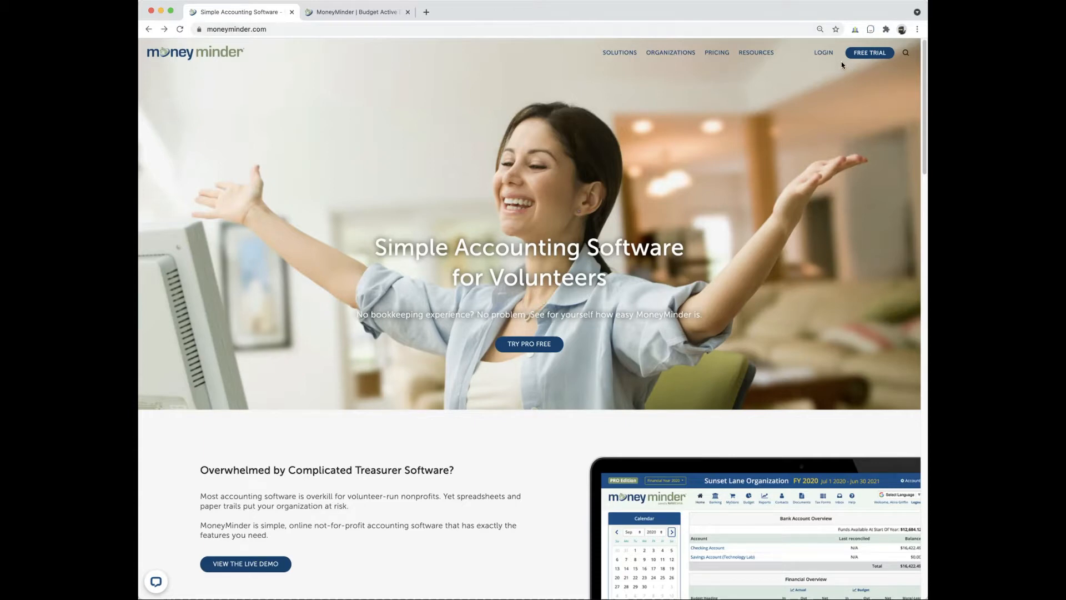
pyautogui.moveTo(824, 56)
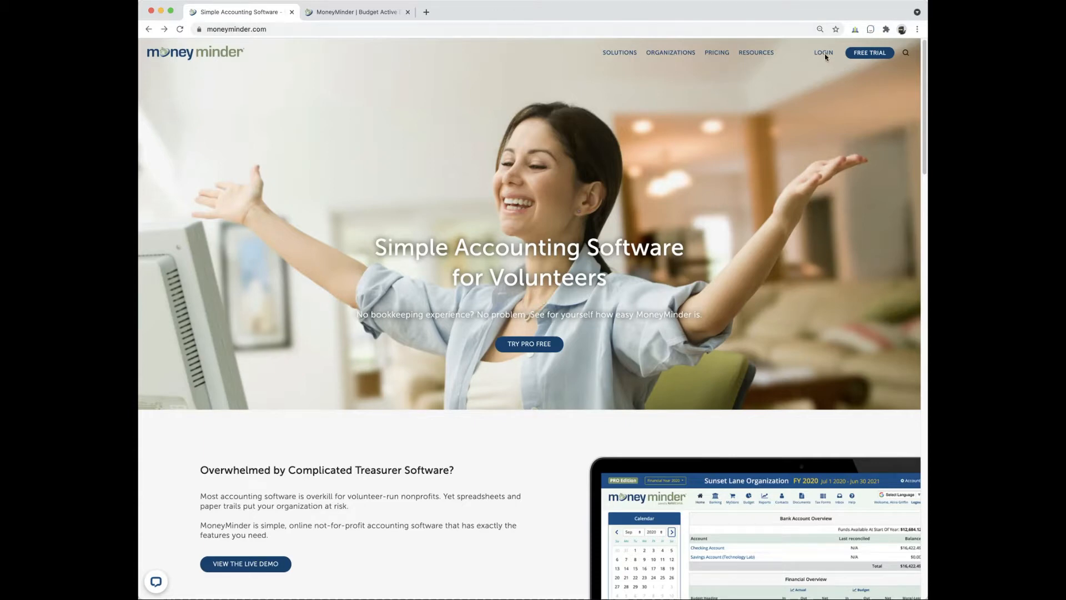
pyautogui.moveTo(825, 60)
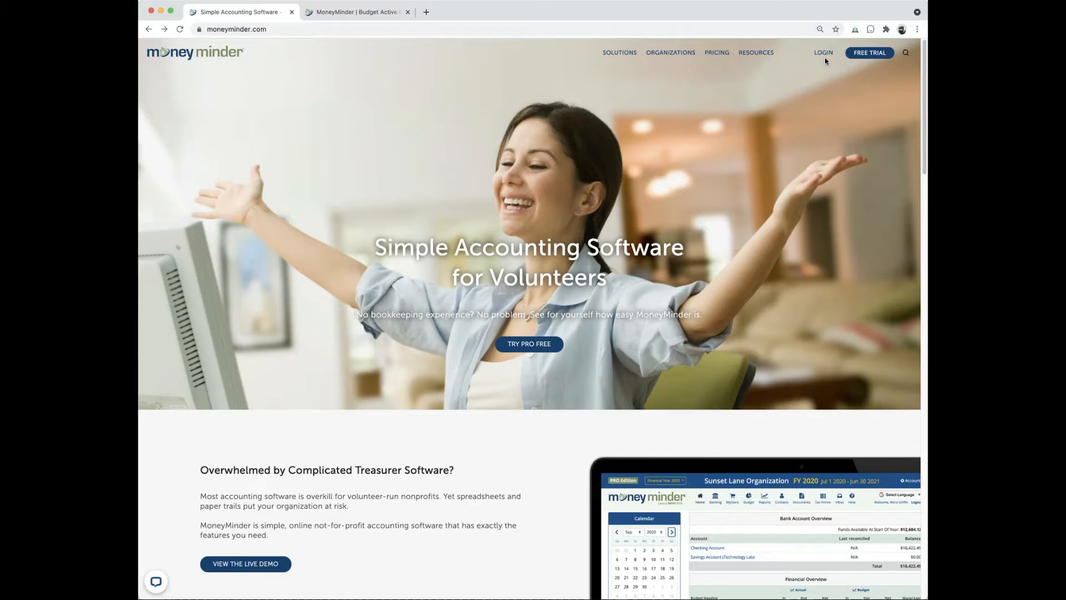
pyautogui.moveTo(872, 57)
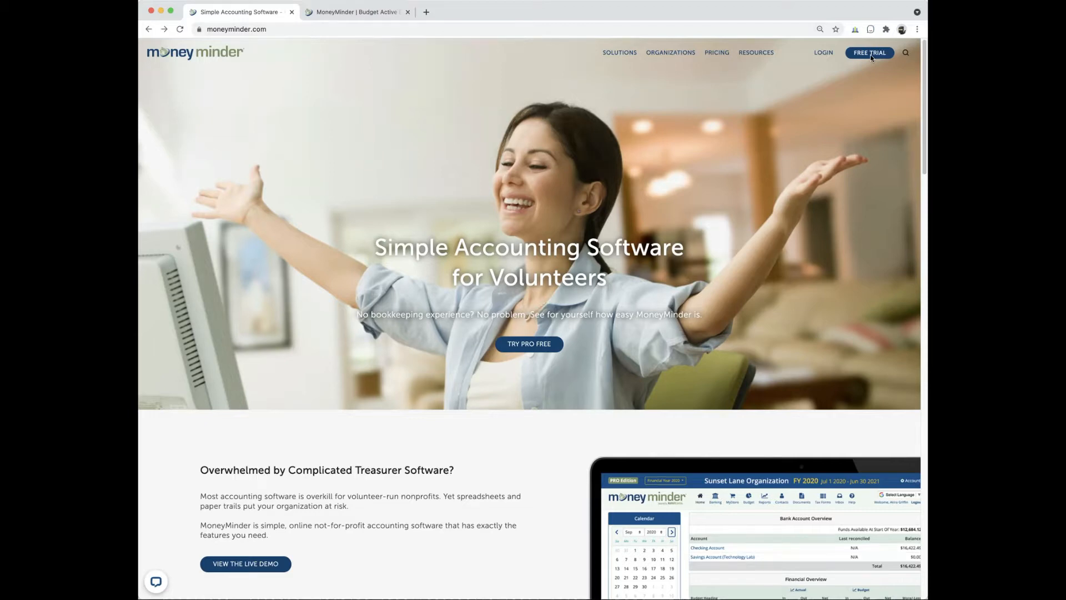
pyautogui.click(869, 53)
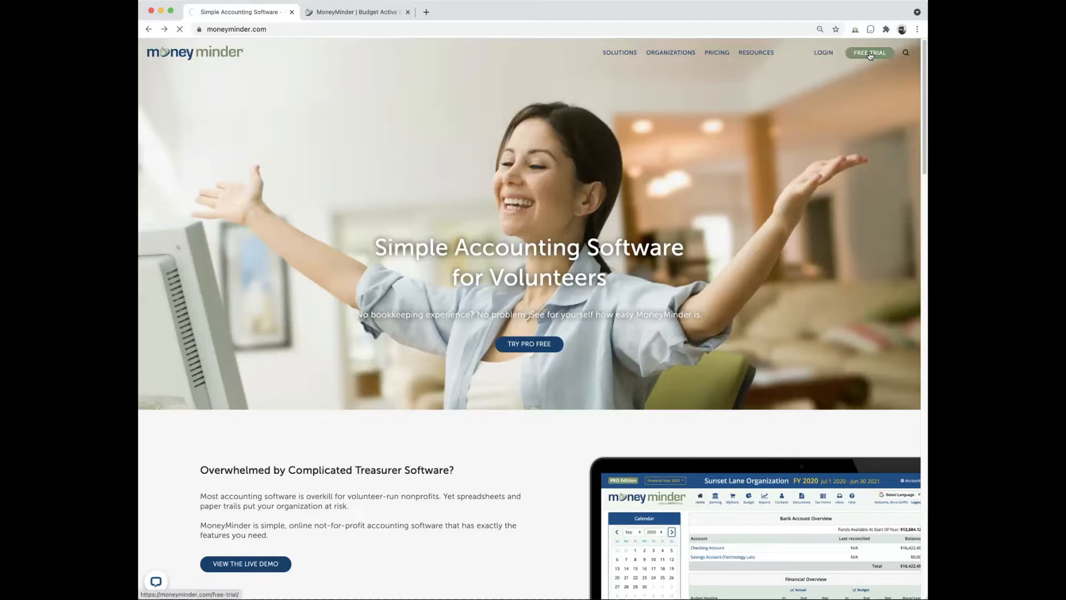
pyautogui.click(869, 53)
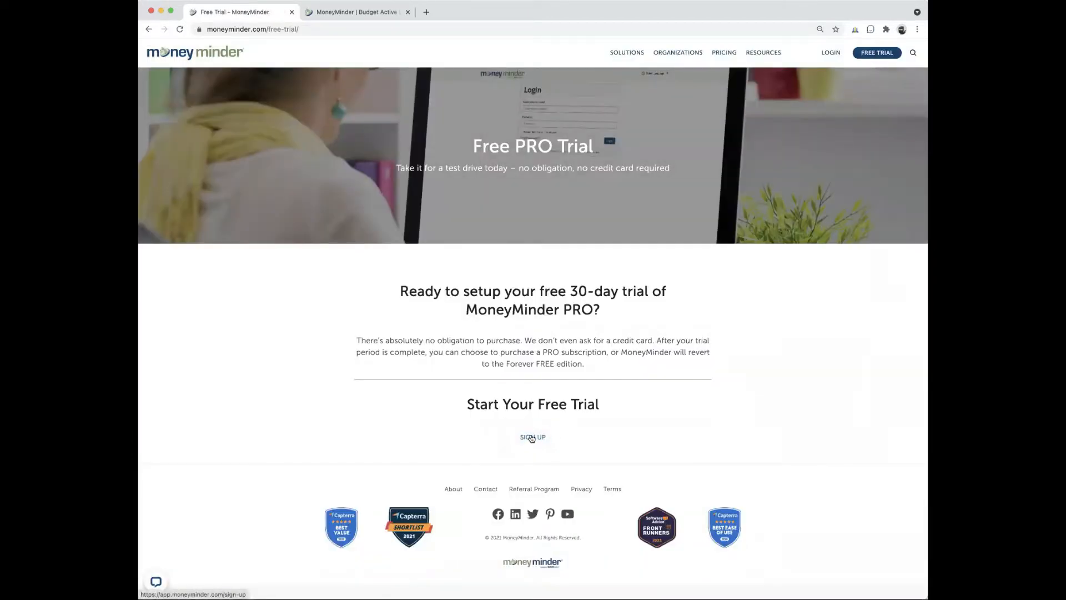
pyautogui.click(533, 437)
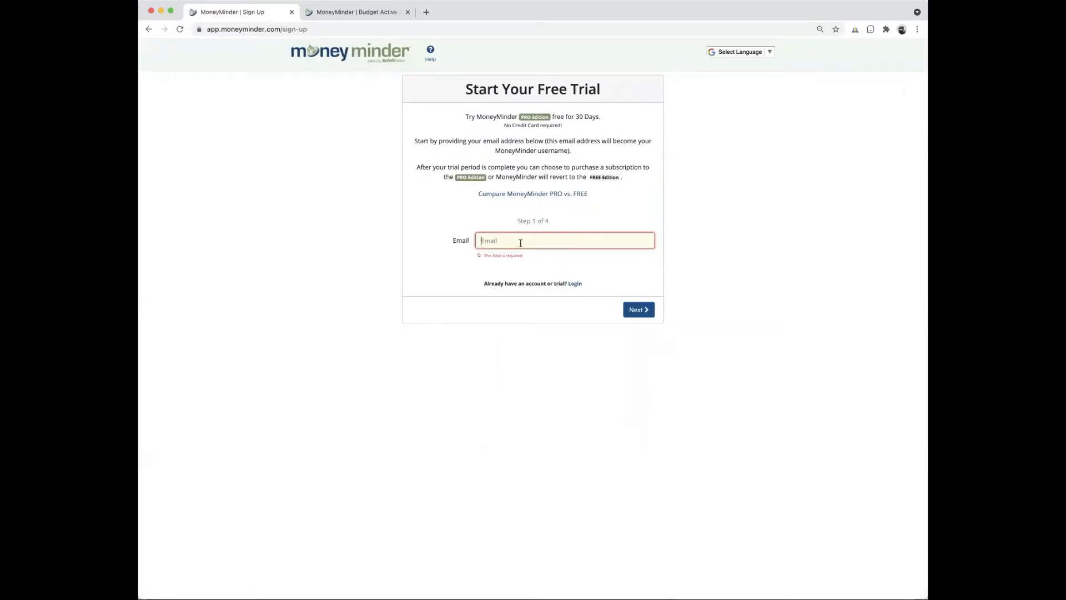
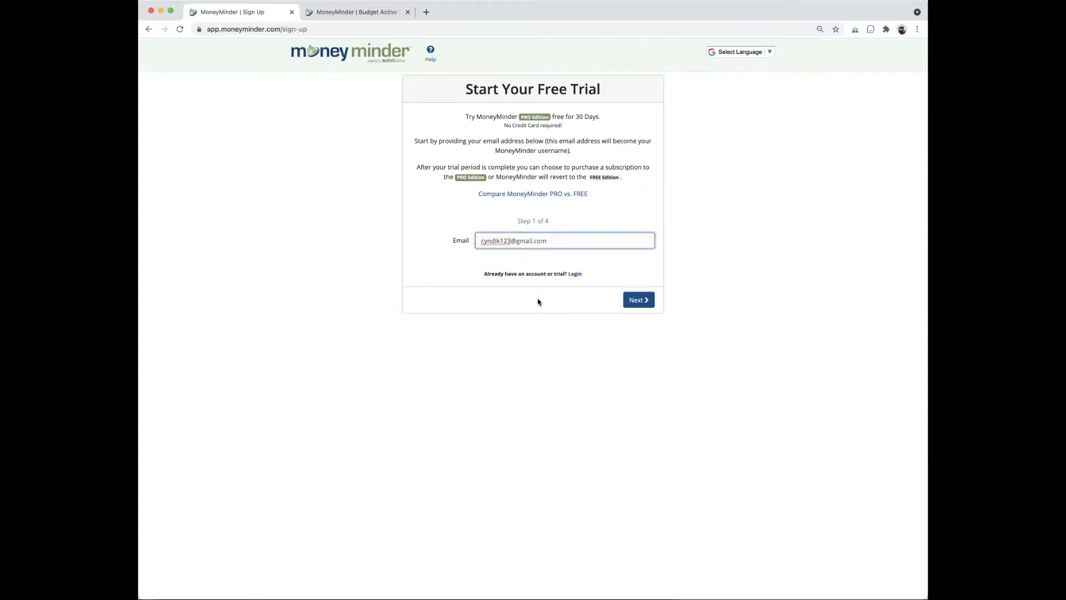
pyautogui.click(637, 300)
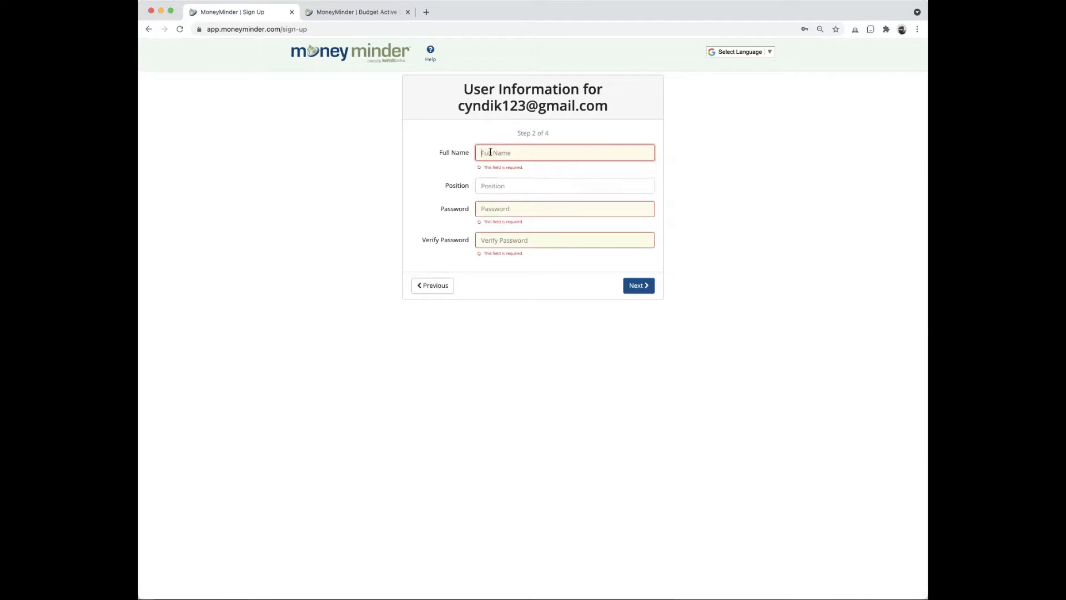
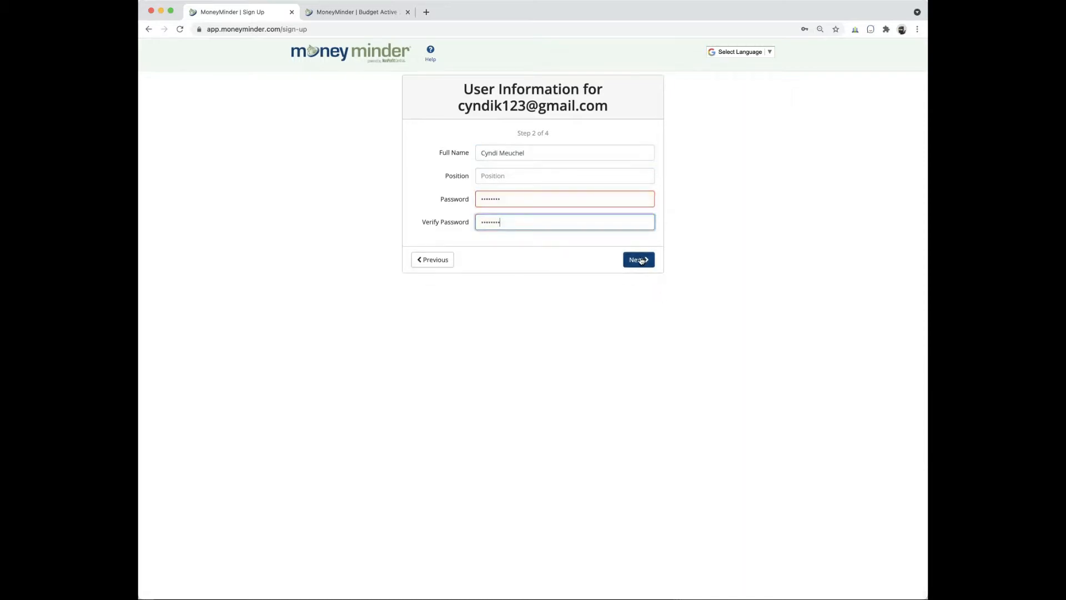
pyautogui.click(637, 259)
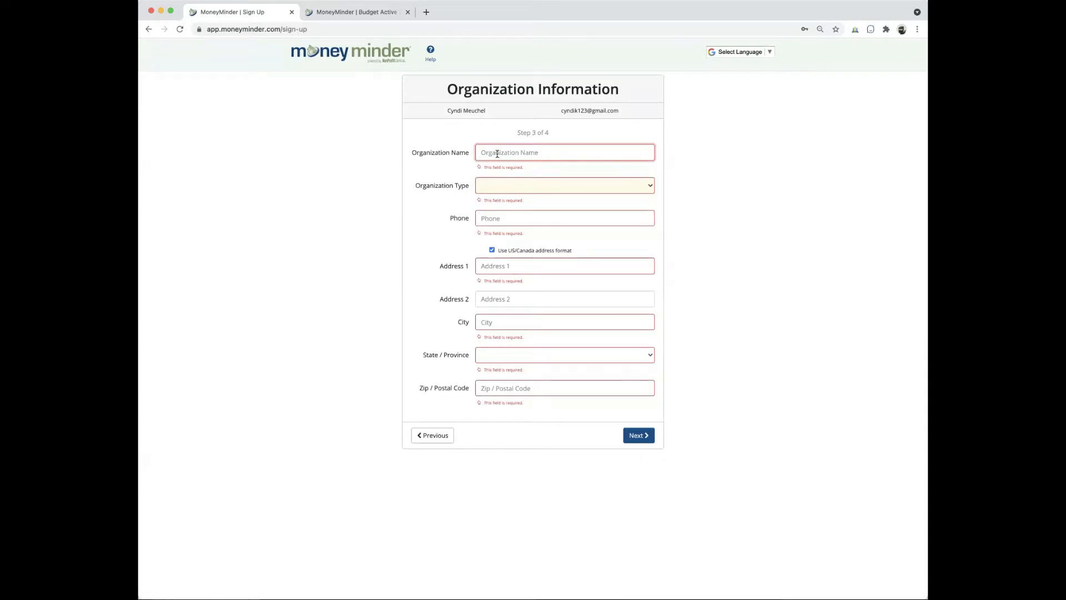
# - Name the organization 'Kiwanis Club Demo' with type Social/Service Group
pyautogui.write('Kiwanis')
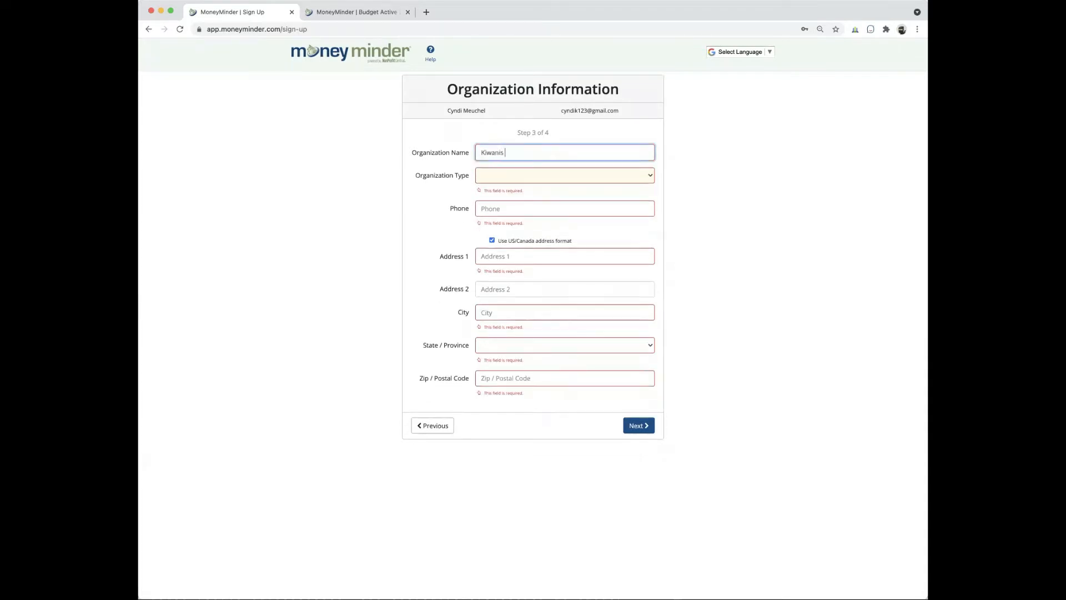
pyautogui.write('Club D')
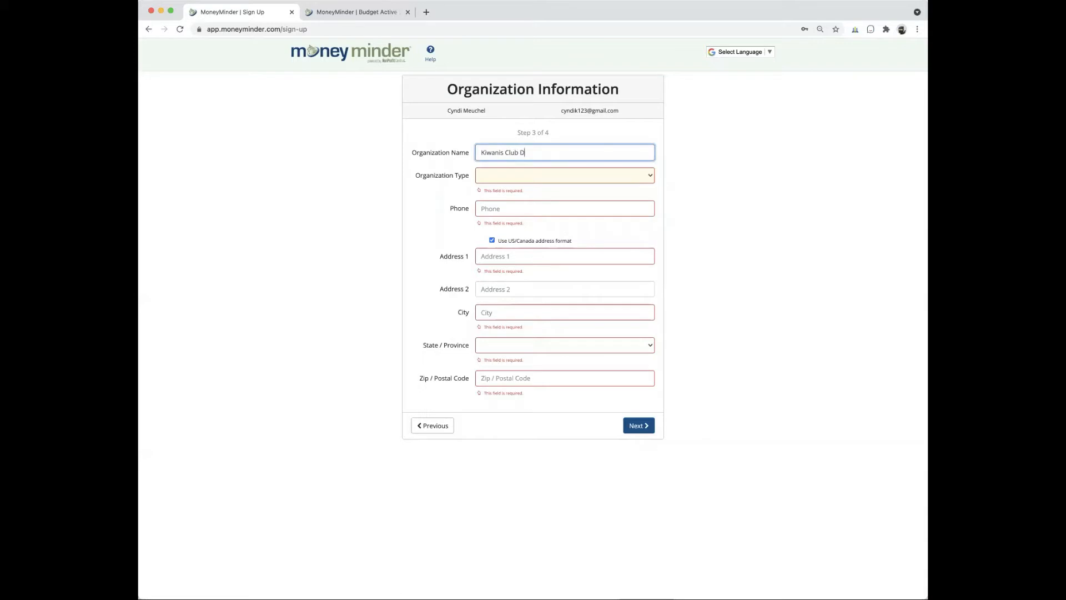
pyautogui.write('emo')
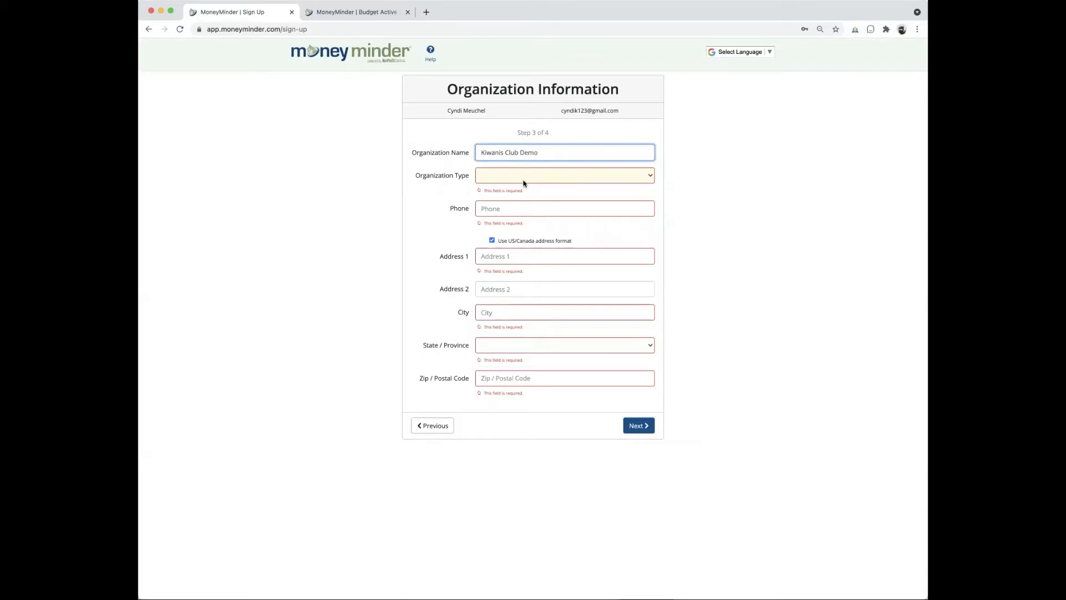
pyautogui.click(564, 175)
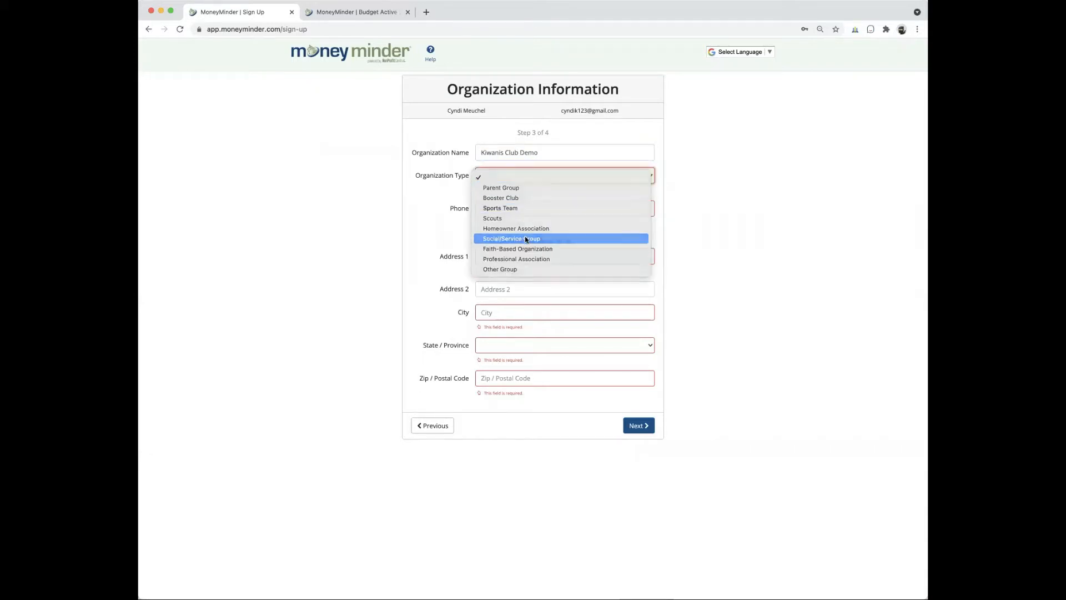
pyautogui.click(511, 238)
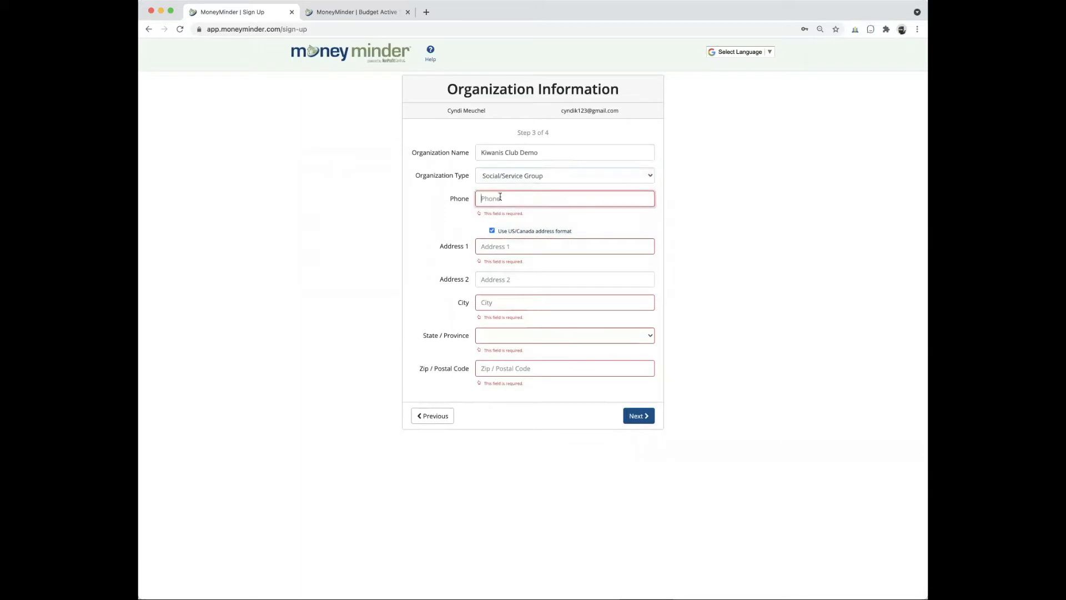
# - Enter the phone number and Bellingham, Washington address with zip 00000, then continue
pyautogui.write('36025543')
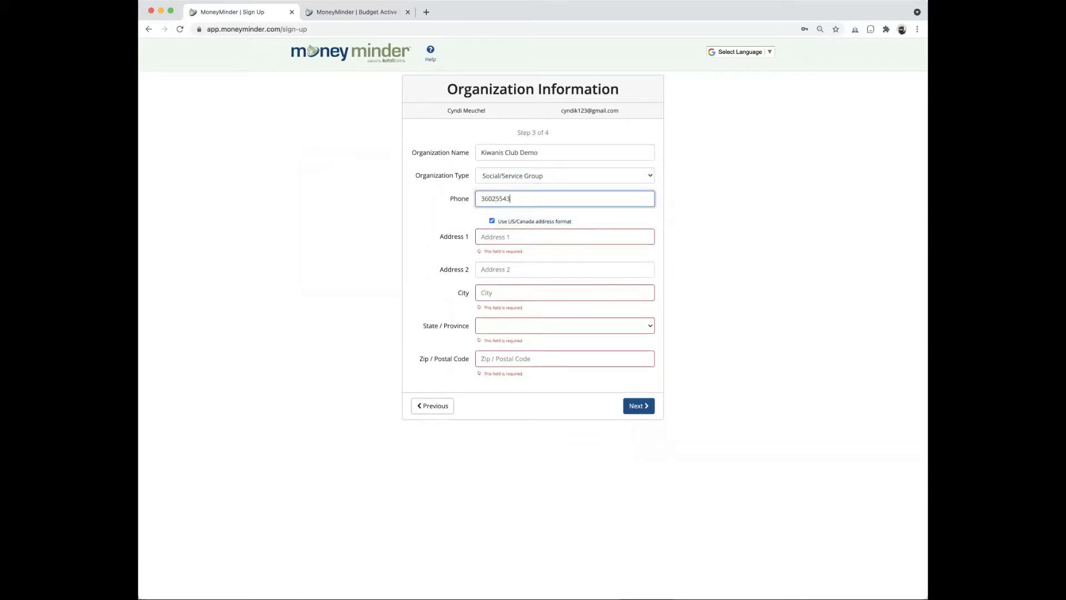
pyautogui.click(564, 237)
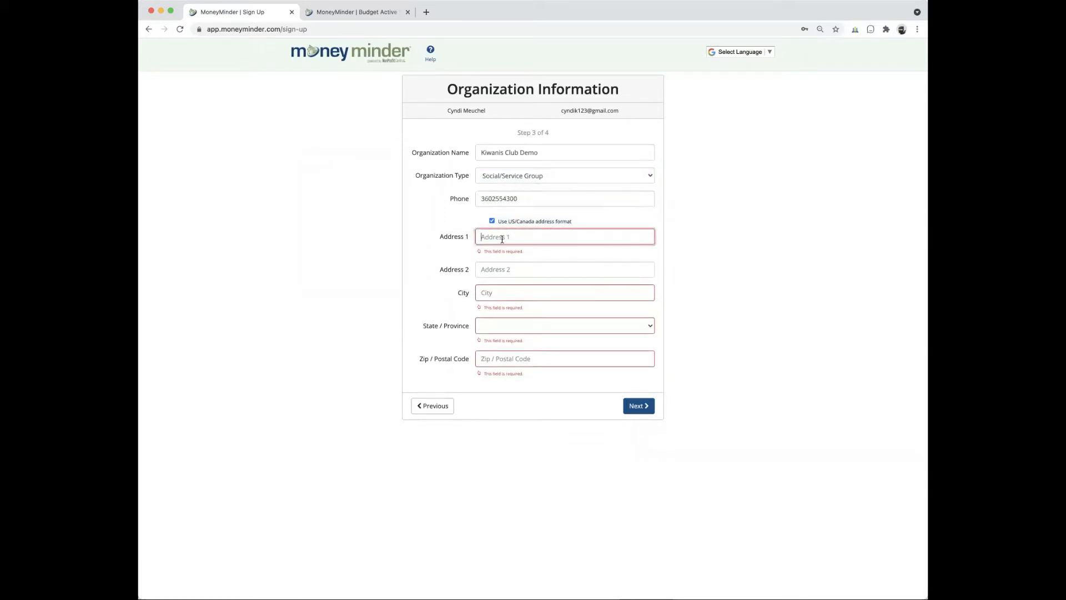
pyautogui.write('1234 Sunse')
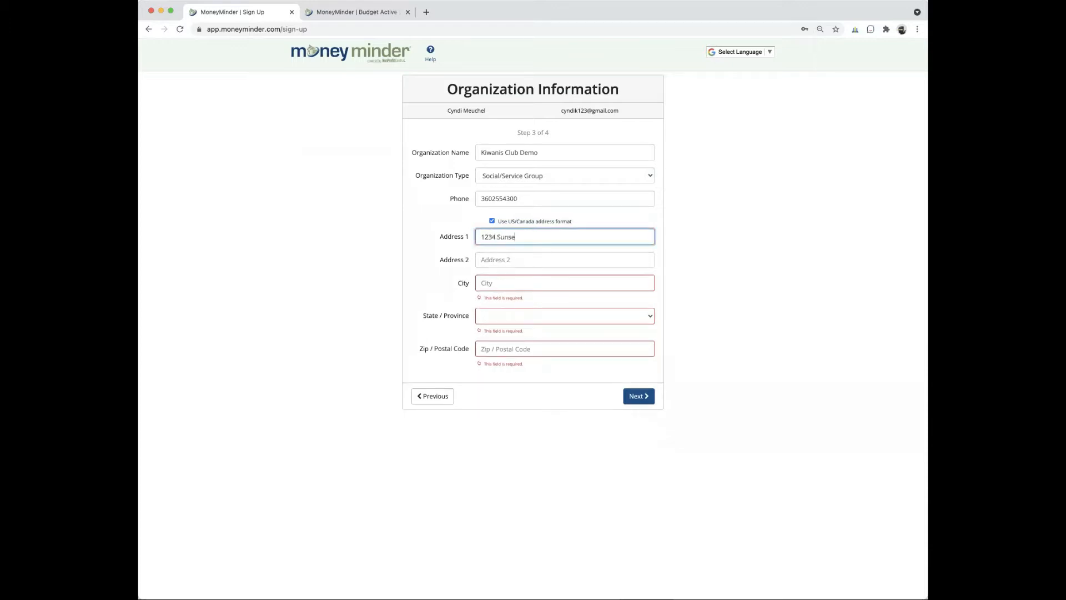
pyautogui.write('Bellingham')
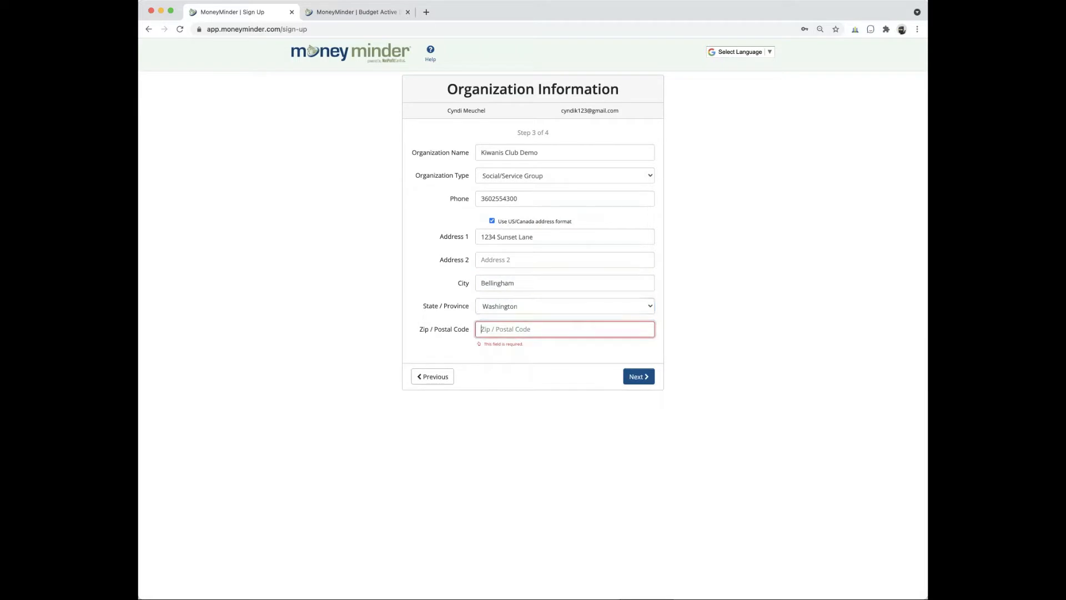
pyautogui.write('00000')
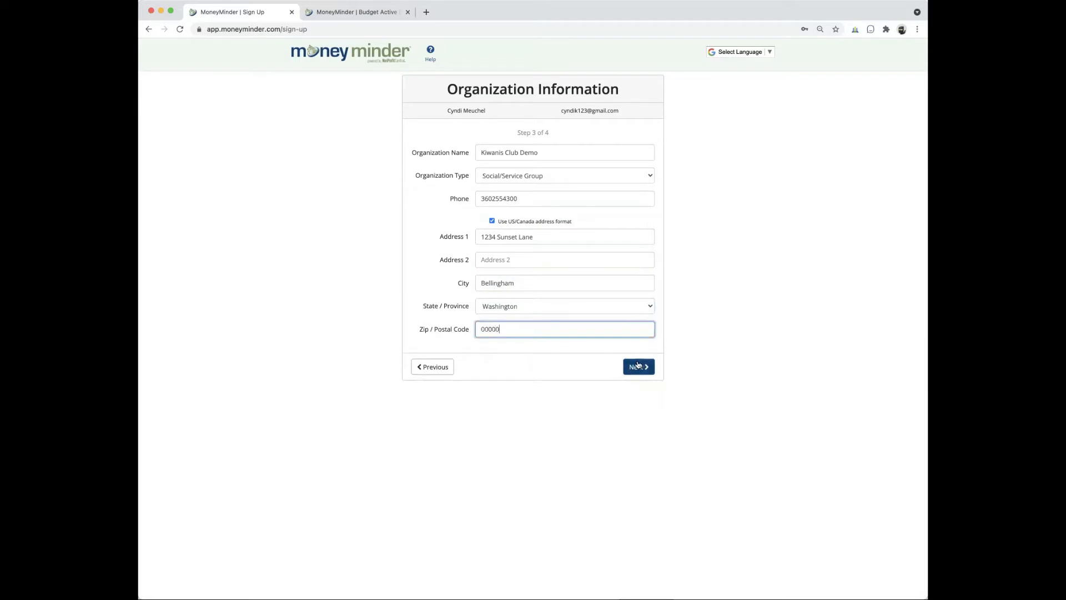
pyautogui.click(638, 366)
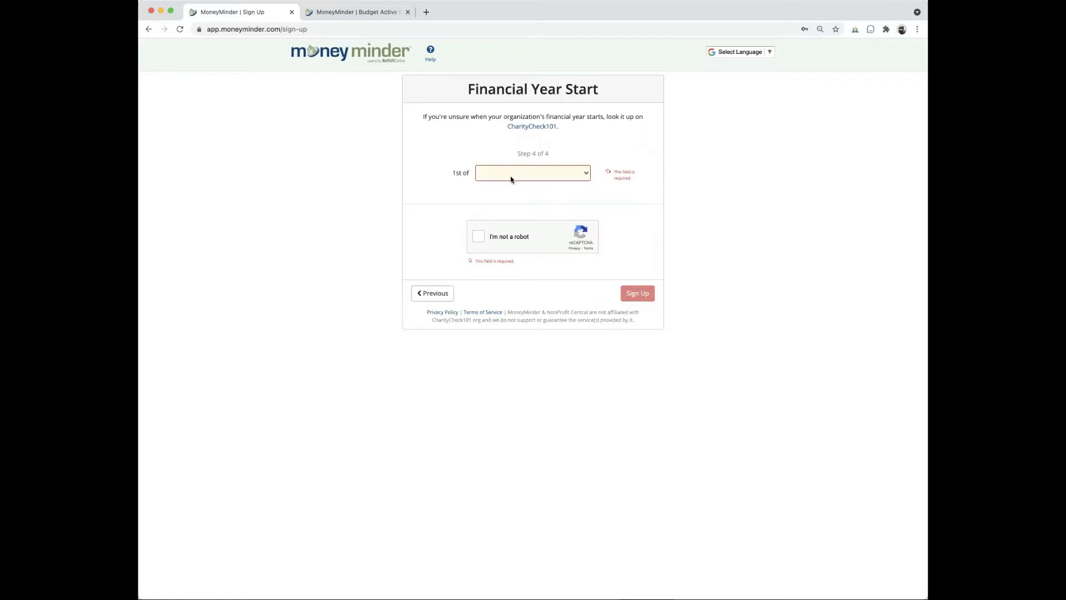
# - Set the financial year start to October, pass the reCAPTCHA, and submit the sign-up
pyautogui.click(532, 173)
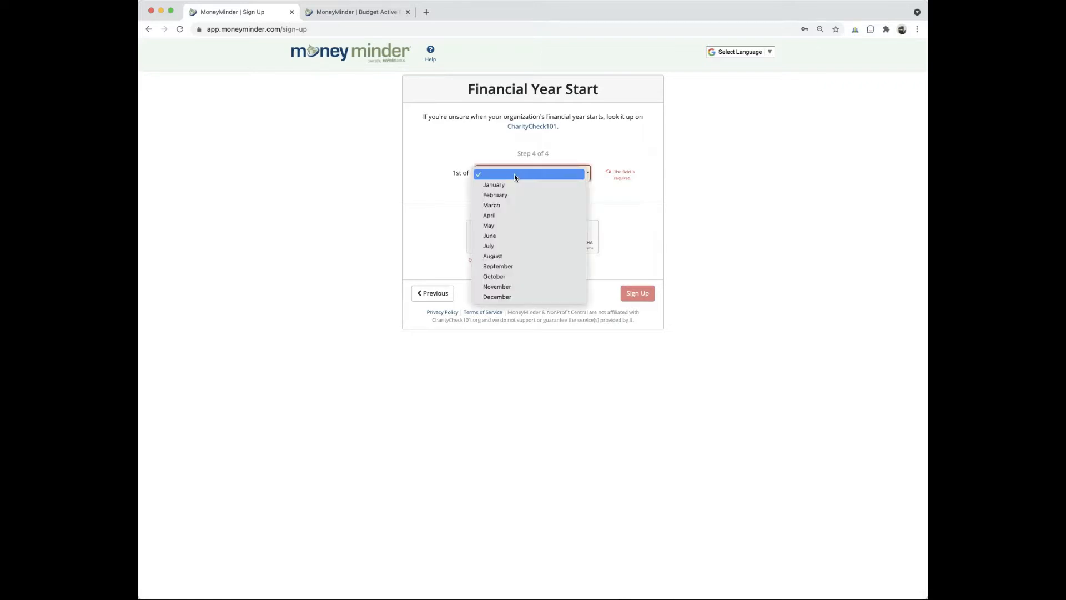
pyautogui.moveTo(493, 276)
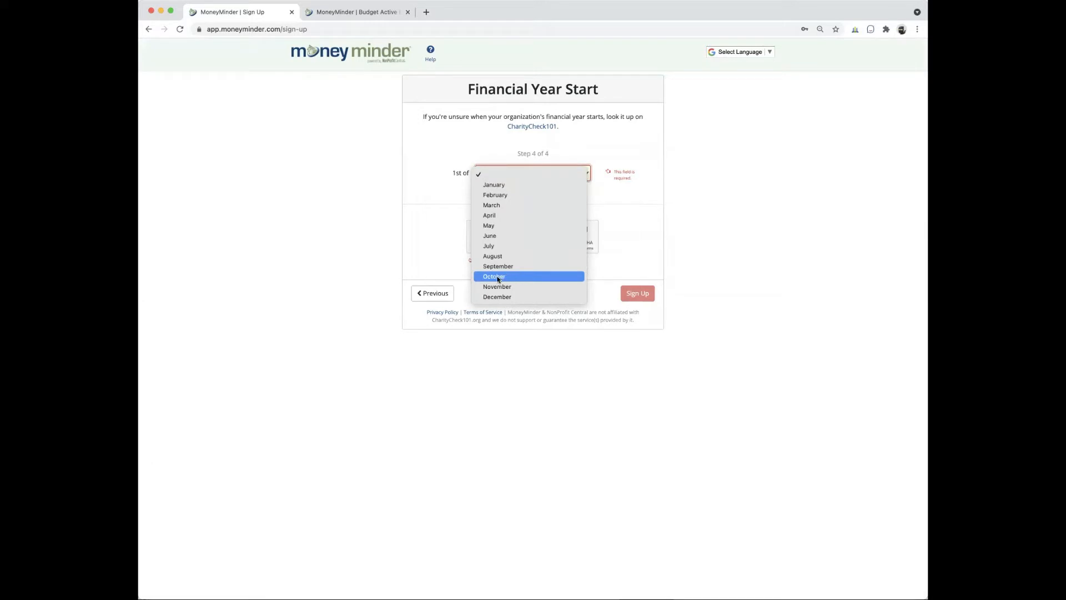
pyautogui.click(494, 276)
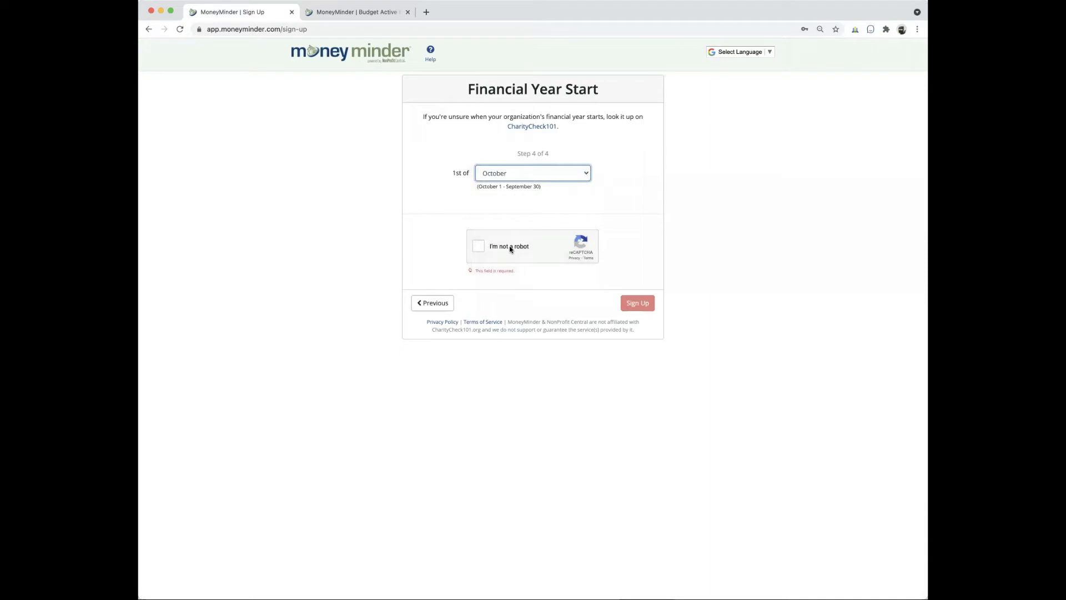
pyautogui.click(479, 245)
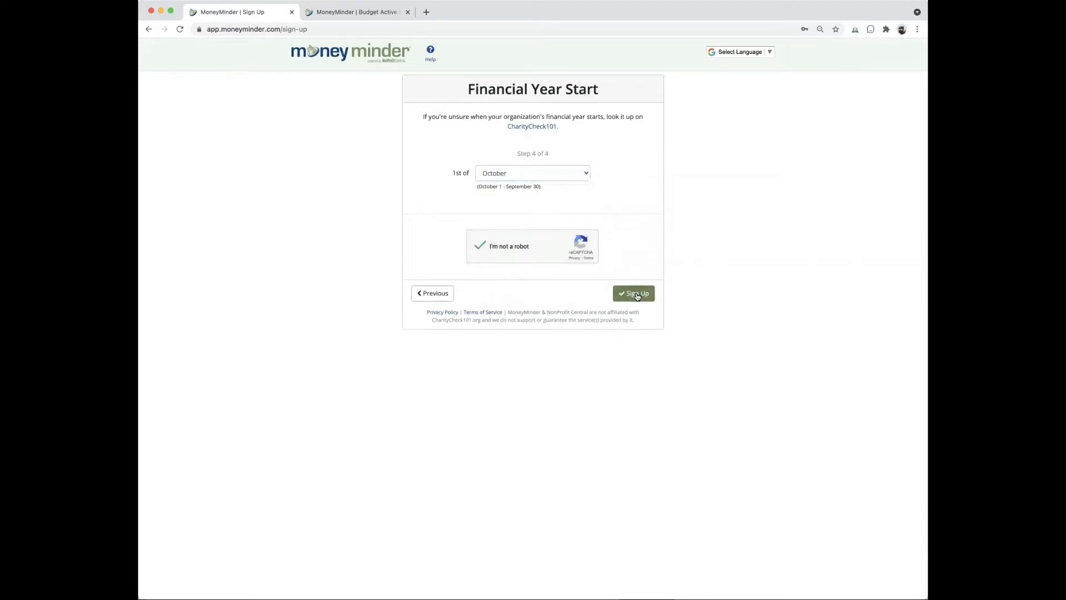
pyautogui.click(633, 294)
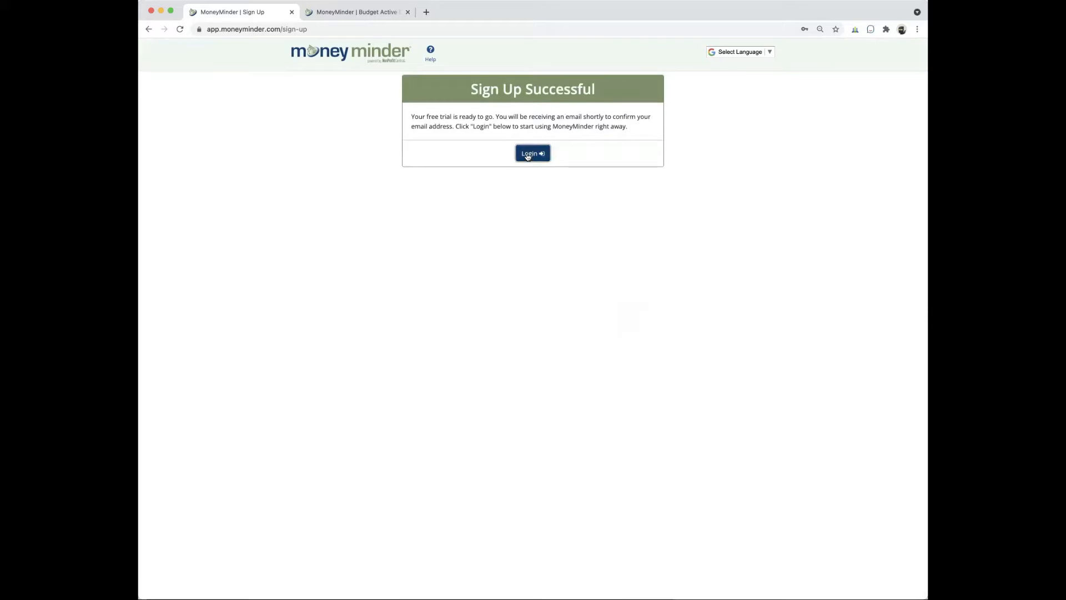
# - Log in to the new Kiwanis Club Demo account and continue into setup
pyautogui.click(532, 153)
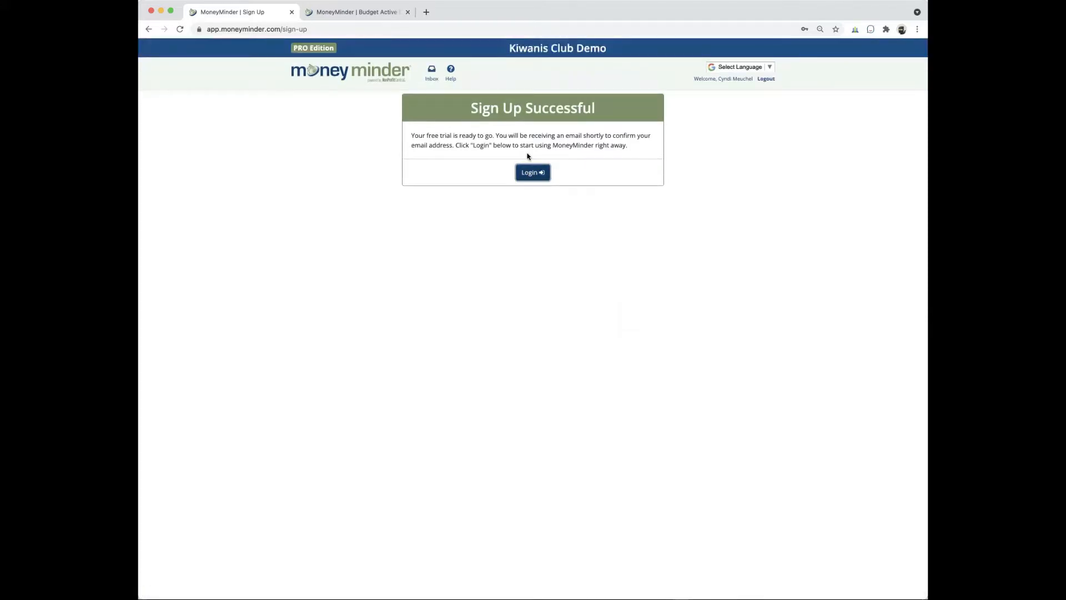
pyautogui.click(532, 172)
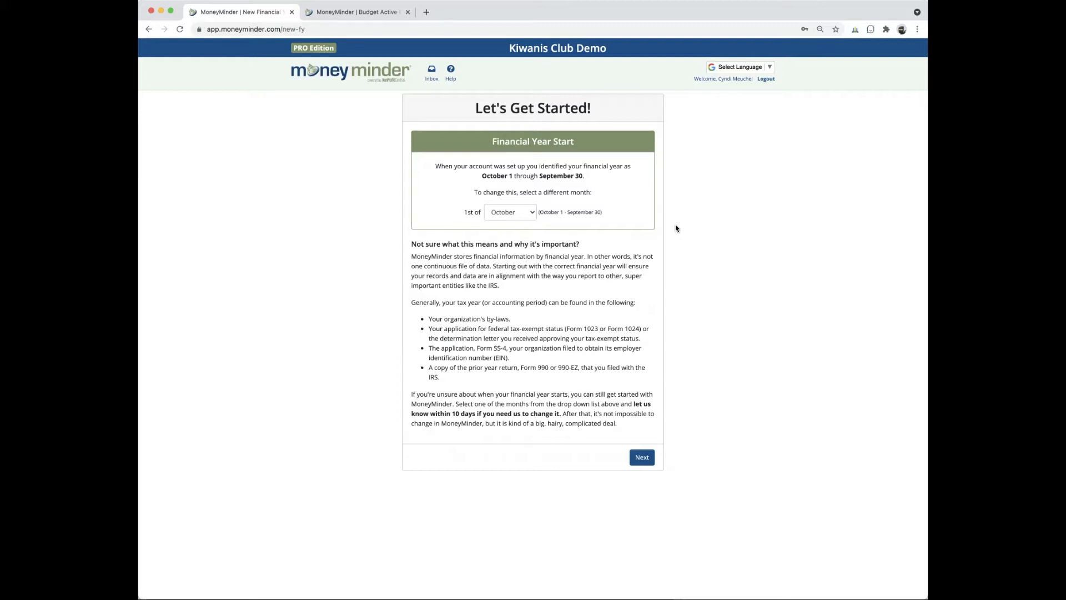
pyautogui.moveTo(485, 253)
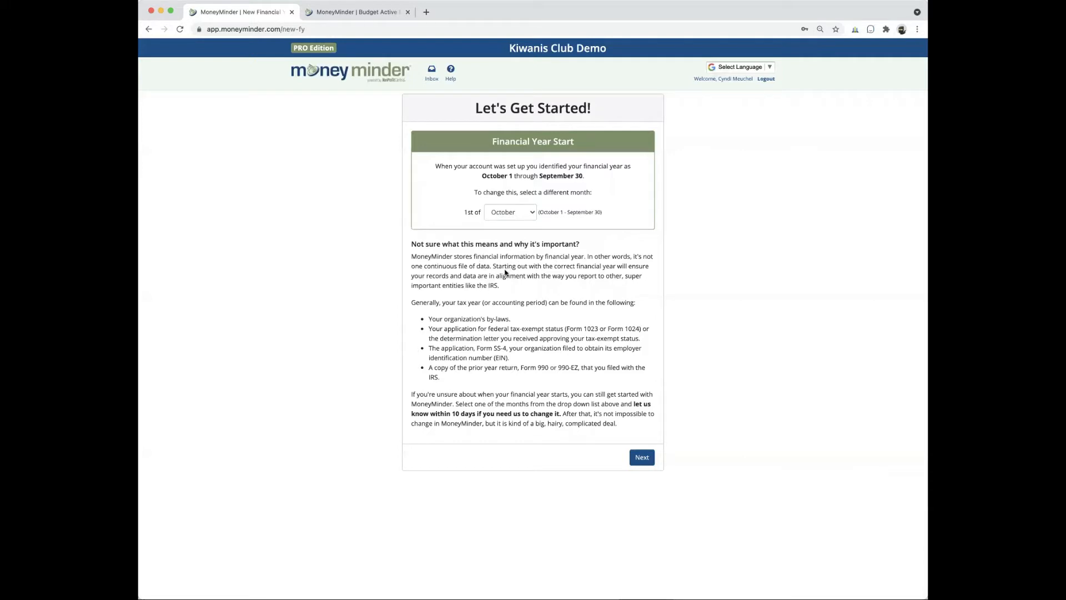
pyautogui.moveTo(460, 323)
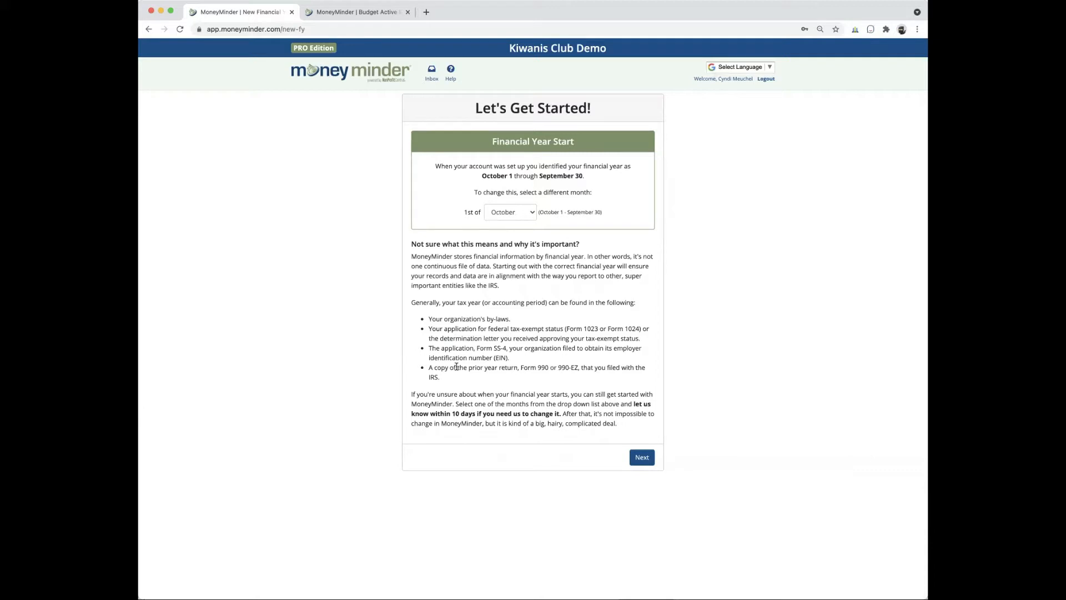
pyautogui.moveTo(516, 223)
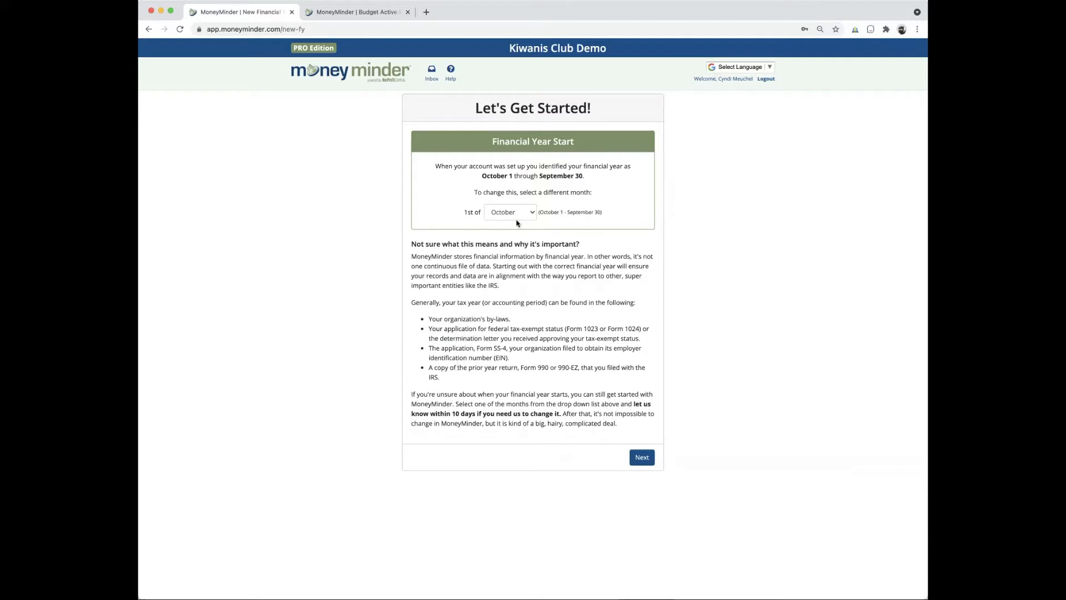
pyautogui.moveTo(500, 214)
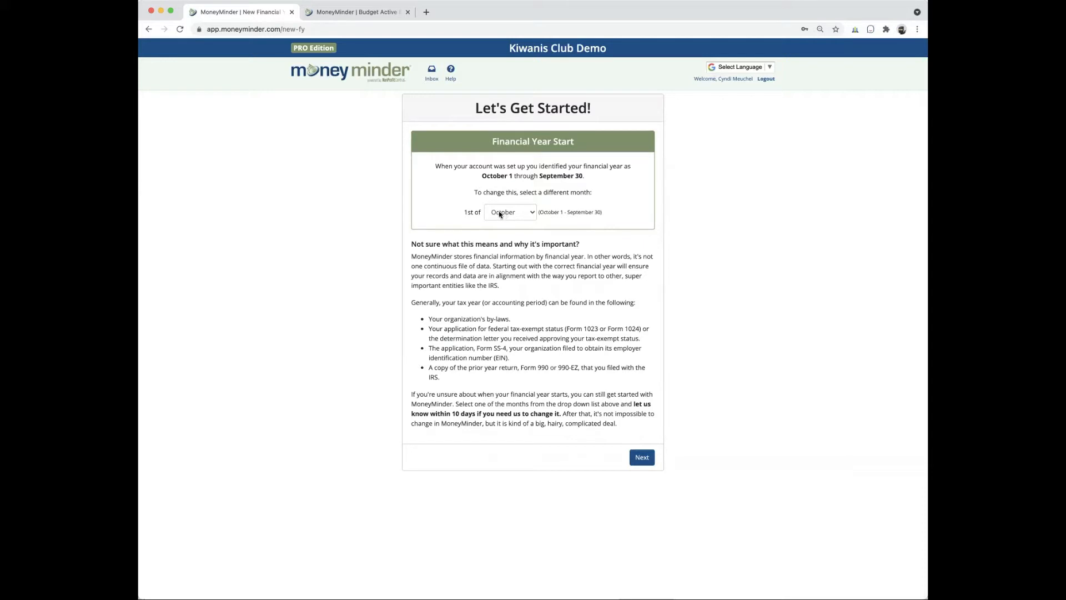
pyautogui.moveTo(617, 436)
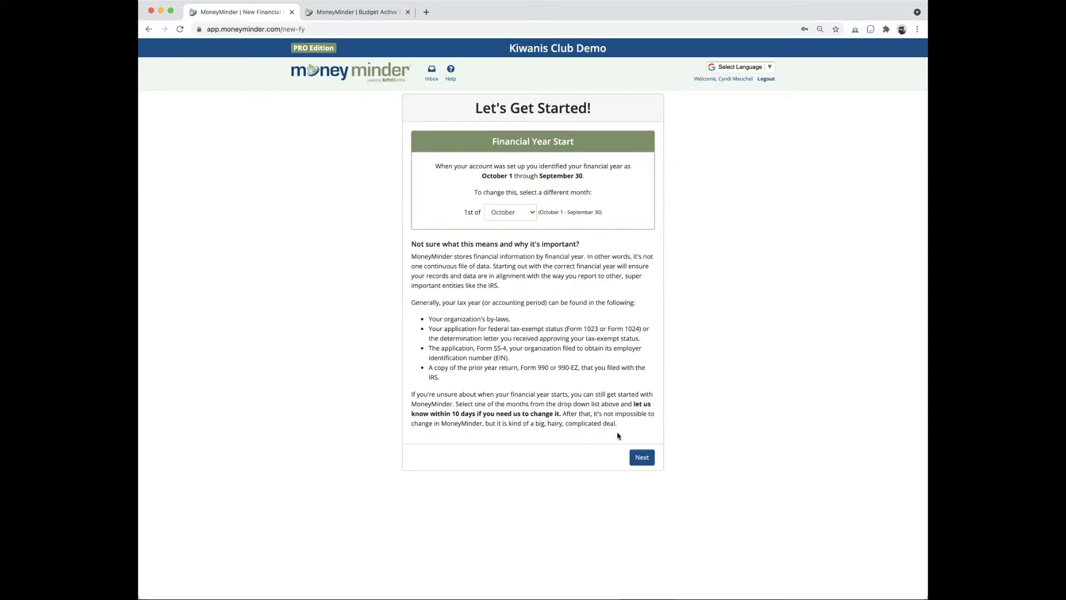
# - Create the FY 2020 financial year running October 2020 to September 2021
pyautogui.click(641, 457)
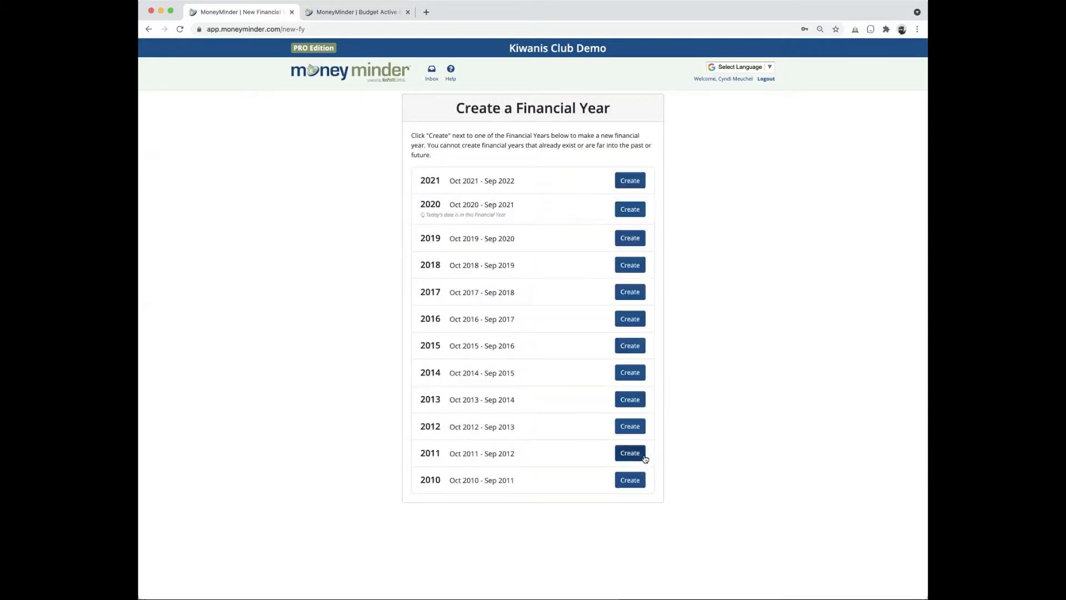
pyautogui.moveTo(734, 232)
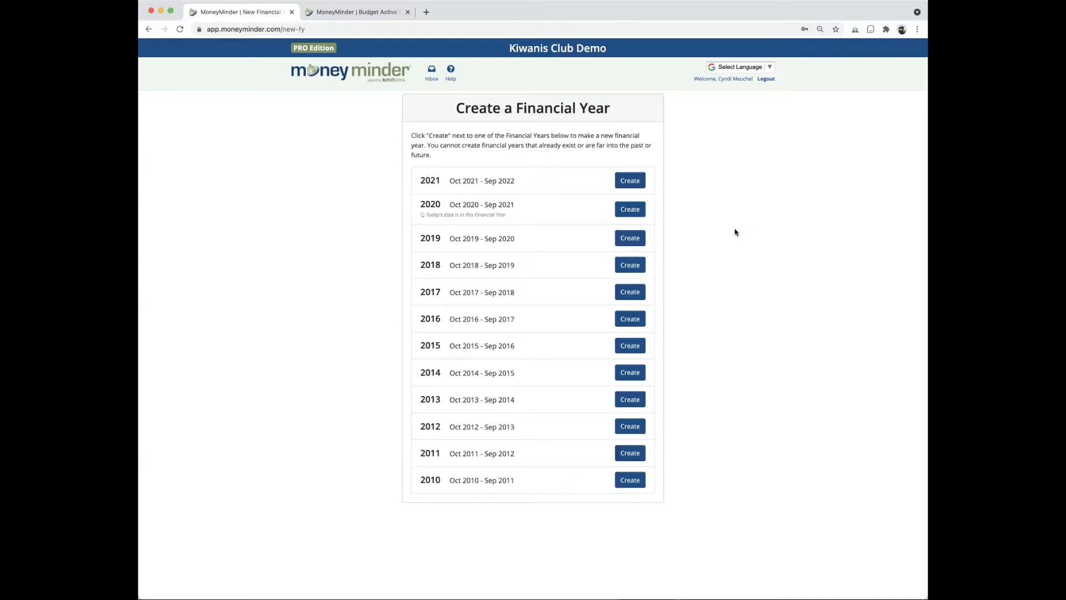
pyautogui.moveTo(456, 212)
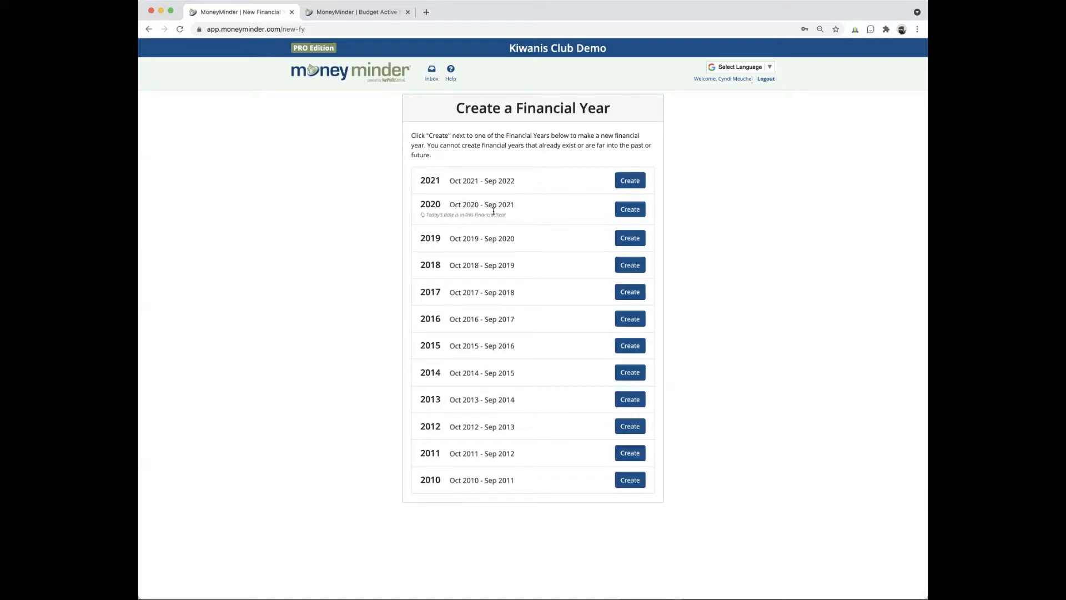
pyautogui.moveTo(629, 209)
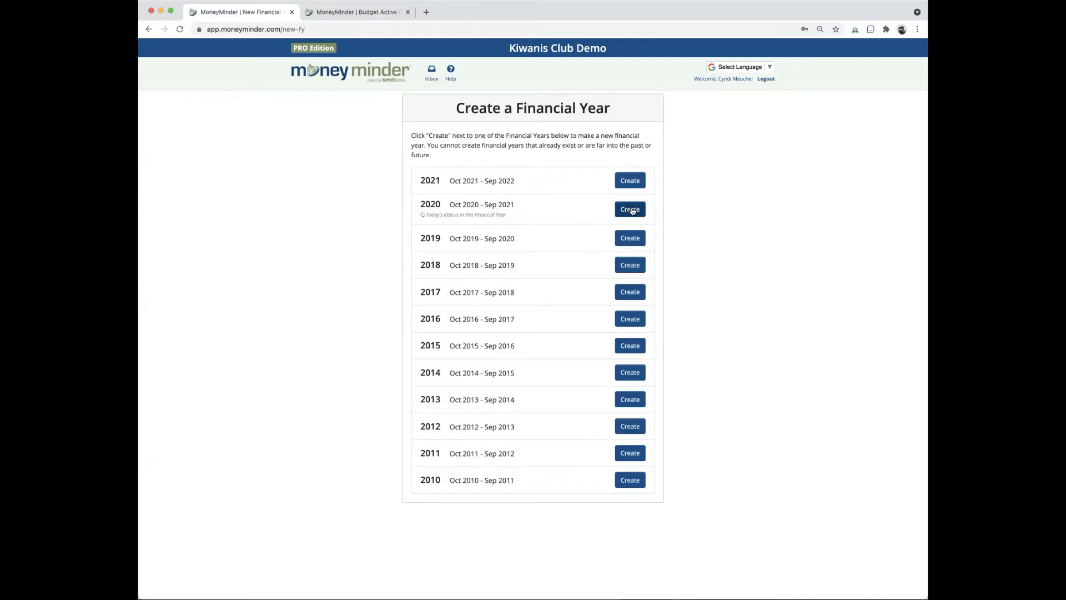
pyautogui.click(629, 209)
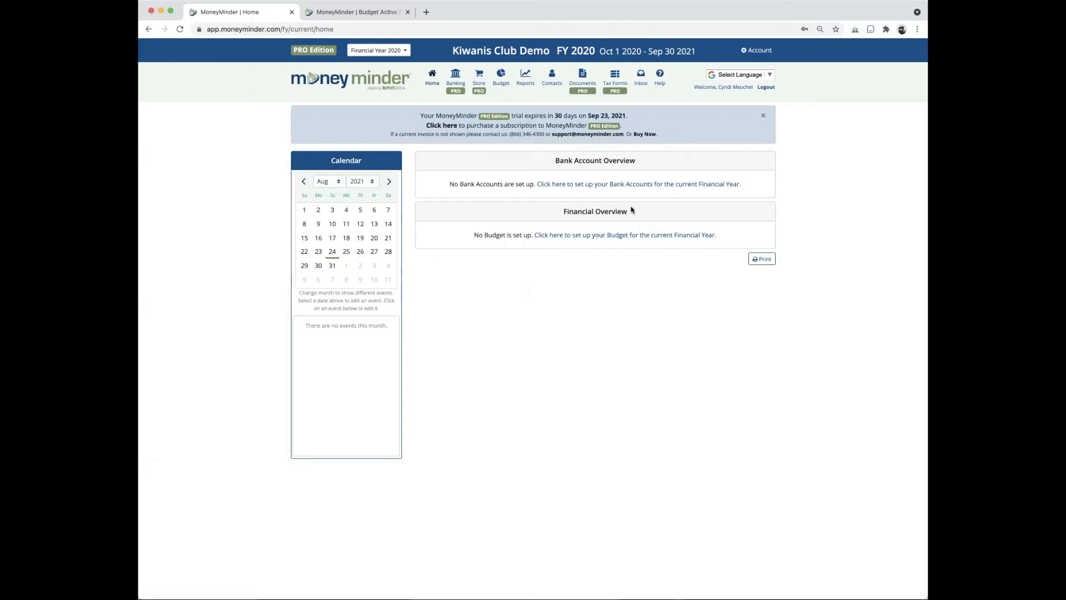
pyautogui.moveTo(590, 184)
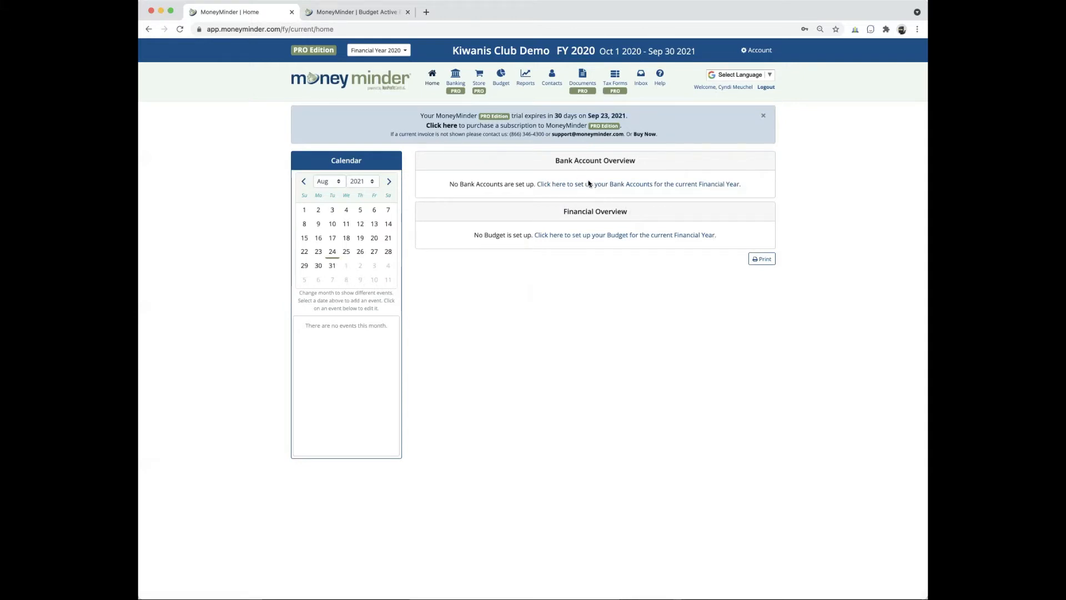
pyautogui.moveTo(624, 235)
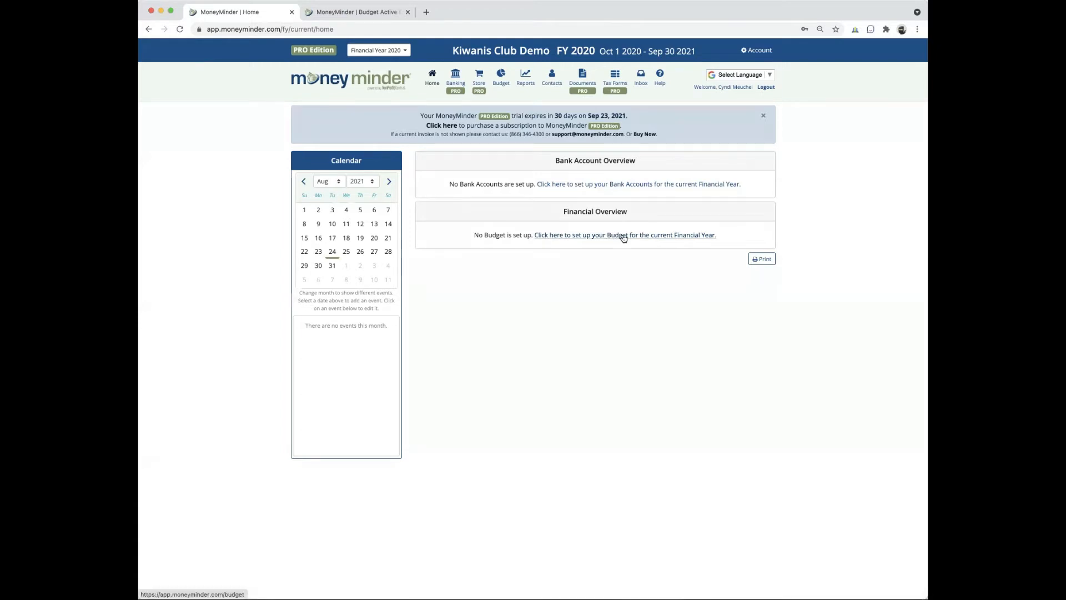
pyautogui.moveTo(617, 242)
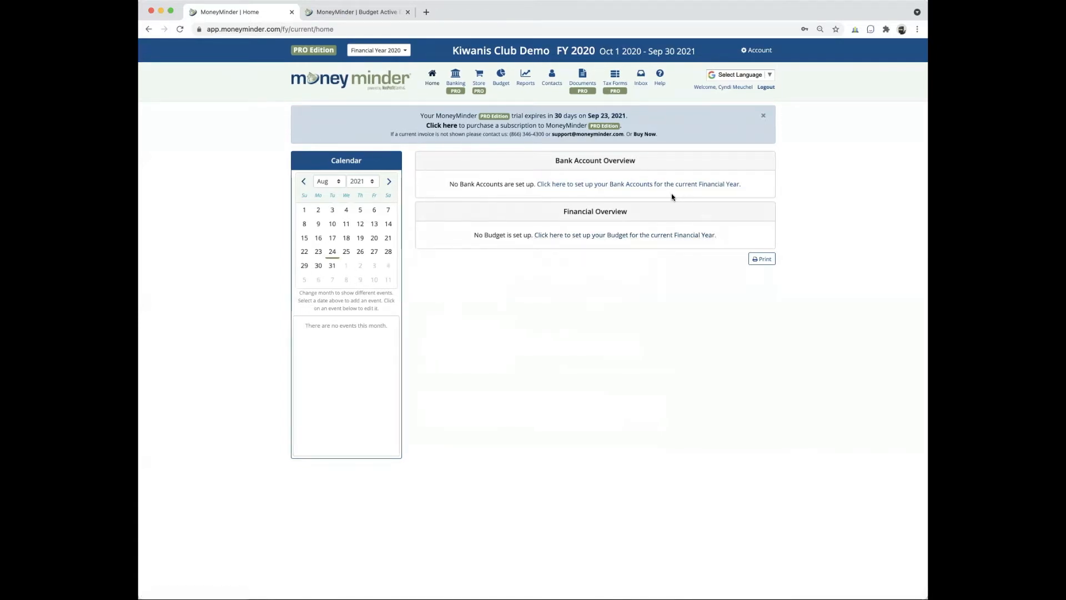
pyautogui.moveTo(676, 195)
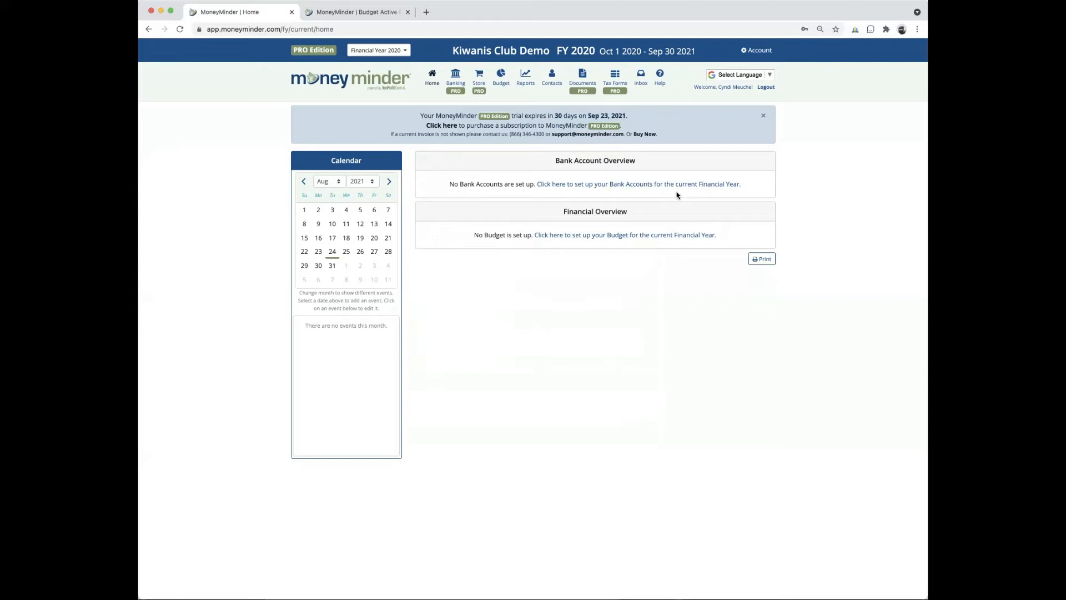
pyautogui.moveTo(651, 198)
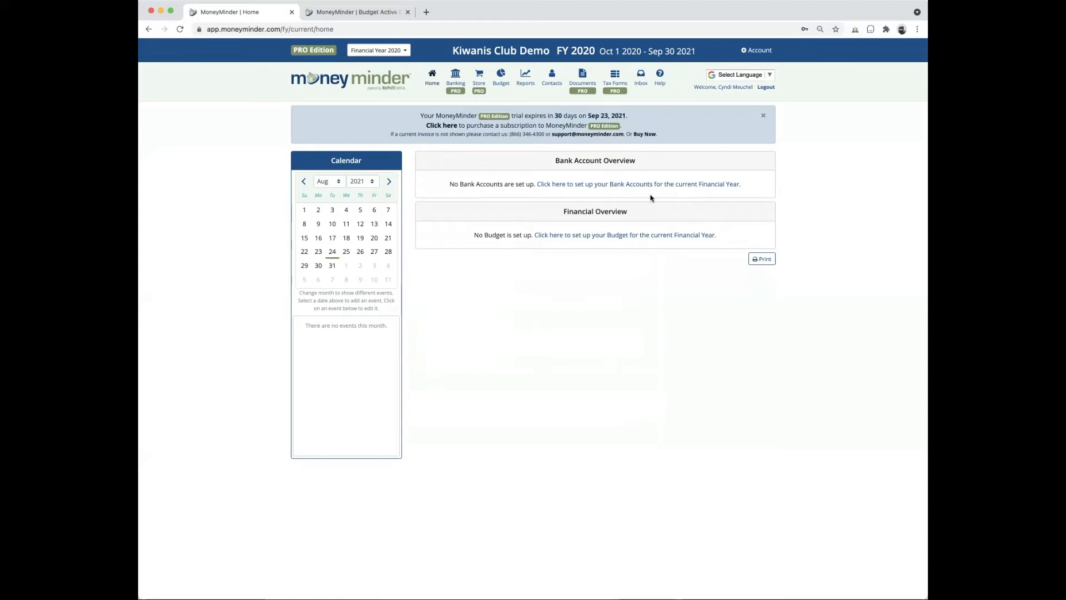
pyautogui.moveTo(636, 184)
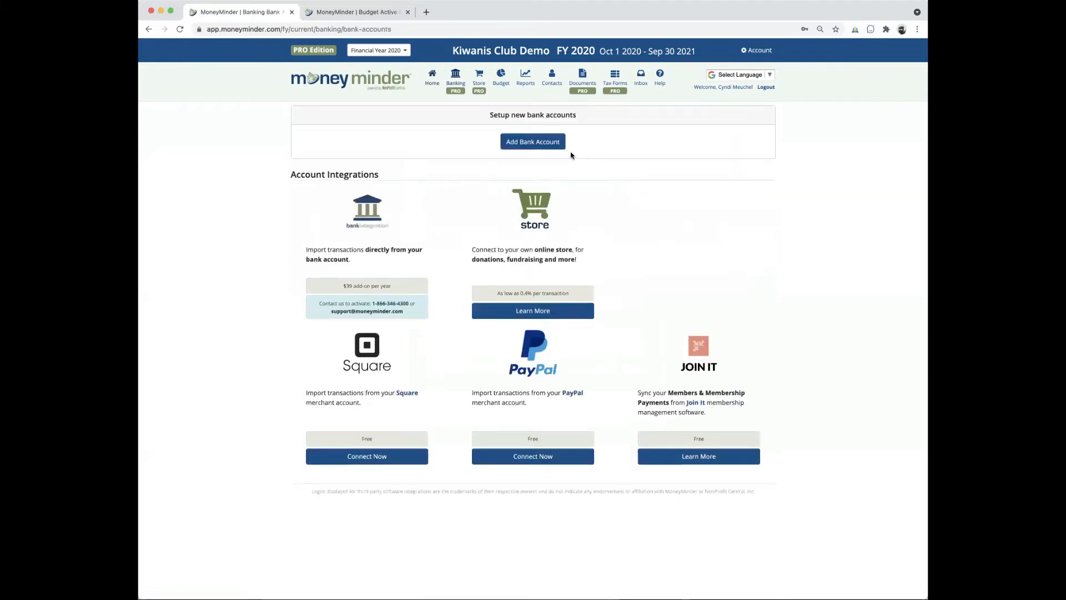
# - Save a new bank account named Administrative Account with a $4,000 starting balance
pyautogui.click(533, 142)
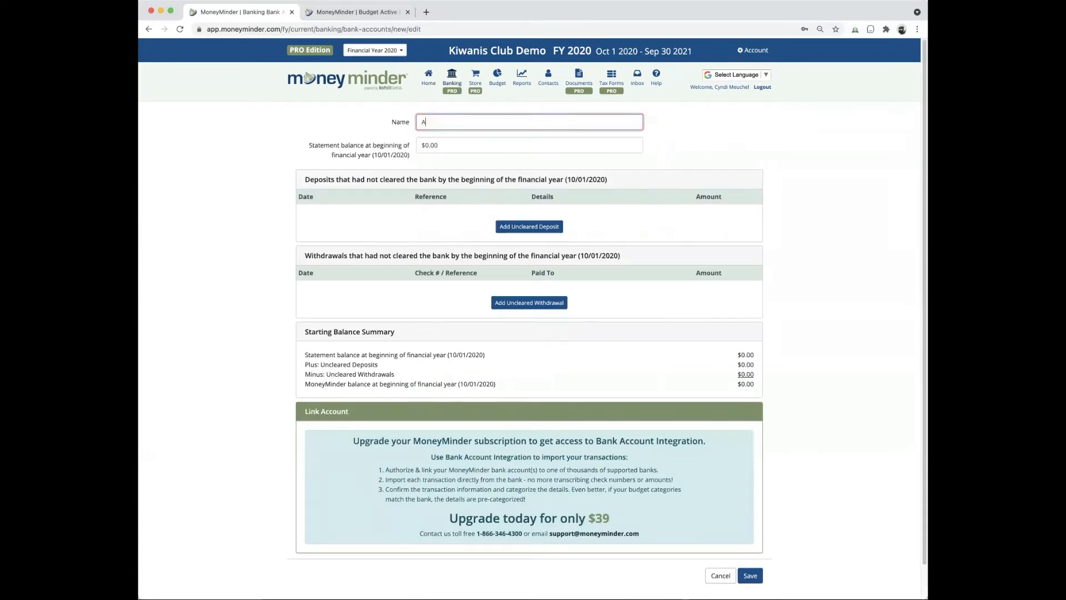
pyautogui.write('Administrative Account')
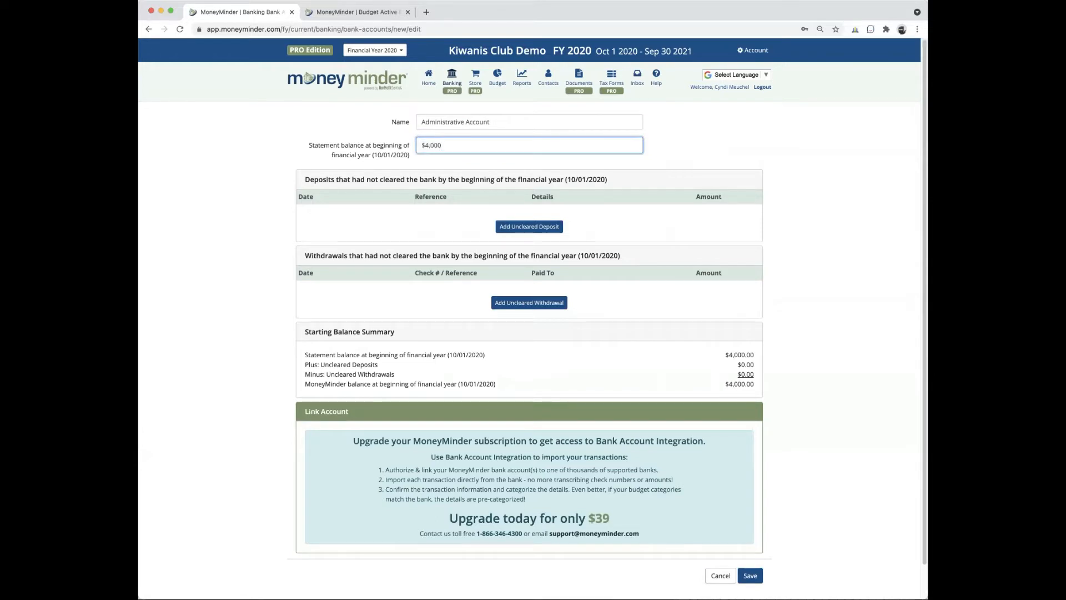
pyautogui.moveTo(392, 161)
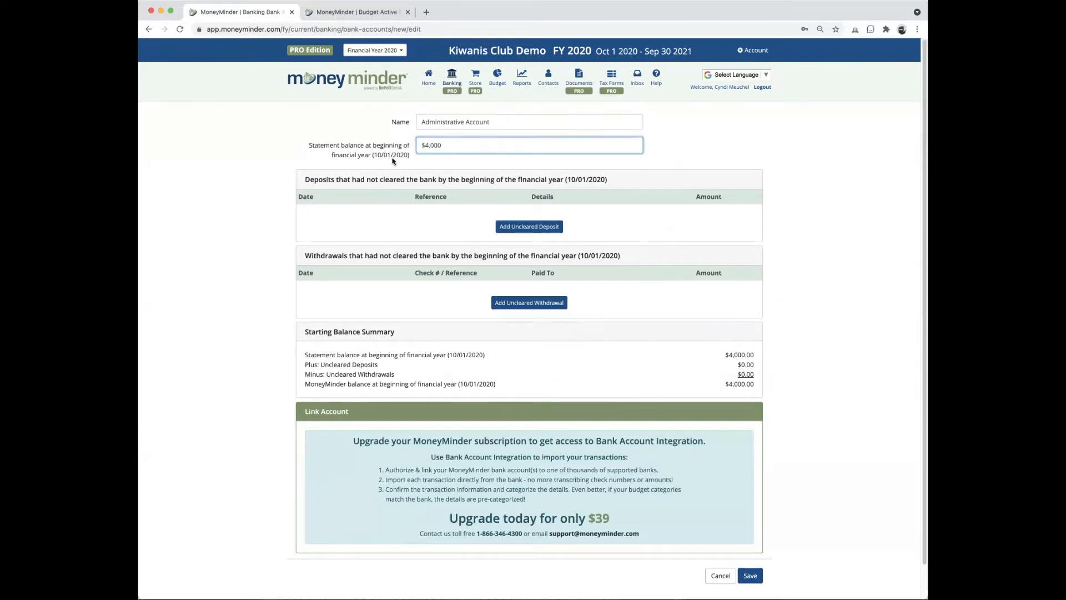
pyautogui.moveTo(367, 147)
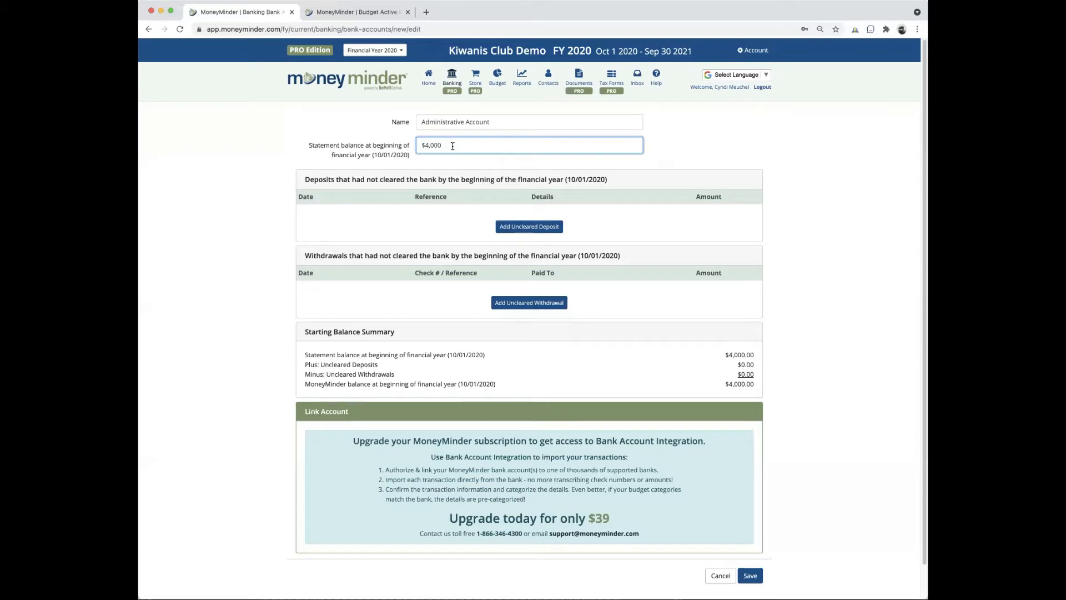
pyautogui.moveTo(780, 524)
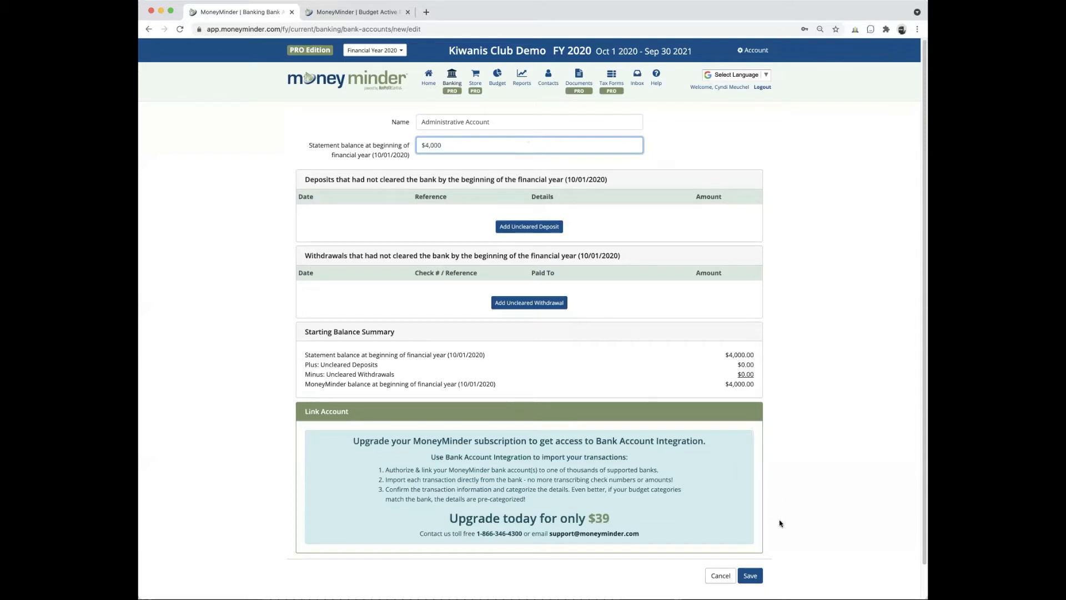
pyautogui.click(748, 576)
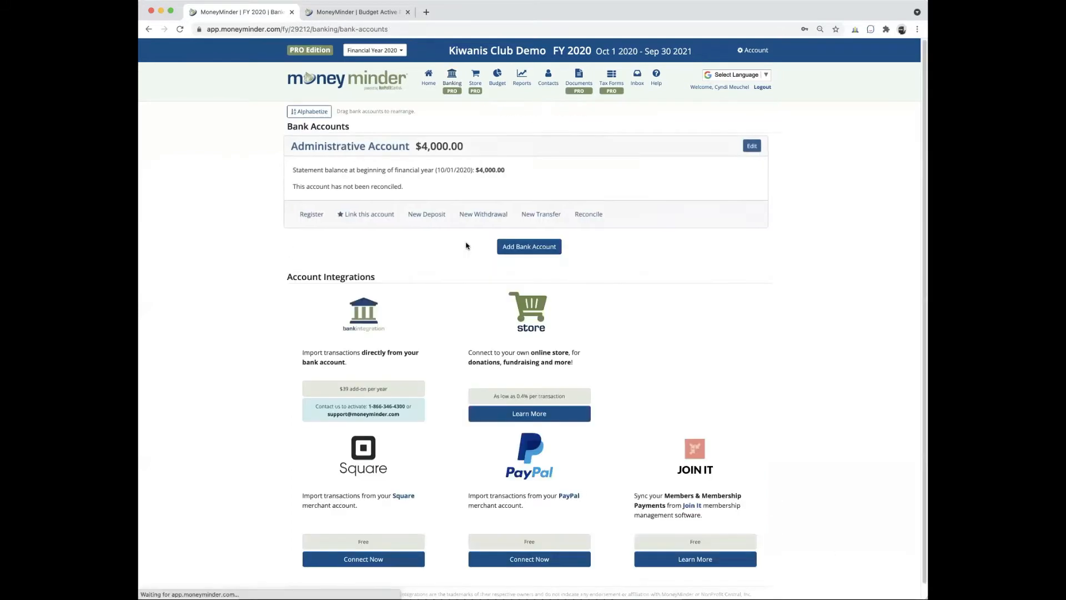
# - Add the Service Account at $6,000 and the Foundation Account at $2,000
pyautogui.click(528, 246)
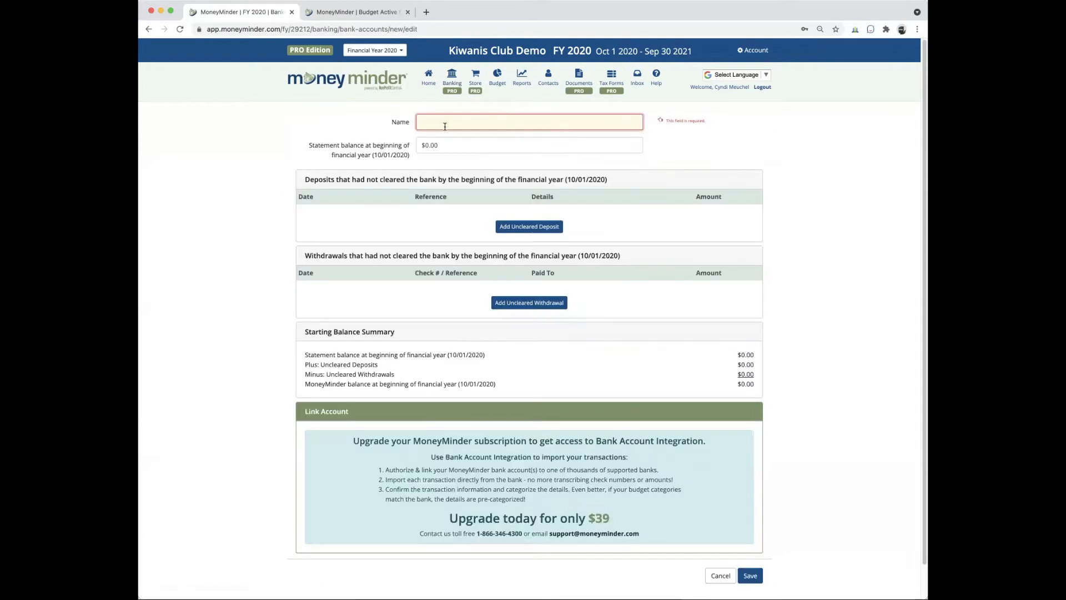
pyautogui.write('Service Account')
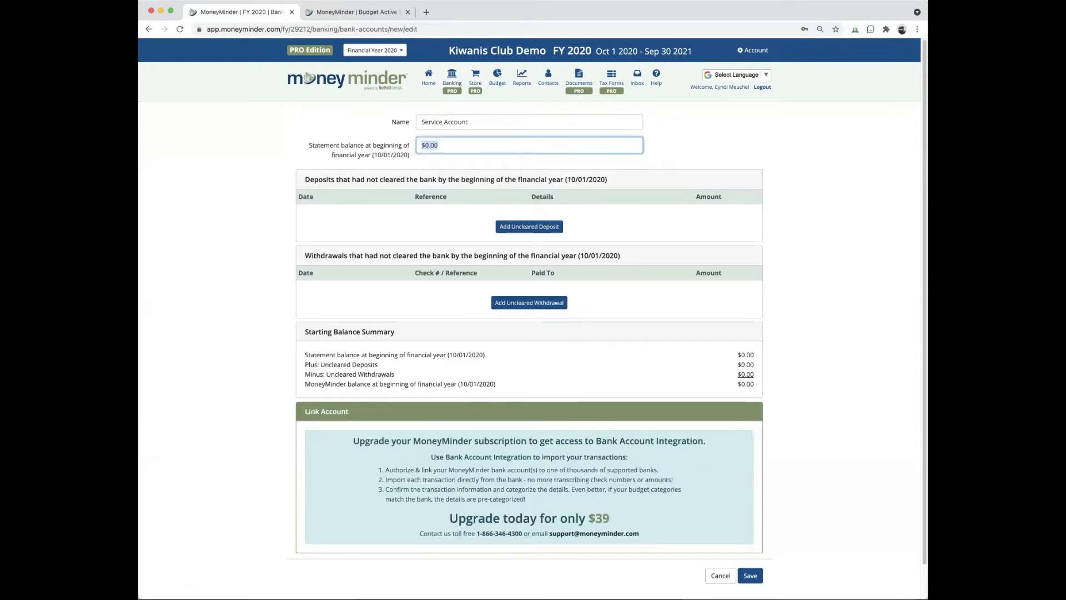
pyautogui.write('6000')
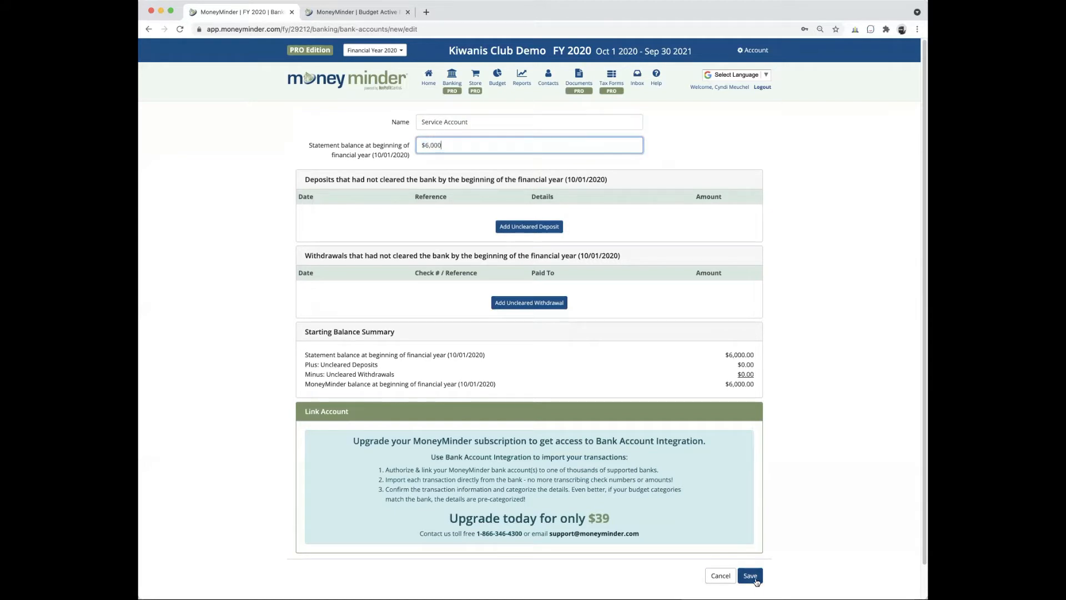
pyautogui.click(751, 575)
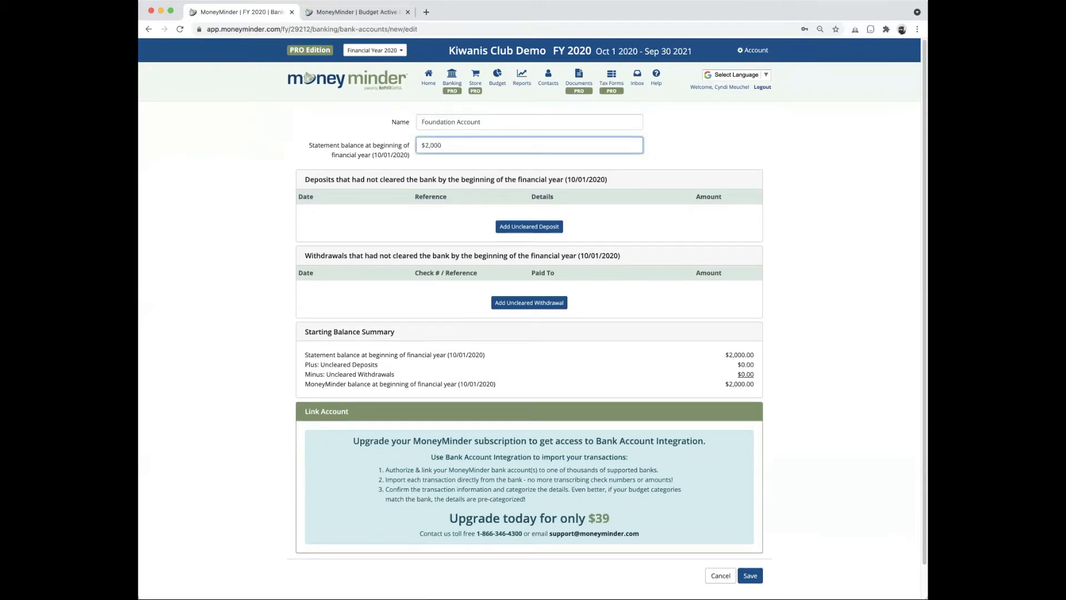
pyautogui.click(749, 576)
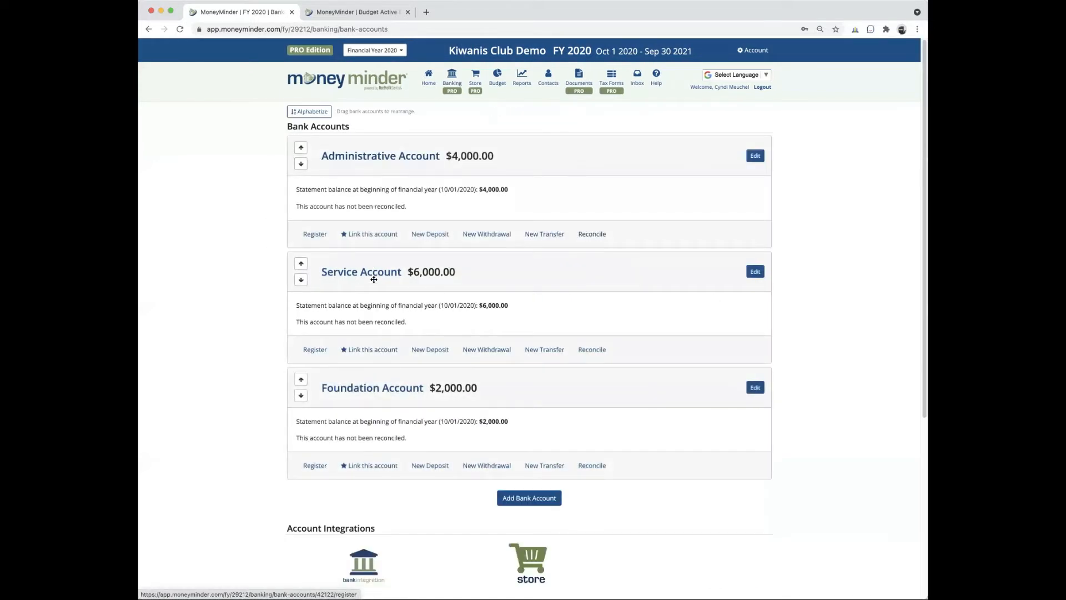
pyautogui.moveTo(428, 79)
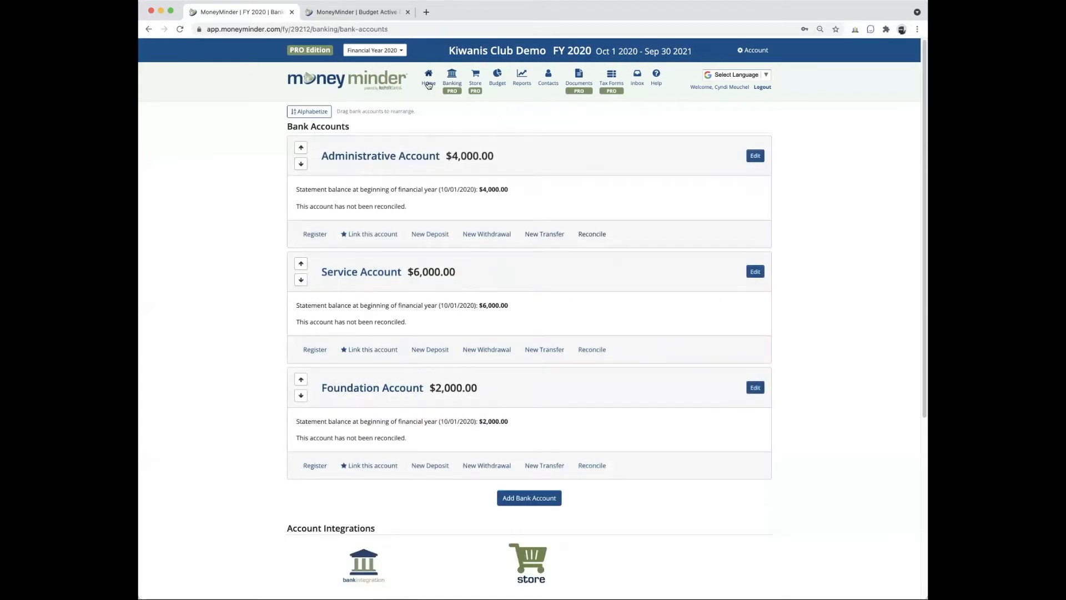
# - Go back to the home dashboard listing all three accounts totaling $12,000
pyautogui.click(431, 75)
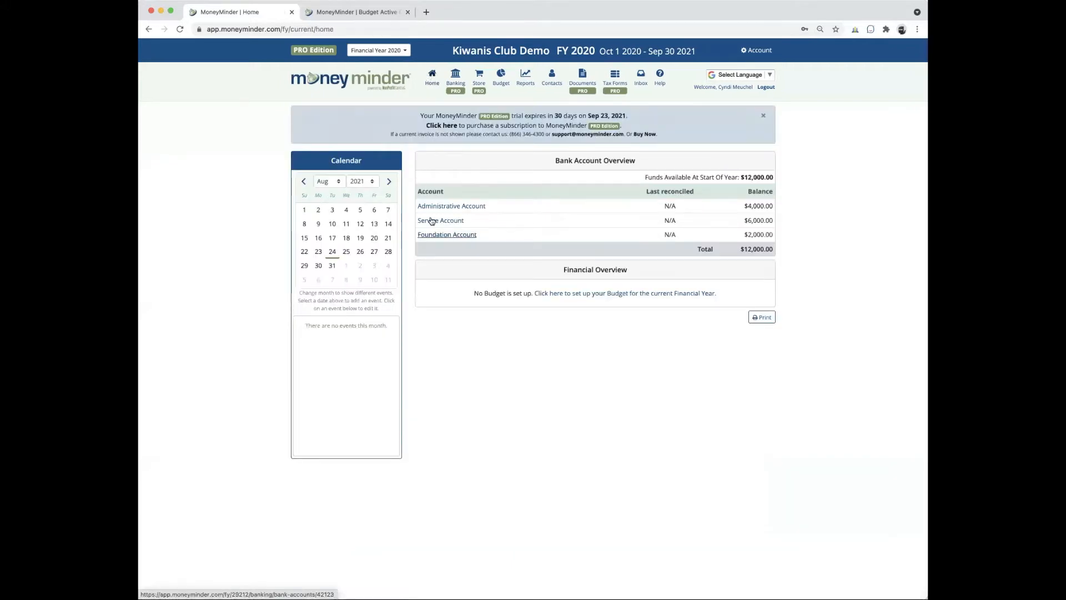
pyautogui.moveTo(809, 221)
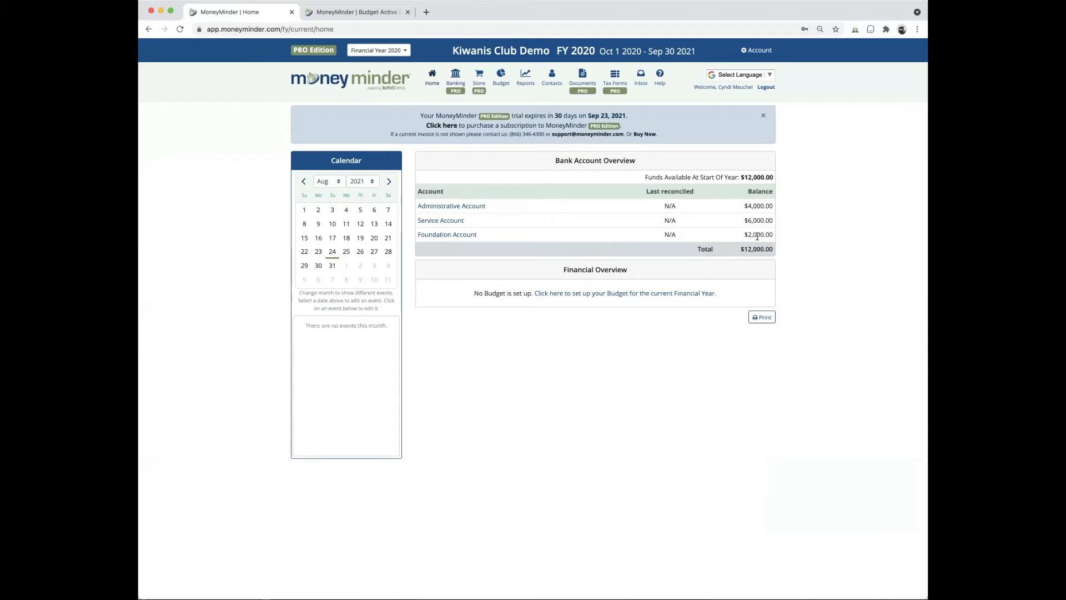
pyautogui.moveTo(607, 293)
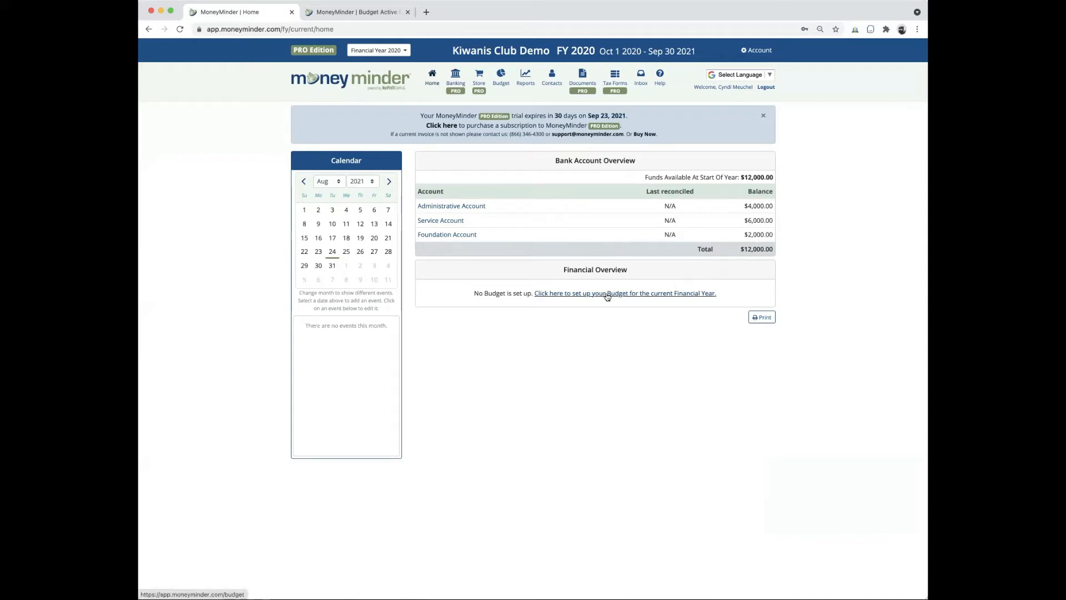
# - Open the Setup Budget page and browse templates, leaving No budget template selected
pyautogui.click(624, 294)
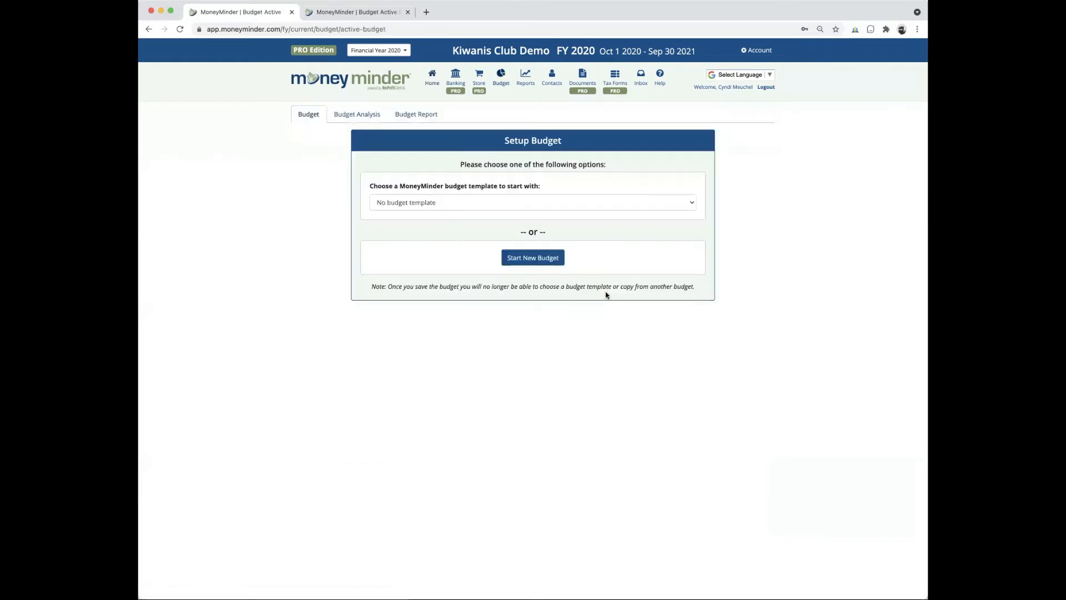
pyautogui.click(533, 202)
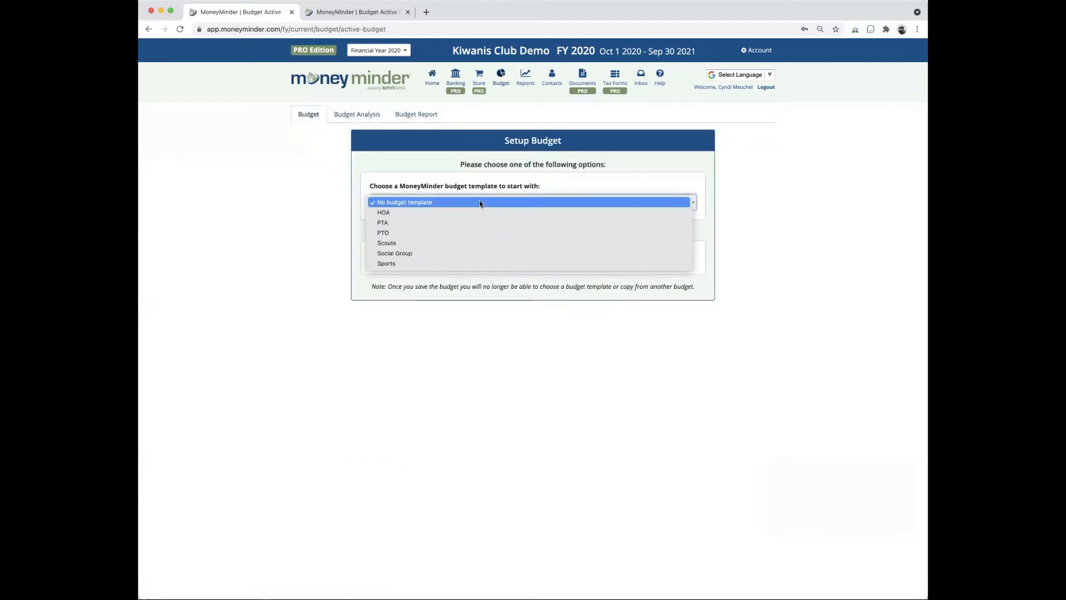
pyautogui.moveTo(387, 264)
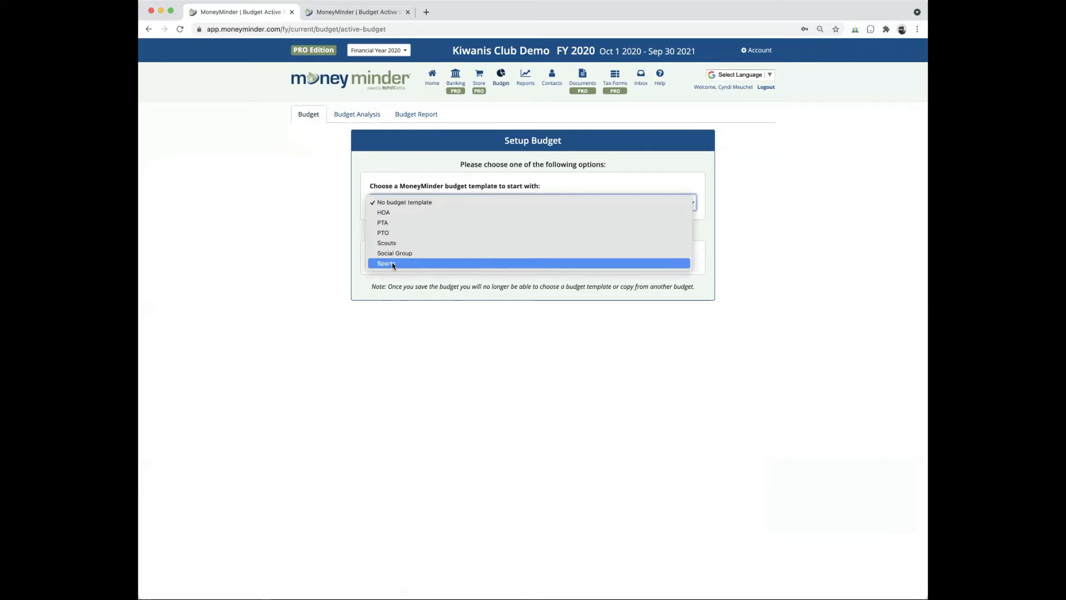
pyautogui.moveTo(727, 183)
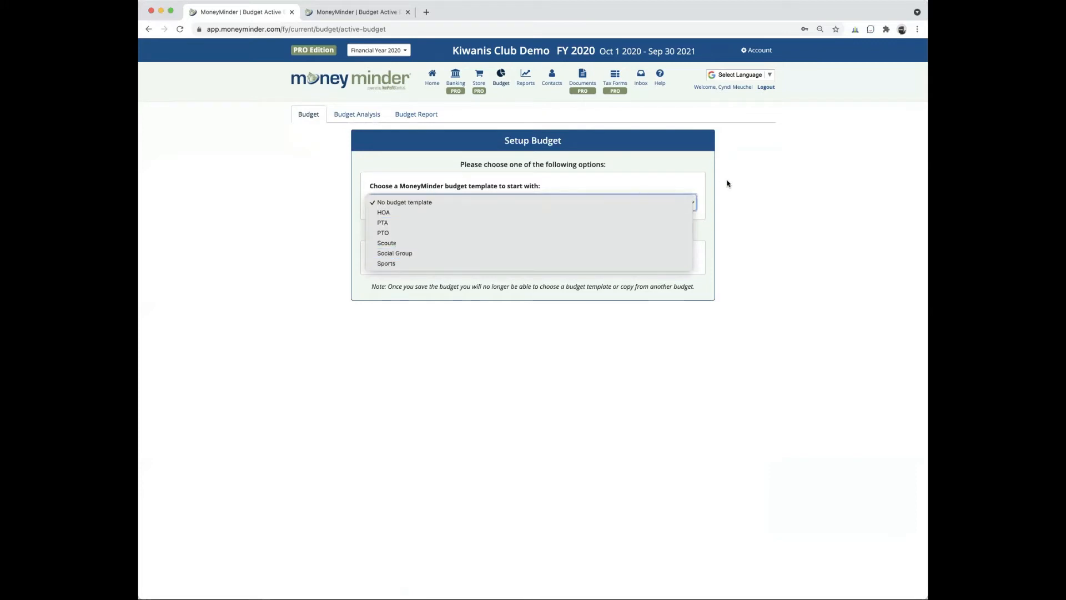
pyautogui.click(404, 203)
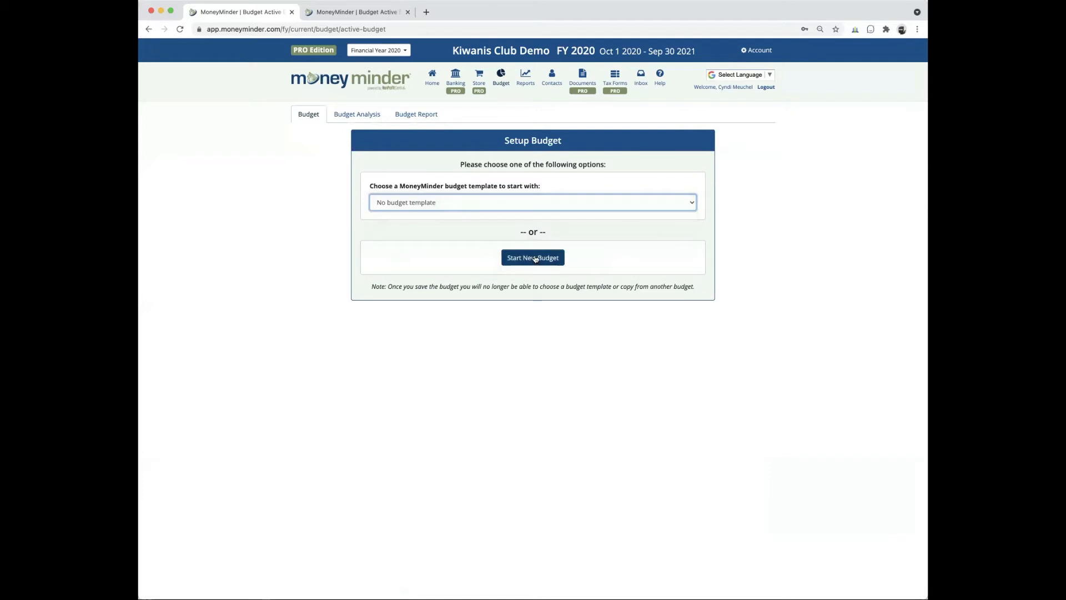
# - Begin a new blank budget and name its first heading ADMINISTRATIVE
pyautogui.click(533, 257)
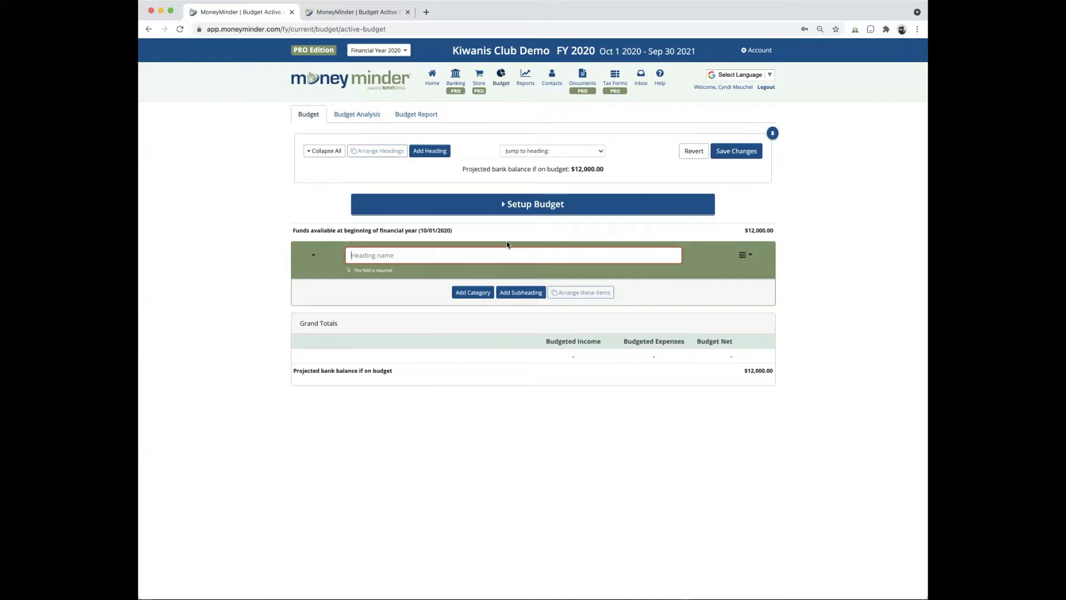
pyautogui.write('ADMIN')
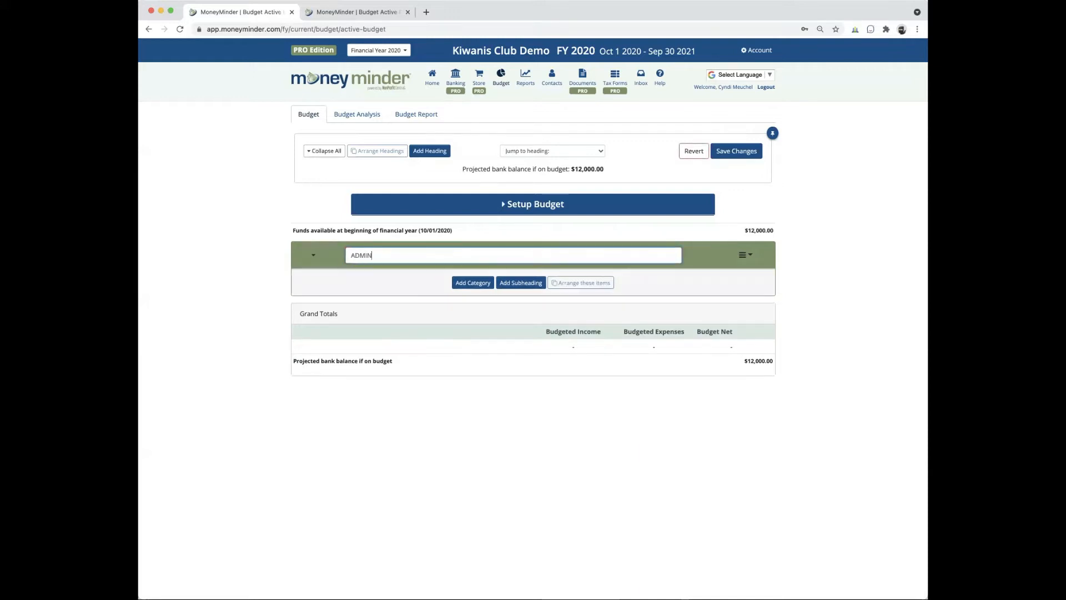
pyautogui.write('ISTRATIVE')
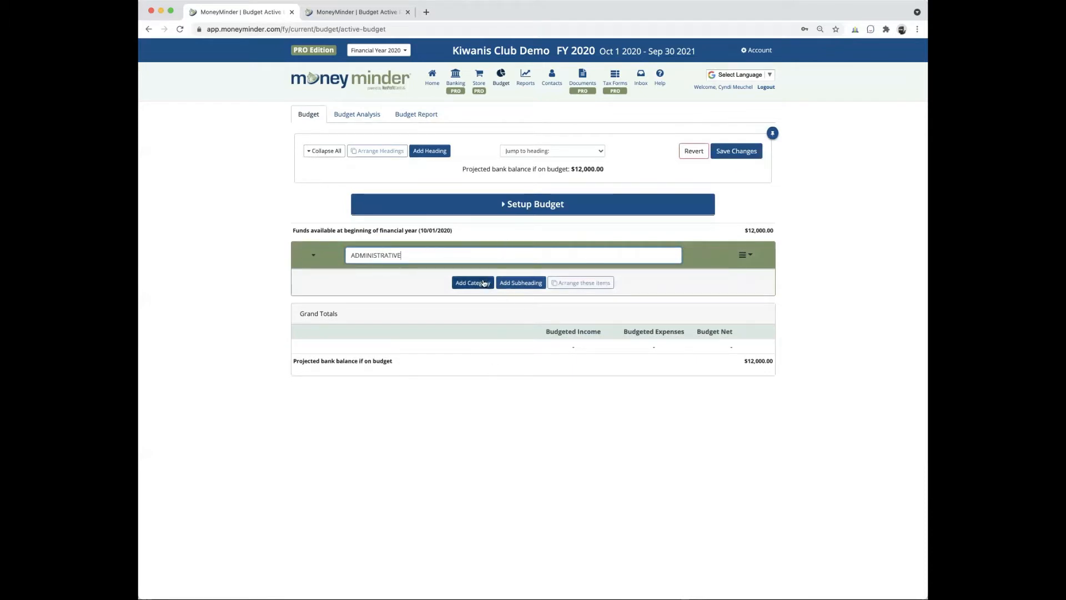
# - Add the Awards category budgeted at 200 and a Delegates to Convention category
pyautogui.click(472, 282)
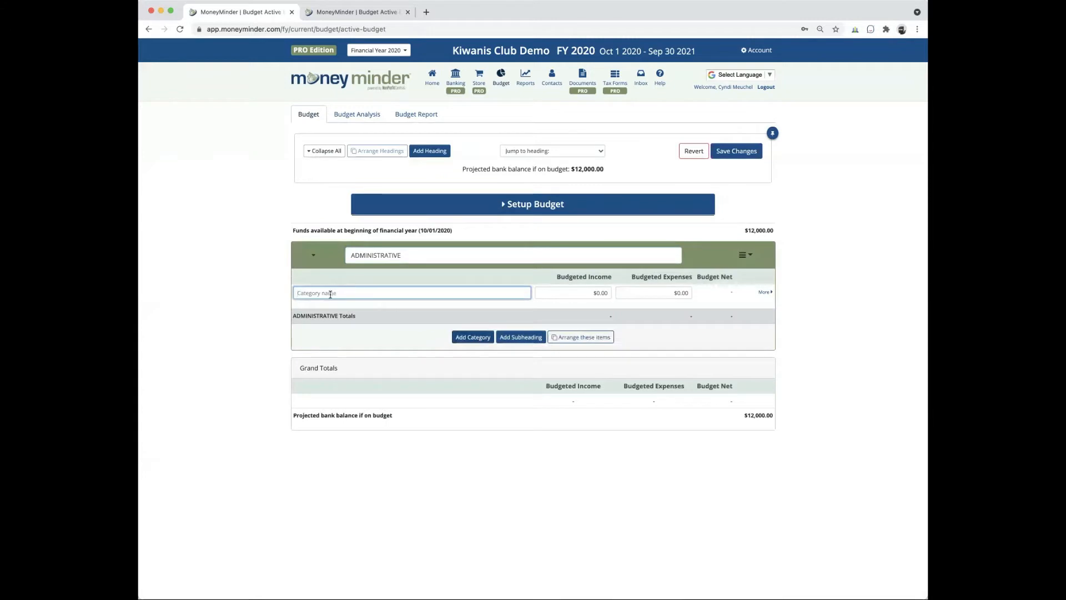
pyautogui.write('Awards')
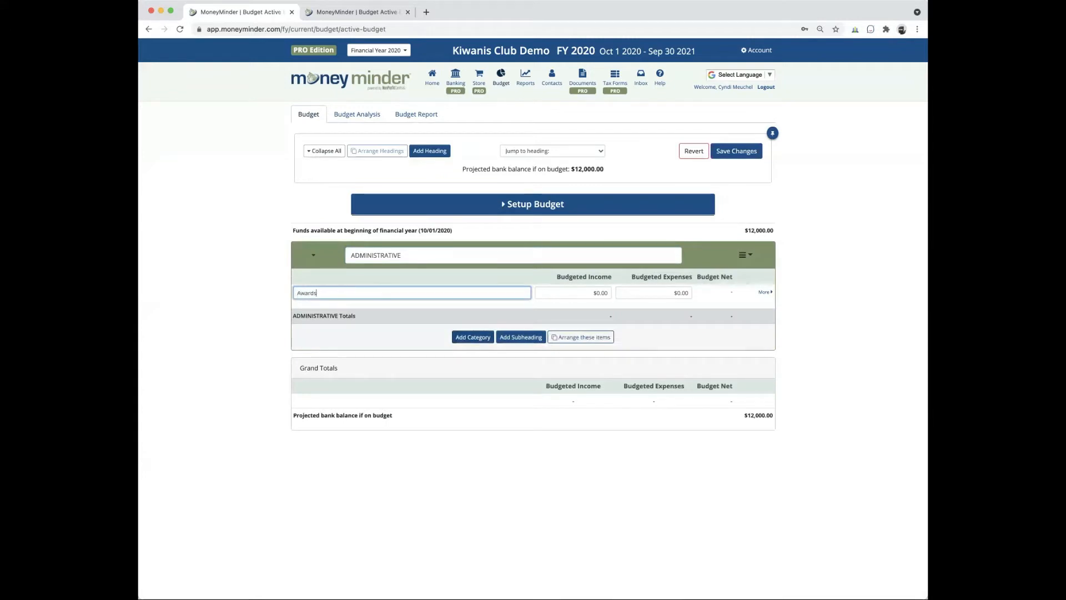
pyautogui.click(654, 293)
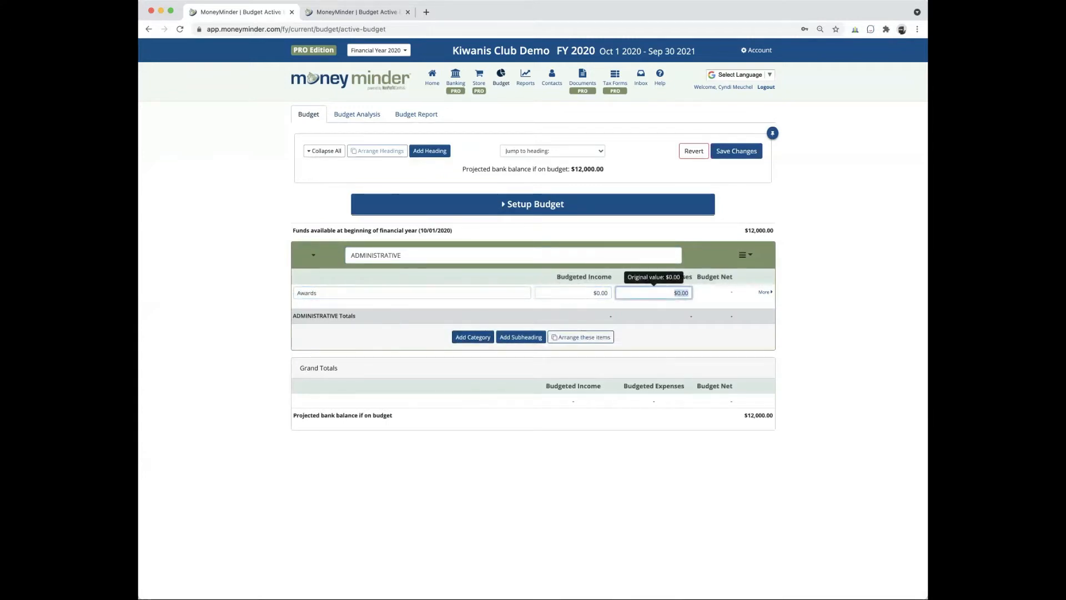
pyautogui.write('200')
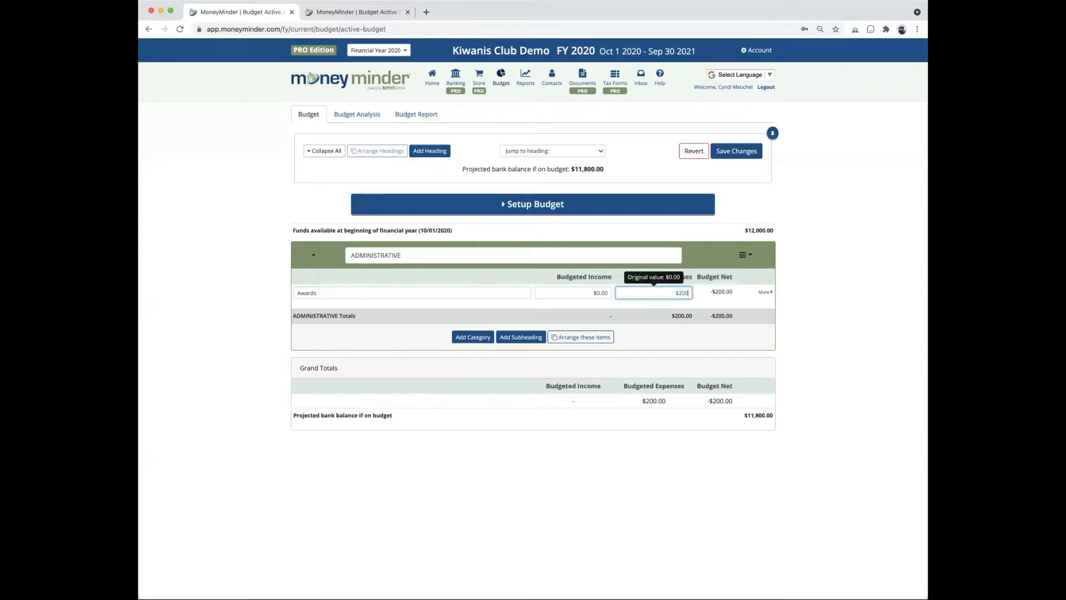
pyautogui.click(472, 337)
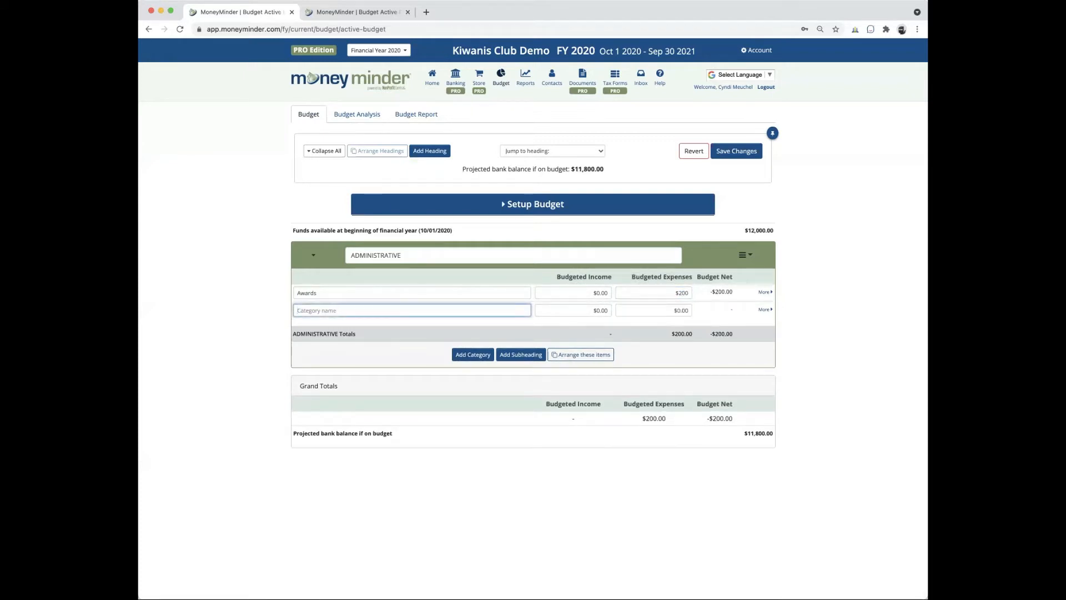
pyautogui.write('Delegates to V')
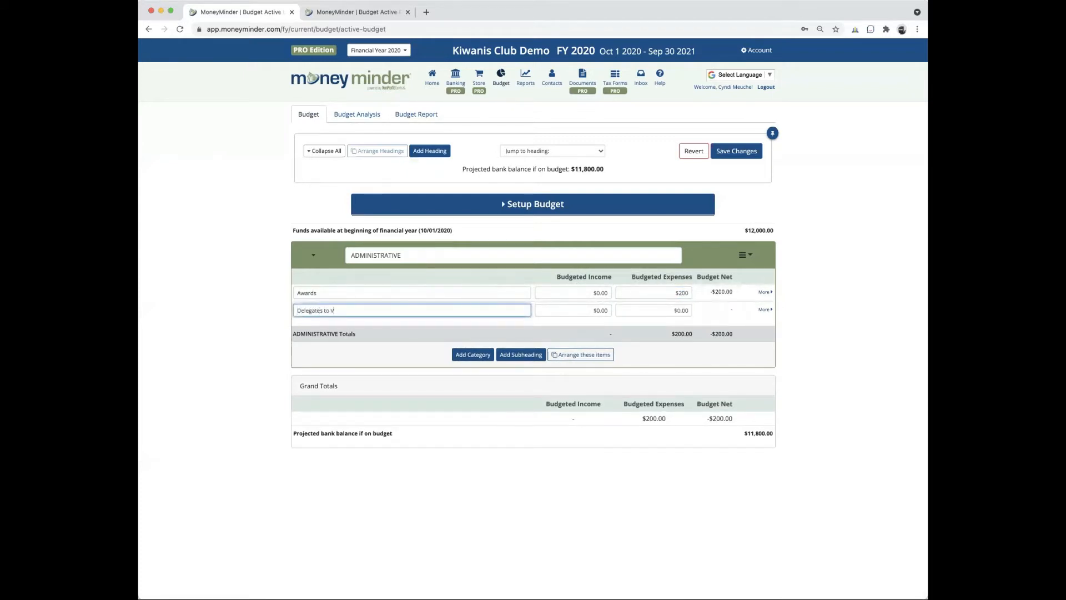
pyautogui.write('onvention')
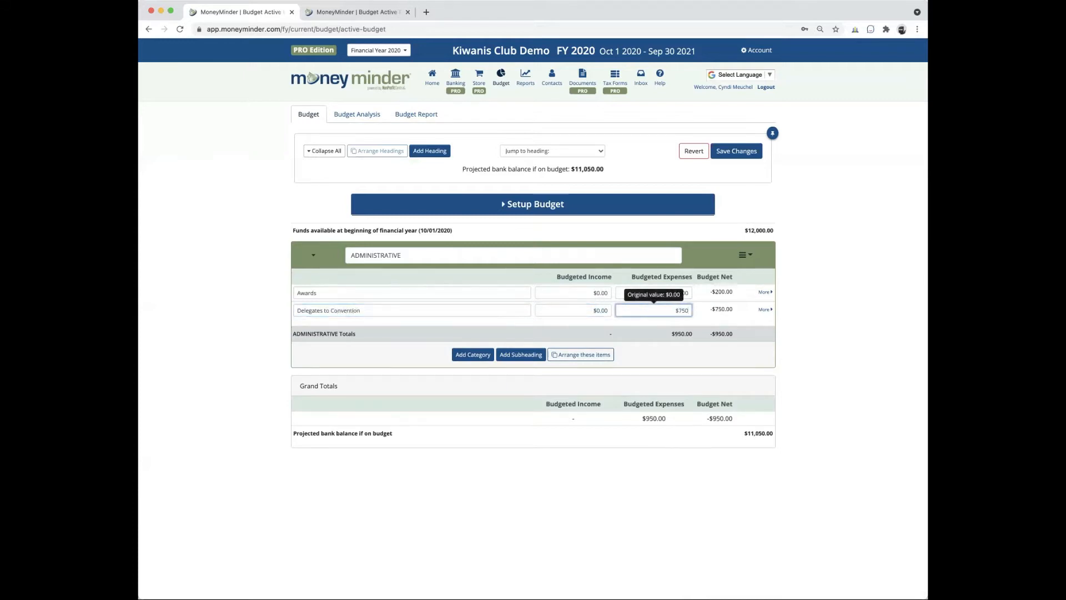
# - Add the Installation, Insurance and Licenses & Fees categories, entering 450
pyautogui.click(473, 354)
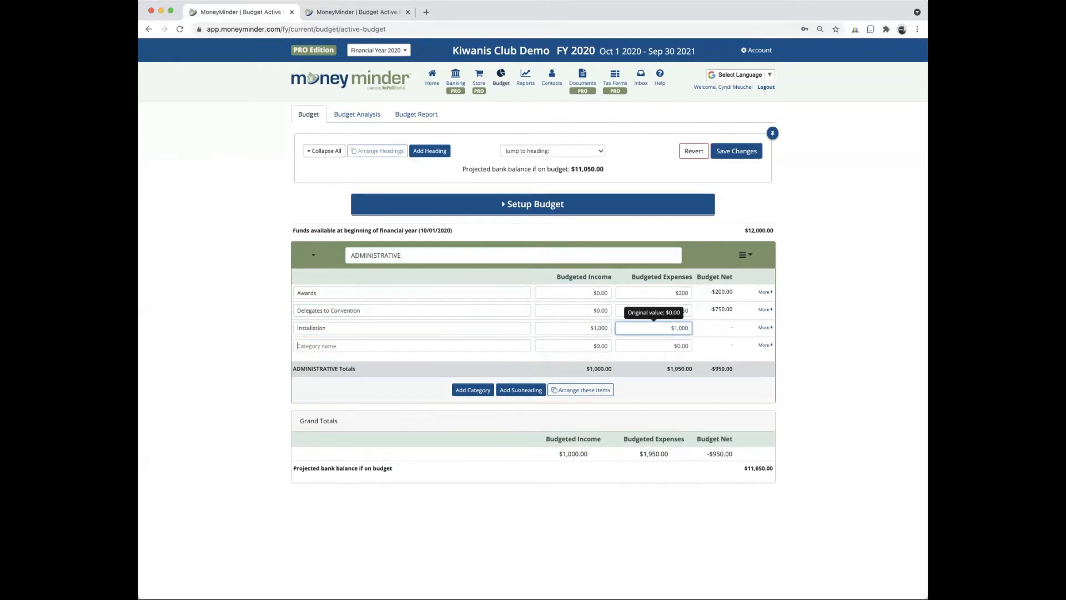
pyautogui.write('Insurance')
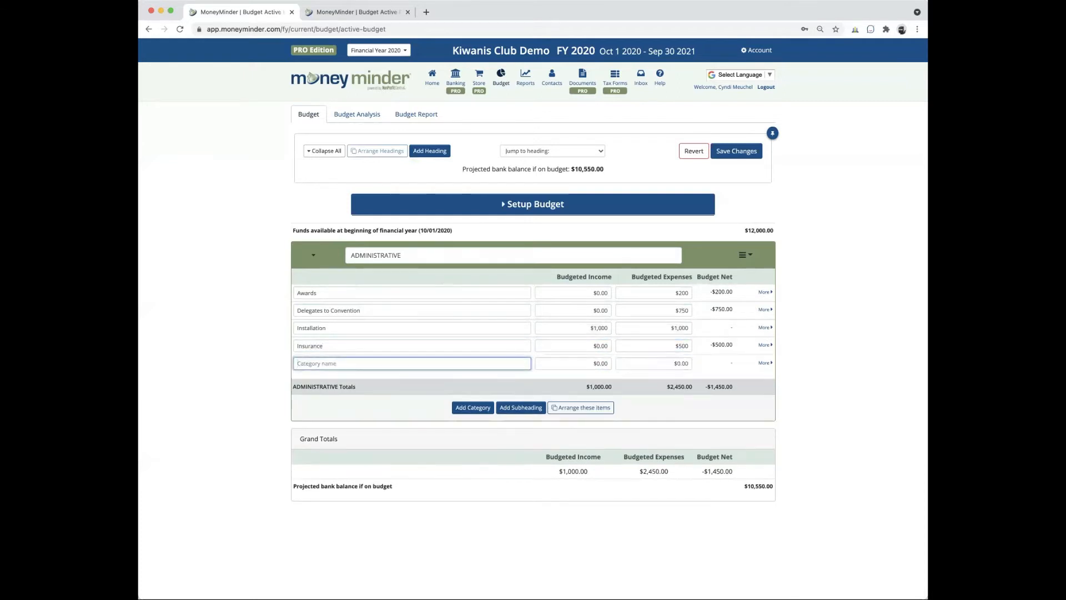
pyautogui.write('Licenses & Fees')
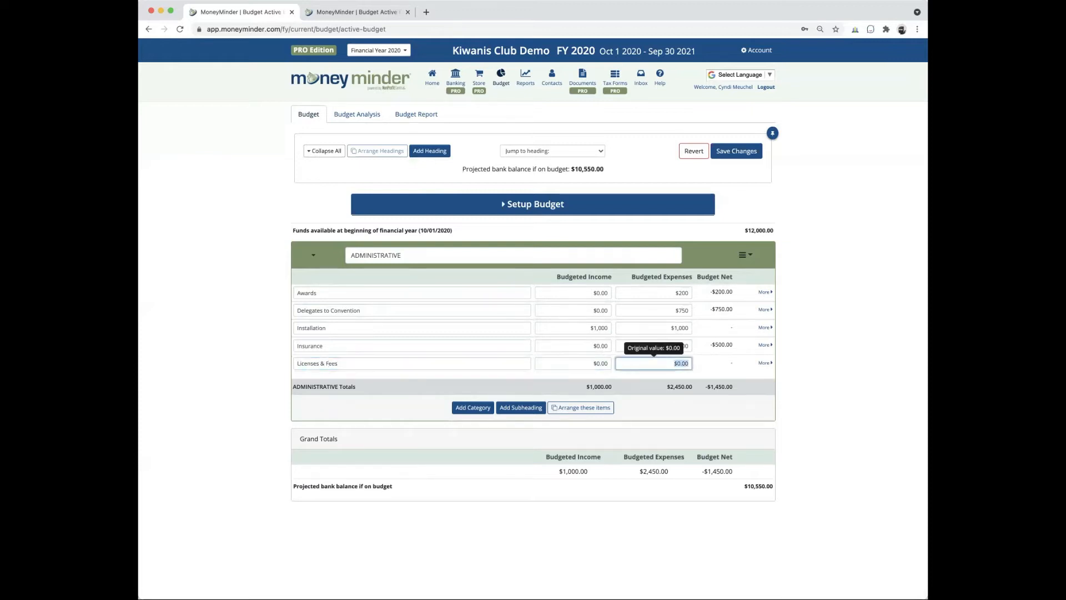
pyautogui.write('450')
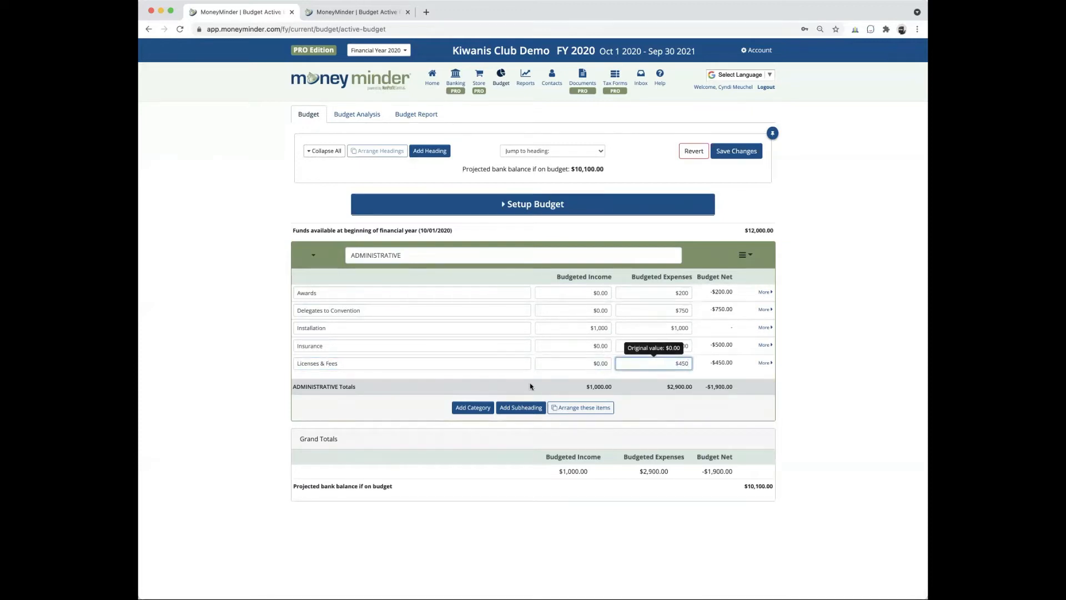
pyautogui.click(411, 327)
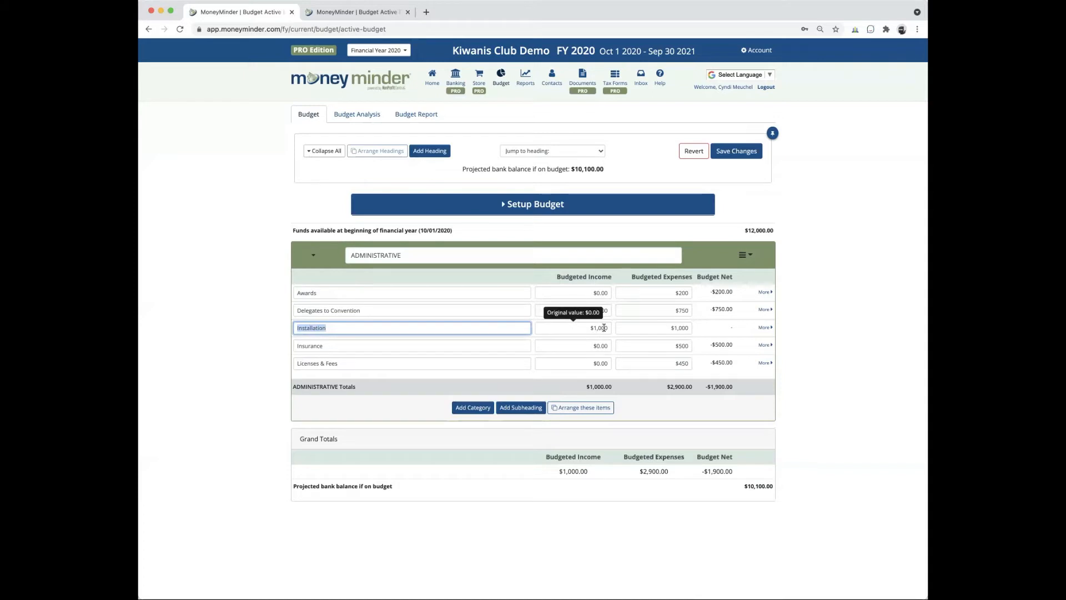
pyautogui.moveTo(681, 327)
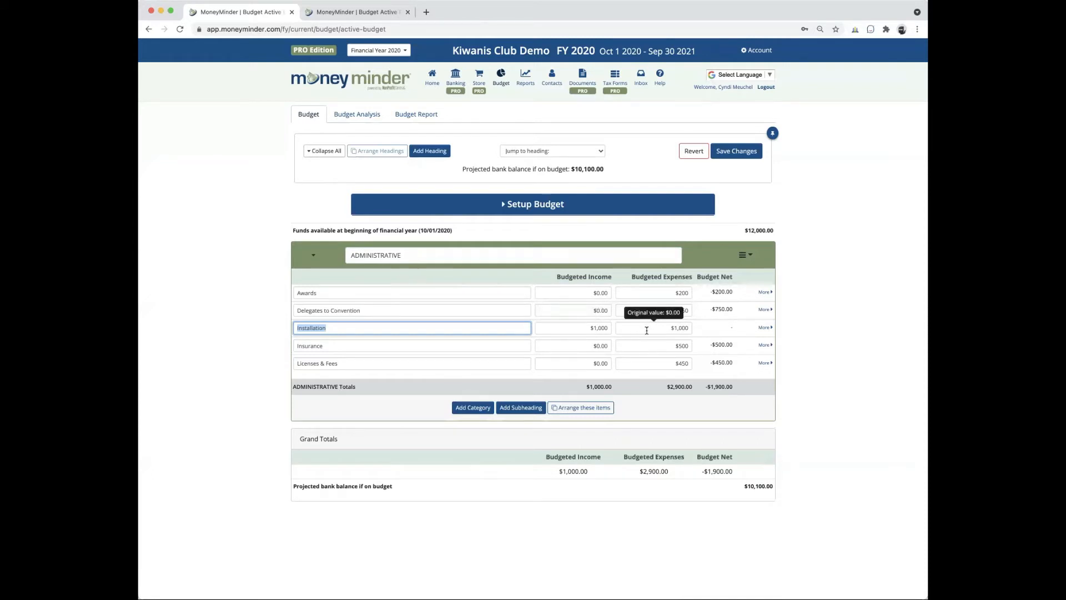
pyautogui.moveTo(675, 284)
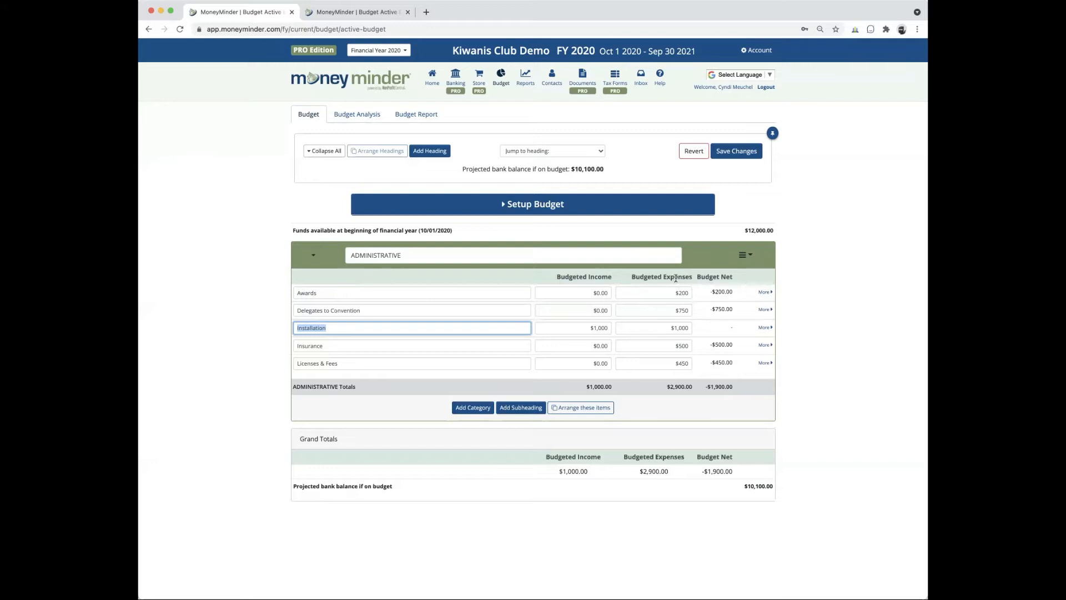
pyautogui.moveTo(599, 327)
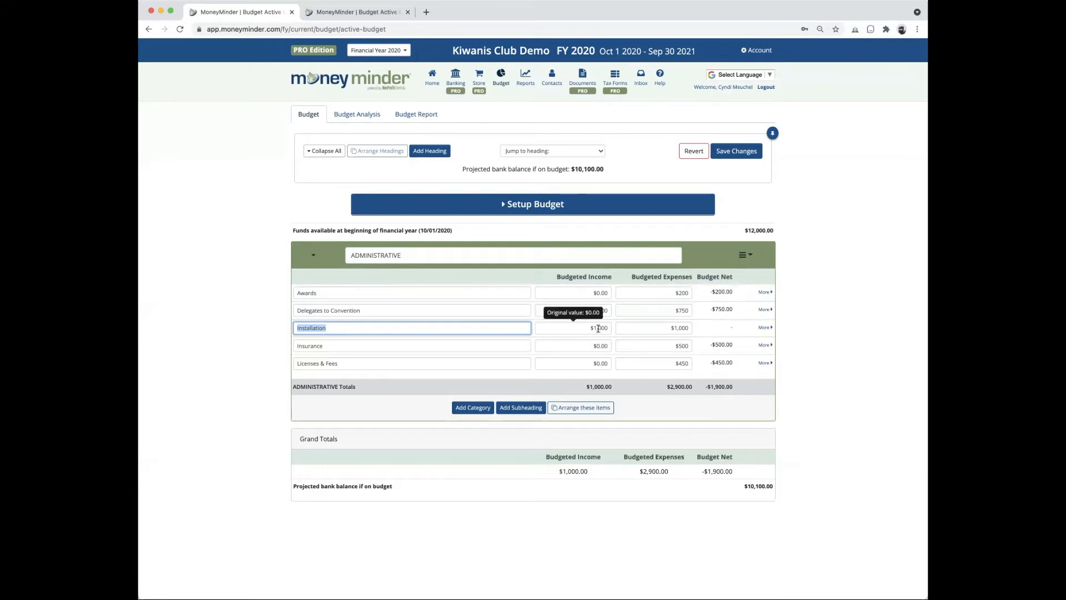
pyautogui.moveTo(685, 328)
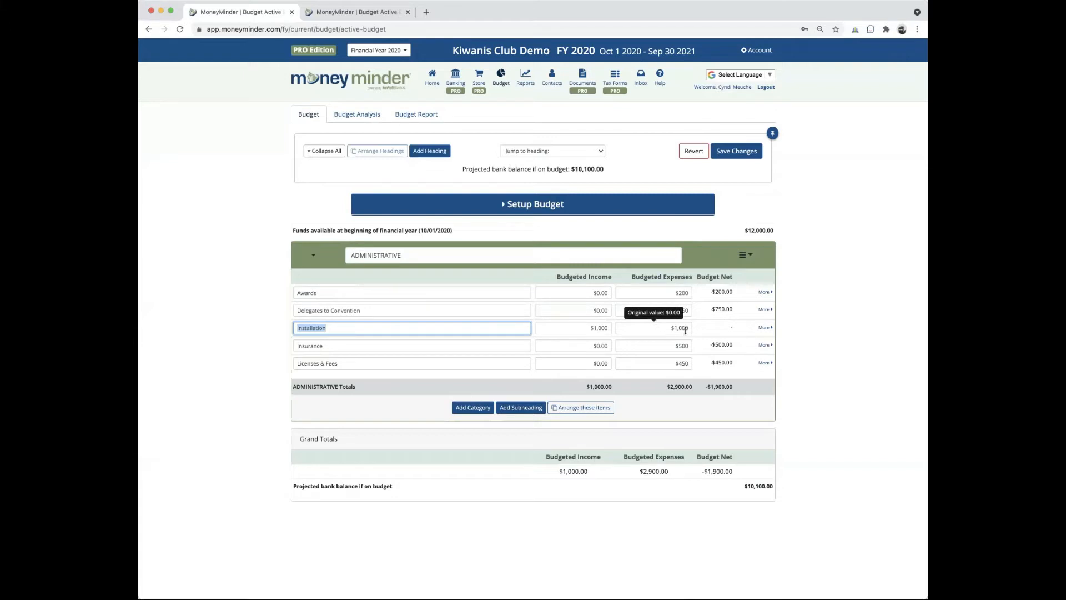
pyautogui.moveTo(433, 306)
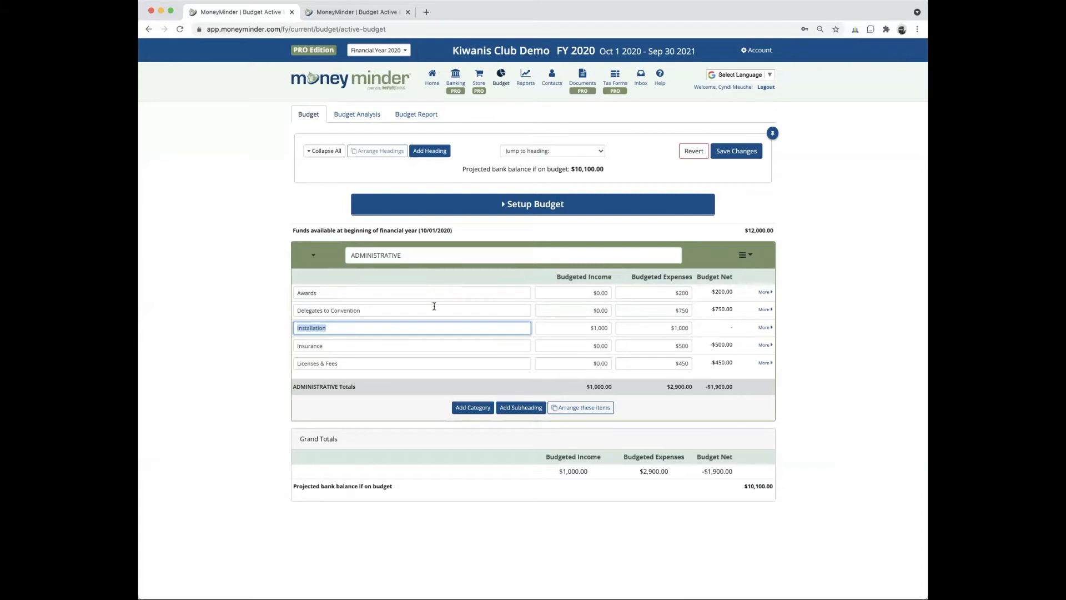
pyautogui.moveTo(406, 494)
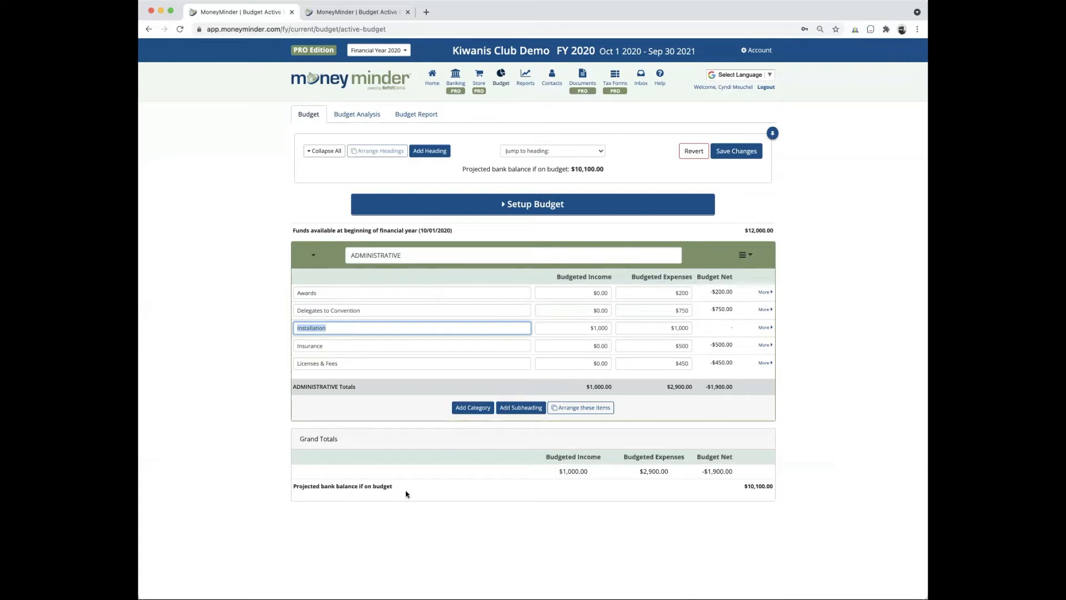
pyautogui.moveTo(467, 337)
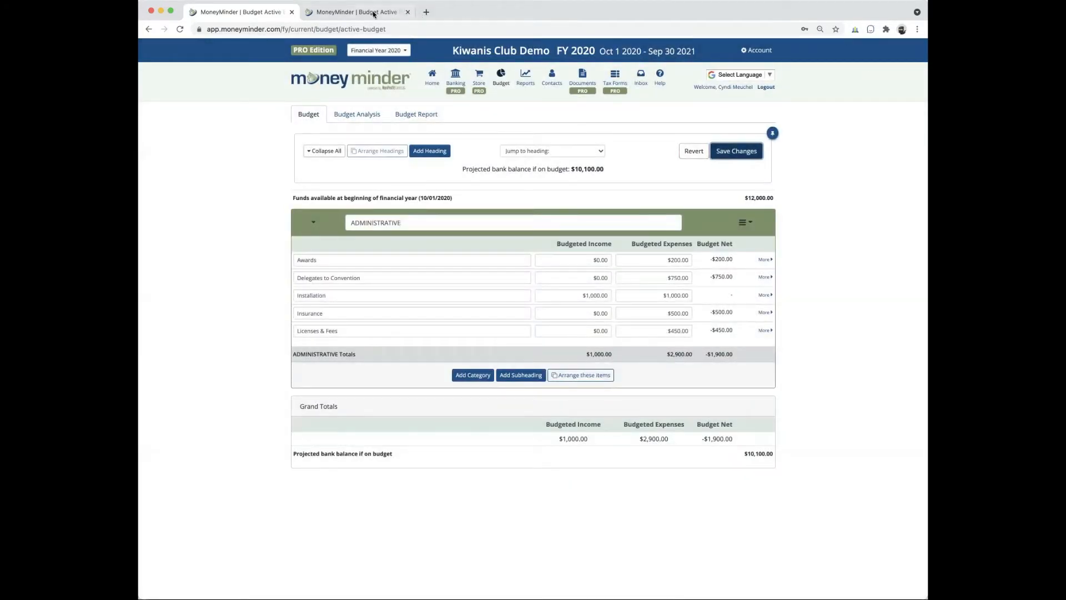
pyautogui.moveTo(357, 11)
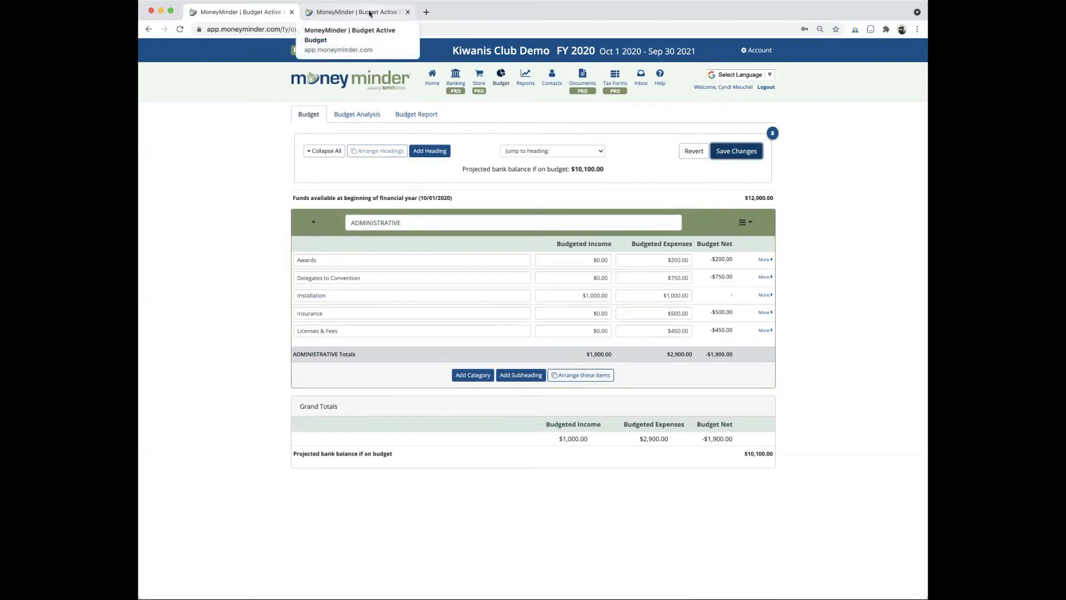
# - Review the full budget's headings down to the $13,000.00 income and $14,650.00 expense totals
pyautogui.click(359, 11)
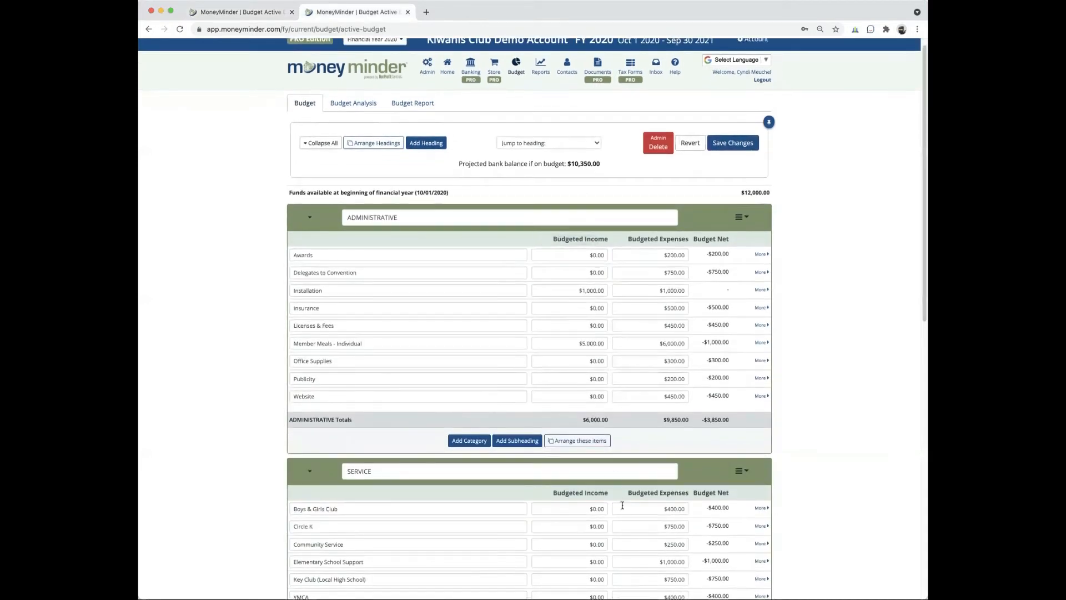
pyautogui.scroll(-3)
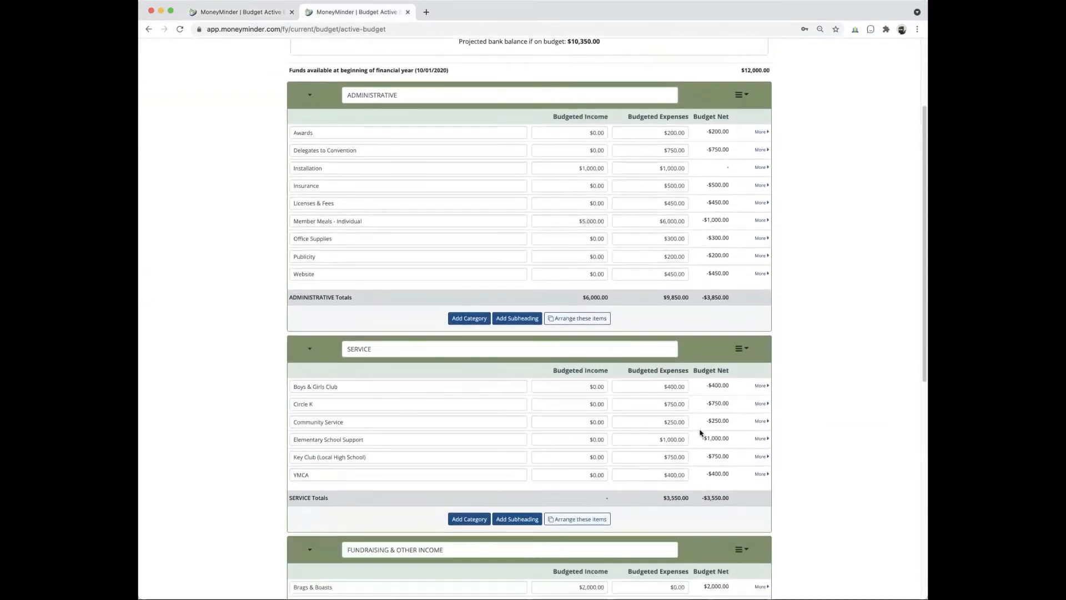
pyautogui.scroll(-3)
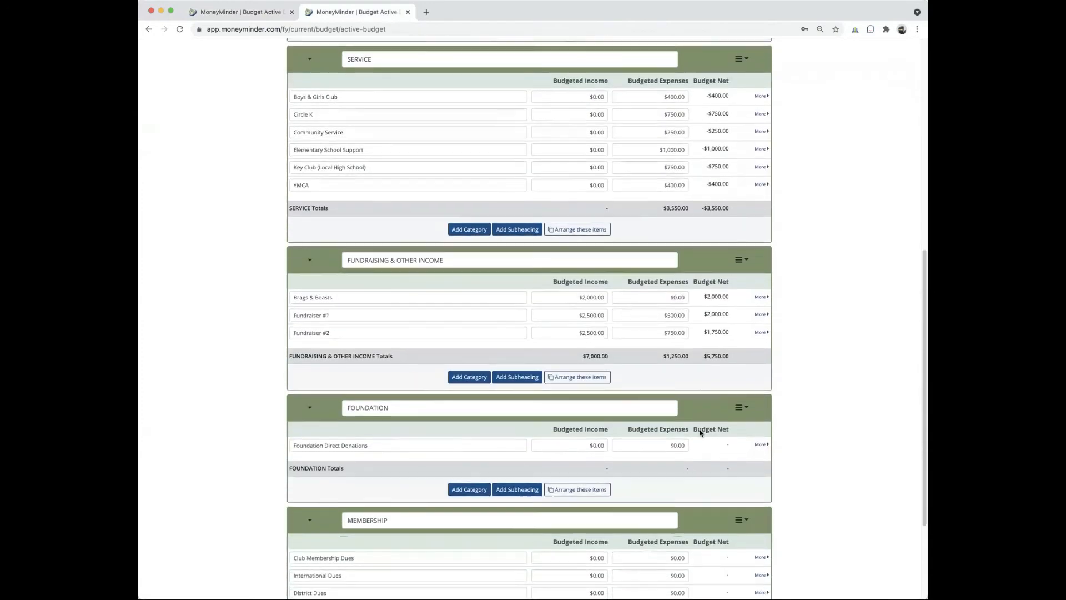
pyautogui.scroll(-3)
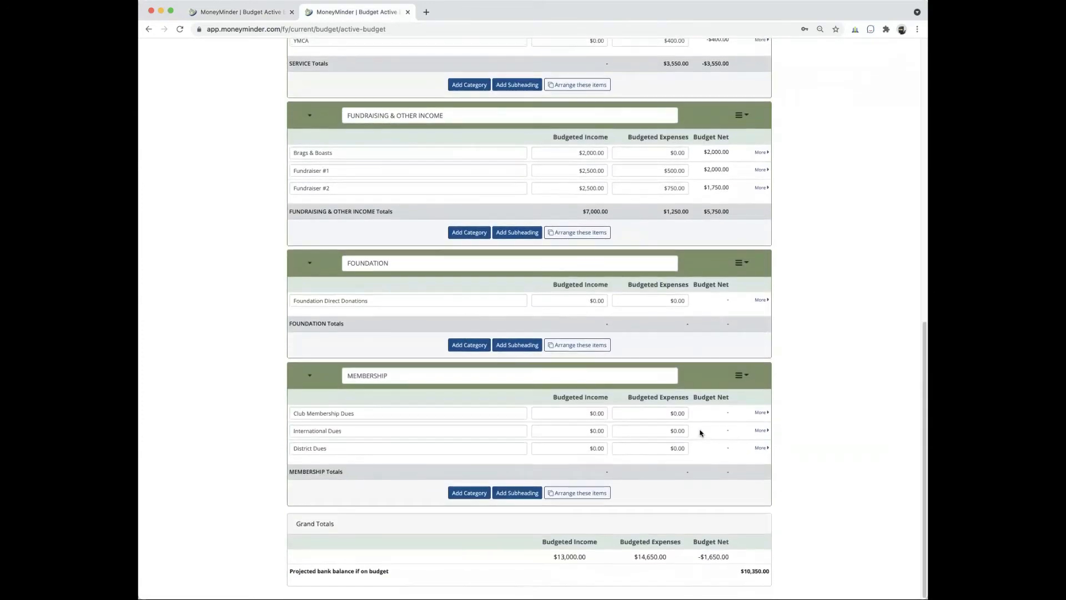
pyautogui.scroll(3)
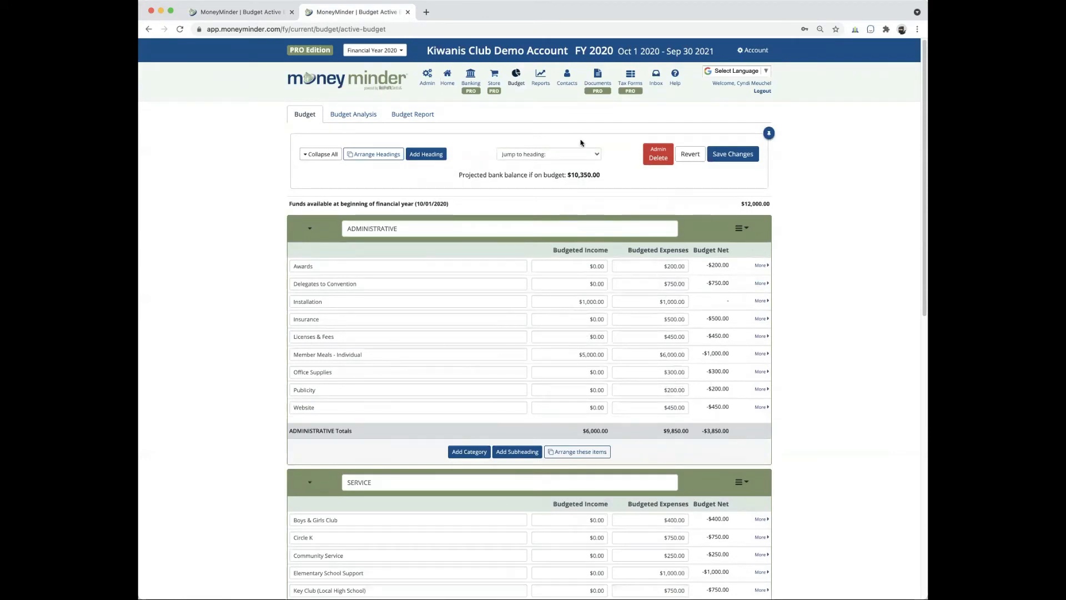
pyautogui.moveTo(515, 76)
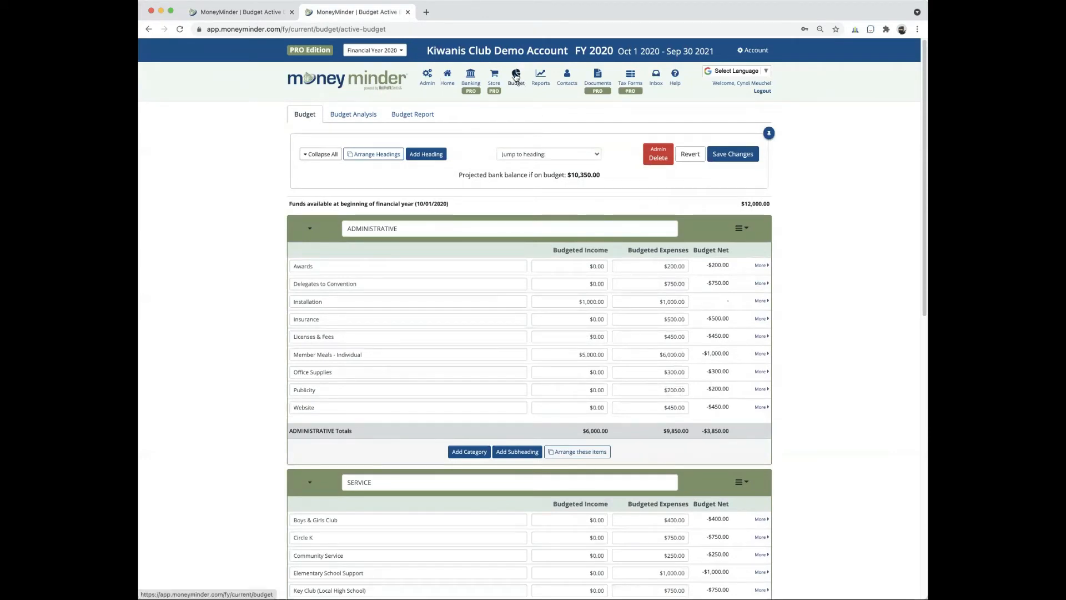
pyautogui.moveTo(649, 283)
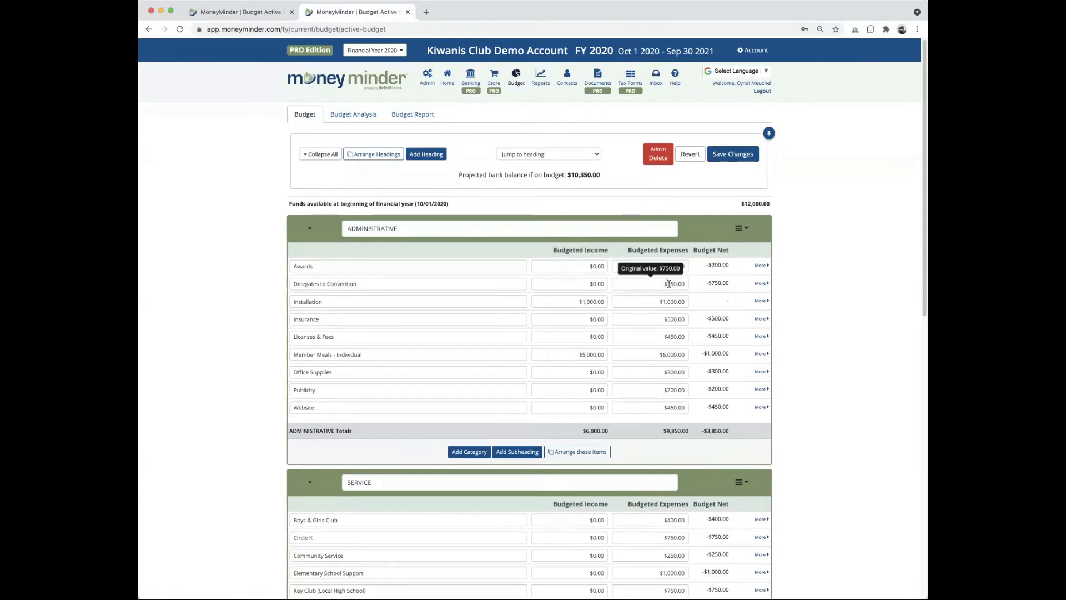
pyautogui.click(649, 318)
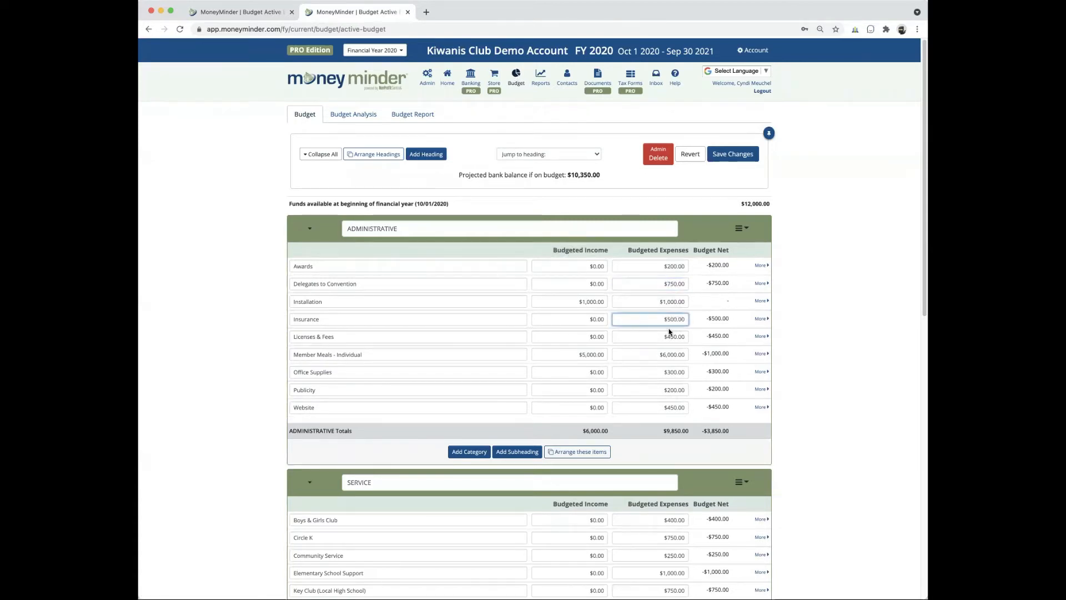
pyautogui.moveTo(805, 424)
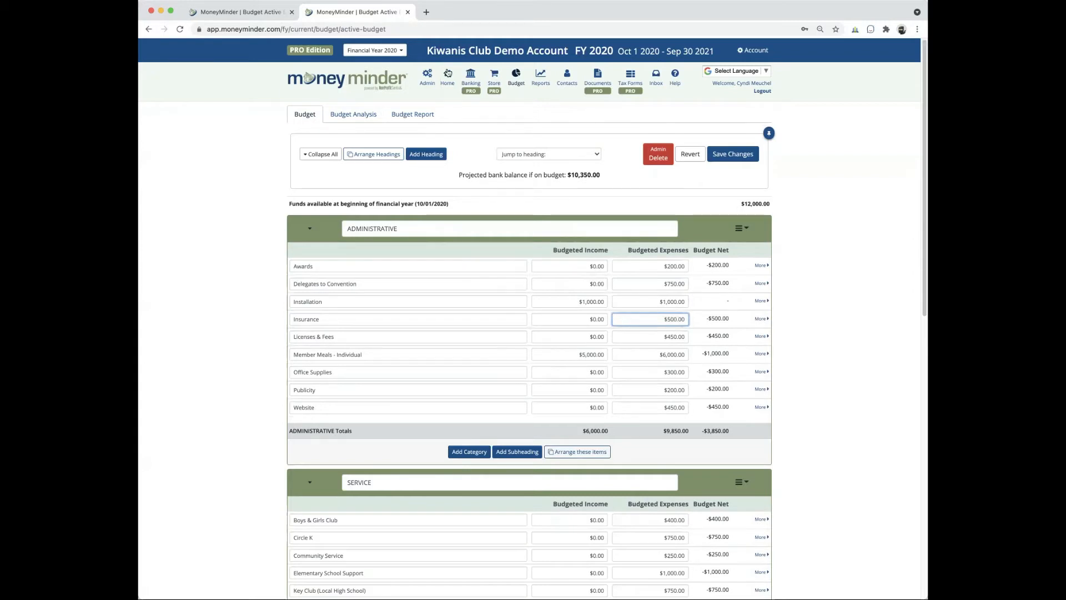
# - Go to the Home dashboard comparing actual and budgeted figures with $15,900.11 bank balances
pyautogui.click(450, 75)
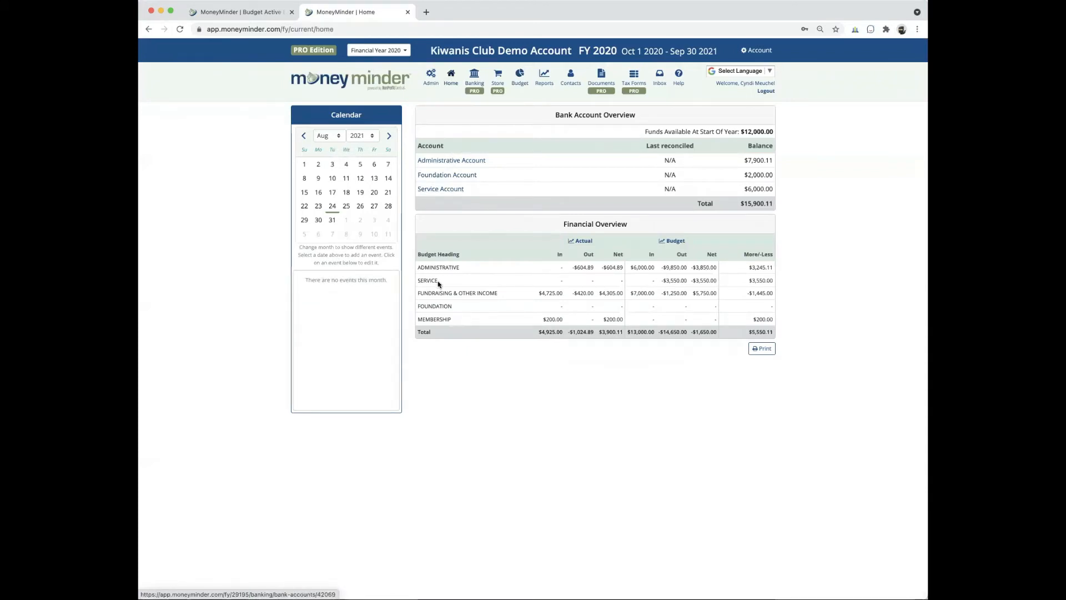
pyautogui.moveTo(433, 326)
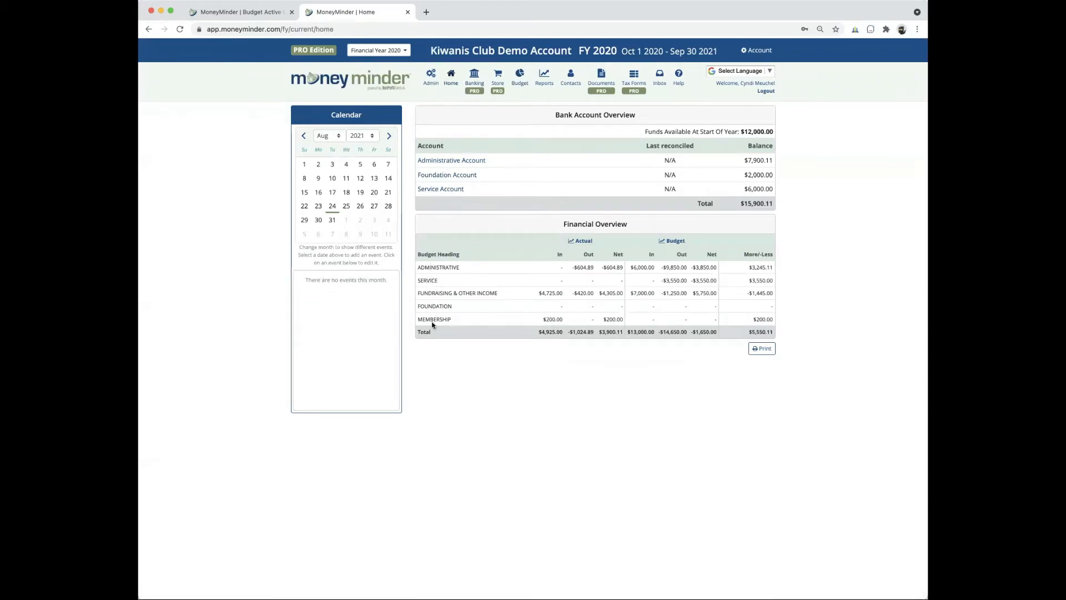
pyautogui.moveTo(591, 229)
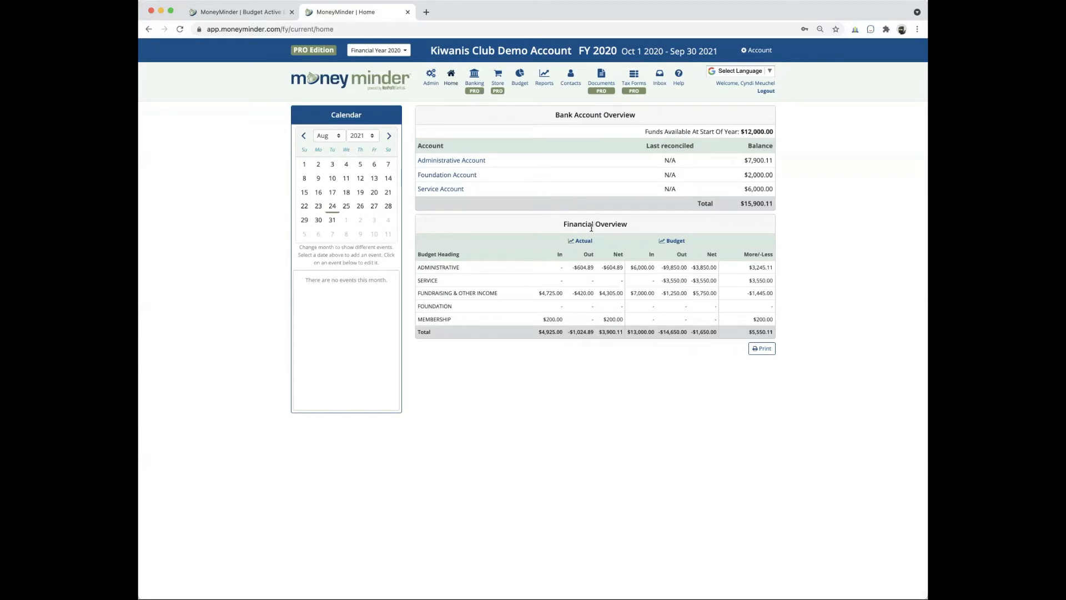
pyautogui.moveTo(678, 249)
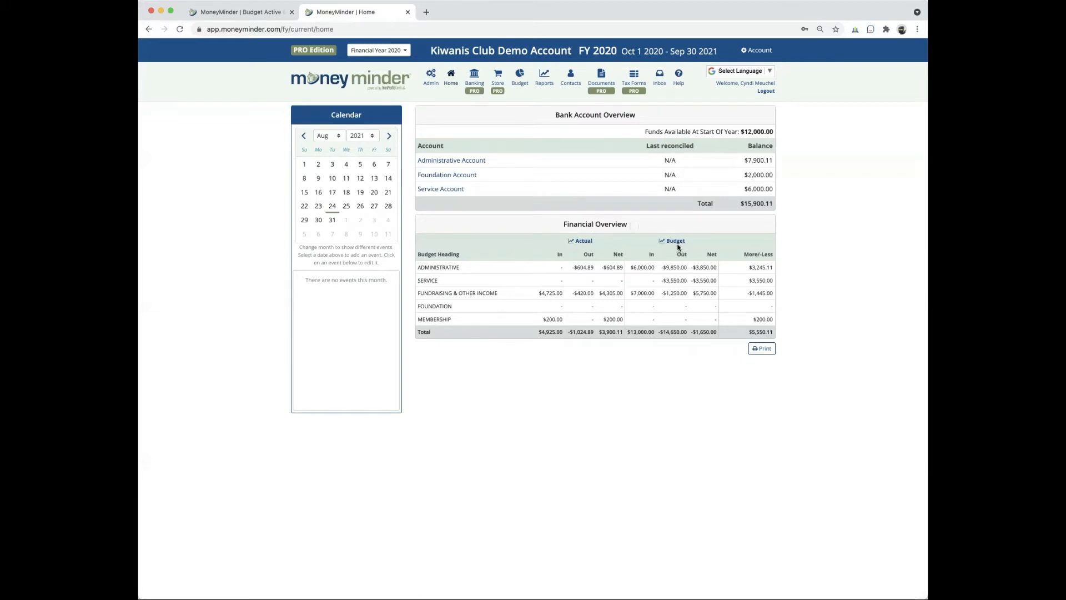
pyautogui.moveTo(605, 267)
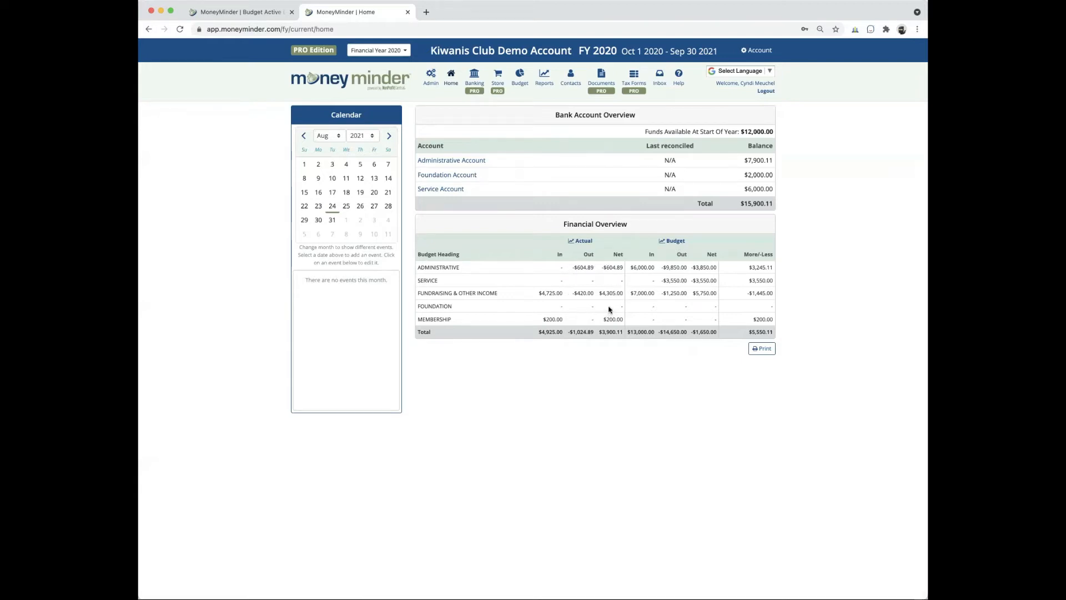
pyautogui.moveTo(655, 273)
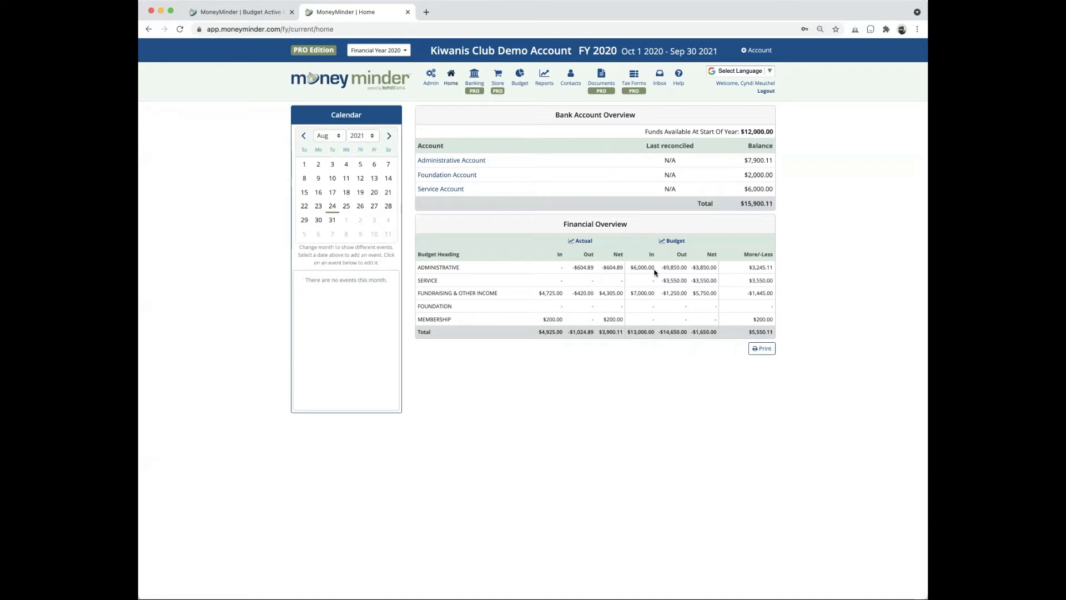
pyautogui.moveTo(686, 280)
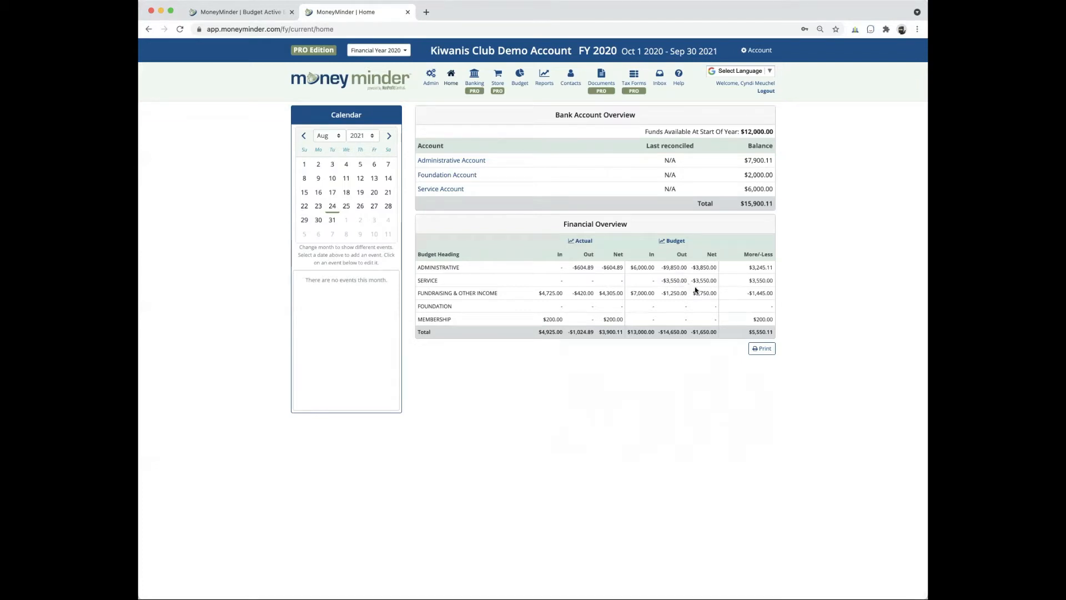
pyautogui.moveTo(731, 299)
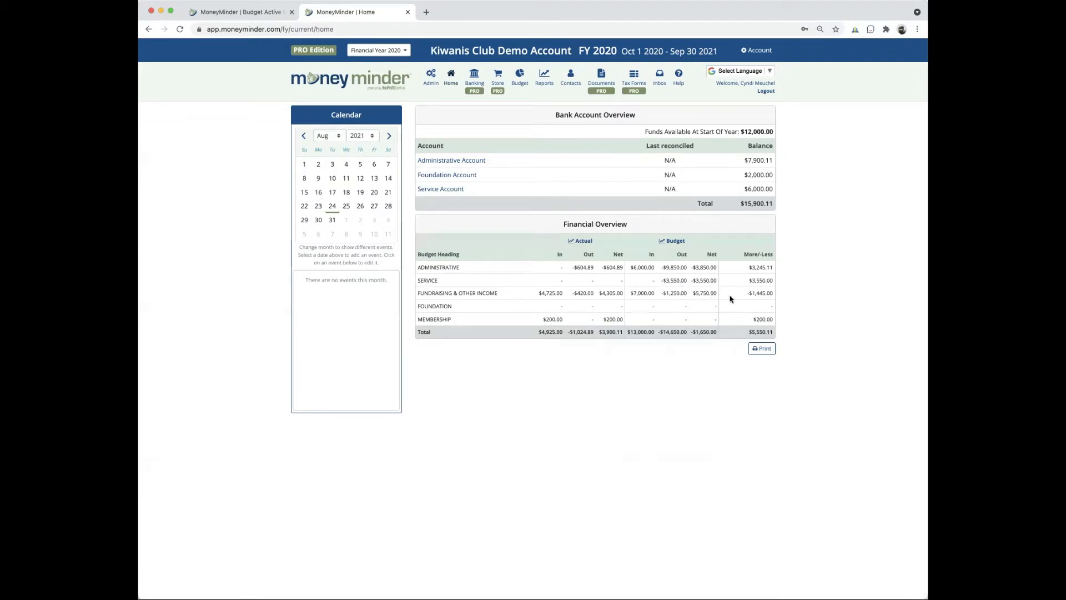
pyautogui.moveTo(803, 299)
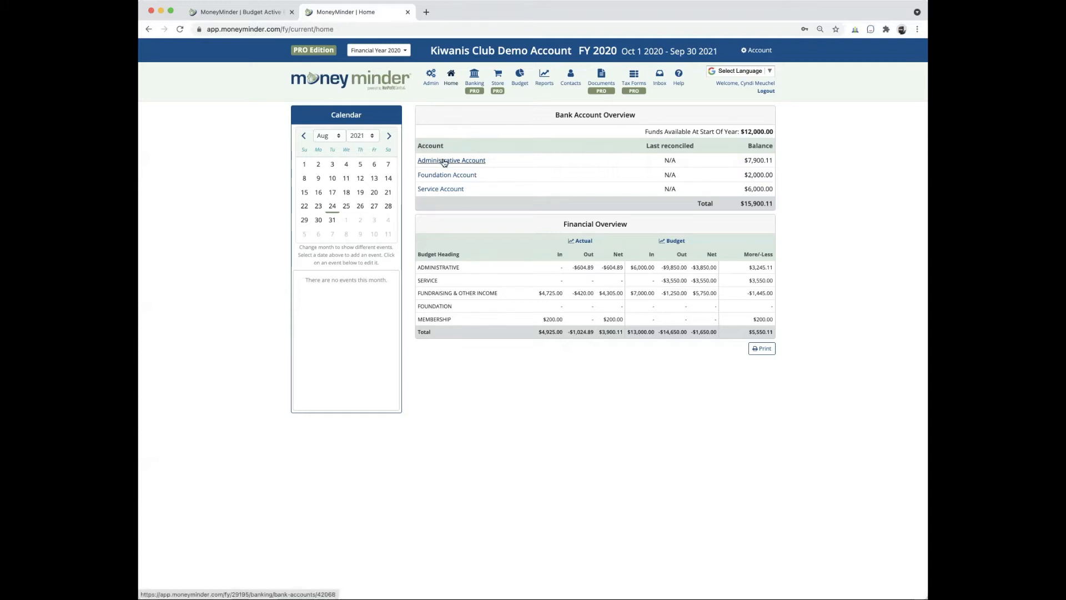
# - Review check 1551's $420.00 Fundraiser #1 withdrawal in Administrative Account, cancelling without changes
pyautogui.click(451, 160)
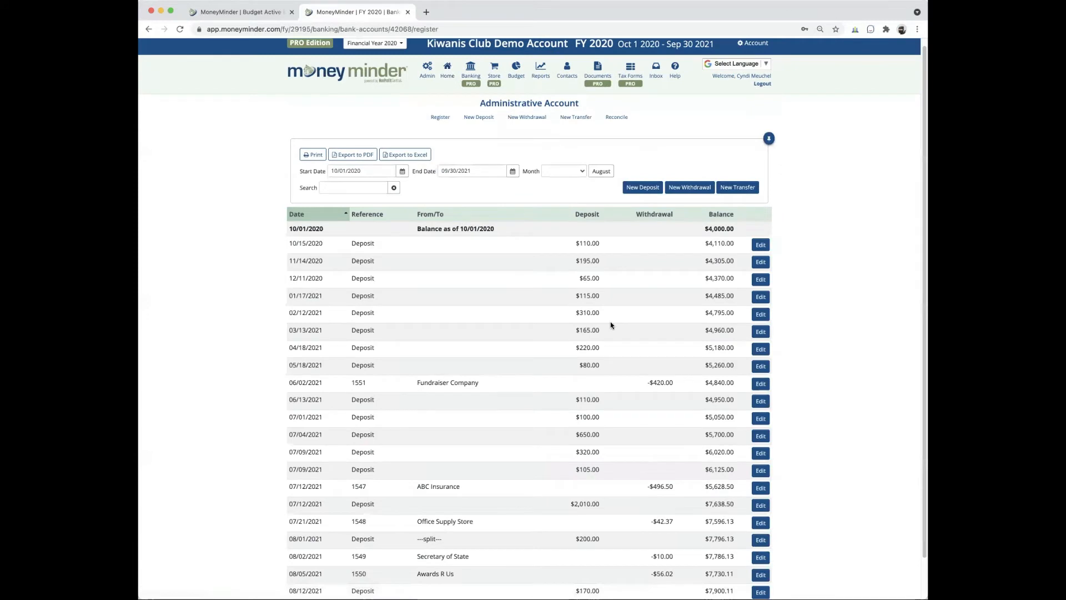
pyautogui.scroll(-3)
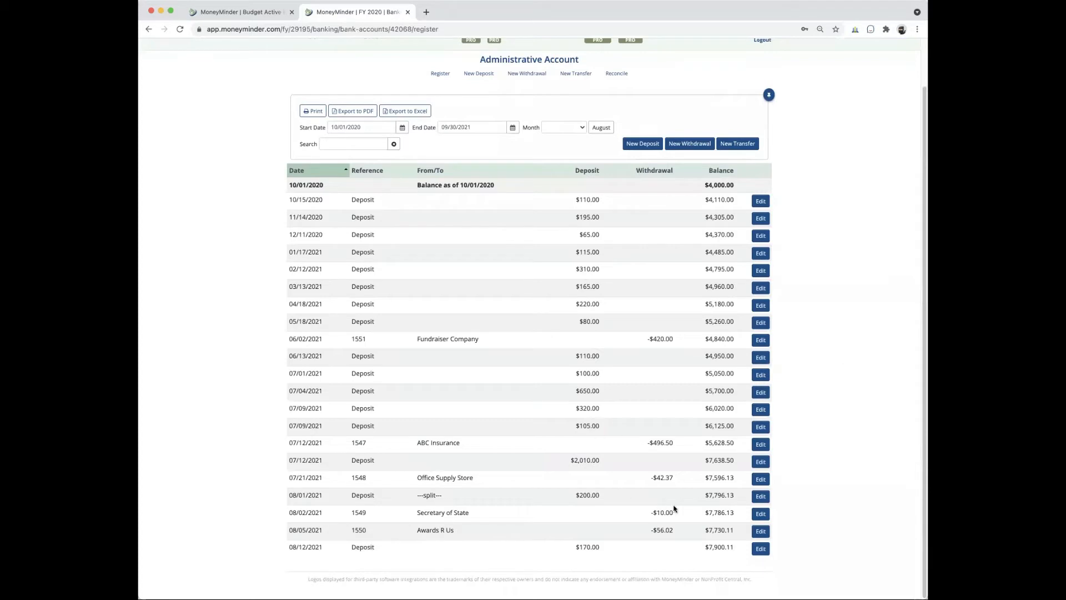
pyautogui.moveTo(760, 339)
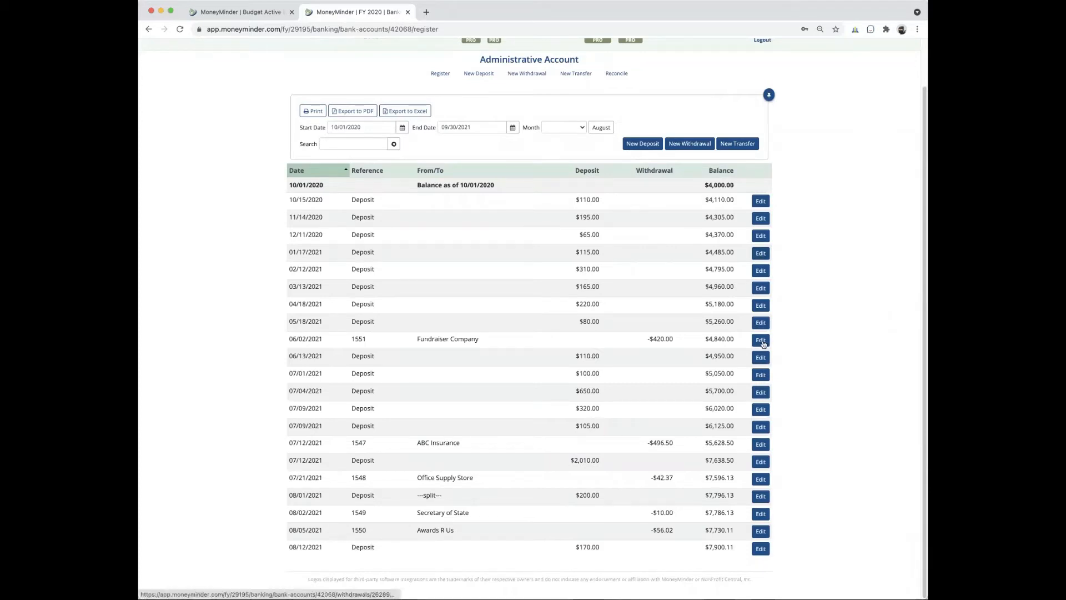
pyautogui.click(760, 339)
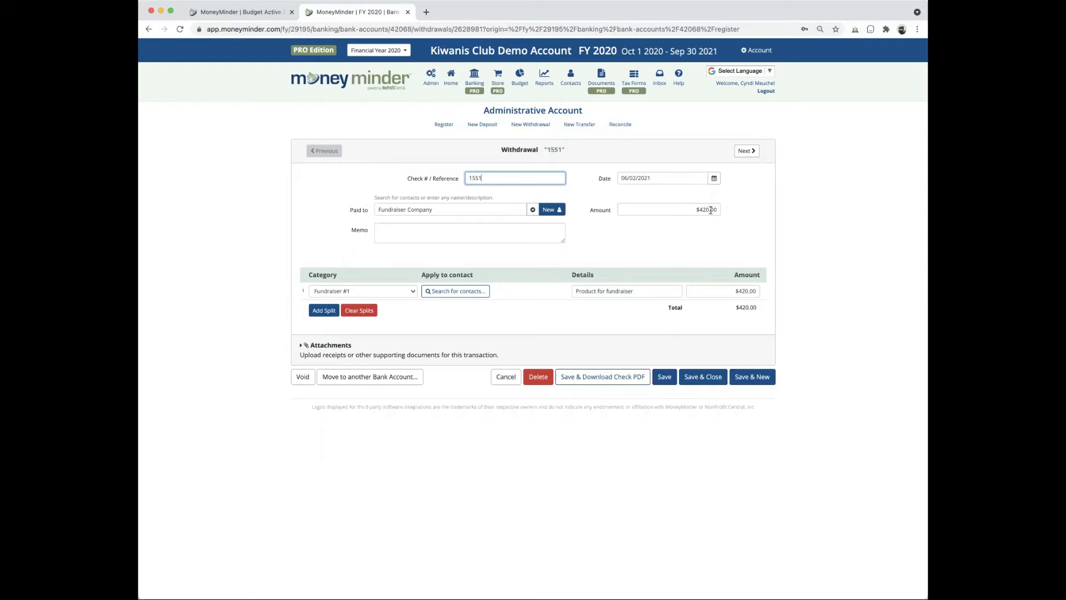
pyautogui.click(364, 291)
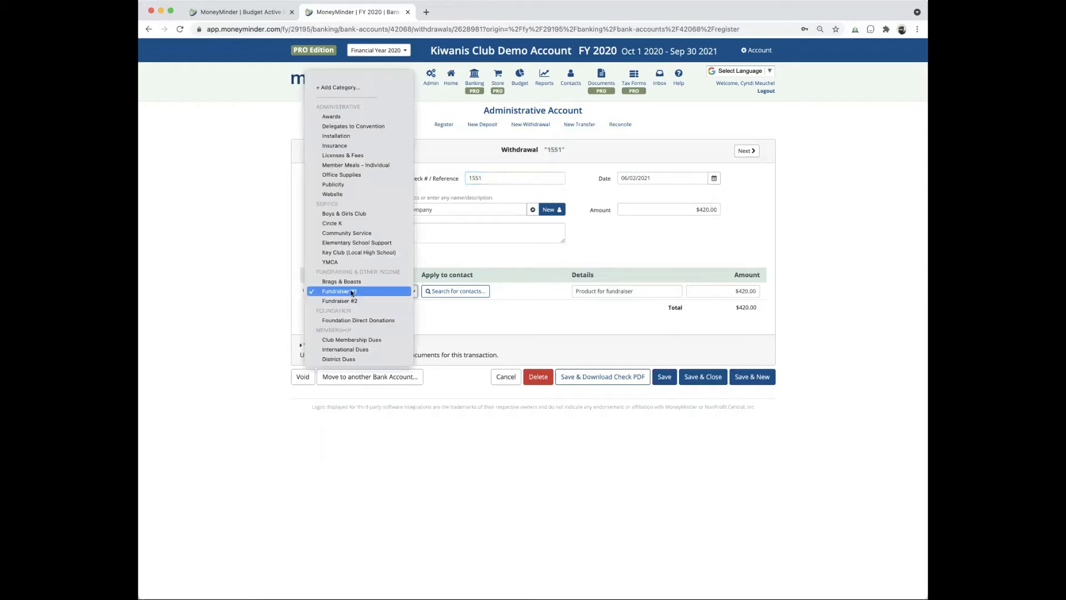
pyautogui.moveTo(347, 292)
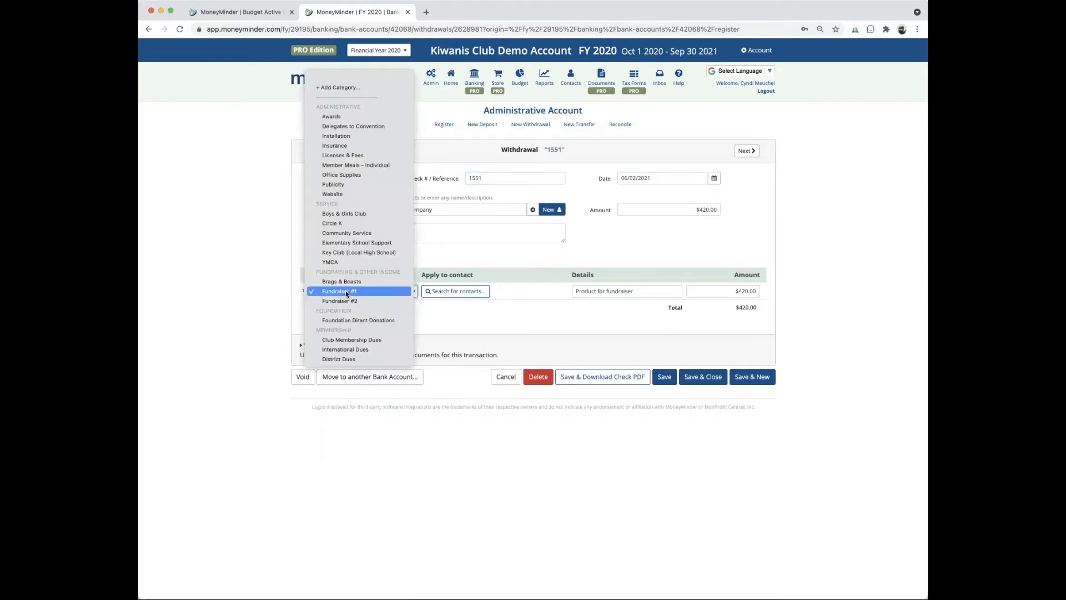
pyautogui.click(337, 291)
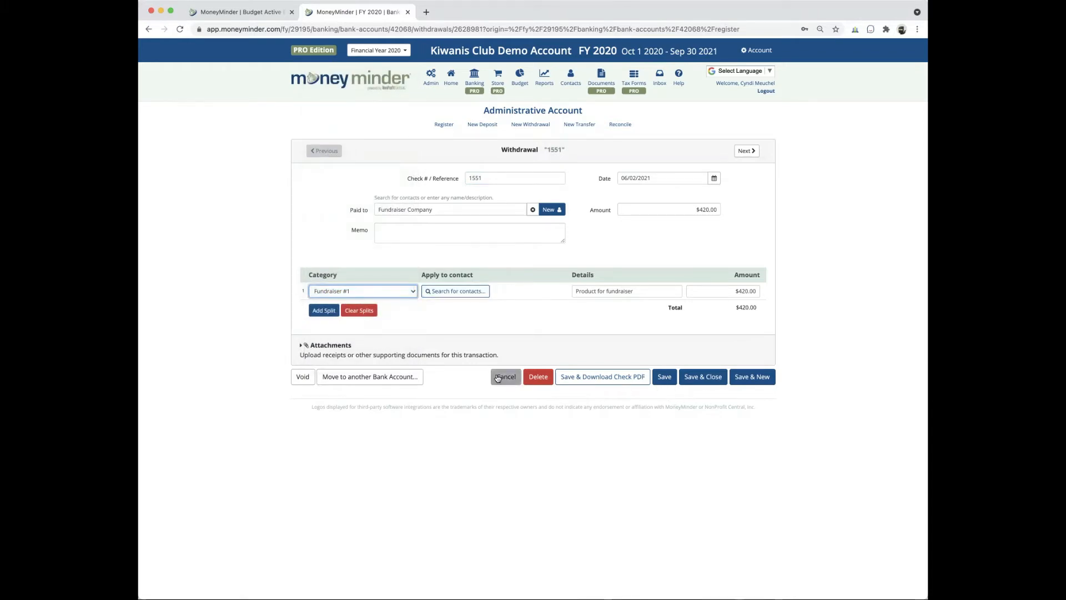
pyautogui.click(505, 376)
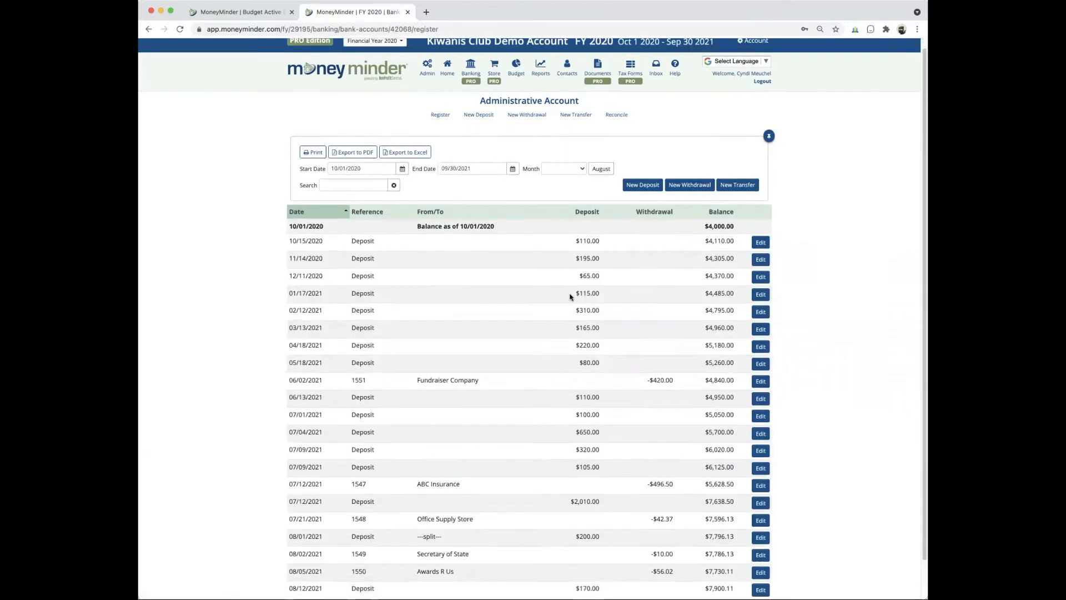
pyautogui.scroll(-3)
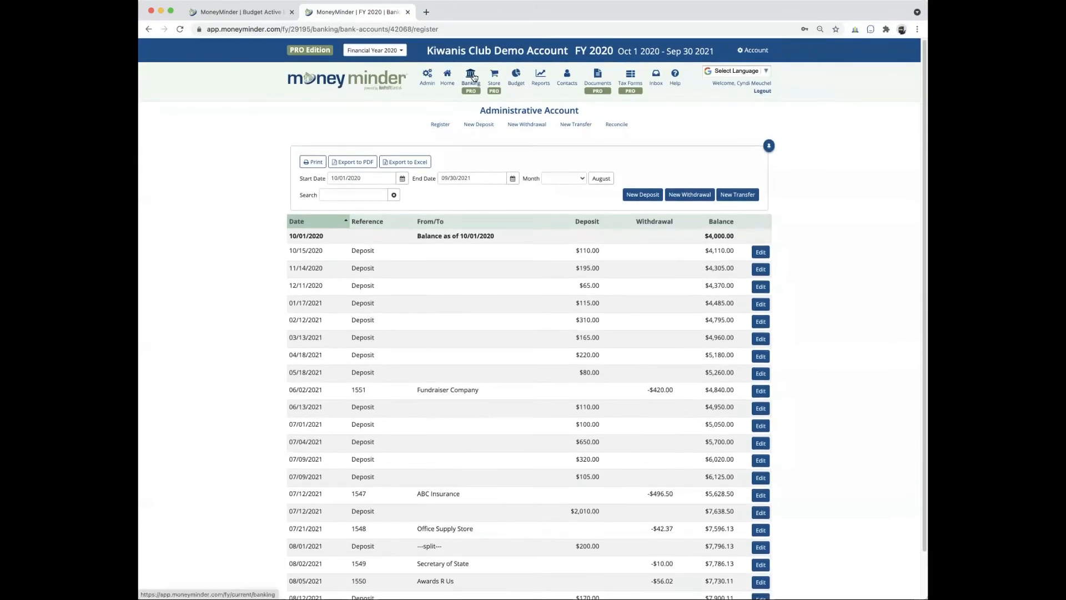
# - Open the Foundation Account import page showing the pending $2,500.00 deposit of 07/21/2021
pyautogui.click(470, 76)
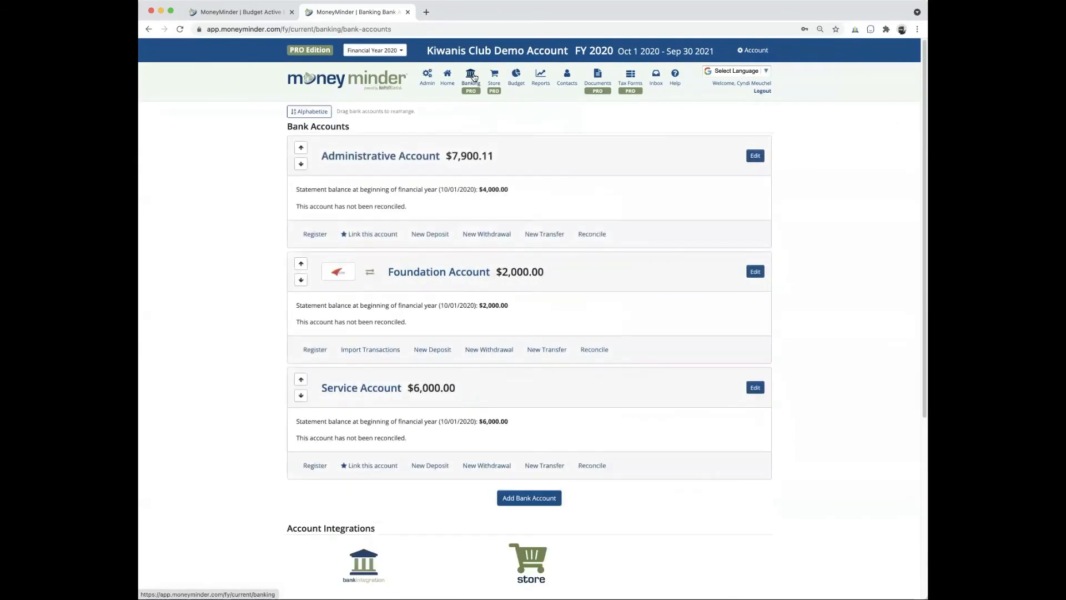
pyautogui.moveTo(408, 272)
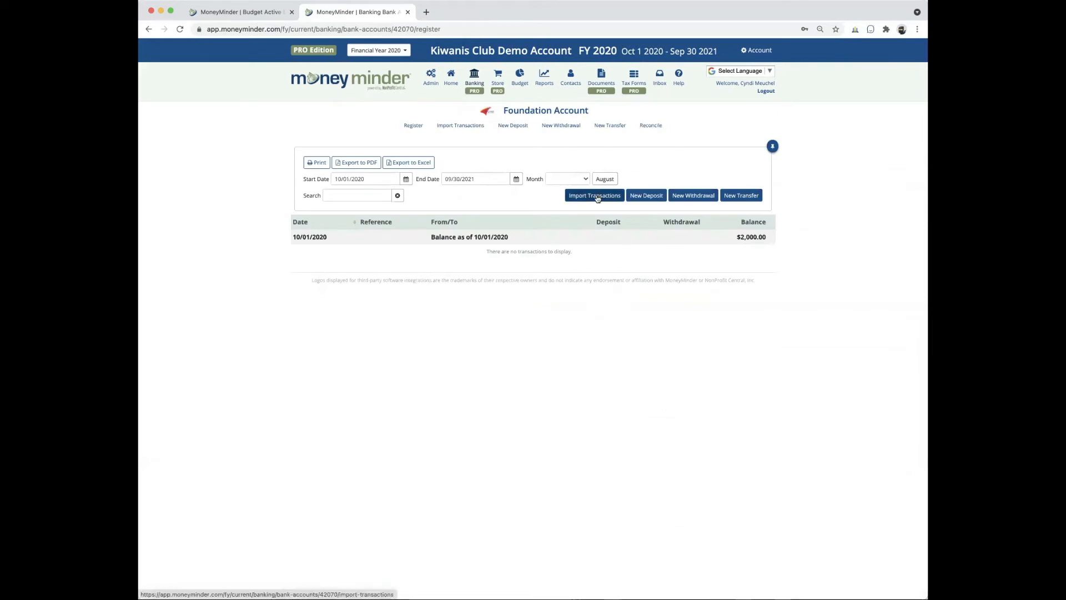
pyautogui.click(594, 196)
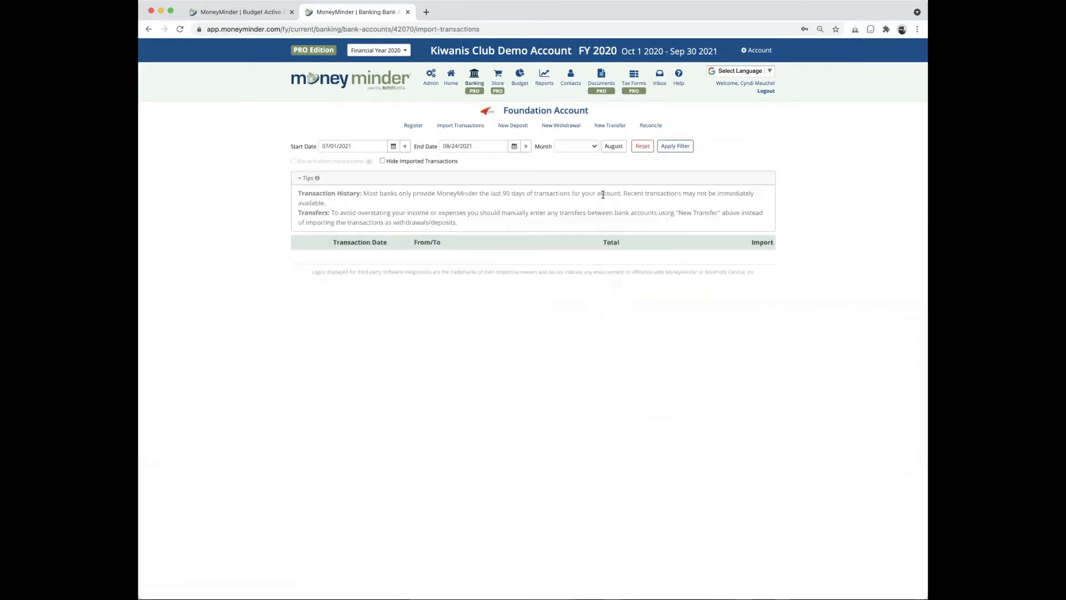
pyautogui.click(674, 146)
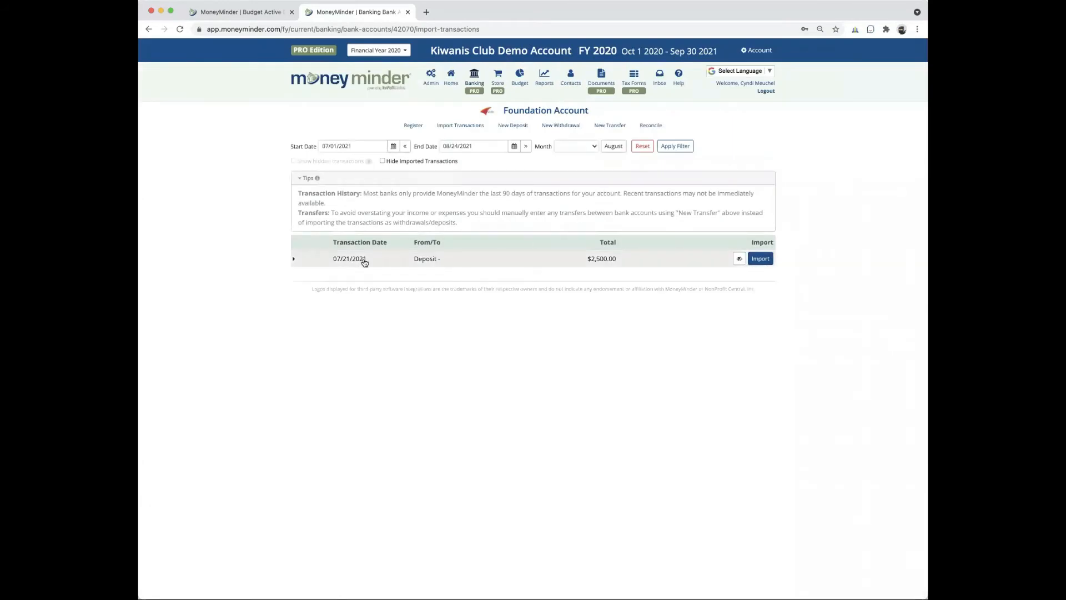
pyautogui.moveTo(410, 263)
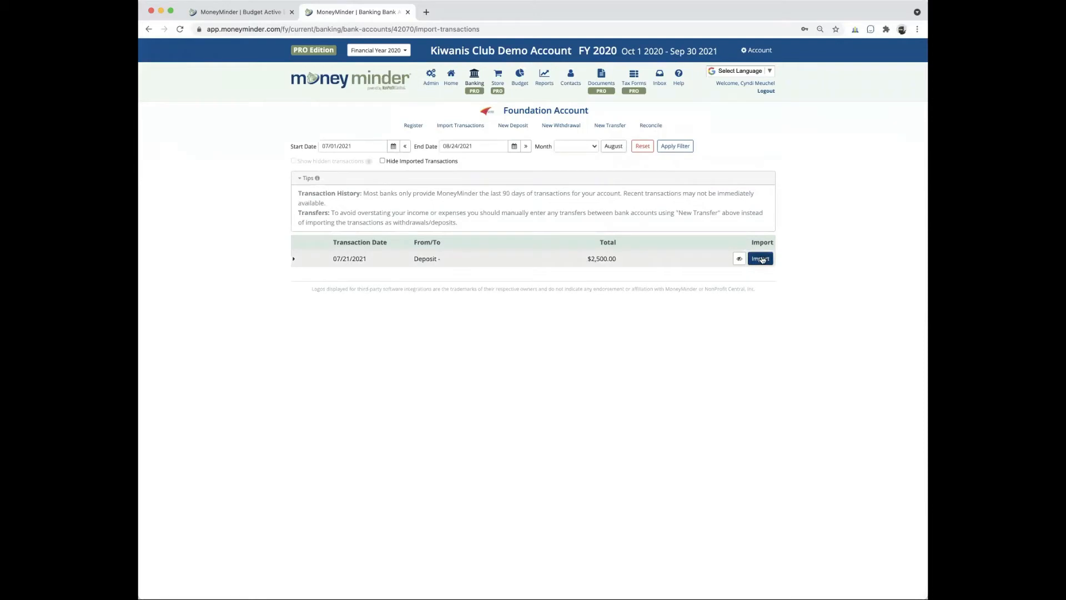
# - Import the $2,500.00 July 21 deposit under Foundation Direct Donations and save it
pyautogui.click(760, 259)
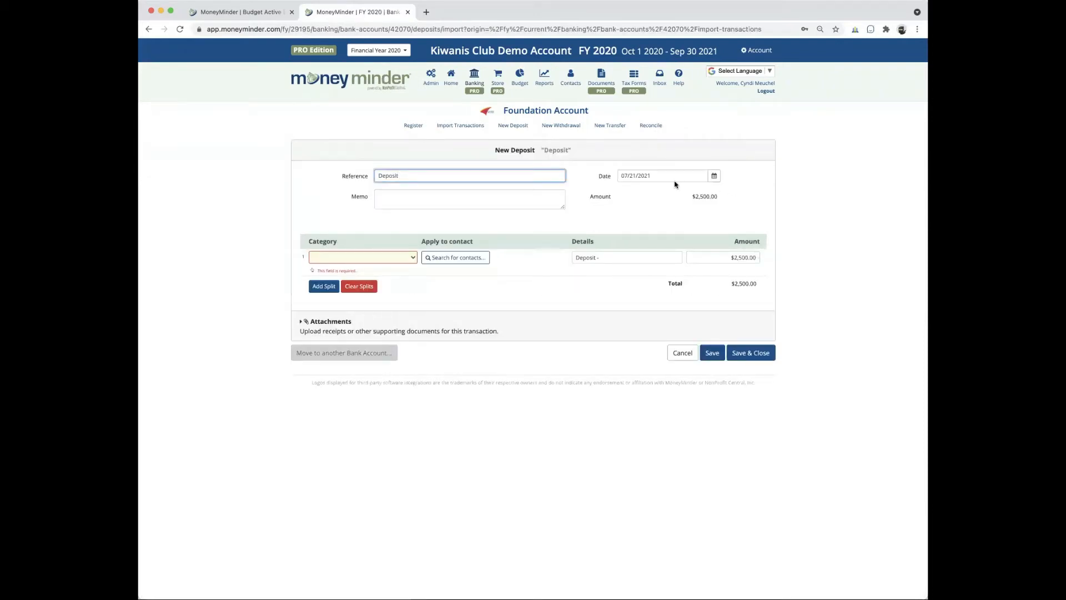
pyautogui.moveTo(473, 293)
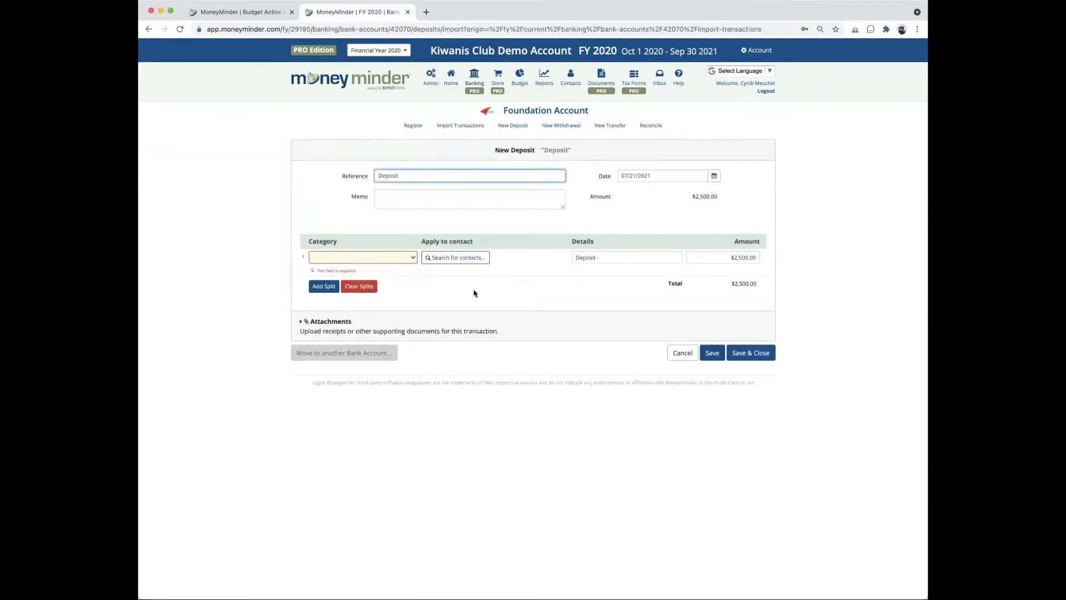
pyautogui.moveTo(417, 249)
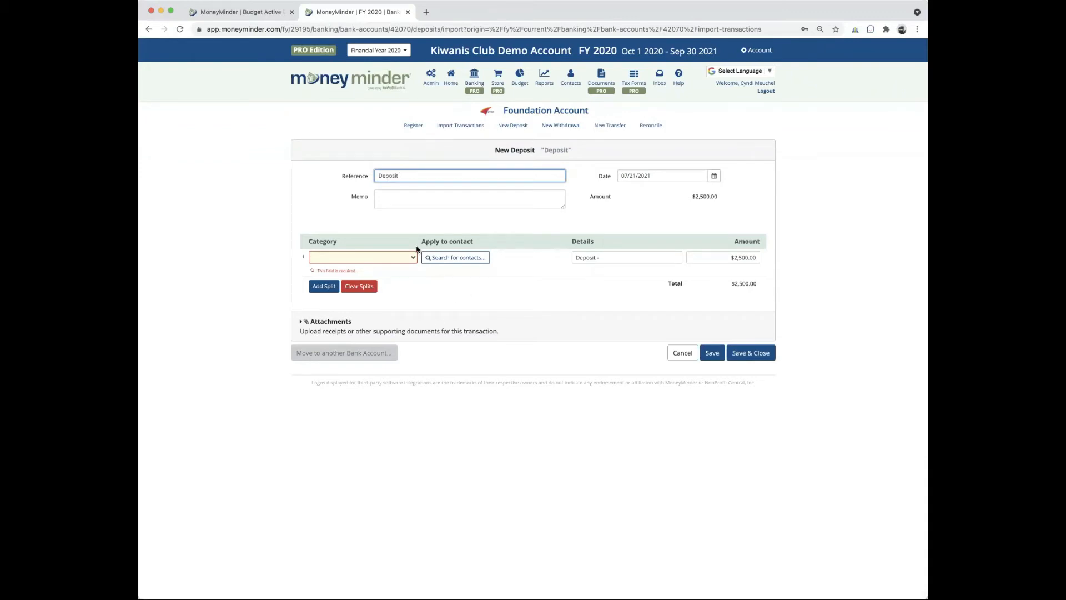
pyautogui.moveTo(429, 269)
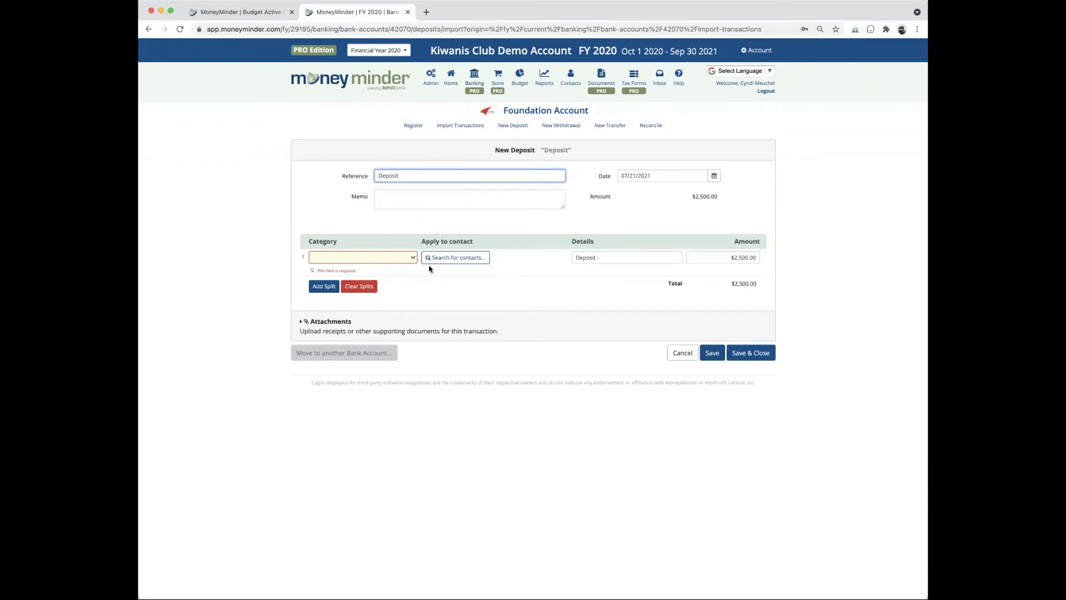
pyautogui.click(363, 257)
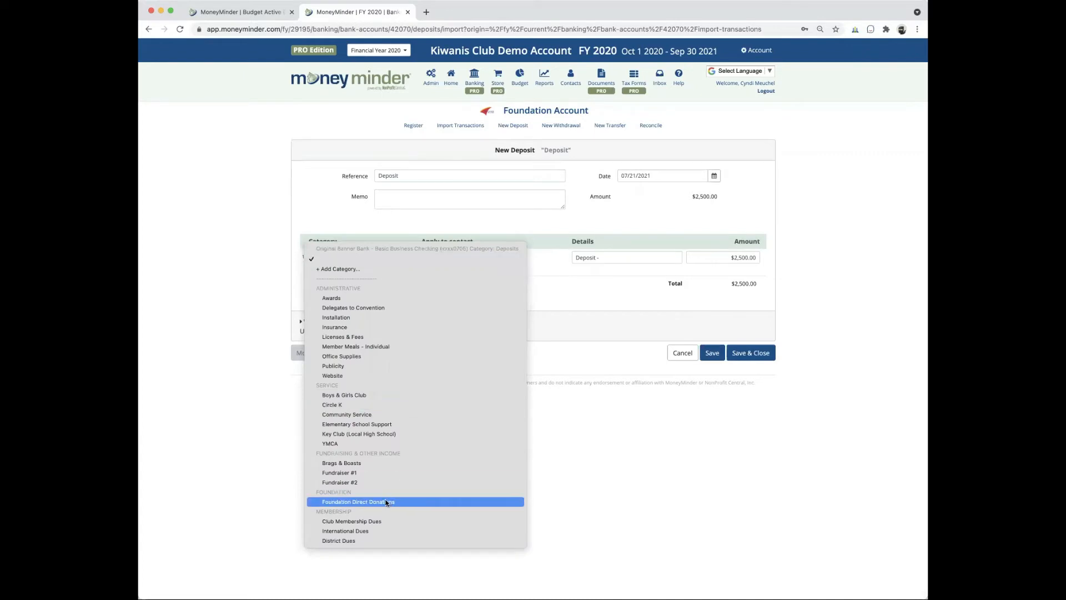
pyautogui.click(359, 502)
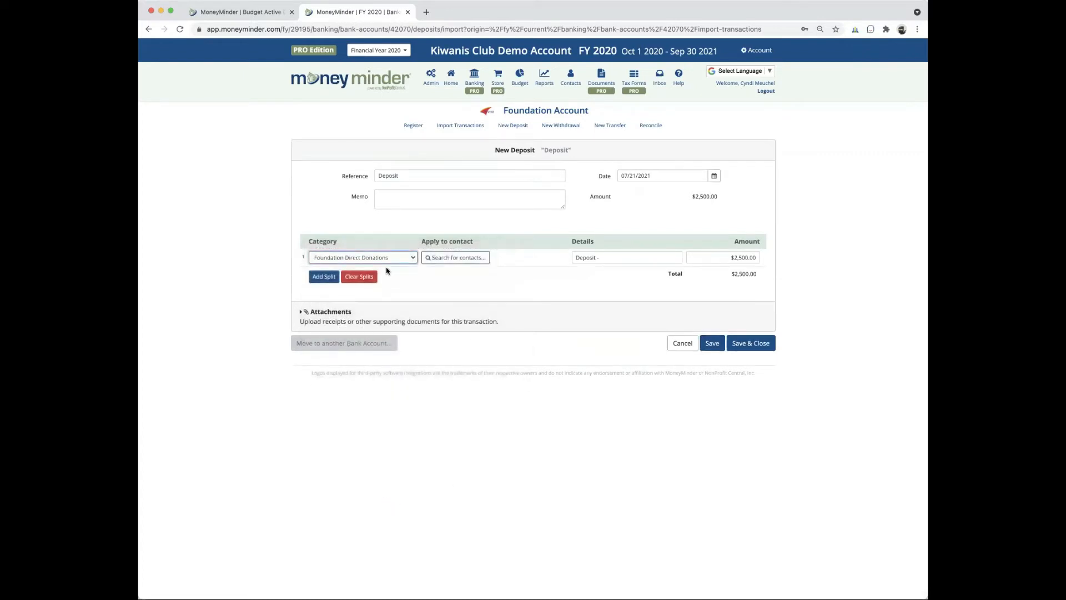
pyautogui.moveTo(750, 342)
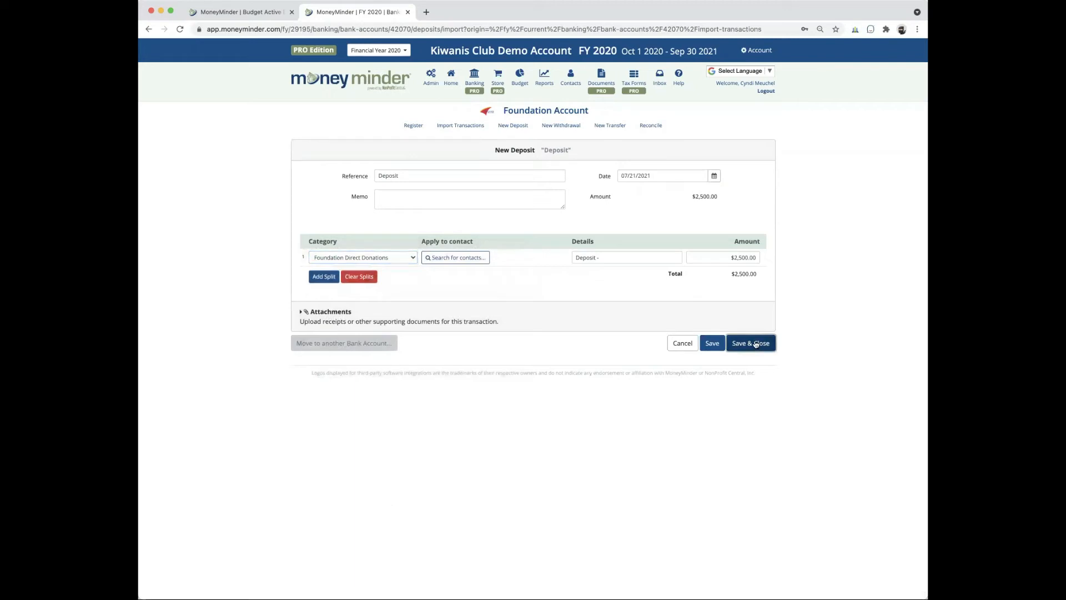
pyautogui.click(751, 343)
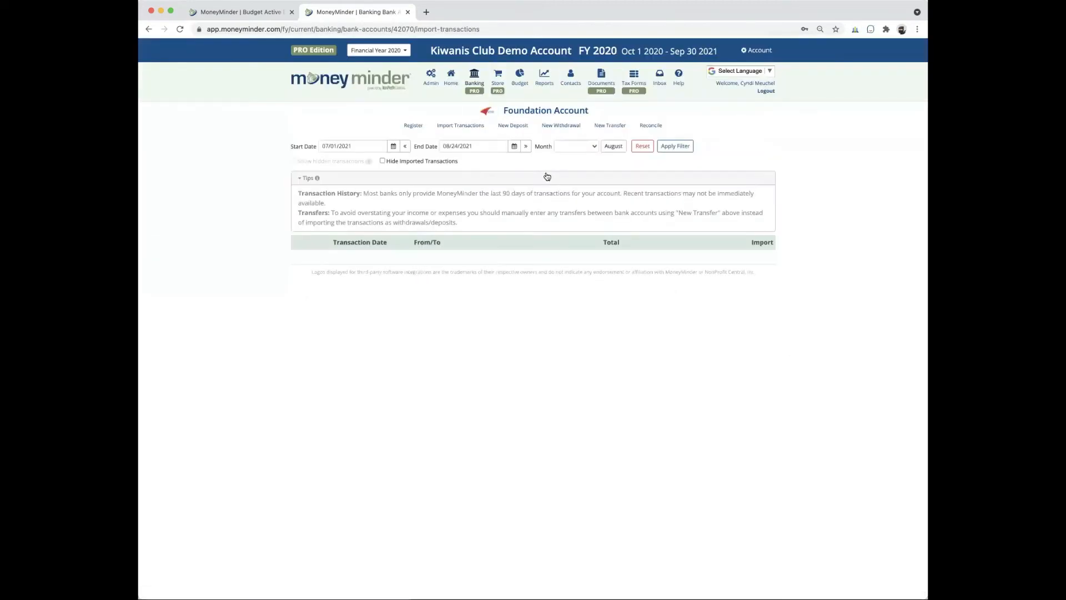
# - View the Foundation Account register with the imported deposit and $4,500.00 balance
pyautogui.click(674, 145)
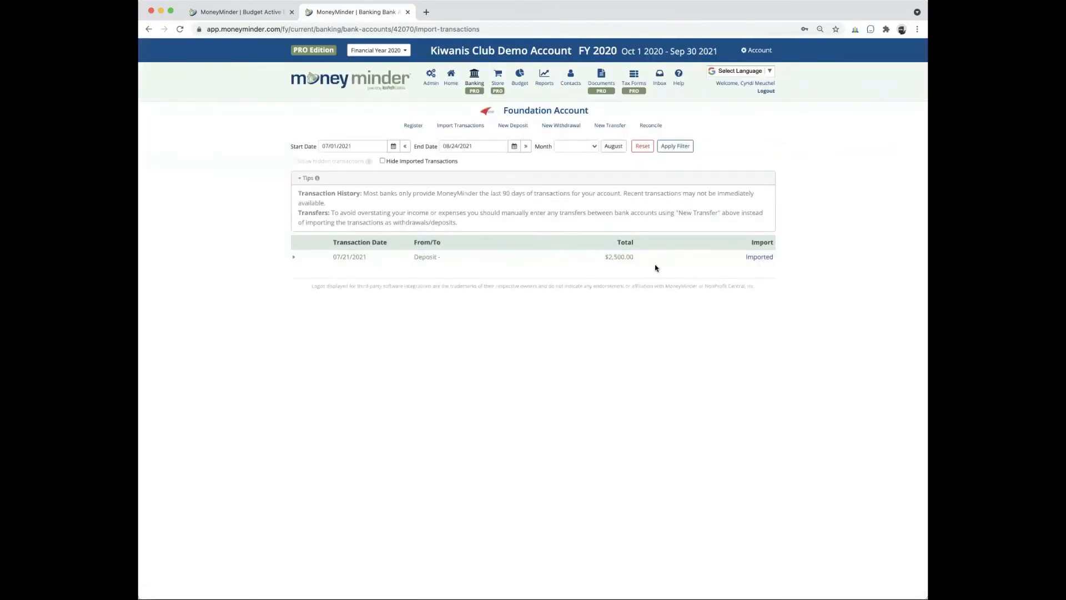
pyautogui.moveTo(413, 125)
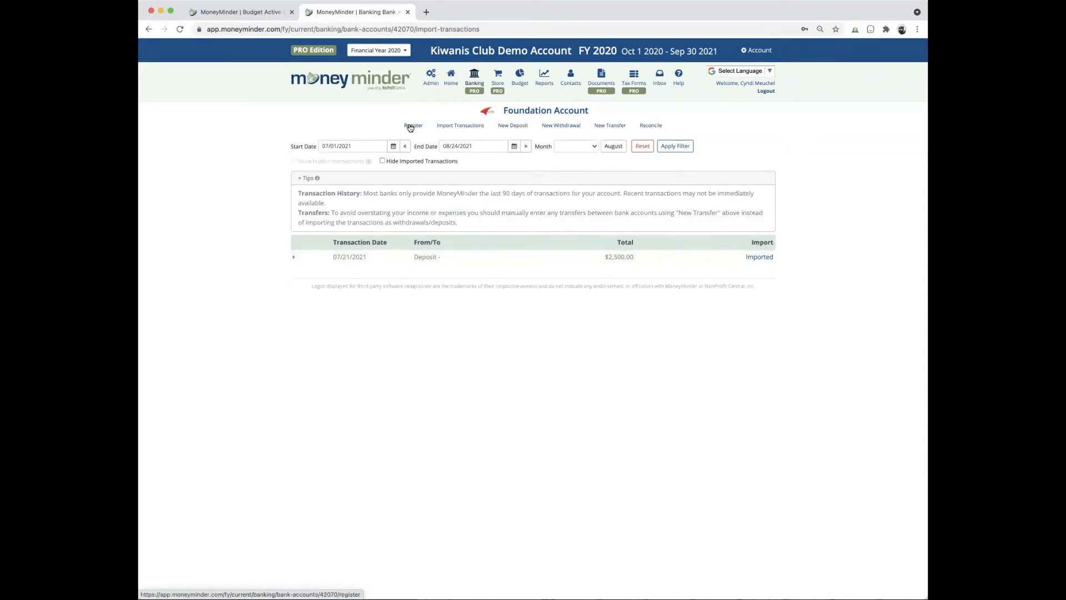
pyautogui.click(413, 125)
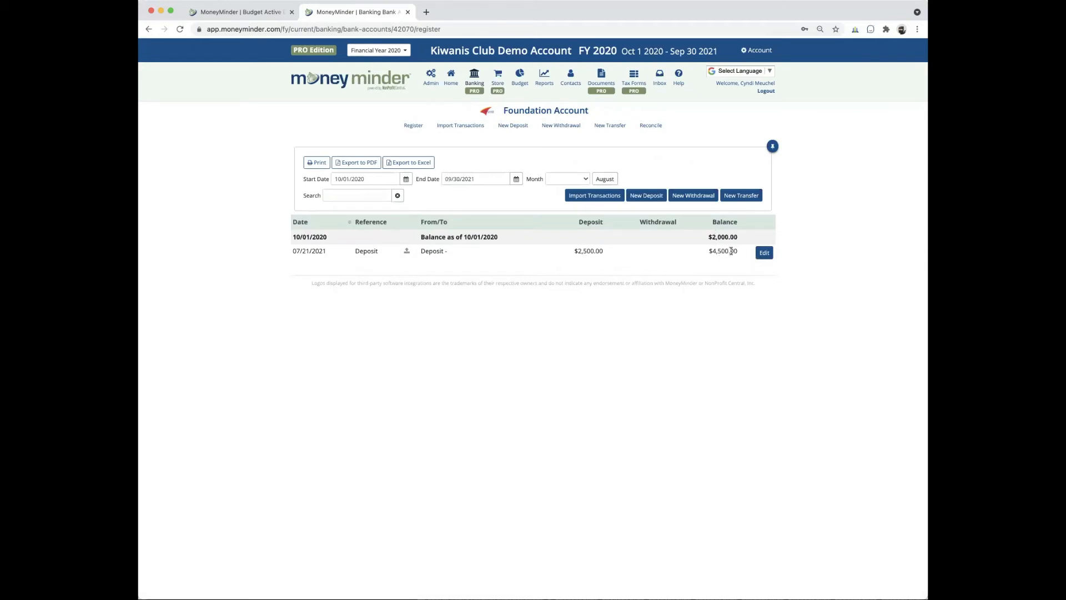
pyautogui.moveTo(505, 185)
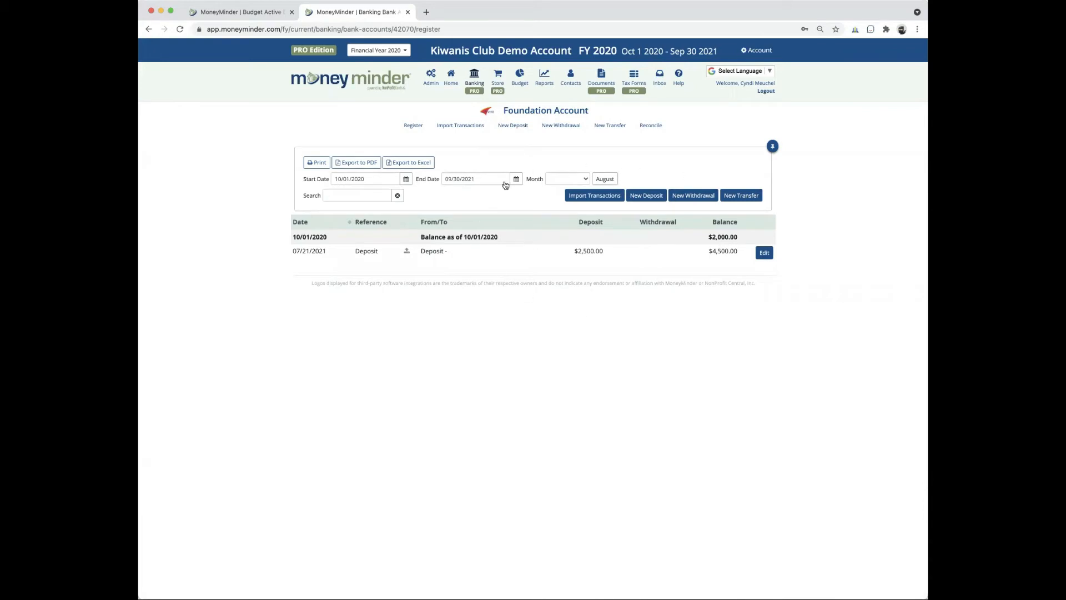
pyautogui.moveTo(548, 199)
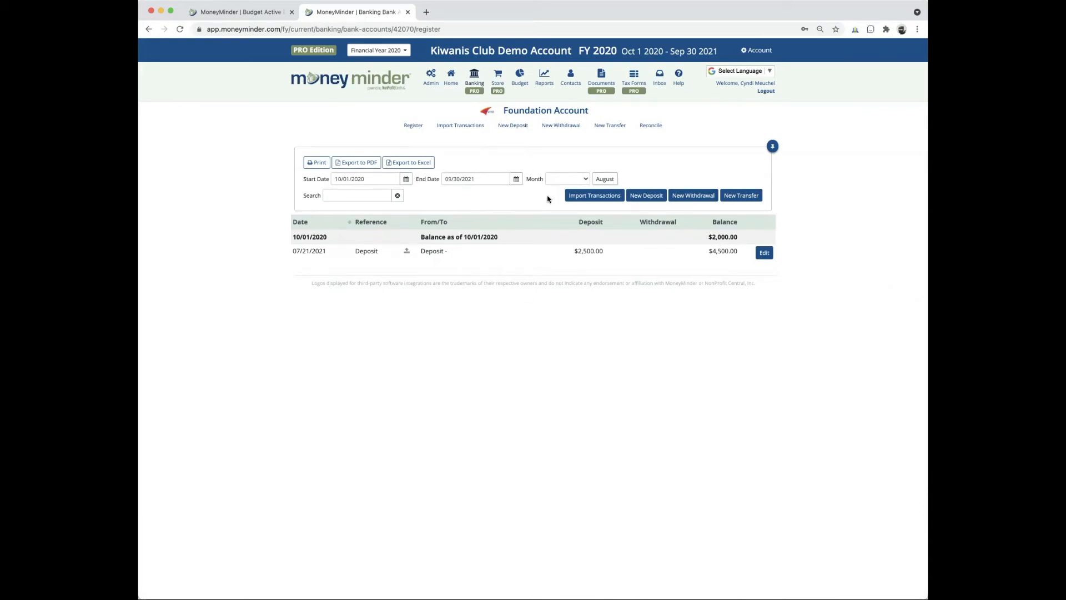
pyautogui.moveTo(584, 279)
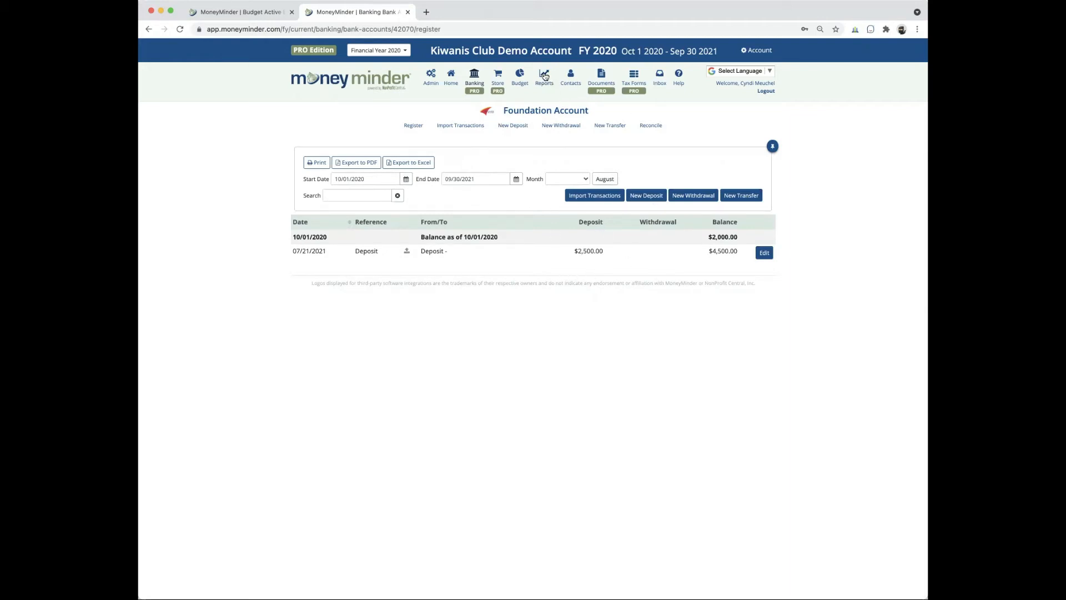
# - Browse the Reports page listing Banking, Performance, Transaction, Year-End and Contact reports
pyautogui.click(544, 77)
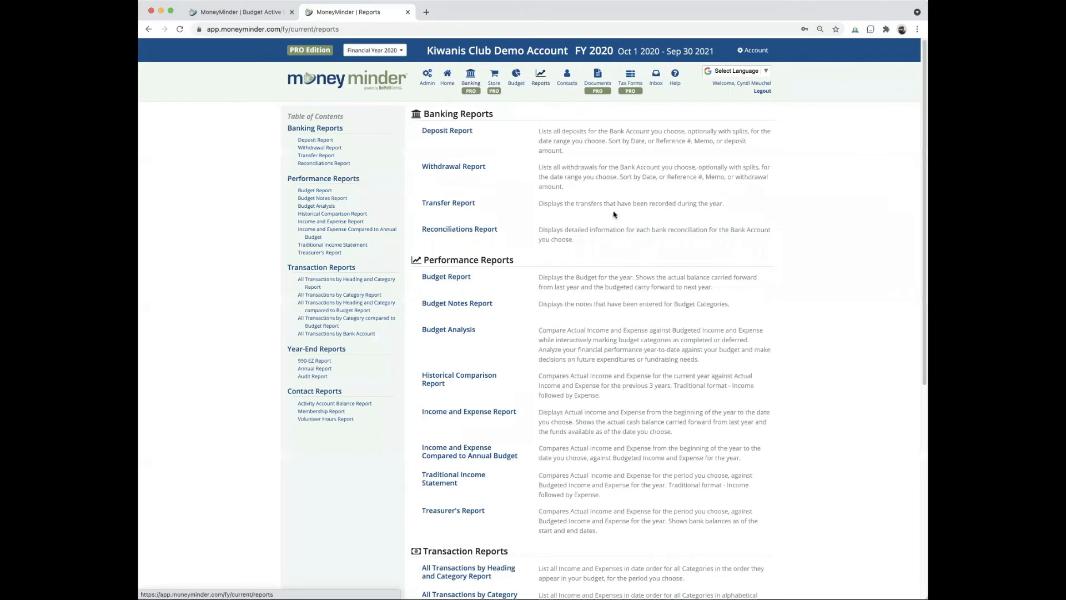
pyautogui.moveTo(668, 396)
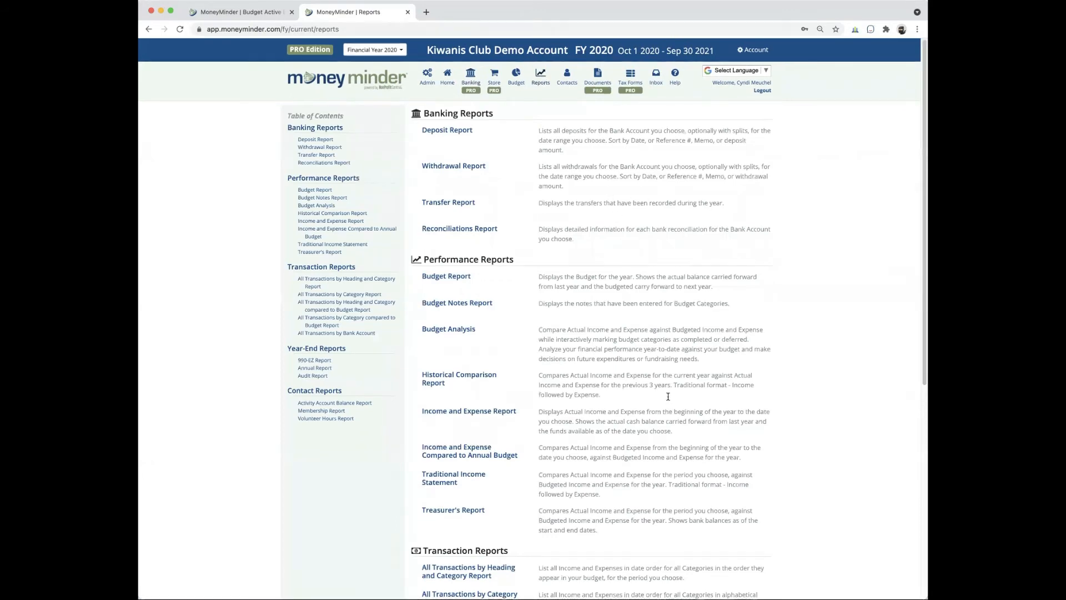
pyautogui.scroll(-3)
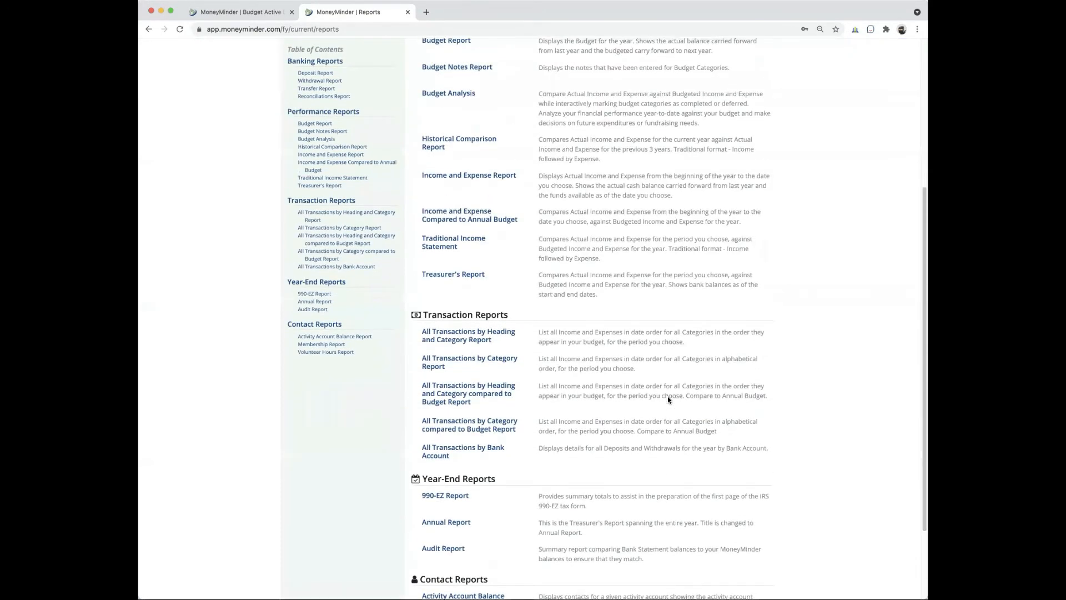
pyautogui.scroll(3)
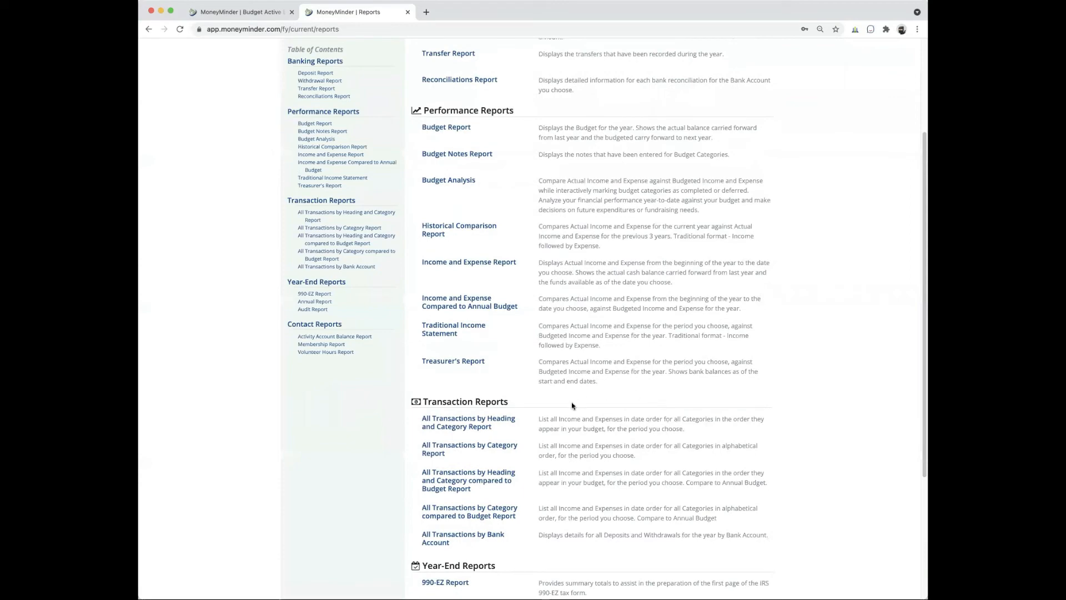
pyautogui.moveTo(453, 361)
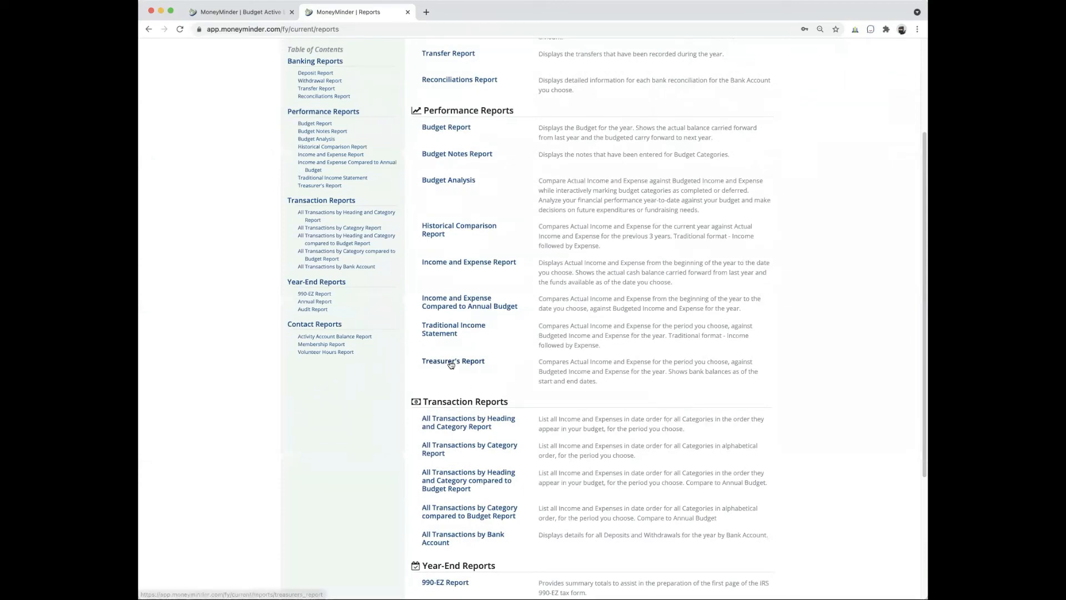
# - Read through the 10/01/2020–09/30/2021 Treasurer's Report down to its grand totals
pyautogui.click(453, 361)
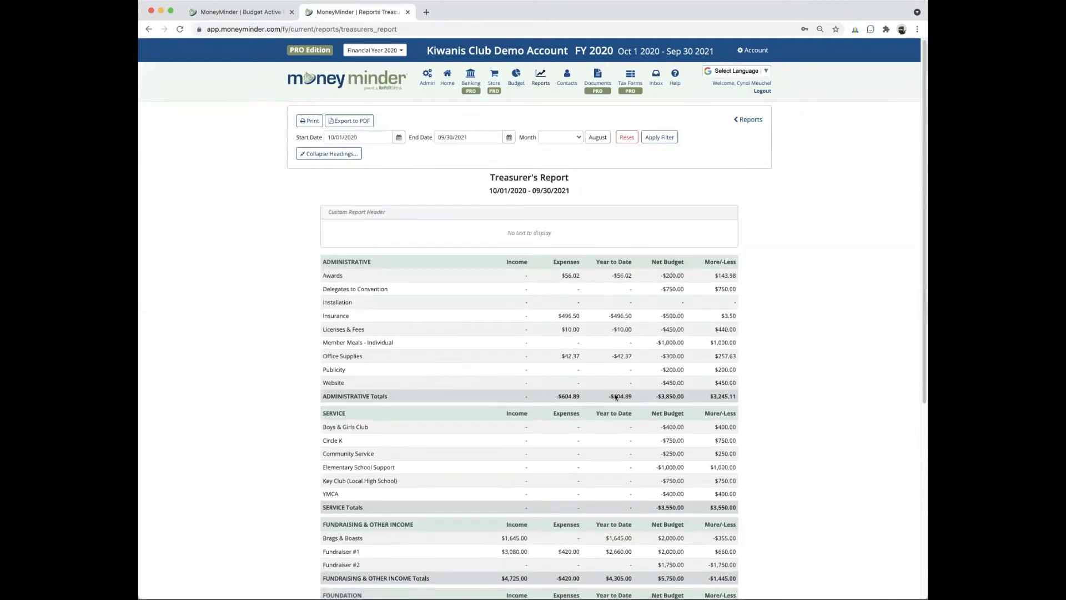
pyautogui.scroll(-3)
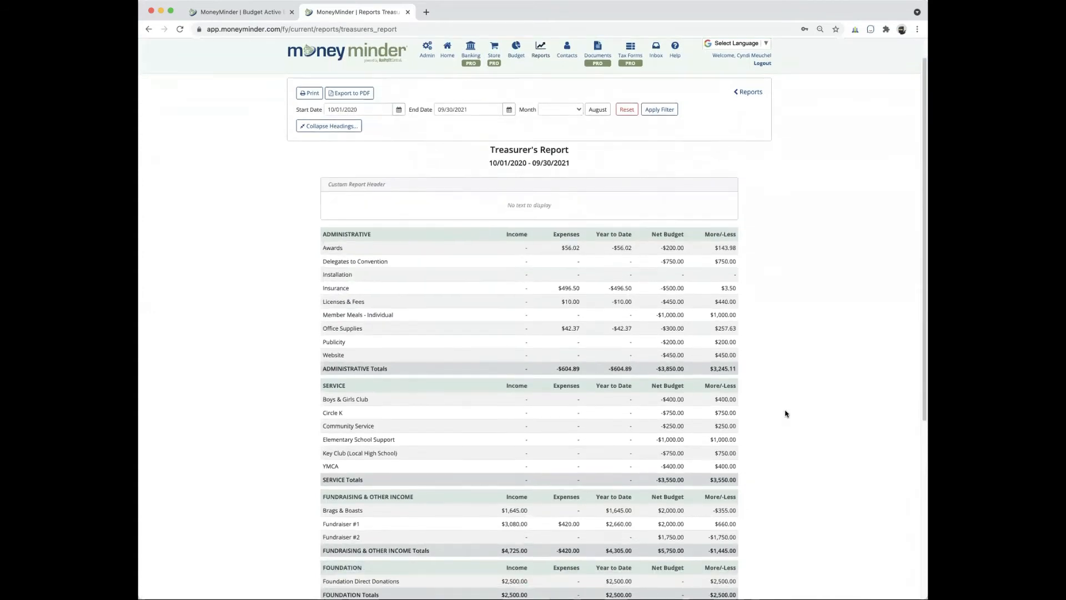
pyautogui.scroll(-3)
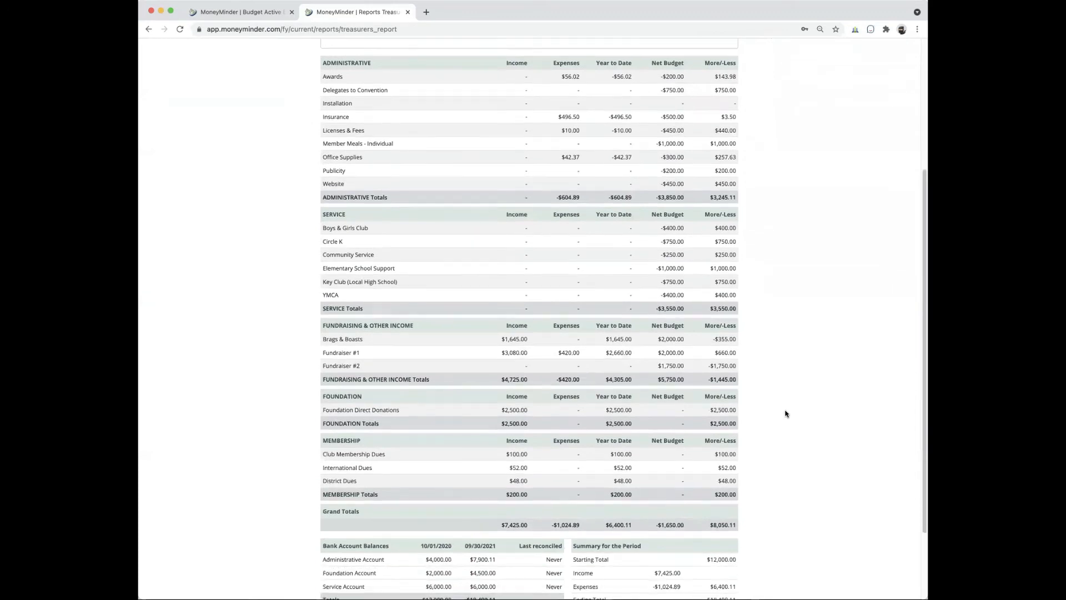
pyautogui.scroll(-3)
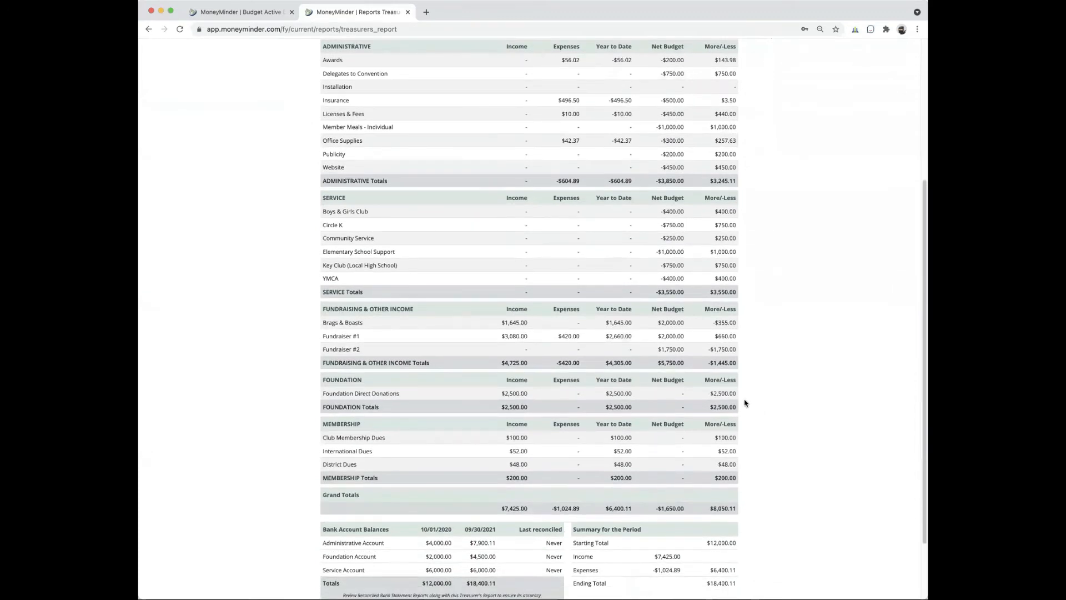
pyautogui.moveTo(763, 334)
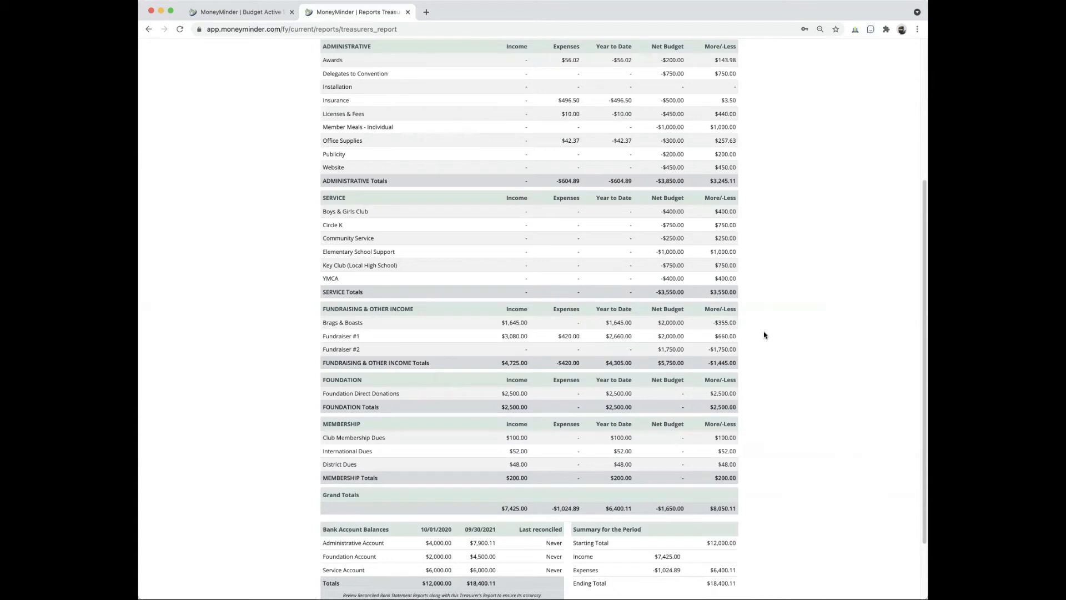
pyautogui.moveTo(782, 293)
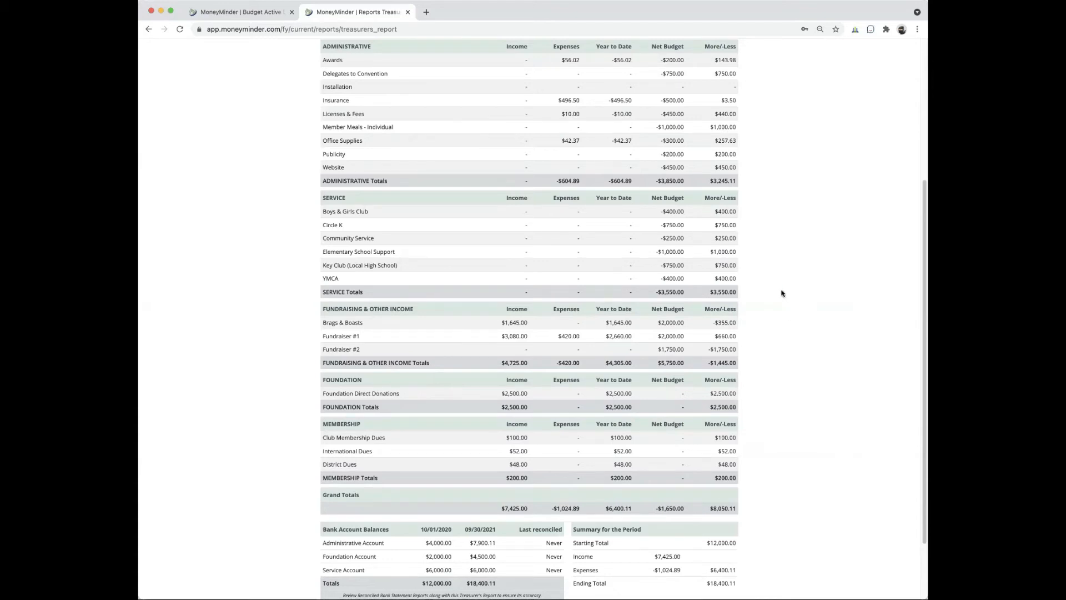
pyautogui.scroll(3)
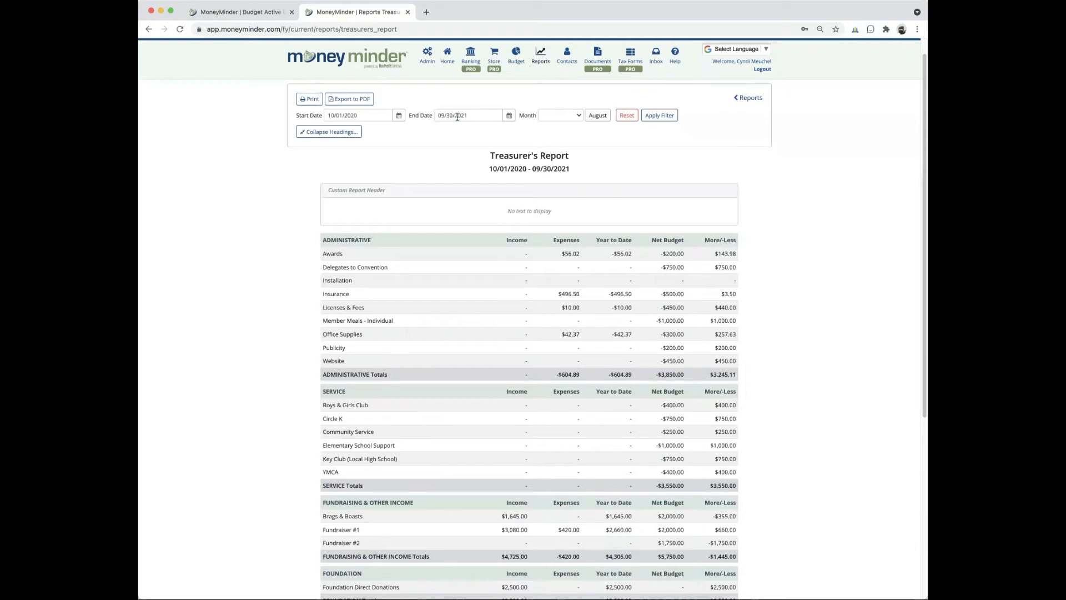
pyautogui.moveTo(799, 388)
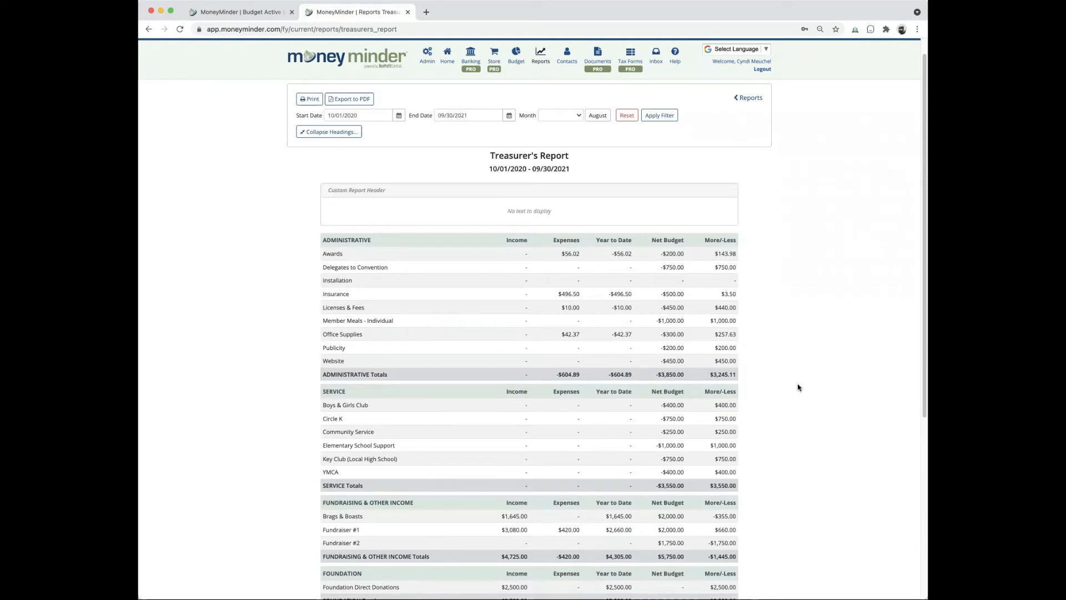
pyautogui.scroll(-3)
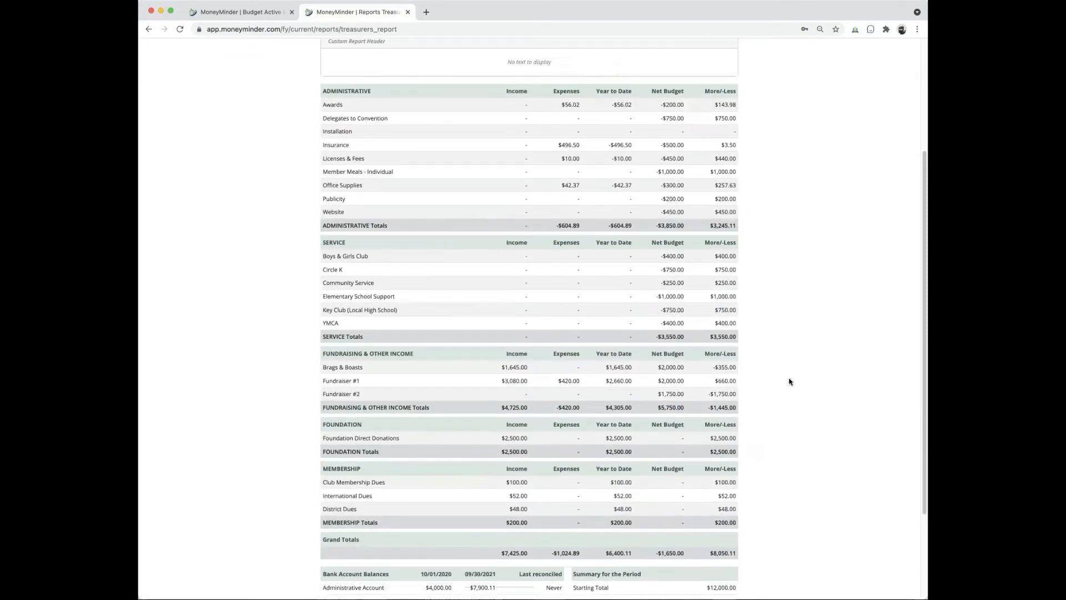
pyautogui.moveTo(576, 140)
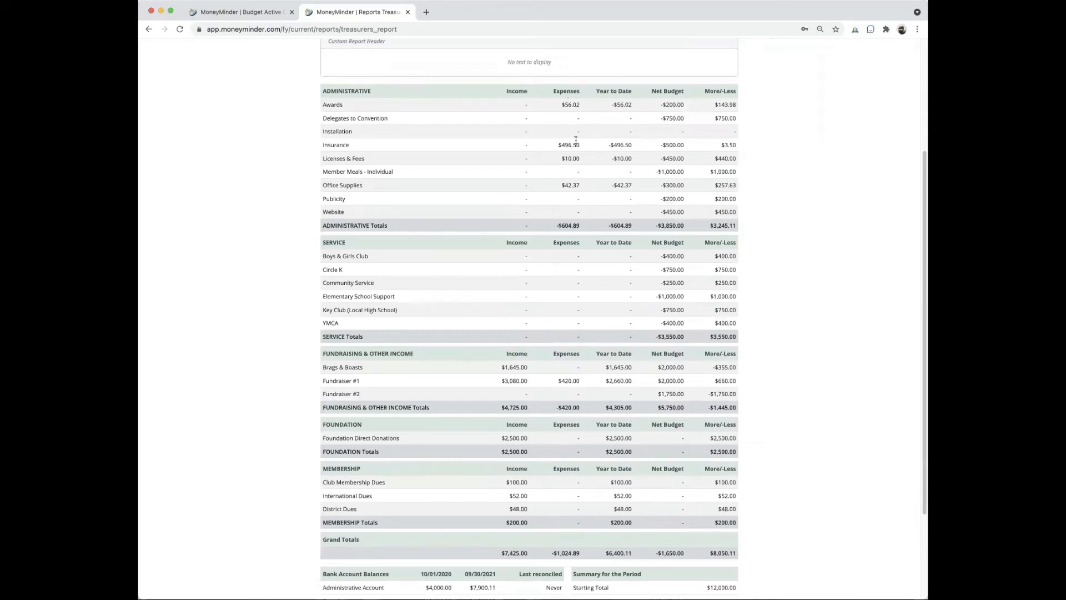
pyautogui.moveTo(571, 142)
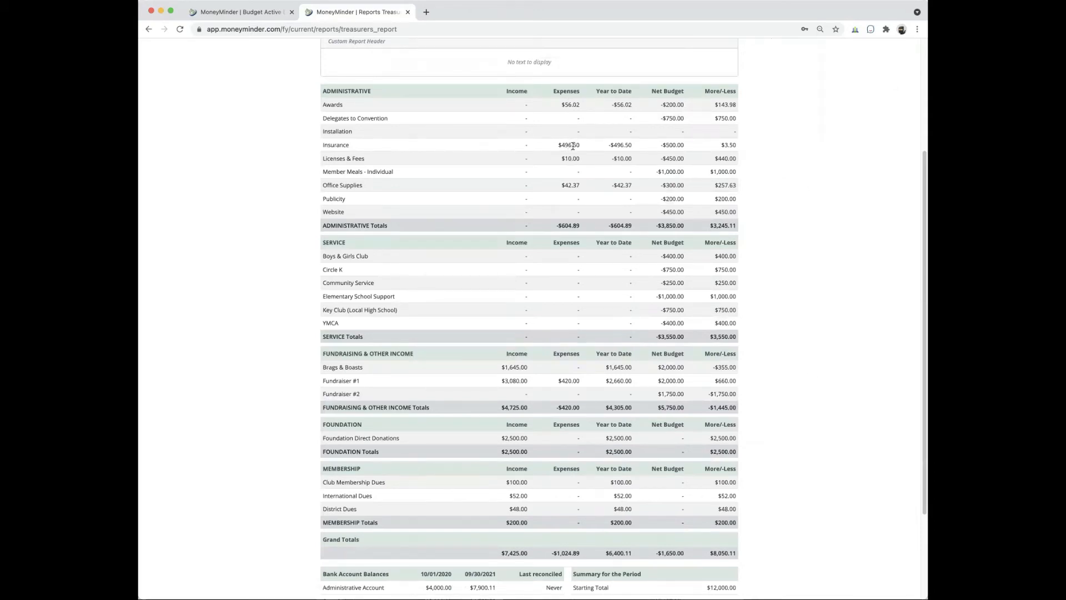
pyautogui.moveTo(679, 144)
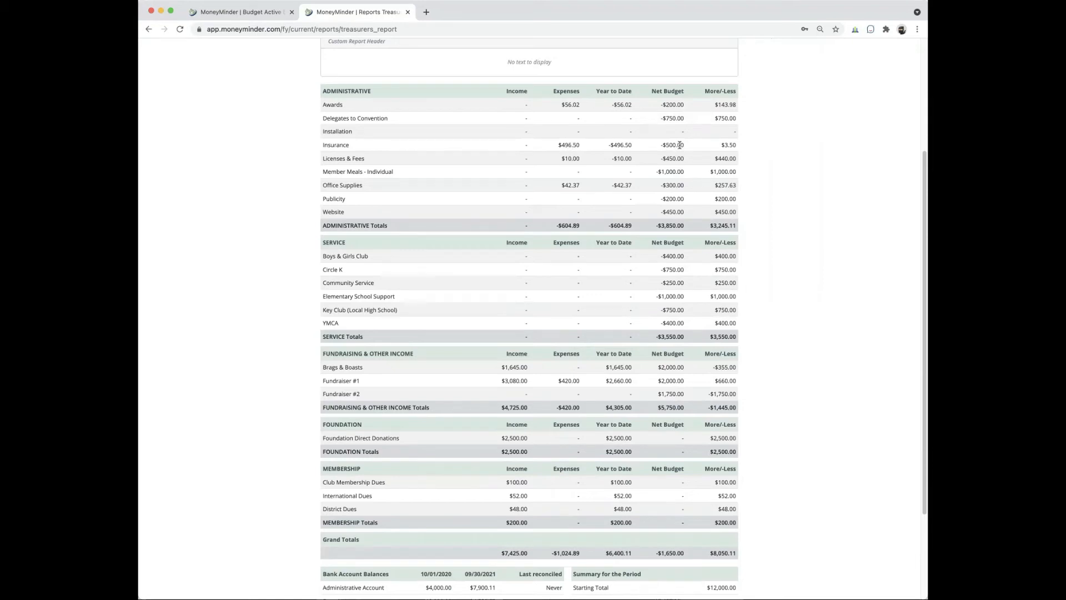
pyautogui.moveTo(727, 142)
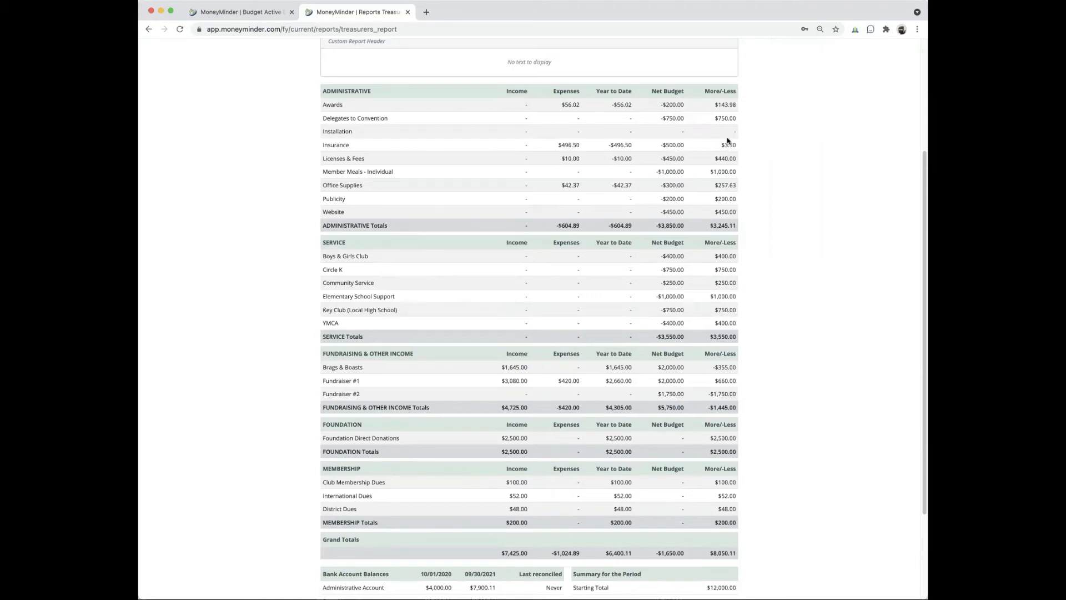
pyautogui.moveTo(728, 151)
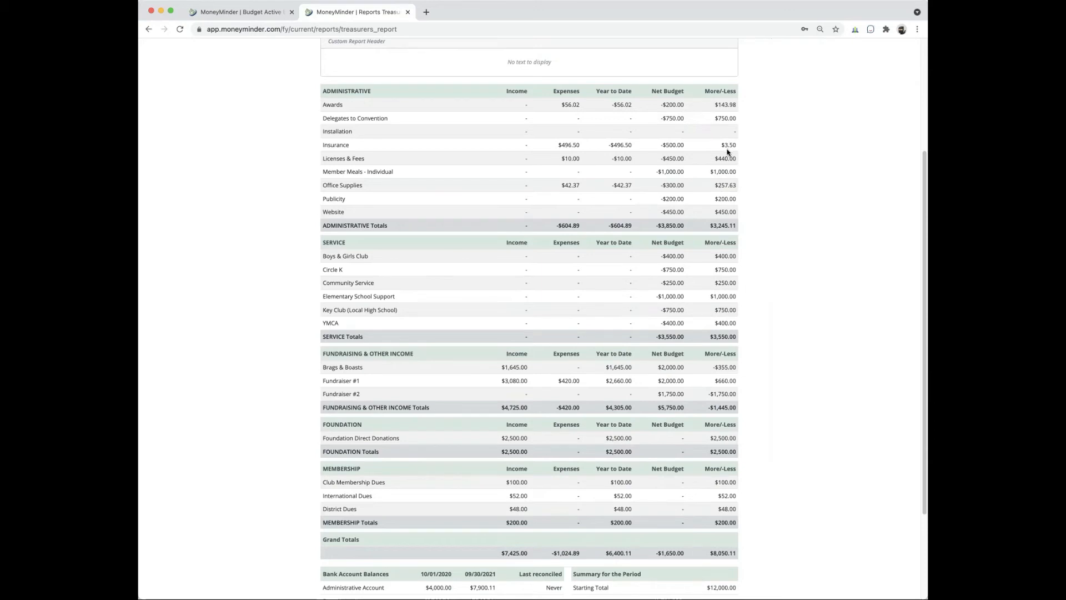
pyautogui.moveTo(348, 374)
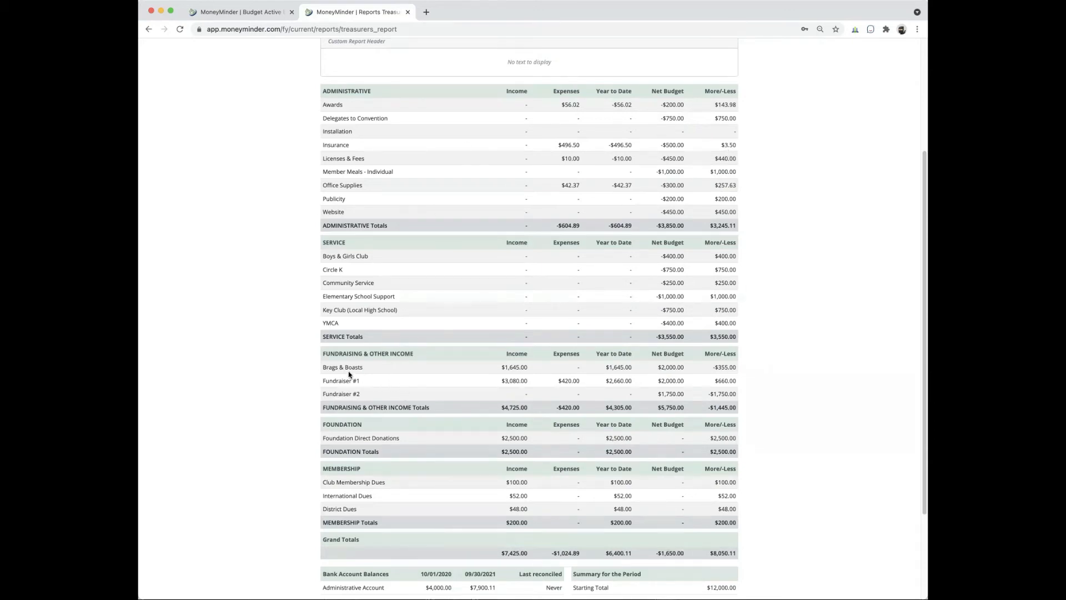
pyautogui.moveTo(498, 370)
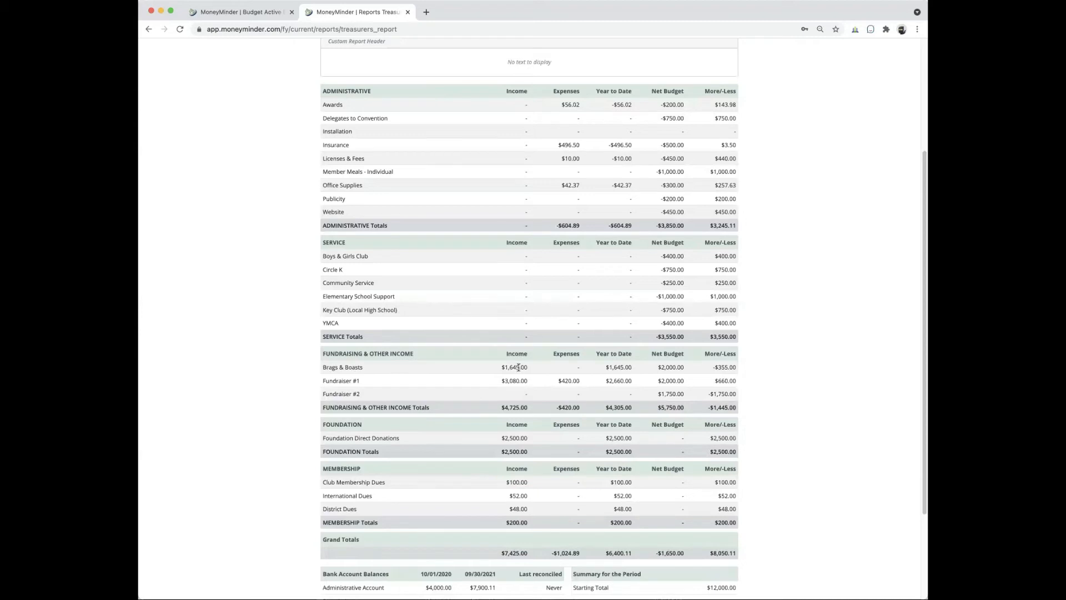
pyautogui.moveTo(685, 389)
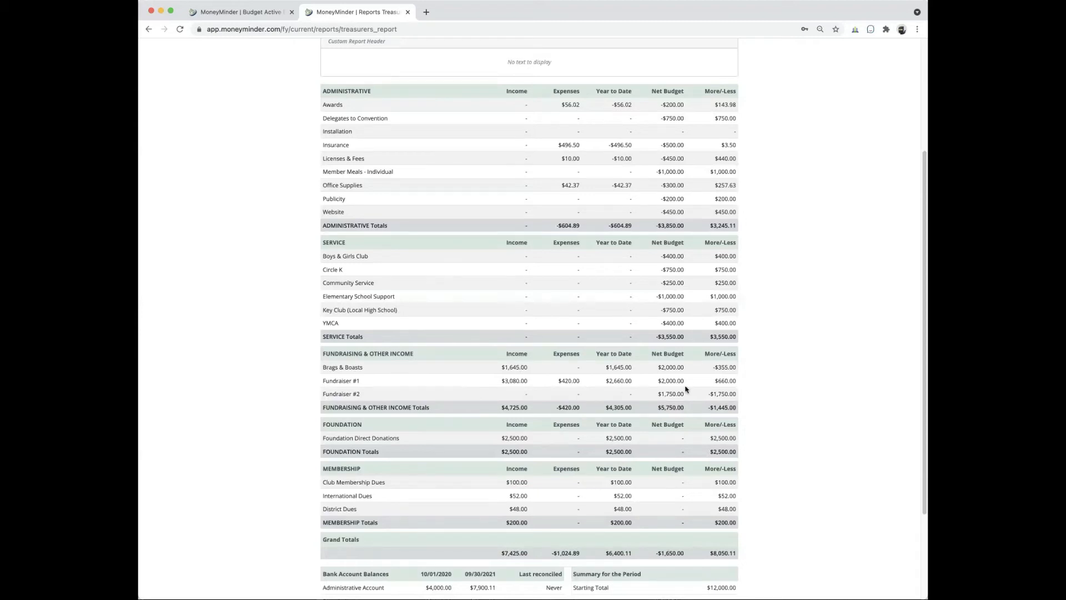
pyautogui.moveTo(673, 366)
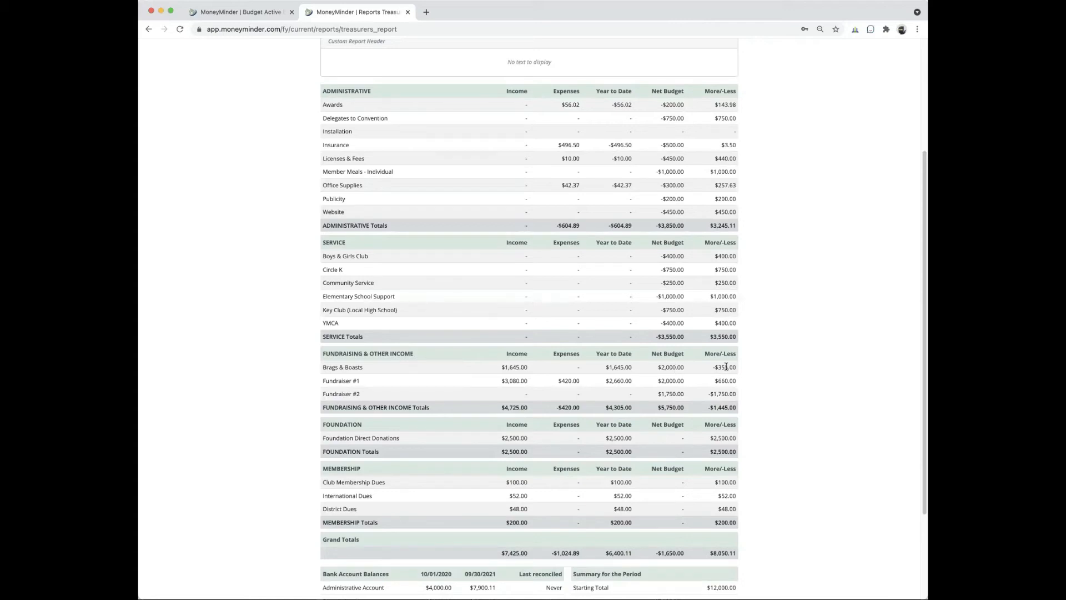
pyautogui.moveTo(726, 371)
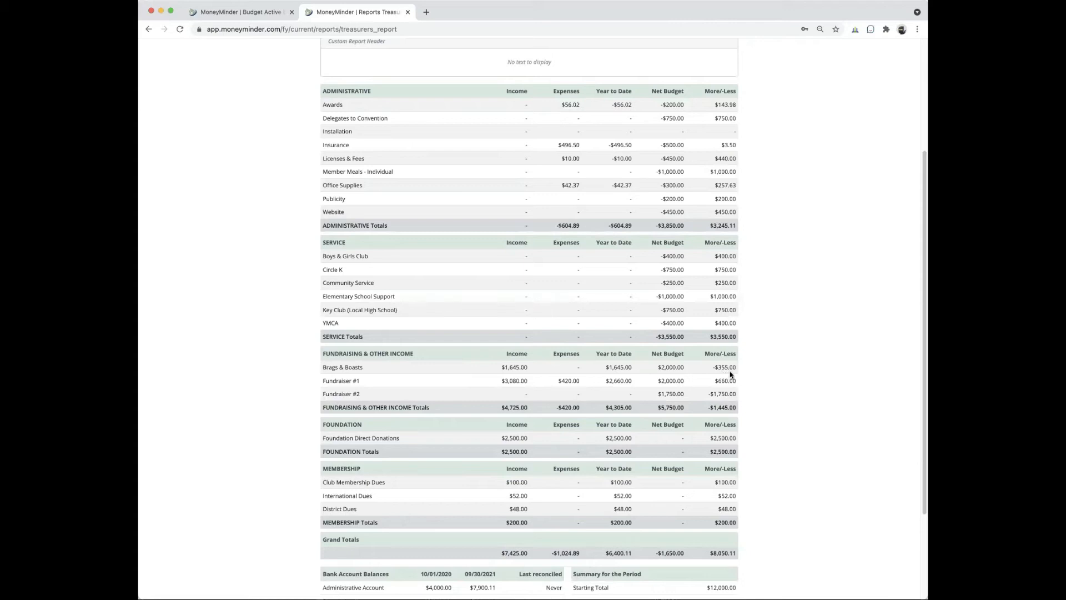
pyautogui.moveTo(349, 373)
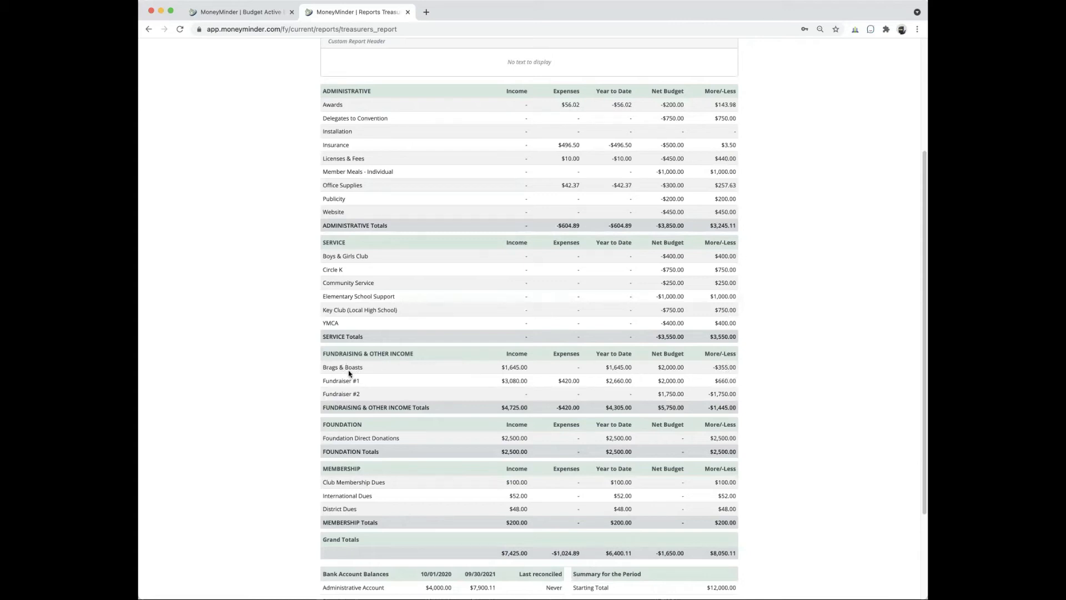
pyautogui.moveTo(361, 374)
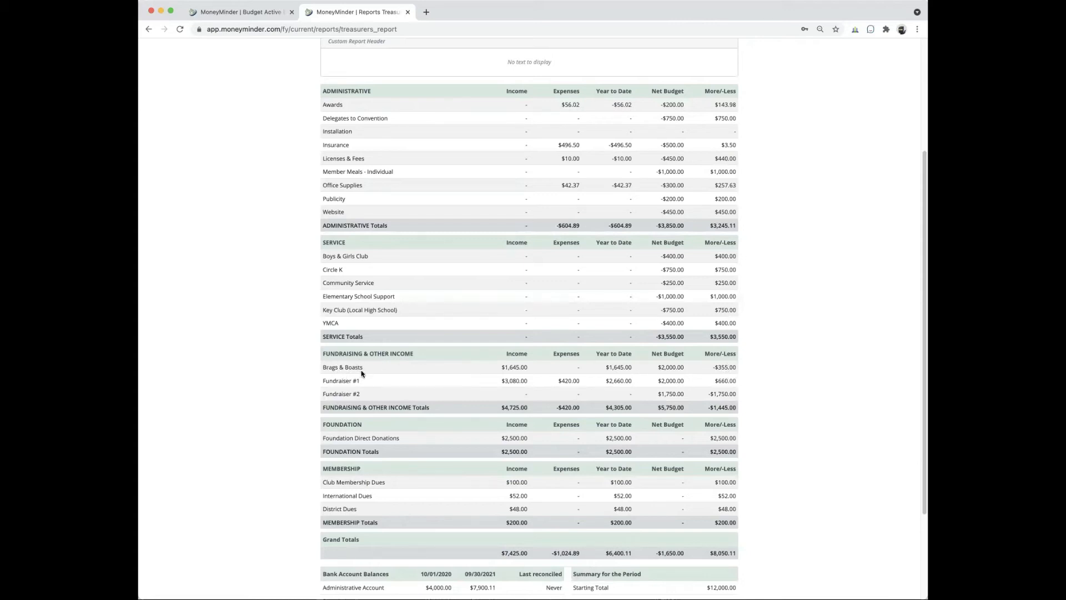
pyautogui.moveTo(383, 370)
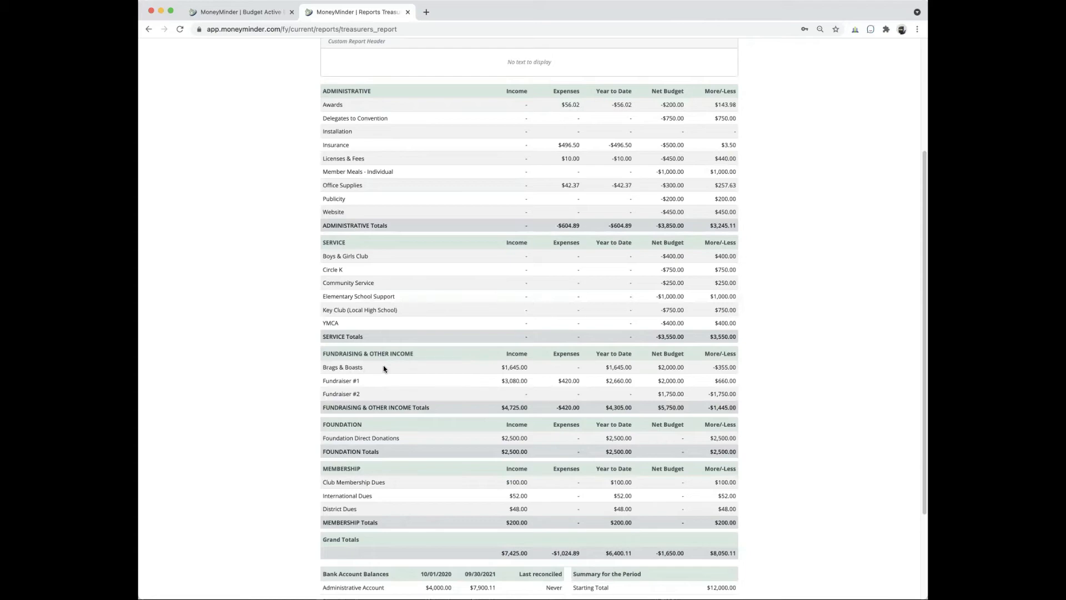
pyautogui.scroll(3)
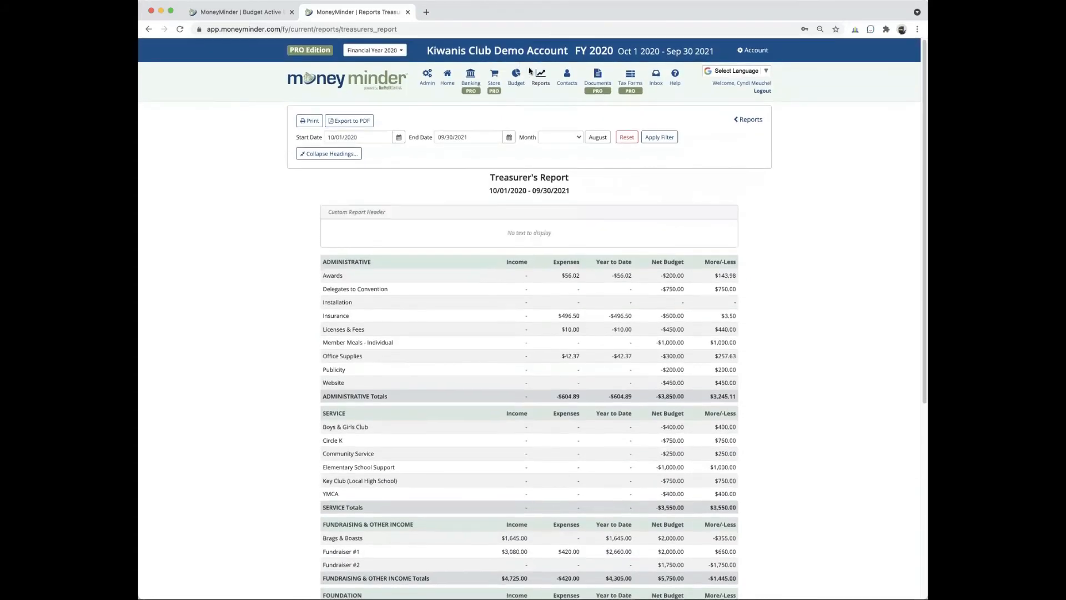
# - From the reports list, open All Transactions by Category and choose the Brags & Boasts category
pyautogui.click(540, 77)
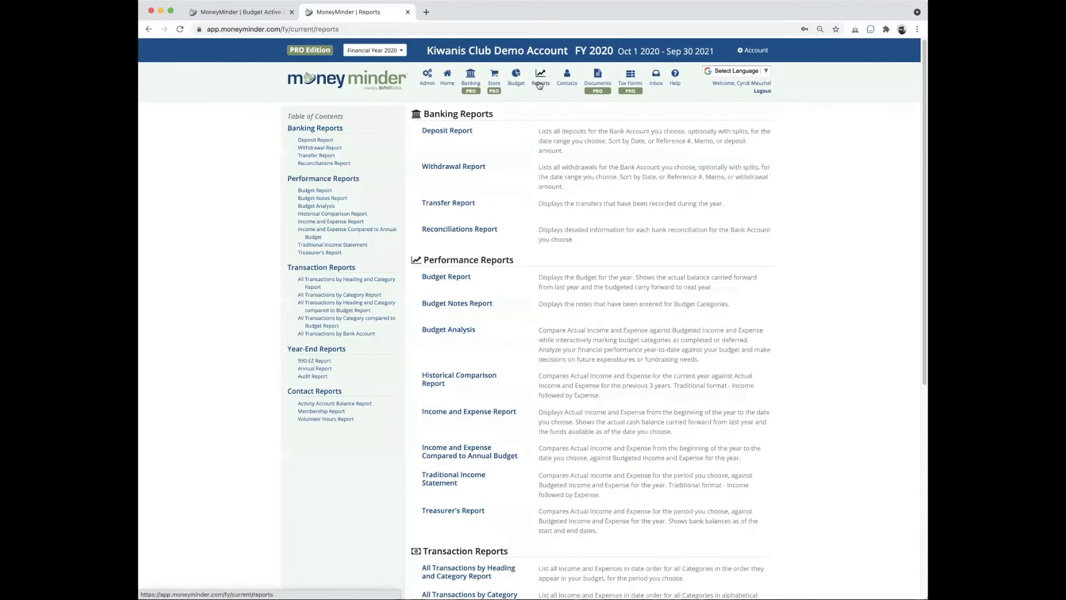
pyautogui.scroll(-3)
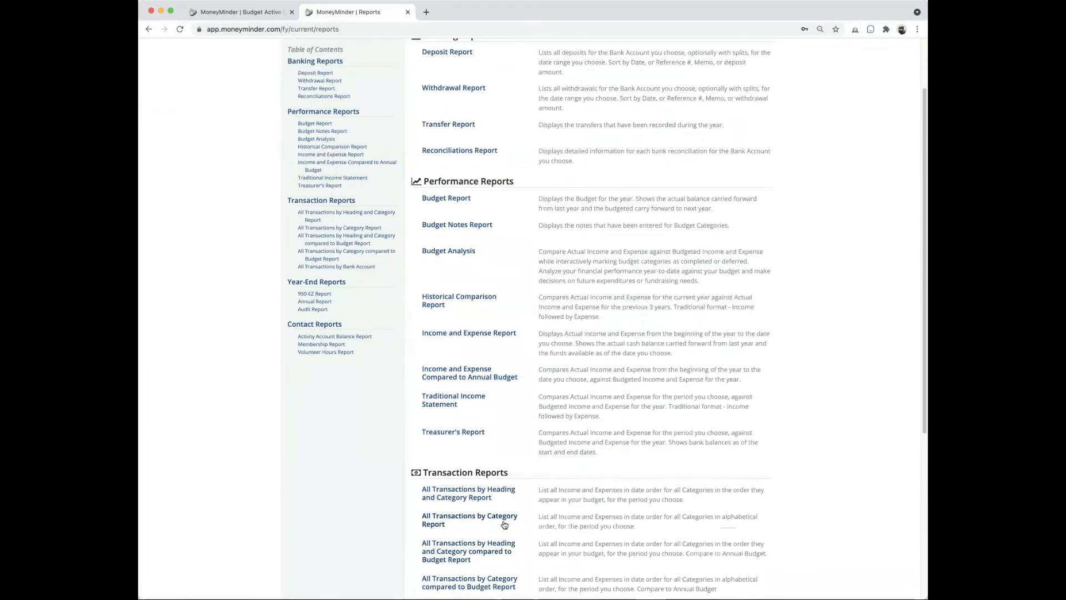
pyautogui.click(470, 520)
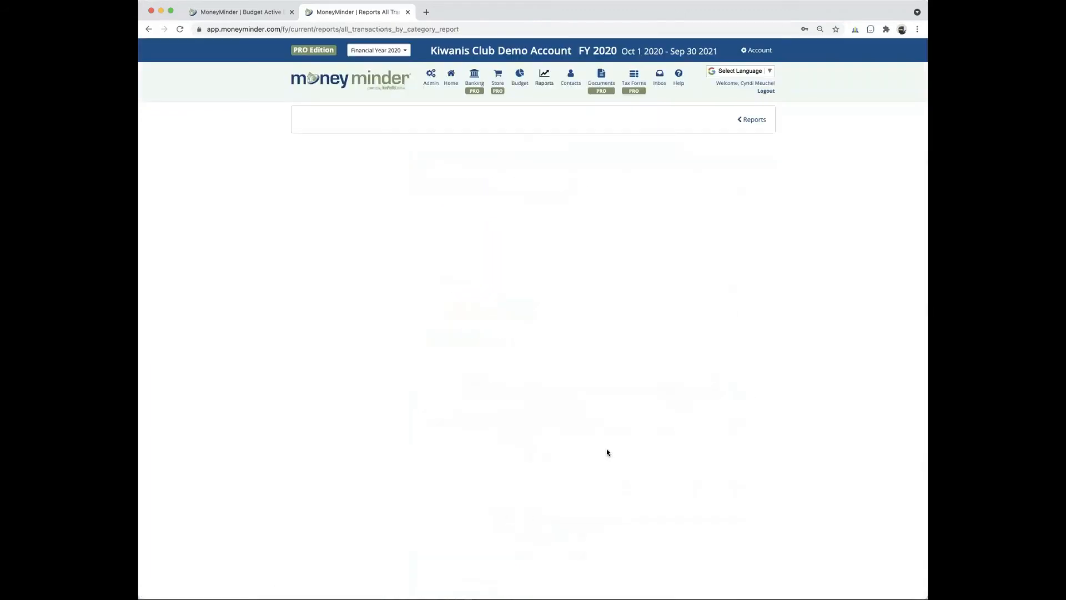
pyautogui.click(381, 153)
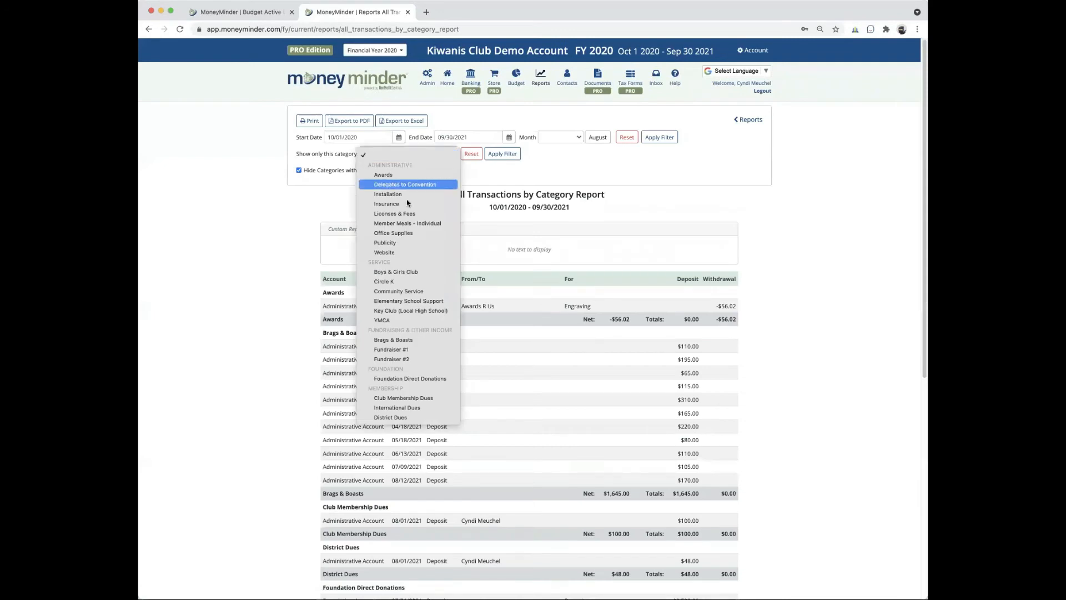
pyautogui.click(393, 340)
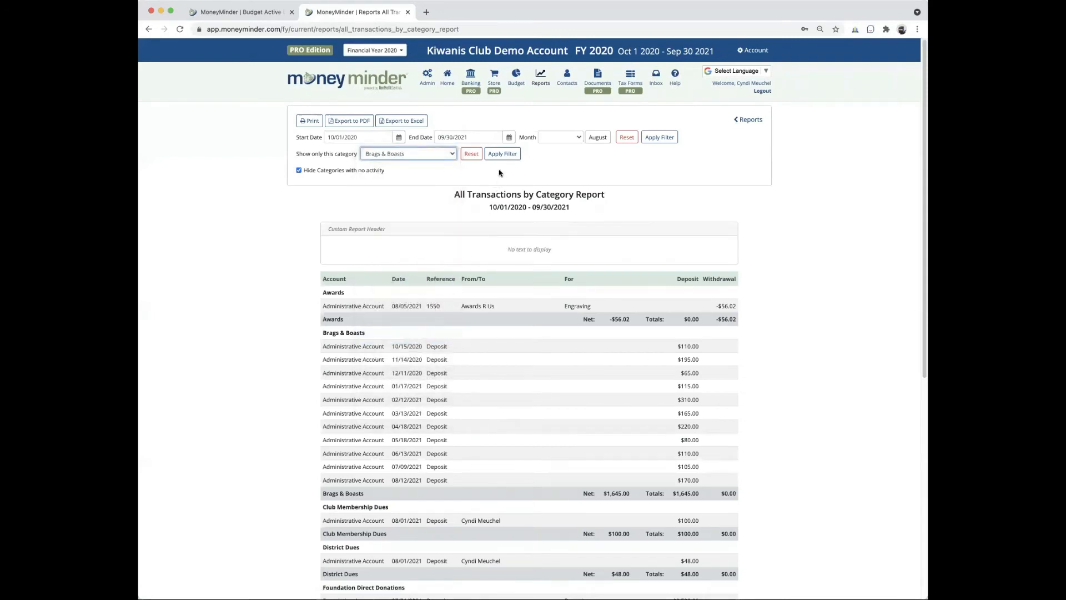
# - Apply the Brags & Boasts filter so eleven deposits totalling $1,645.00 remain
pyautogui.click(505, 153)
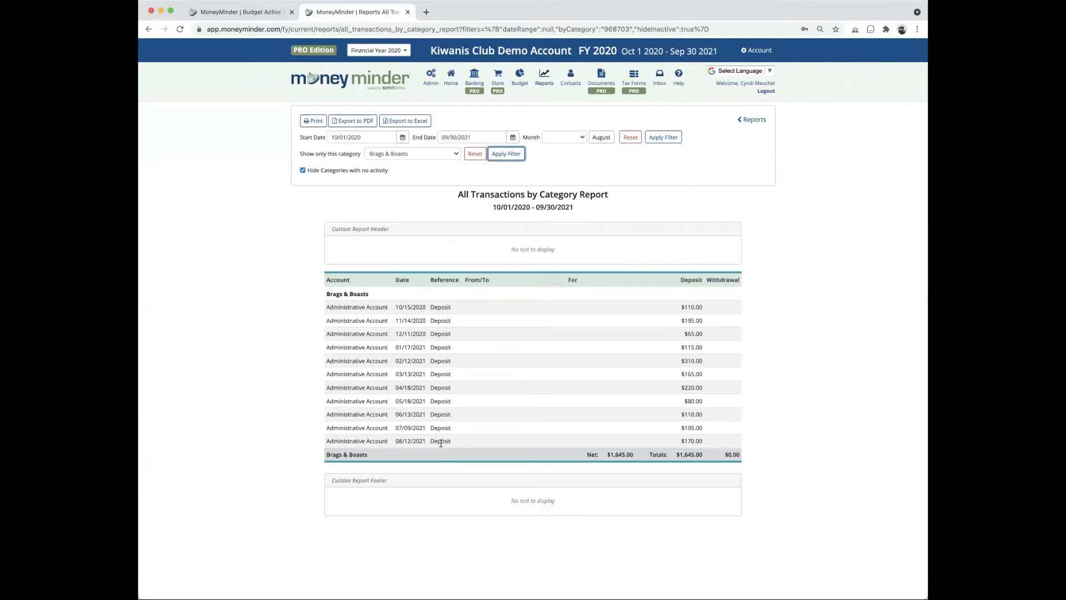
pyautogui.moveTo(416, 166)
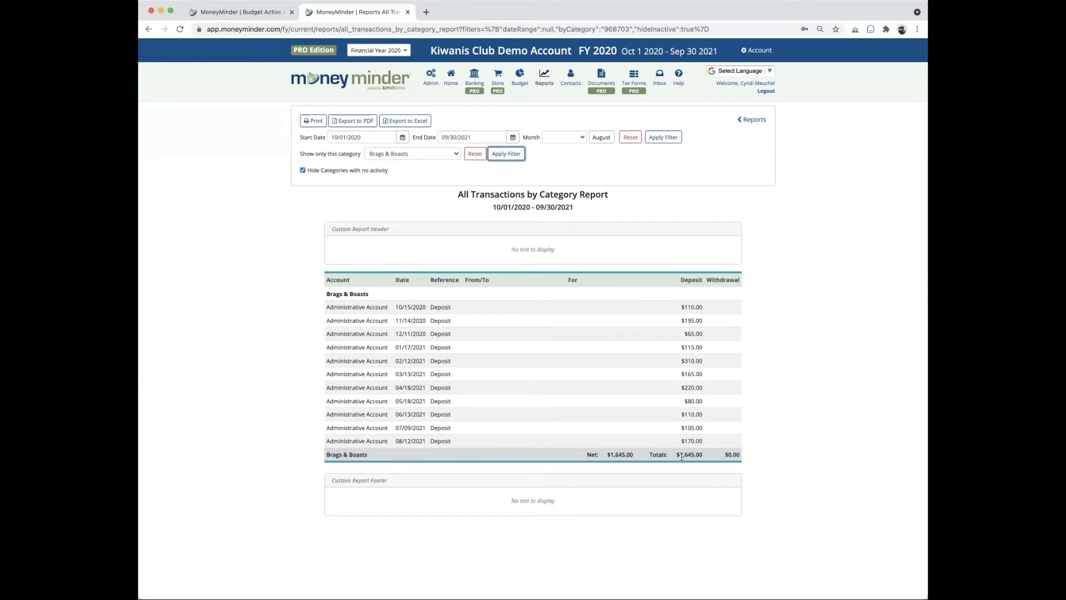
pyautogui.moveTo(809, 478)
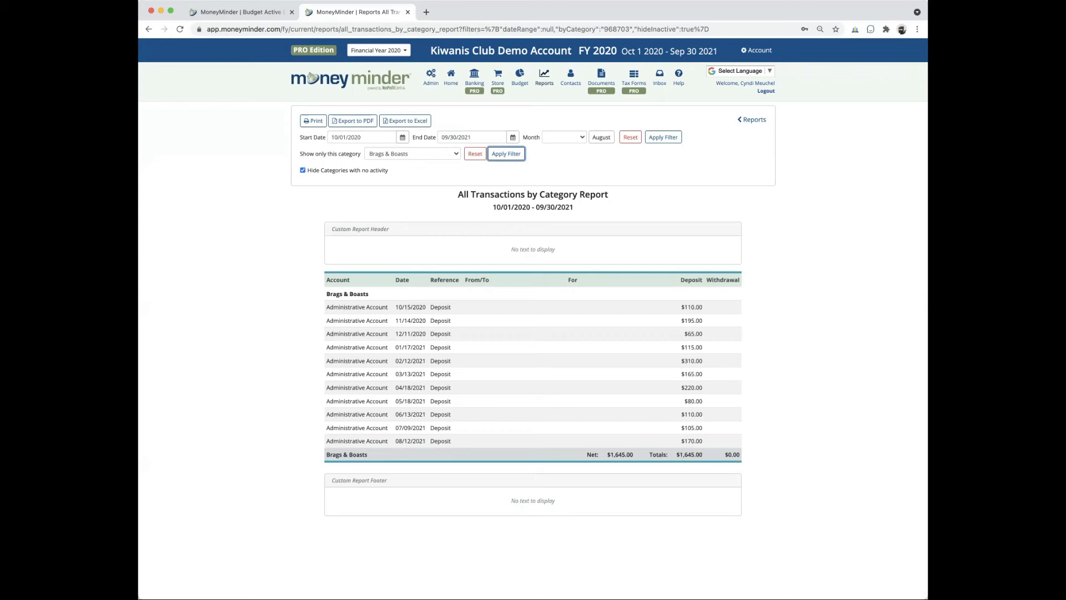
pyautogui.moveTo(841, 134)
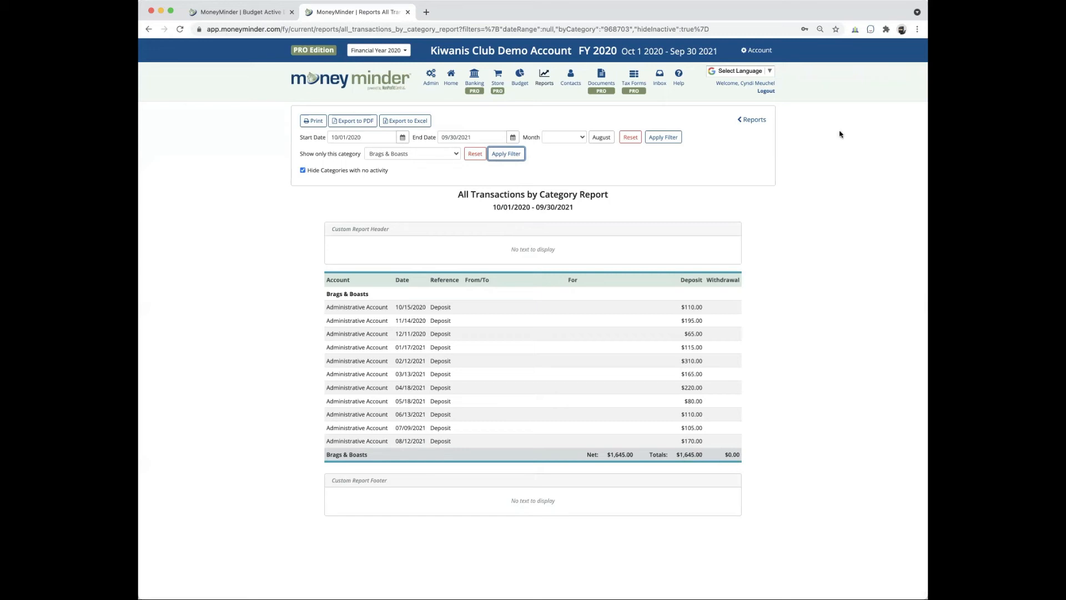
pyautogui.moveTo(803, 252)
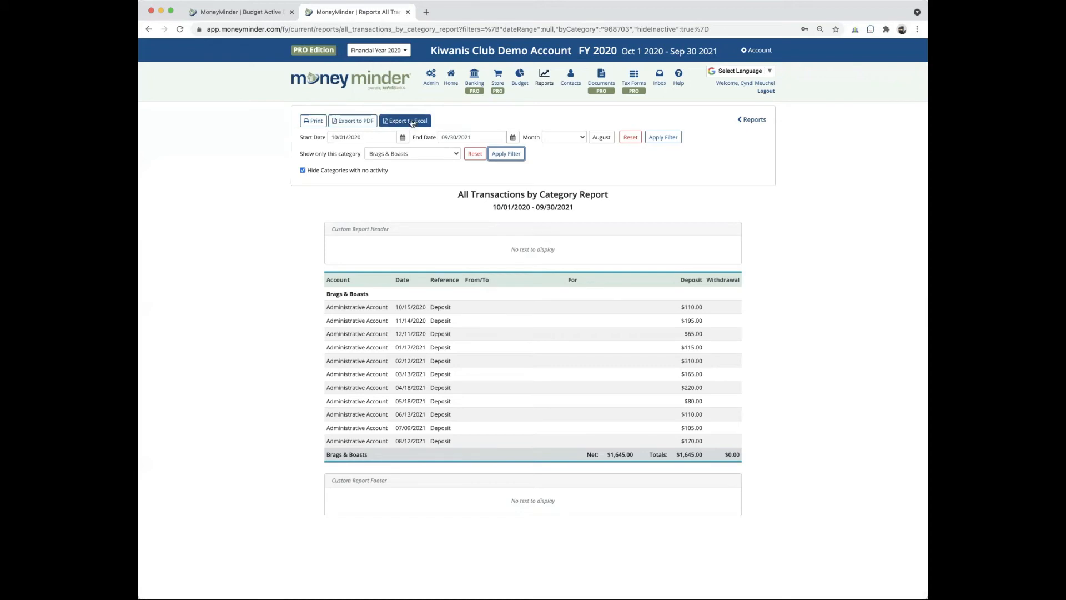
pyautogui.moveTo(430, 129)
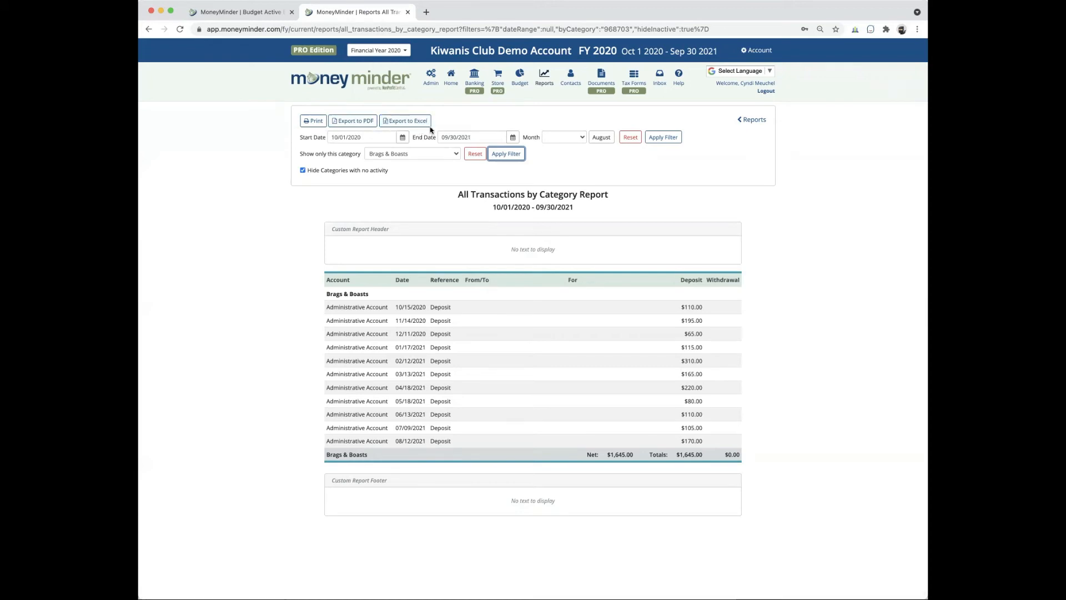
pyautogui.moveTo(687, 170)
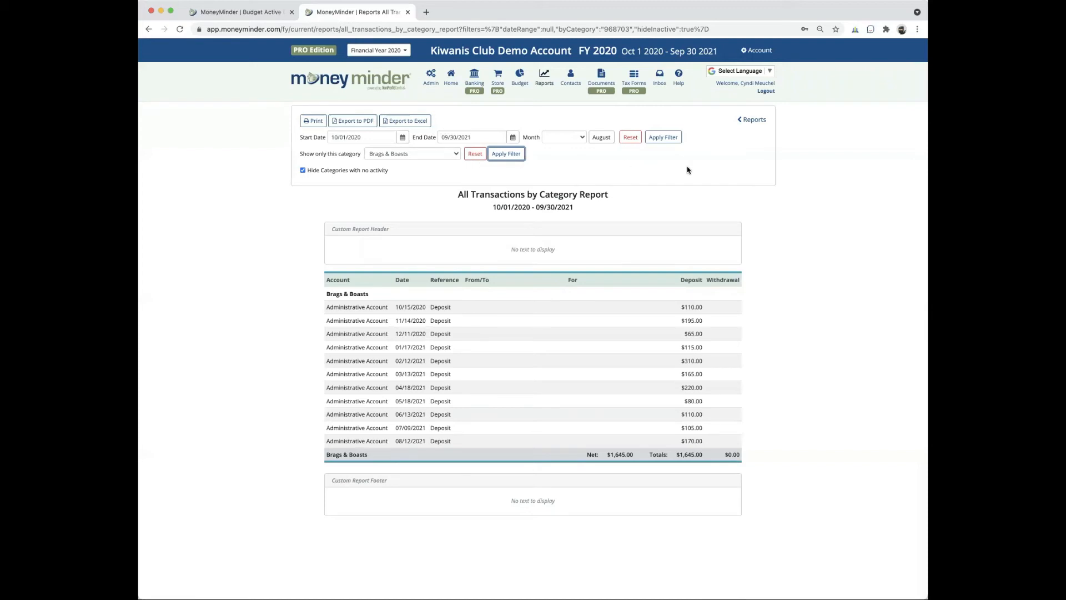
pyautogui.moveTo(761, 176)
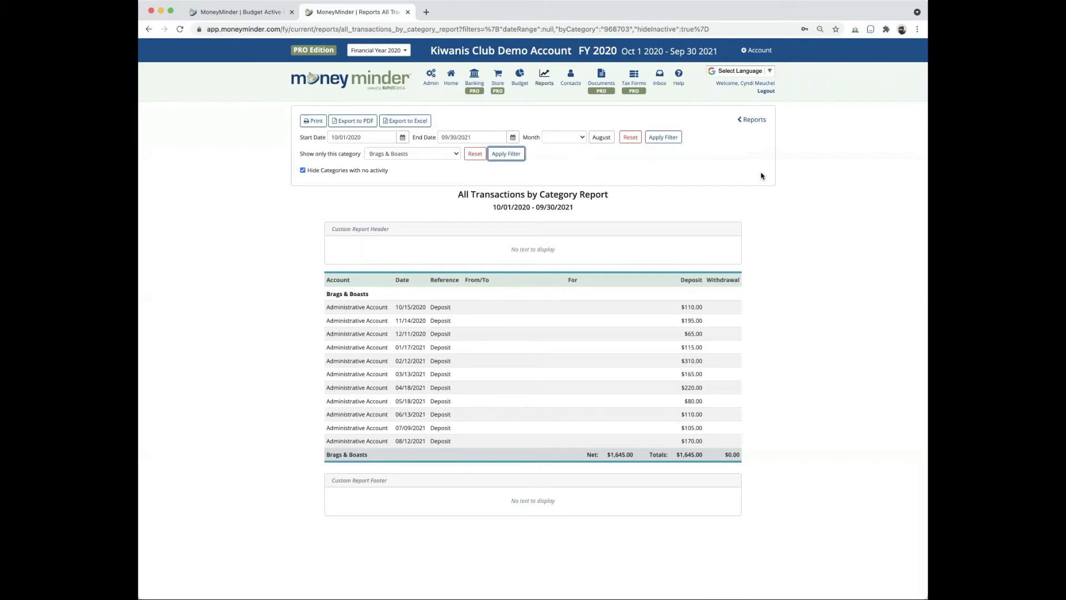
pyautogui.moveTo(768, 178)
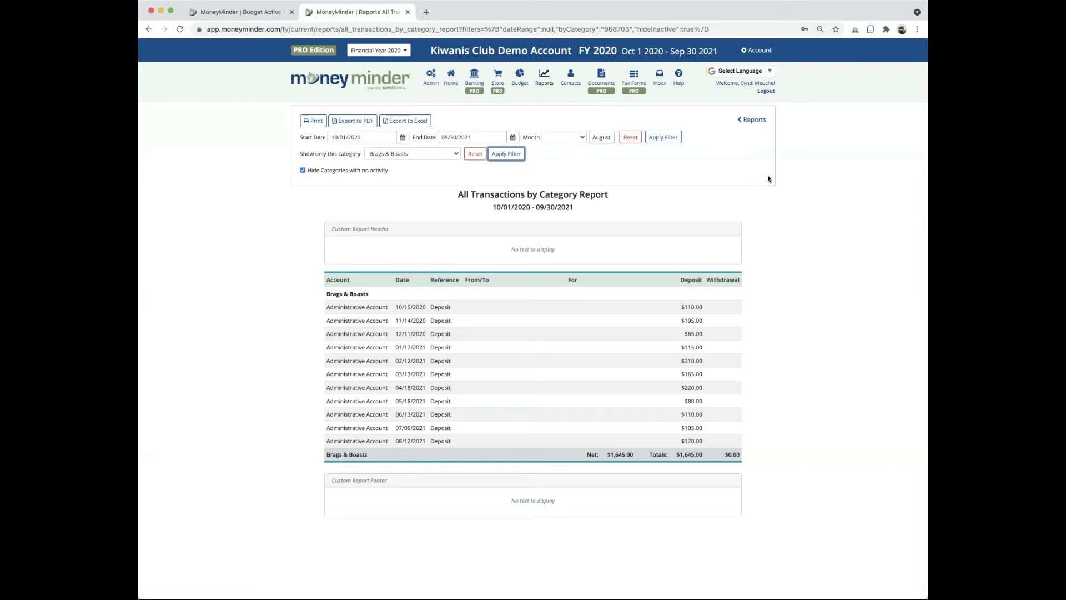
pyautogui.moveTo(803, 237)
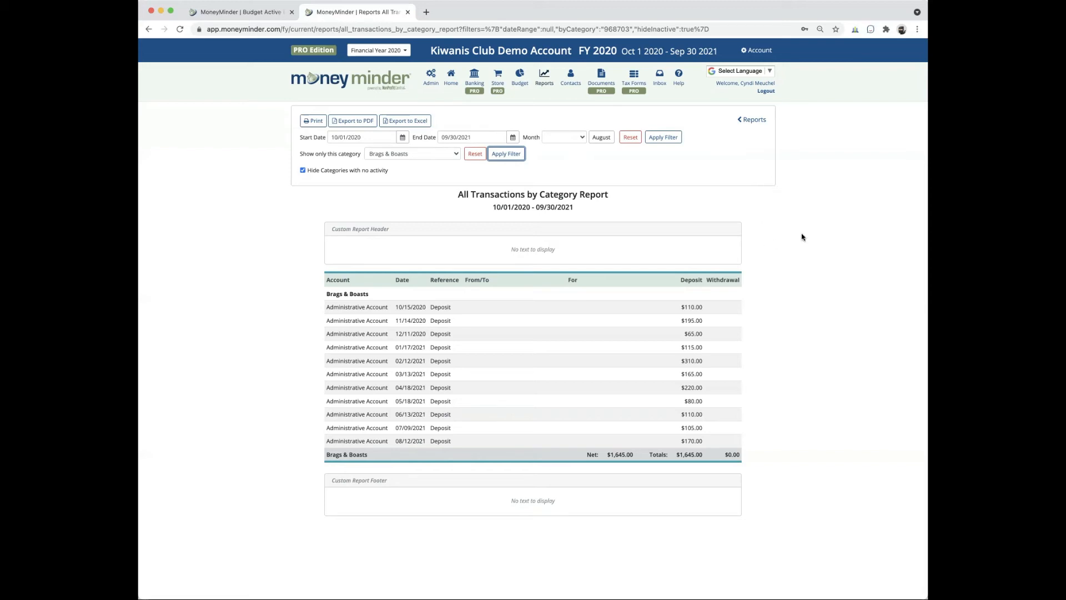
pyautogui.moveTo(809, 239)
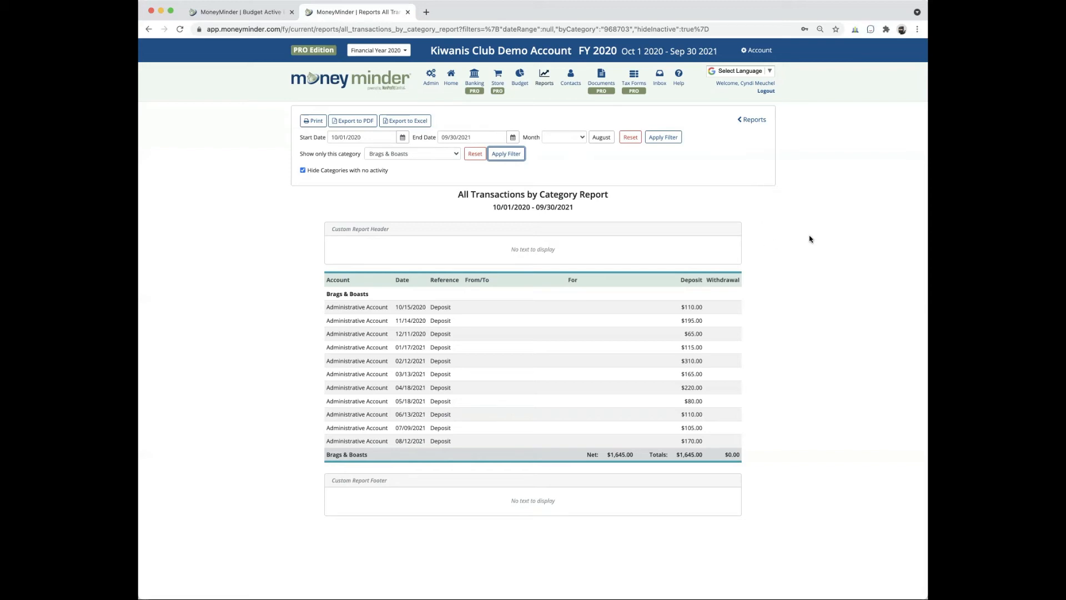
pyautogui.moveTo(570, 75)
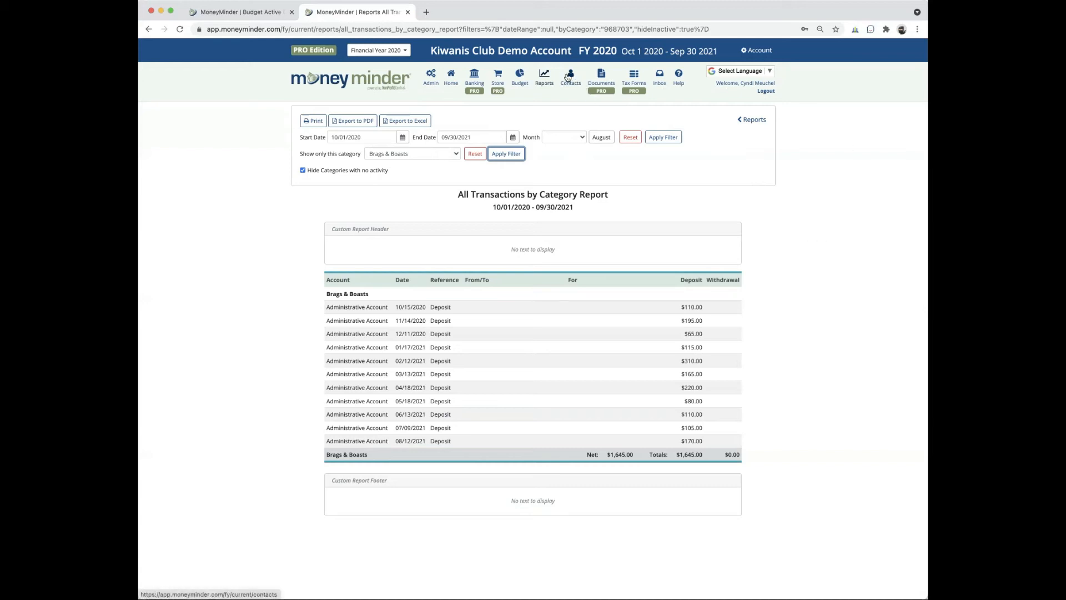
pyautogui.click(570, 77)
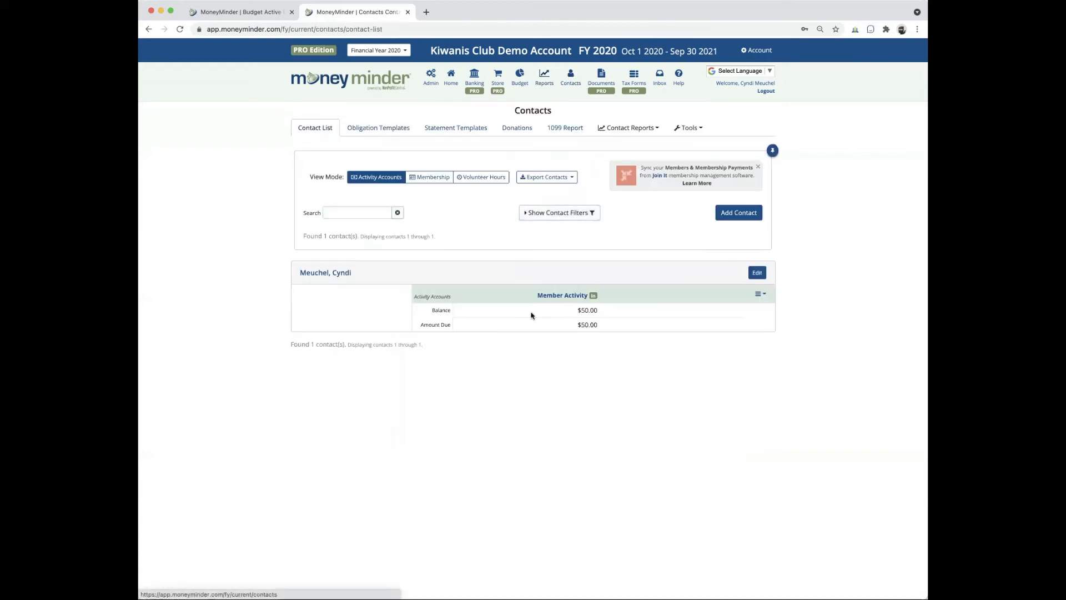
pyautogui.moveTo(326, 272)
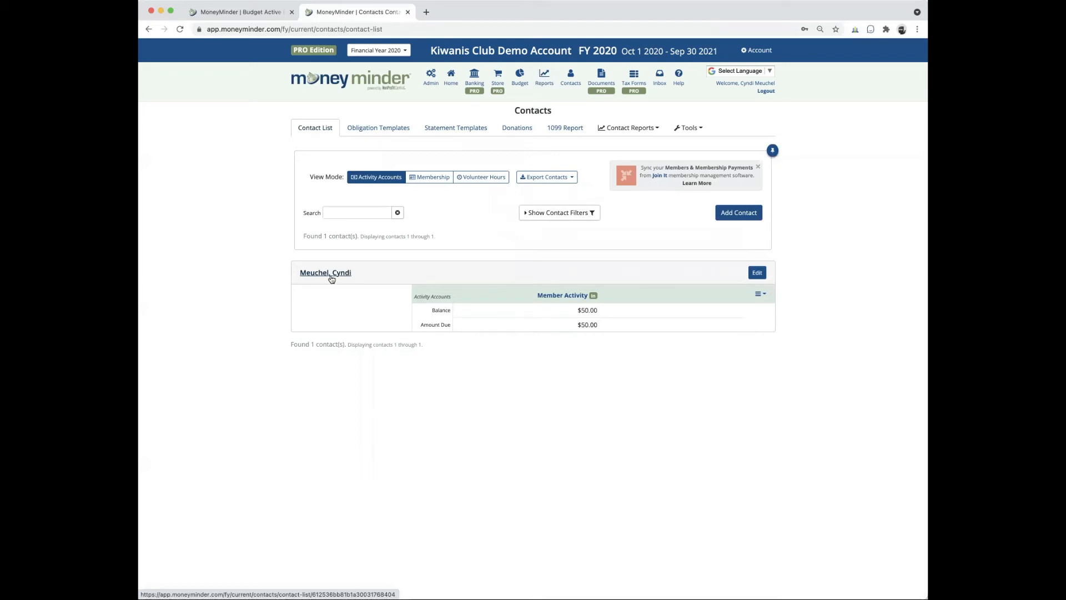
pyautogui.moveTo(562, 295)
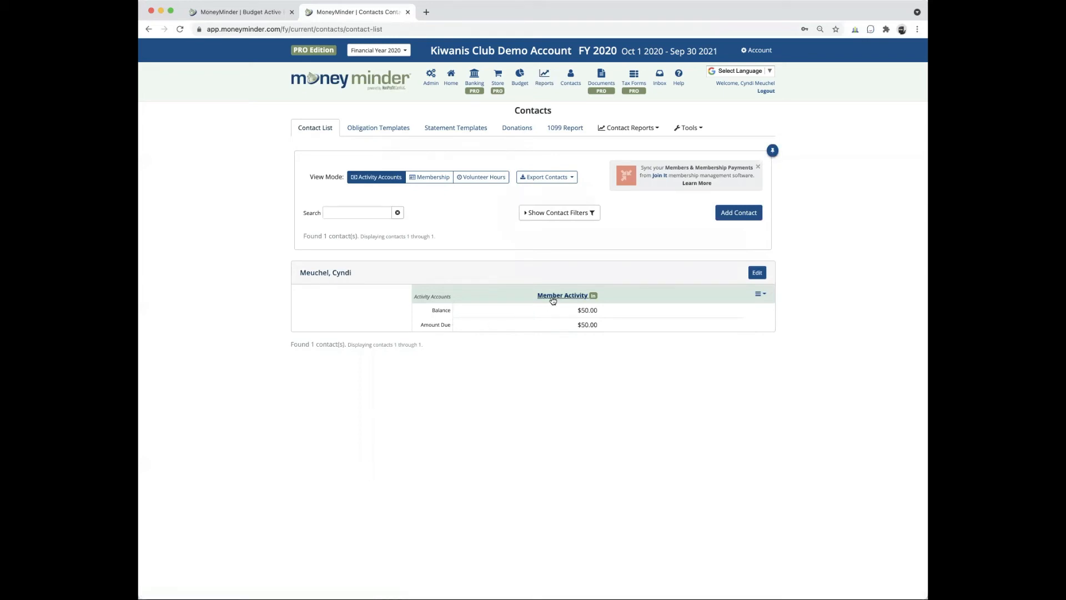
pyautogui.moveTo(562, 295)
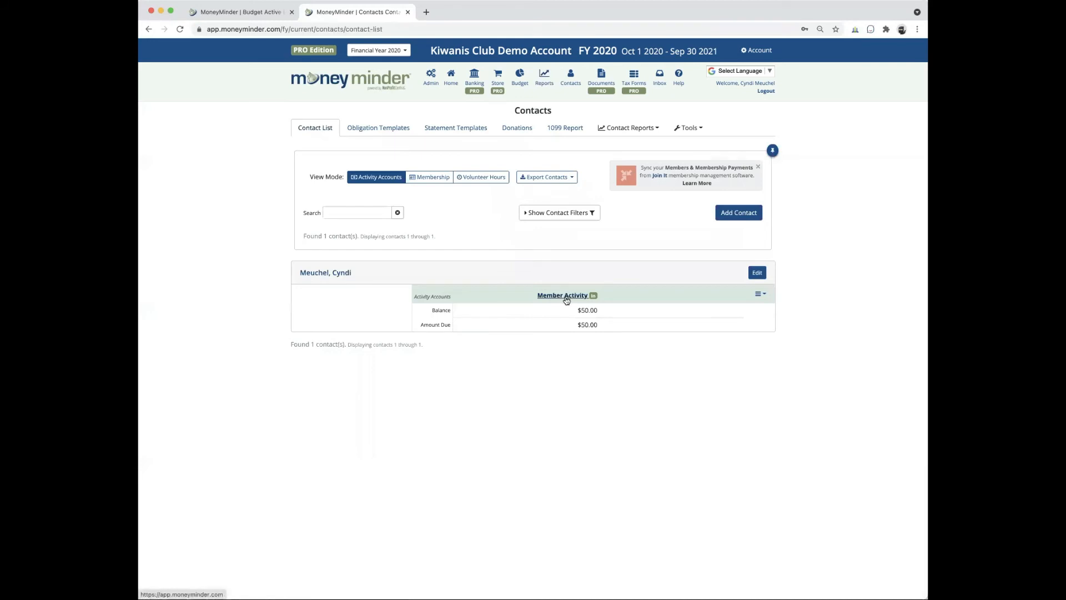
pyautogui.click(562, 295)
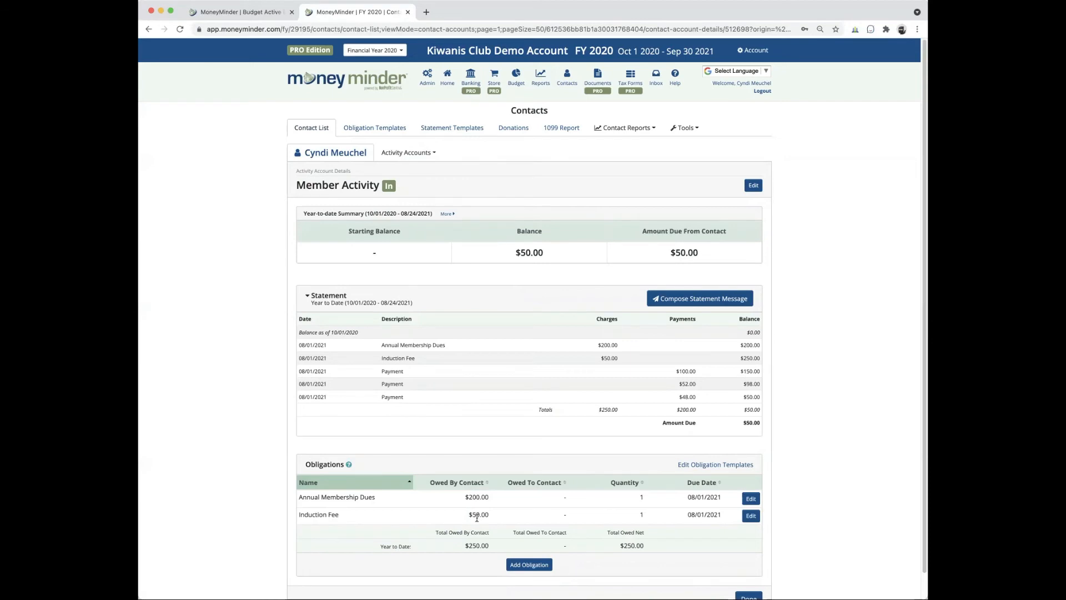
pyautogui.moveTo(454, 511)
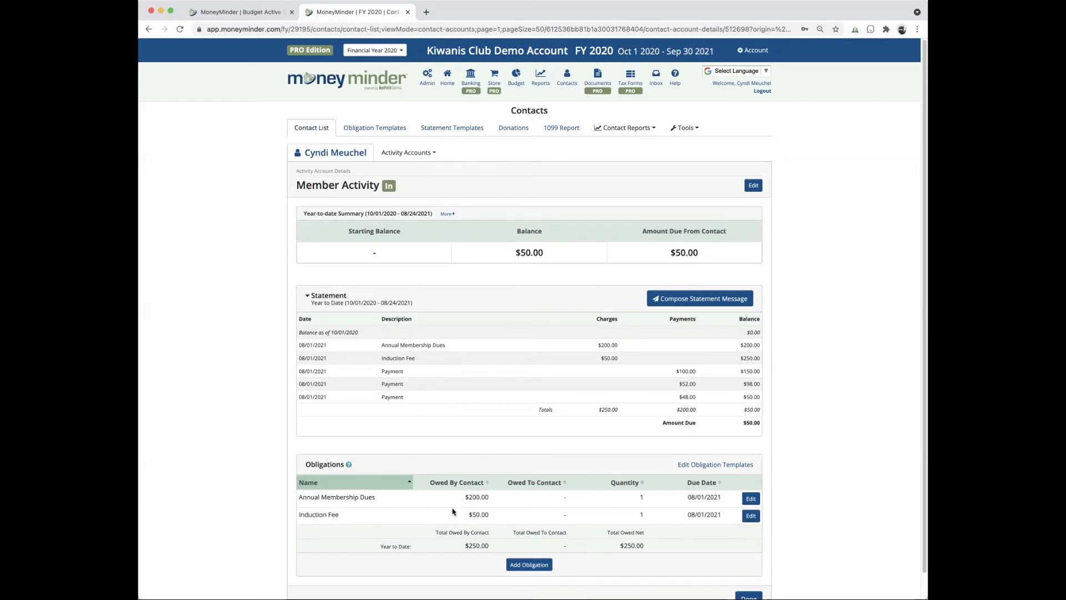
pyautogui.moveTo(384, 346)
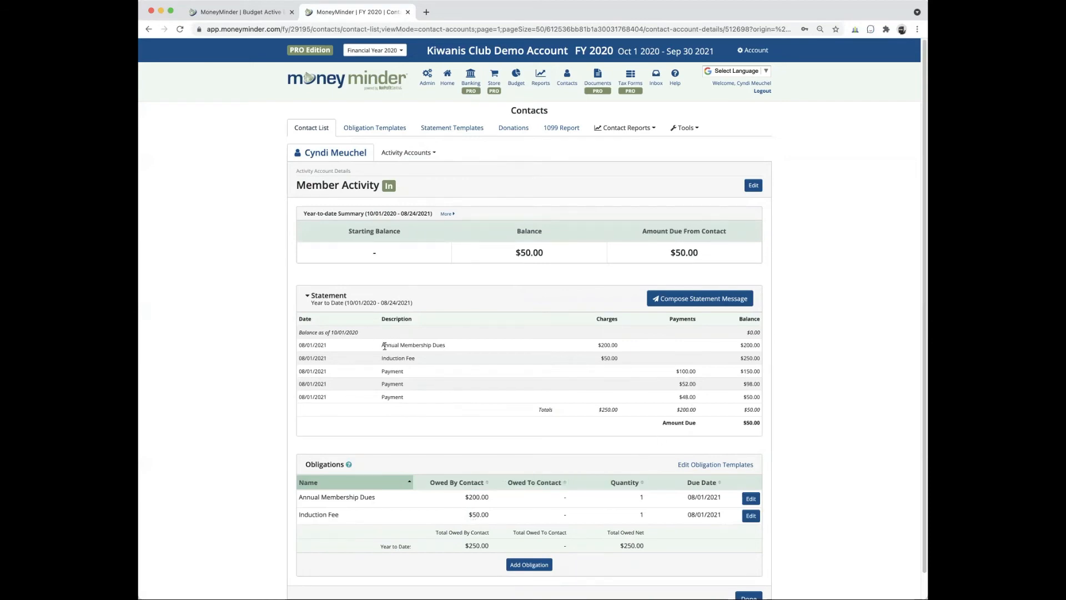
pyautogui.moveTo(714, 381)
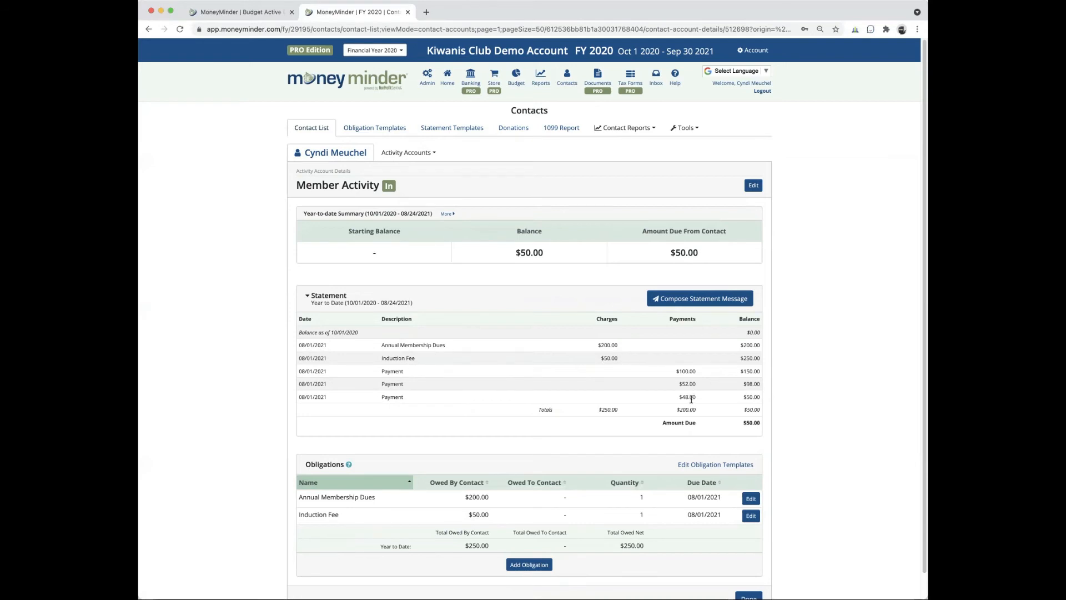
pyautogui.moveTo(422, 352)
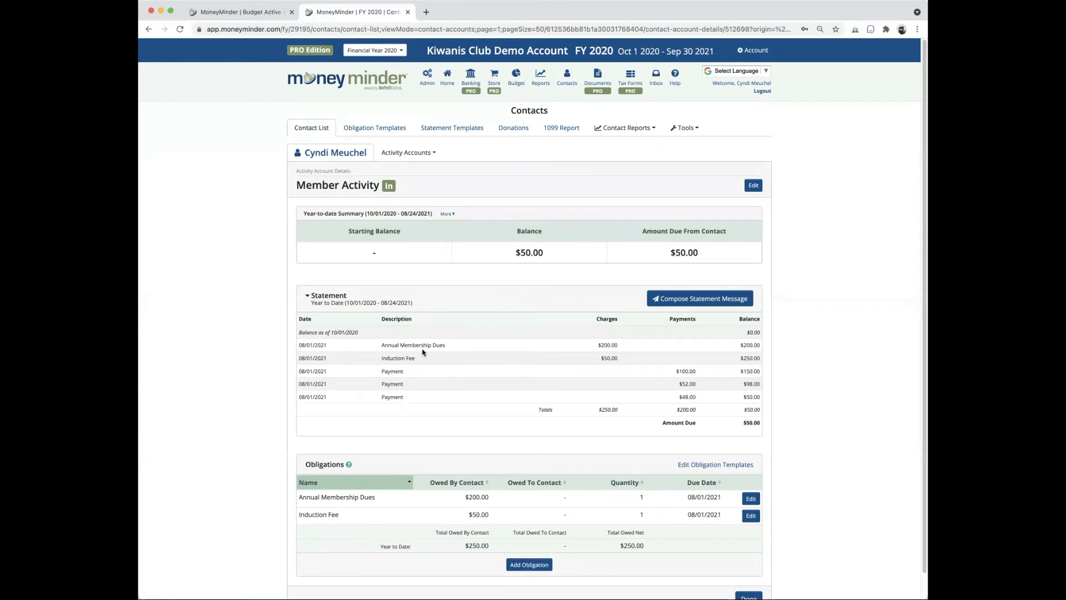
pyautogui.moveTo(748, 424)
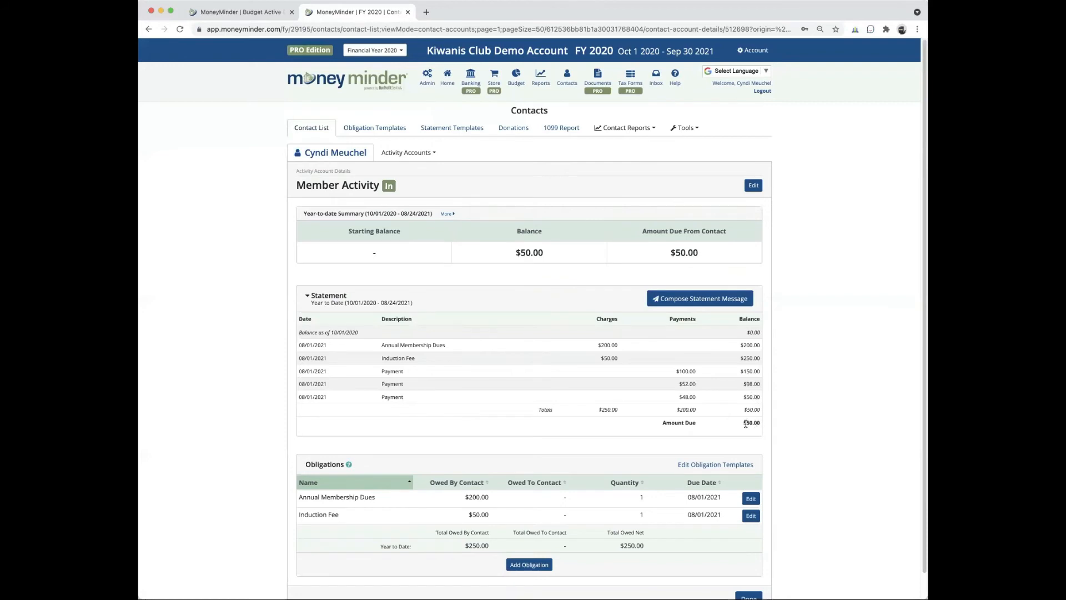
pyautogui.moveTo(752, 422)
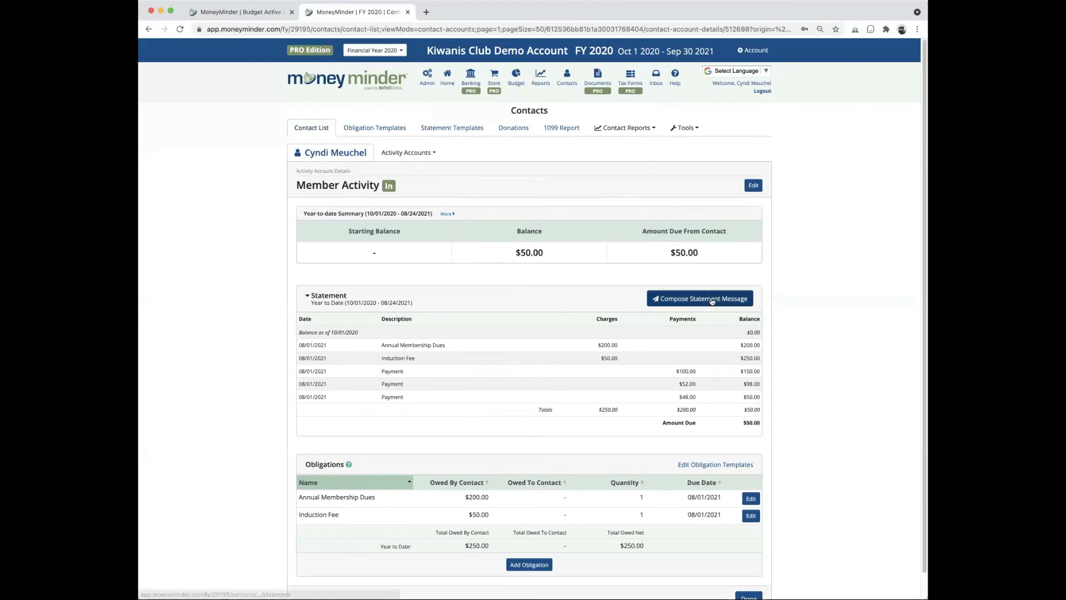
pyautogui.click(699, 299)
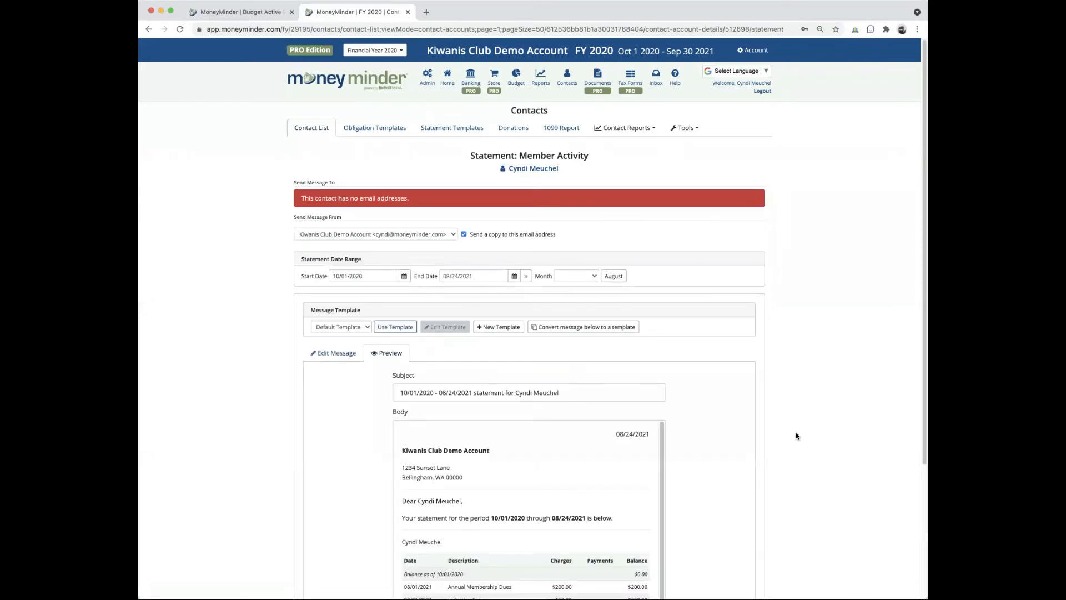
pyautogui.scroll(-3)
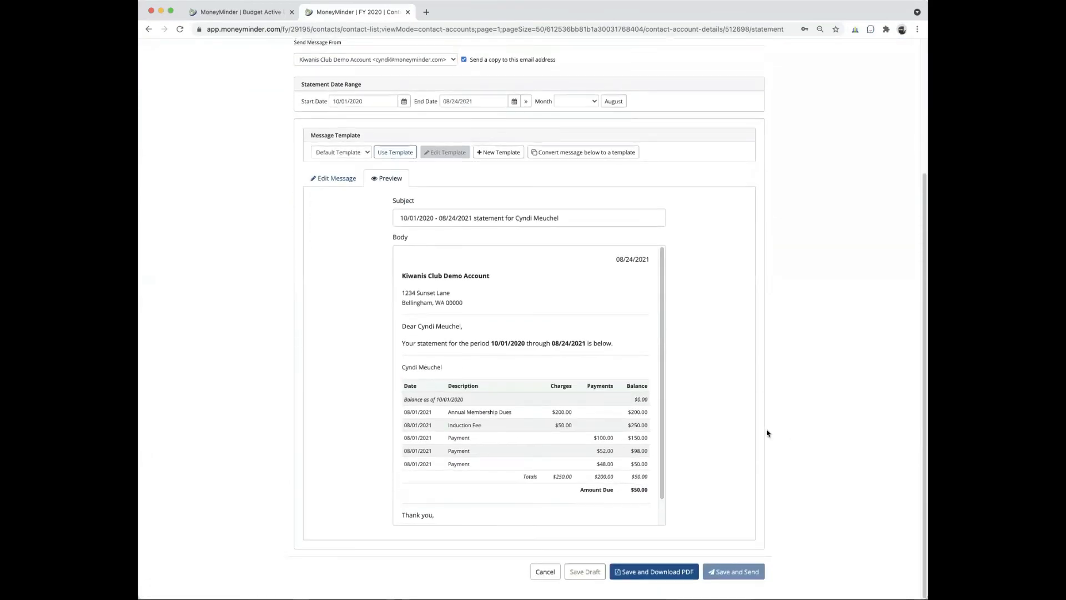
pyautogui.moveTo(640, 506)
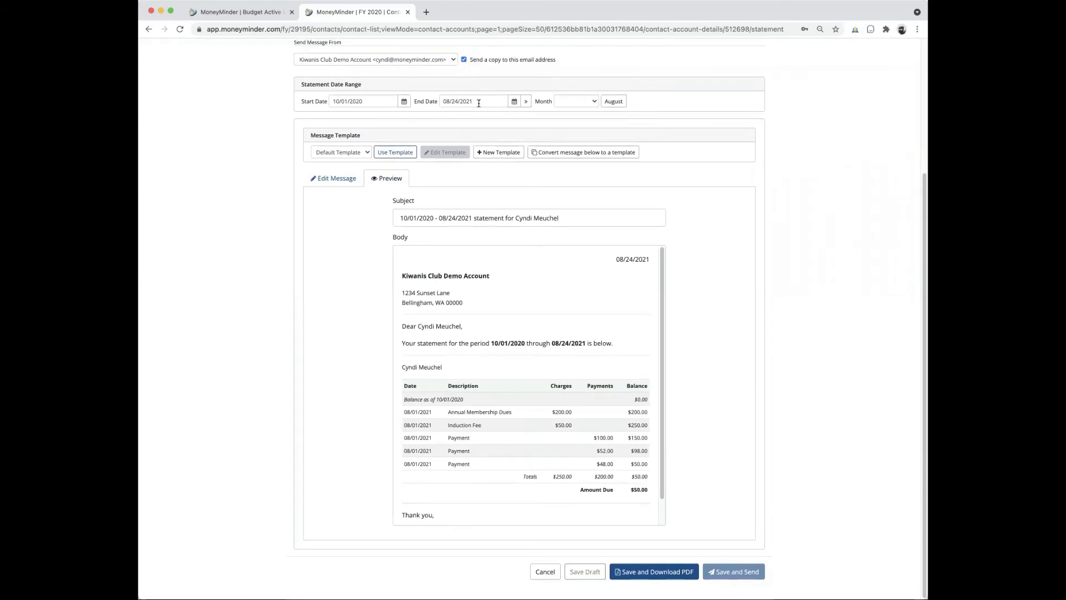
pyautogui.moveTo(638, 461)
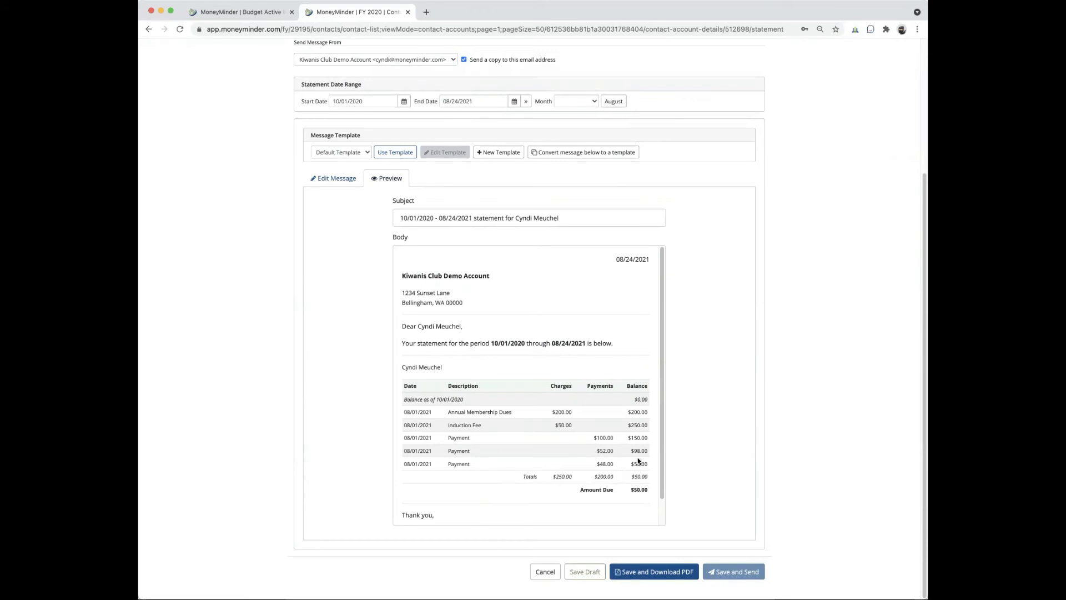
pyautogui.moveTo(752, 378)
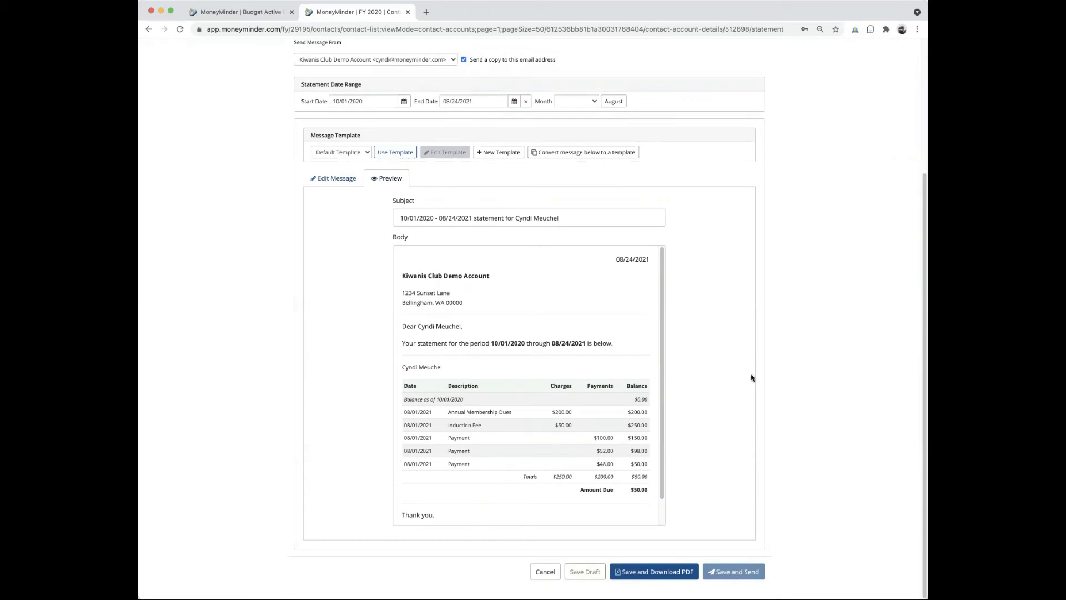
pyautogui.moveTo(616, 372)
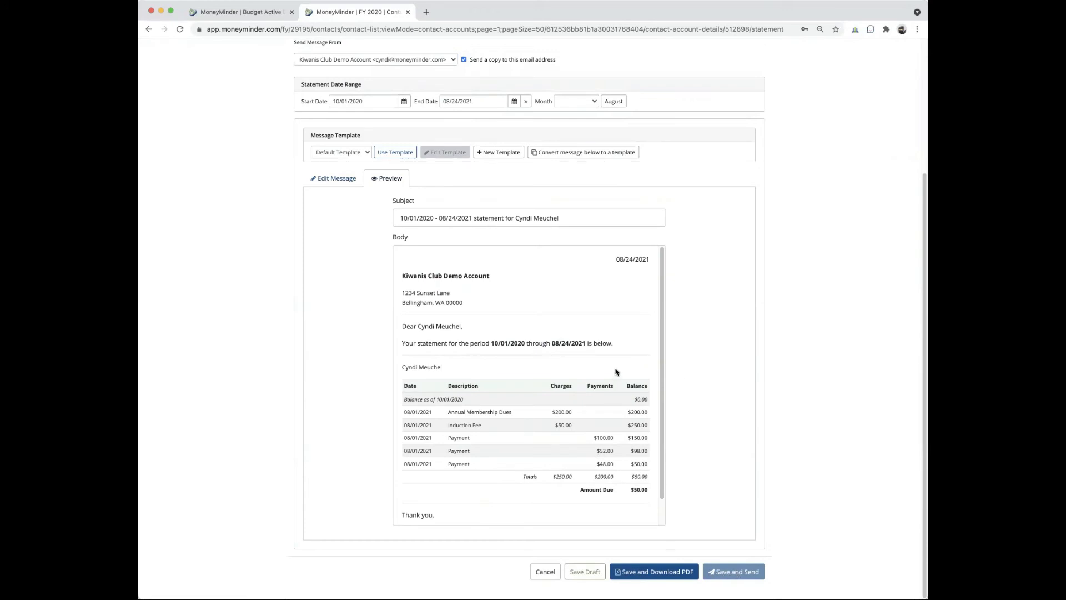
pyautogui.scroll(3)
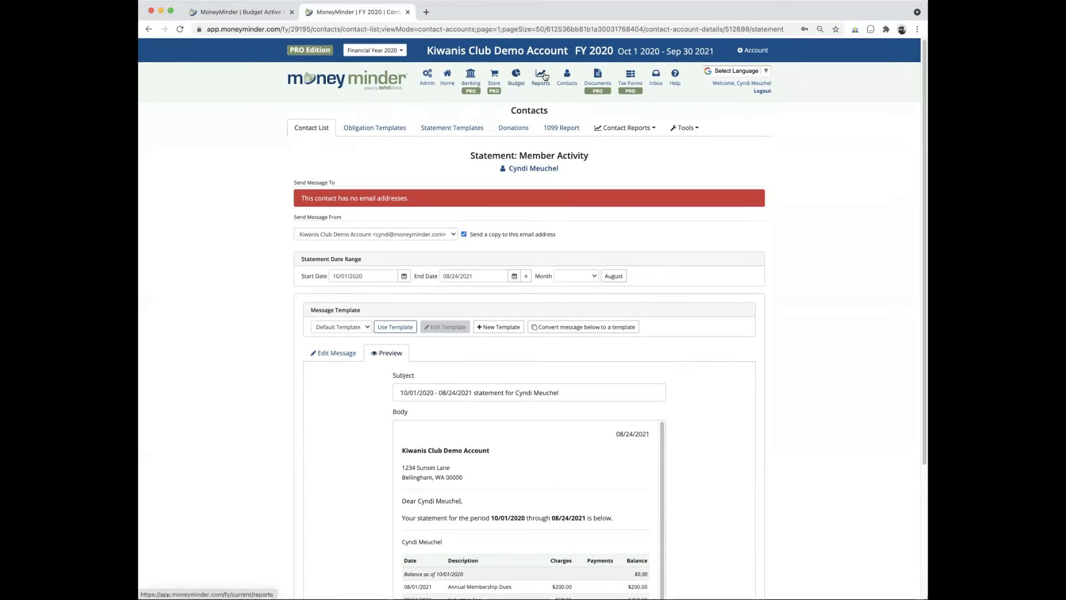
# - Open the Administrative Account register and its 08/01/2021 $200.00 split deposit
pyautogui.click(470, 77)
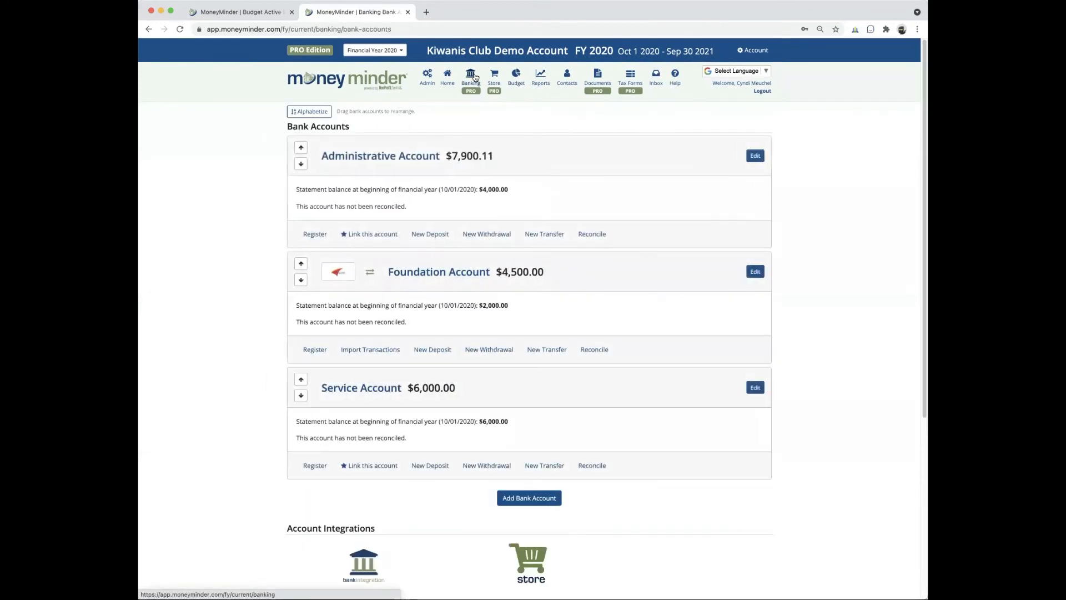
pyautogui.moveTo(408, 165)
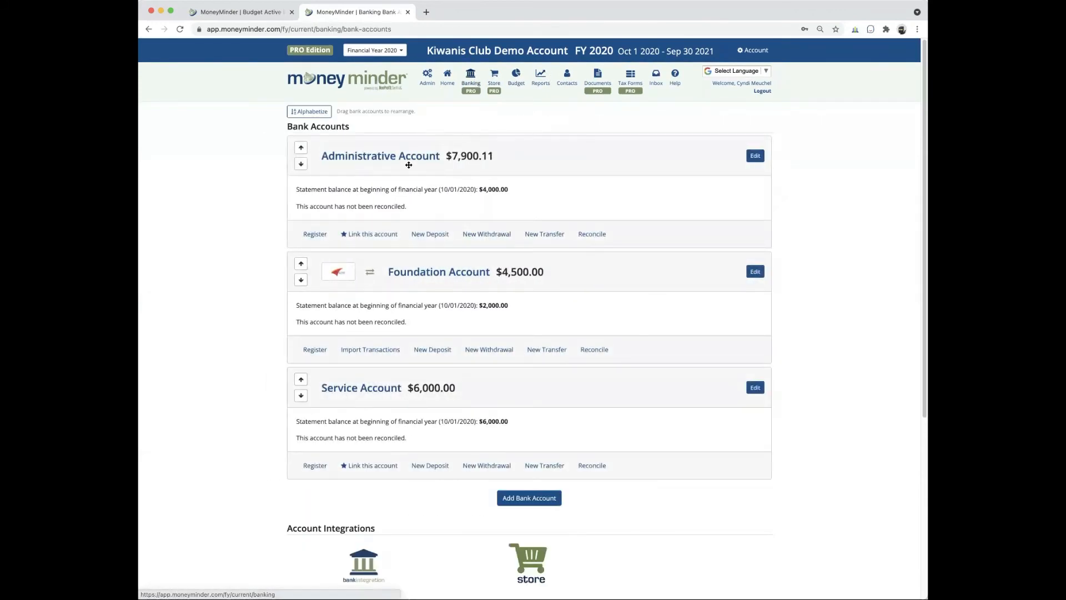
pyautogui.click(315, 233)
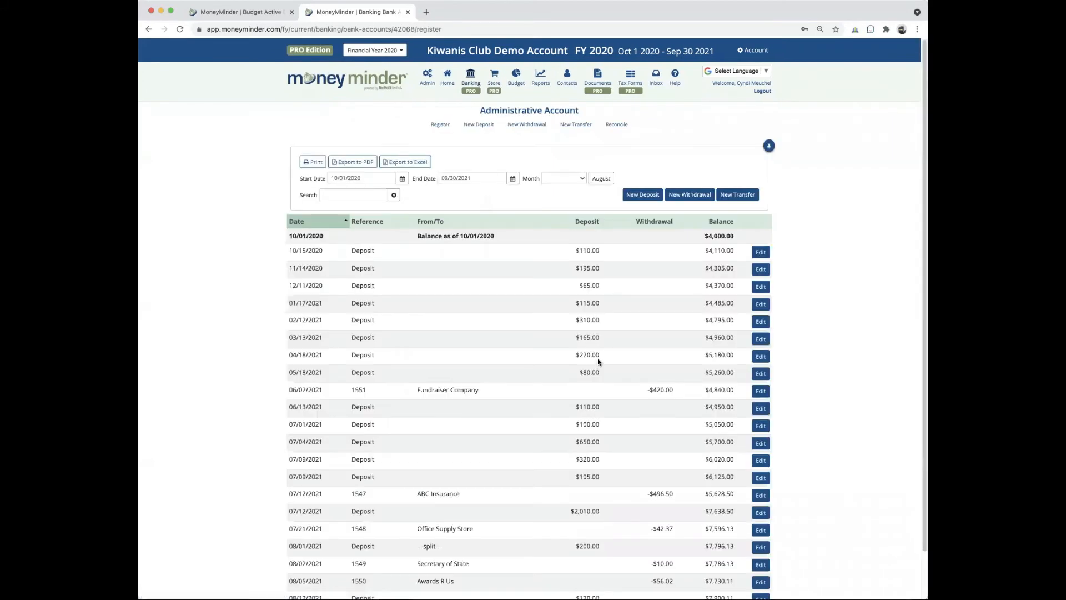
pyautogui.scroll(-3)
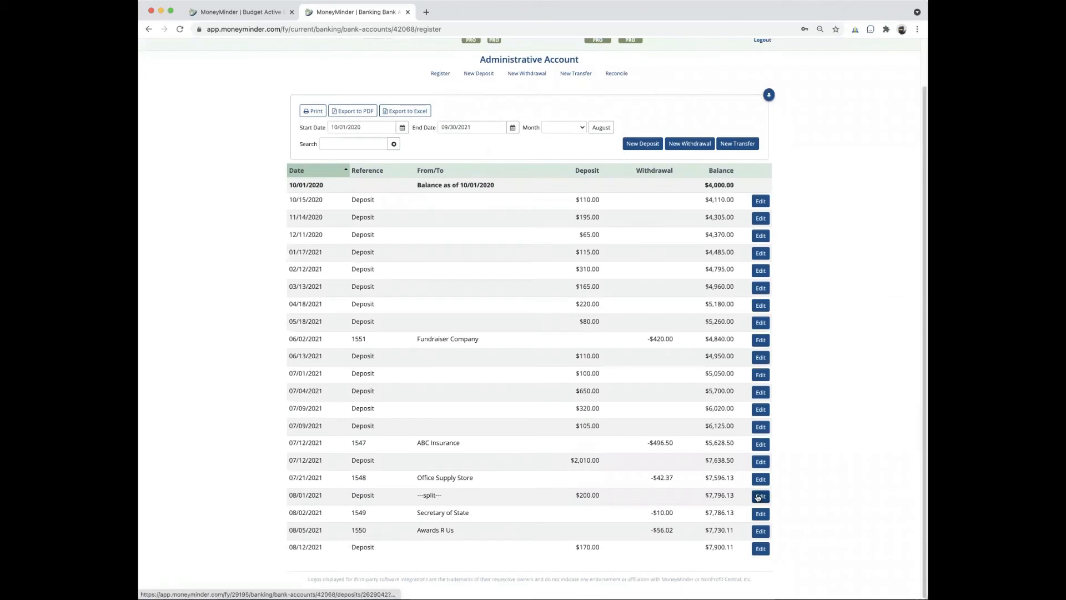
pyautogui.click(760, 496)
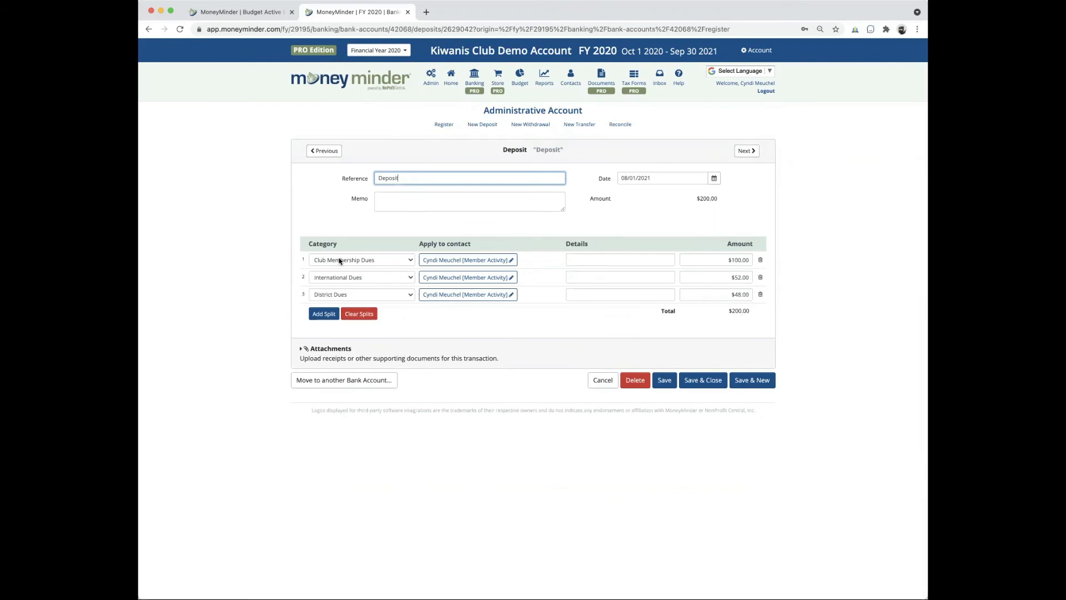
pyautogui.moveTo(355, 261)
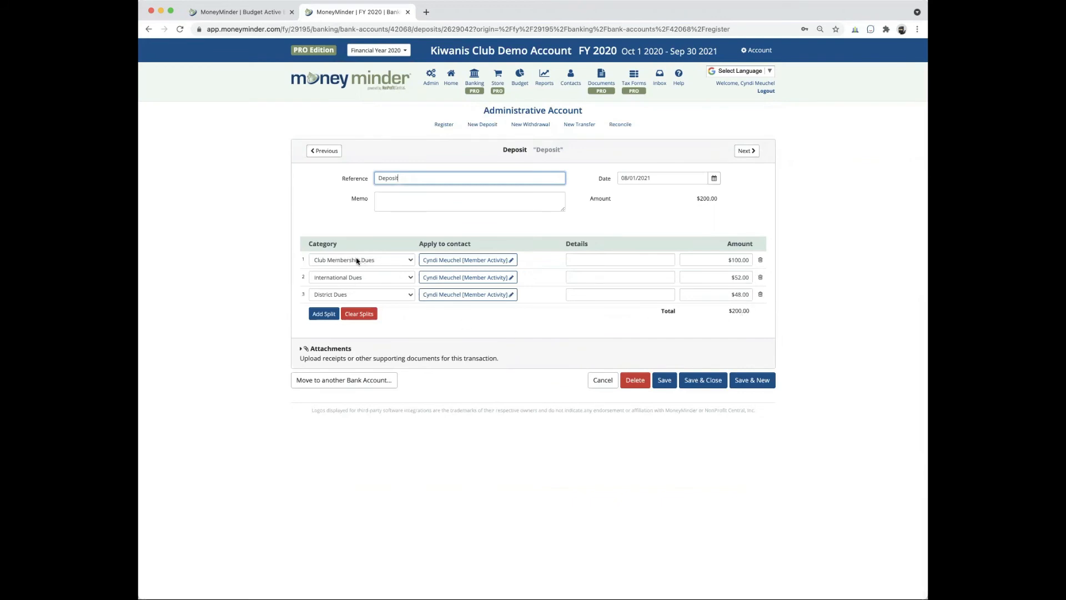
pyautogui.moveTo(333, 264)
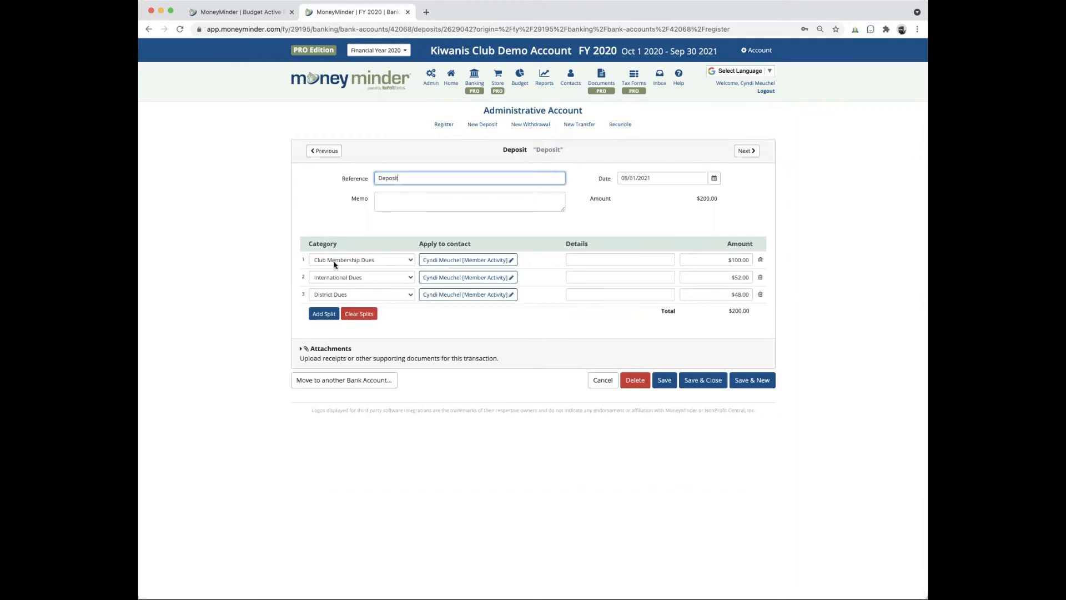
pyautogui.moveTo(366, 261)
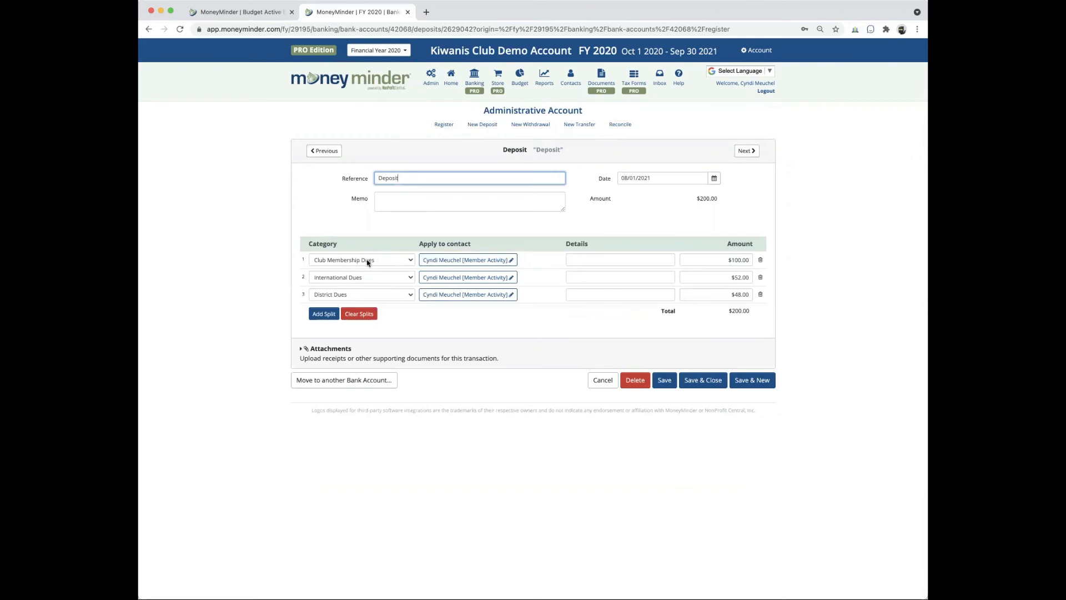
pyautogui.moveTo(352, 297)
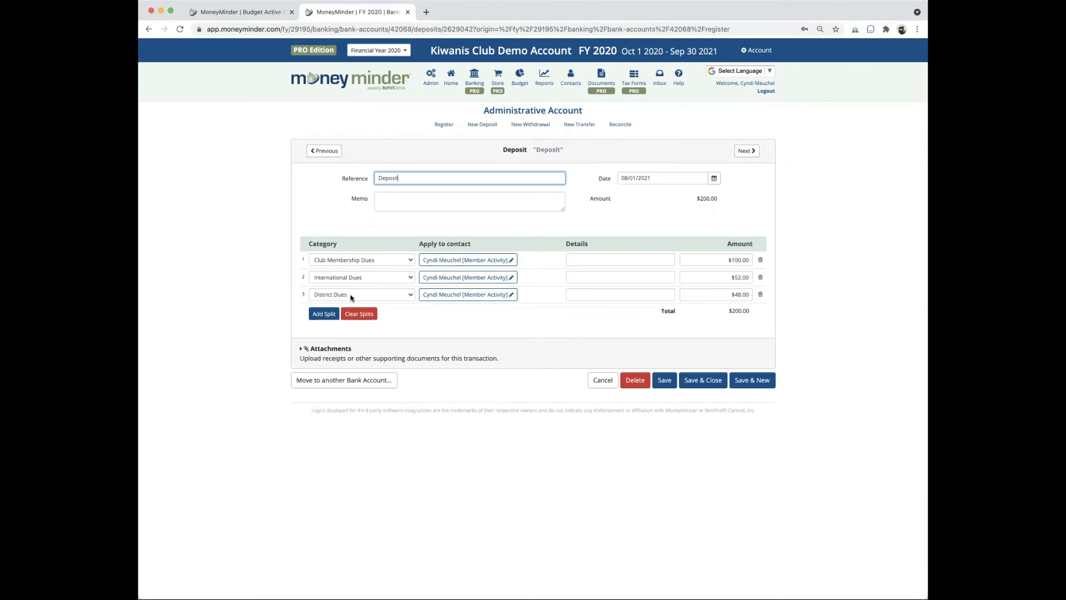
pyautogui.moveTo(544, 76)
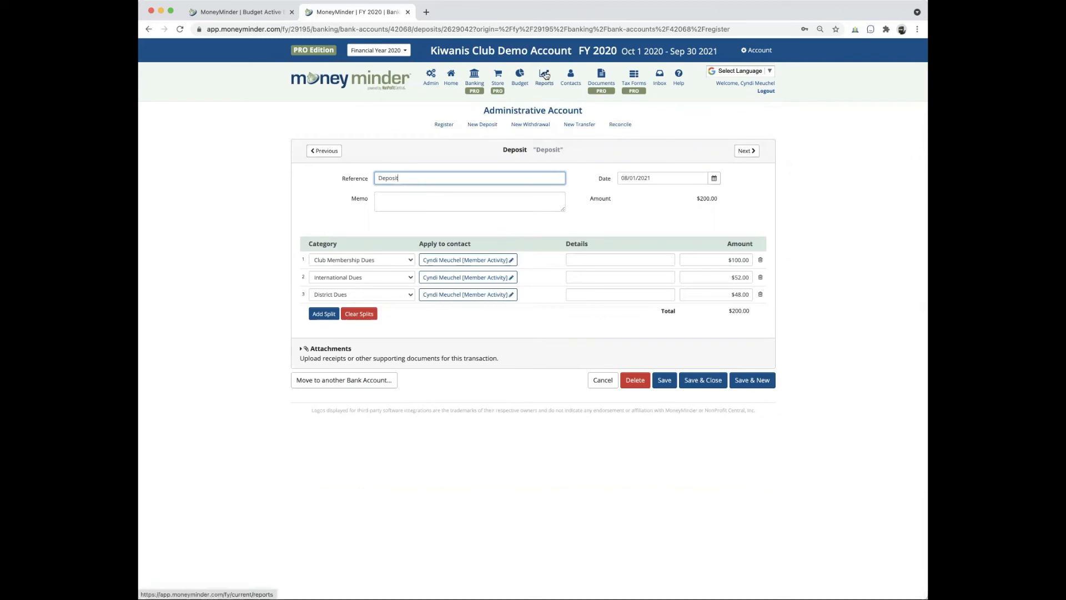
# - Open the Treasurer's Report for 10/01/2020–09/30/2021 and scroll back to its top
pyautogui.click(544, 76)
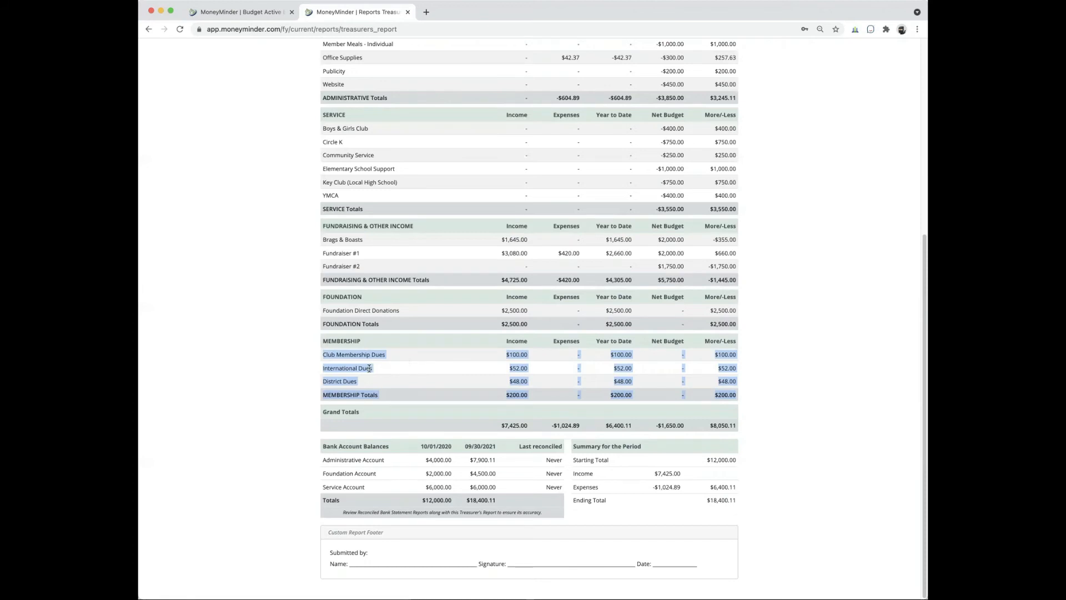
pyautogui.moveTo(360, 382)
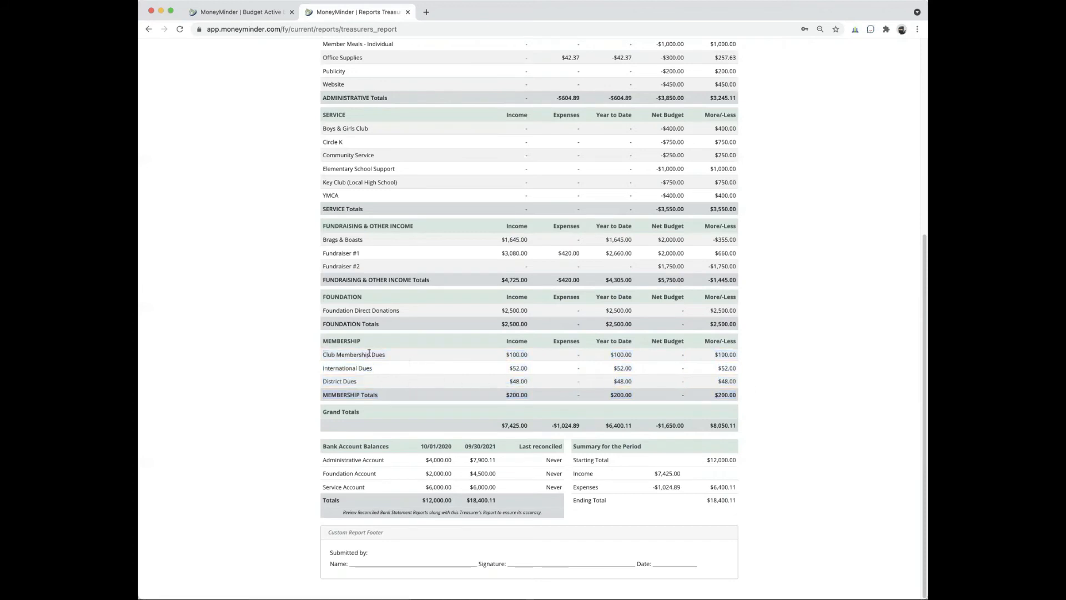
pyautogui.moveTo(377, 409)
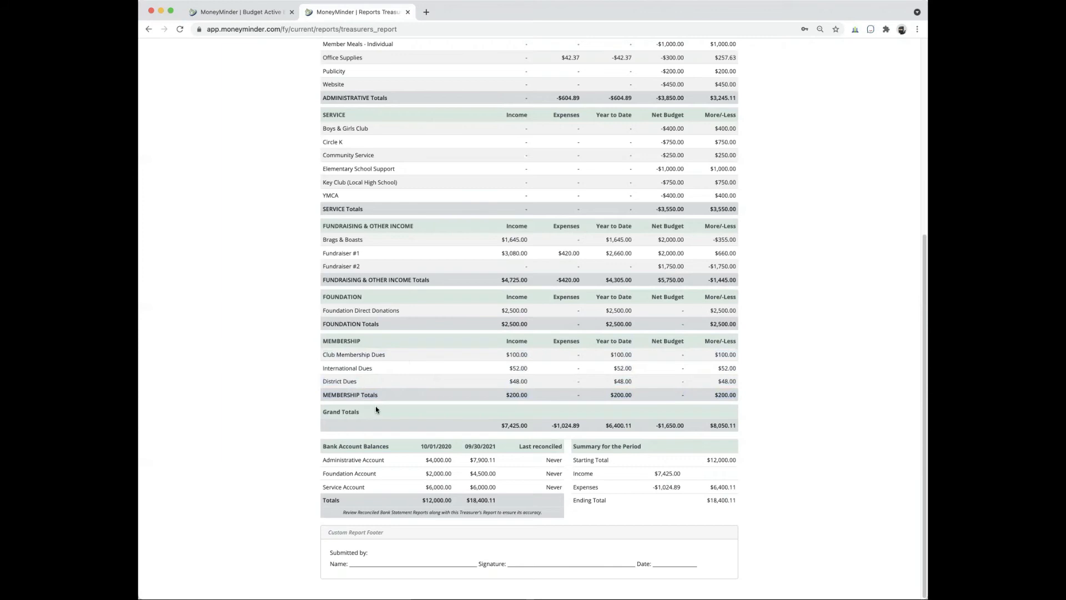
pyautogui.moveTo(457, 404)
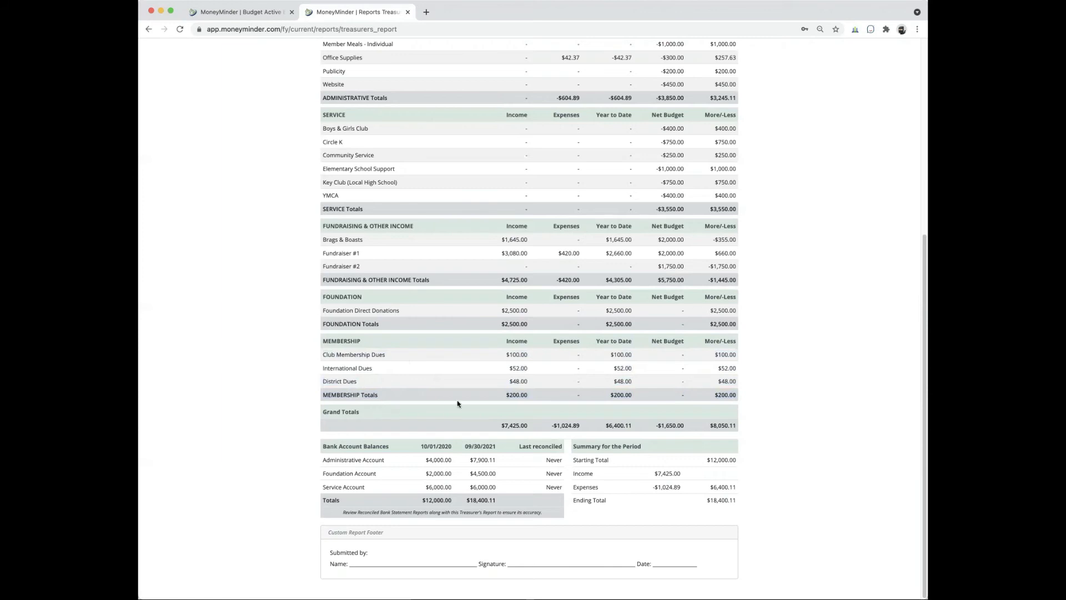
pyautogui.scroll(3)
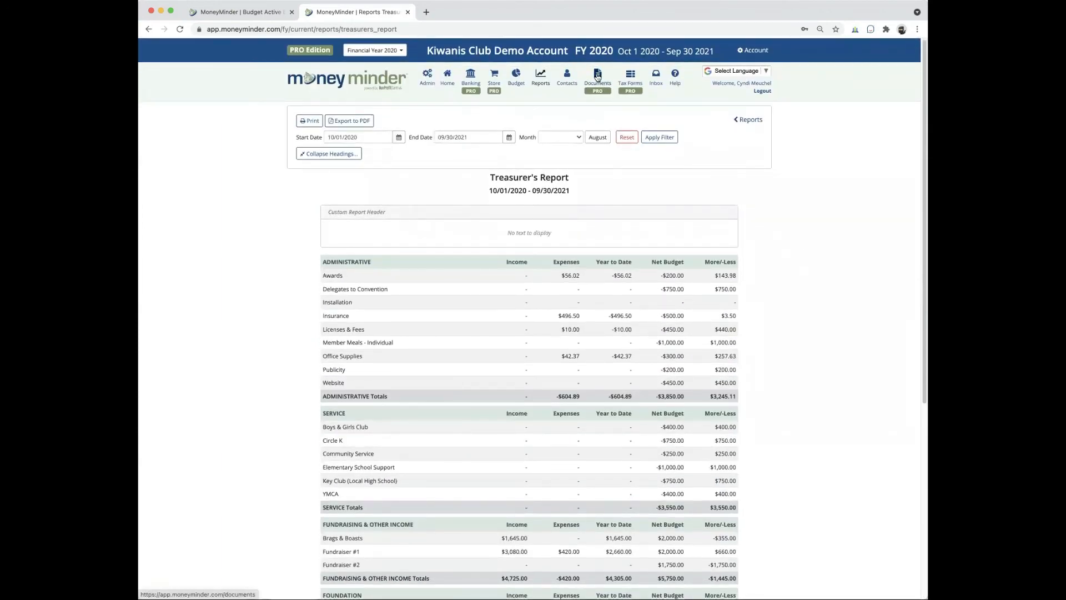
# - Browse the document folders, look inside IRS Documents, then go to Tax Forms
pyautogui.click(597, 75)
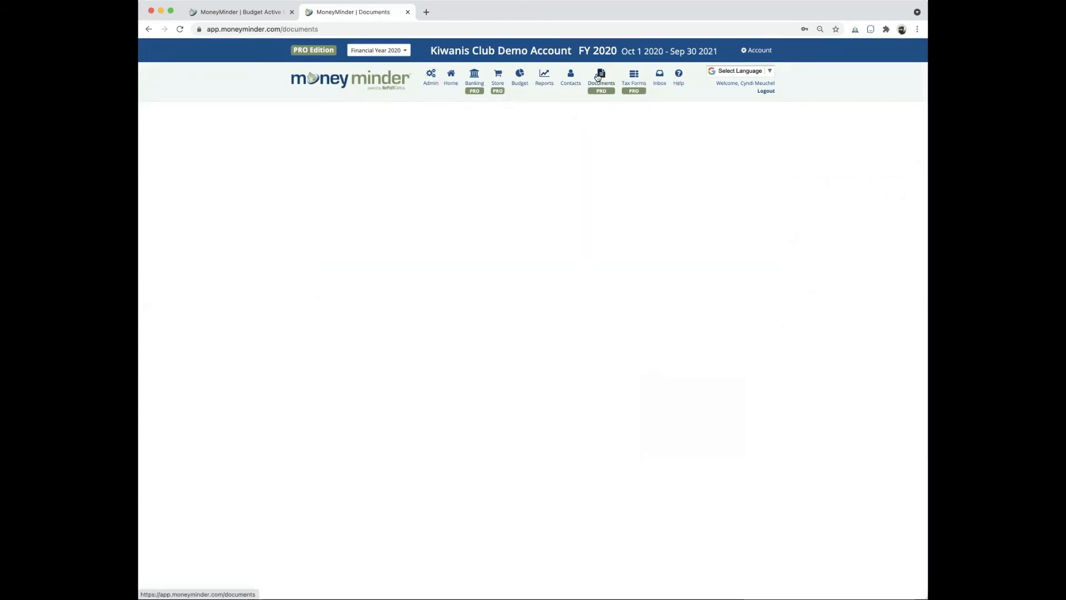
pyautogui.click(600, 77)
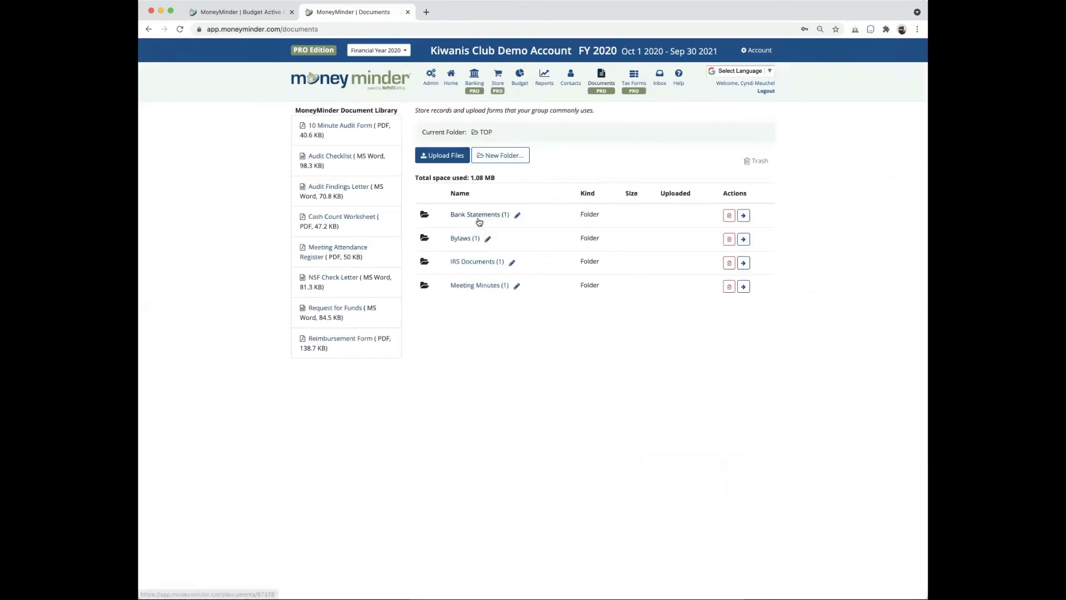
pyautogui.moveTo(483, 319)
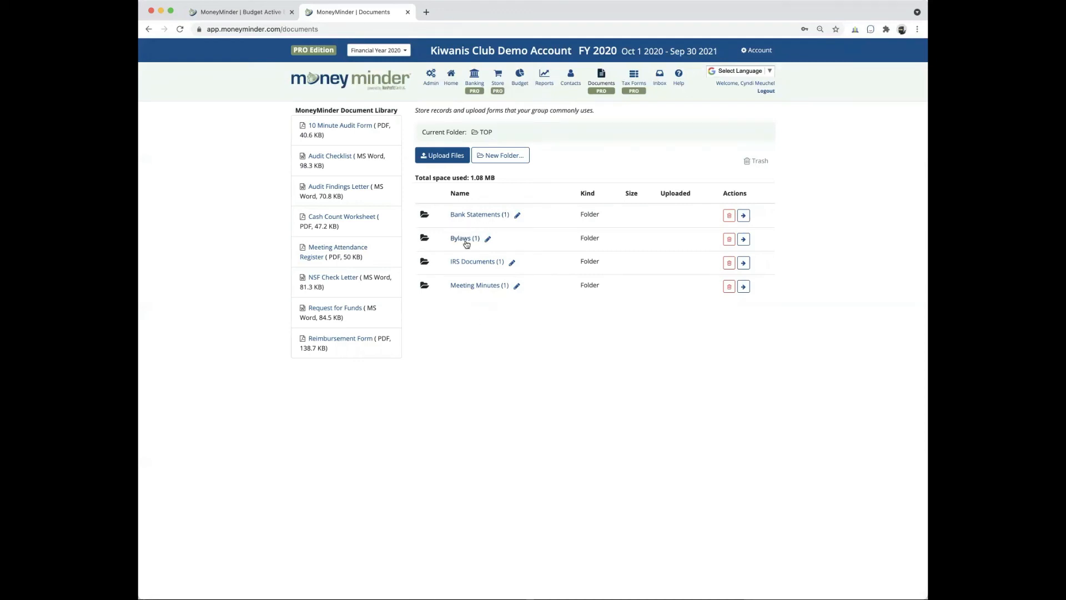
pyautogui.moveTo(472, 261)
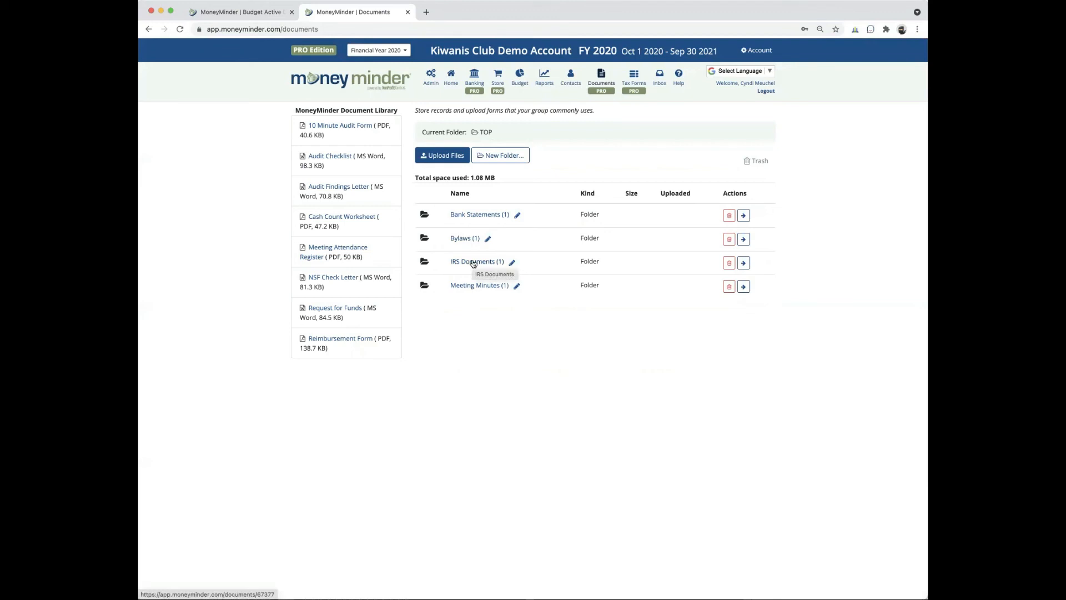
pyautogui.moveTo(475, 293)
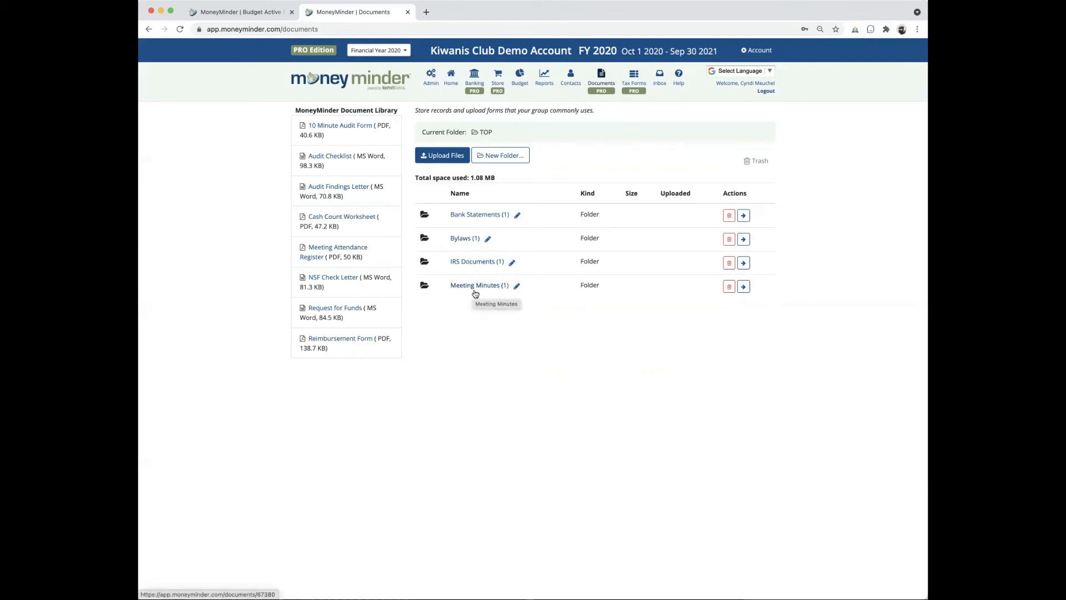
pyautogui.moveTo(459, 276)
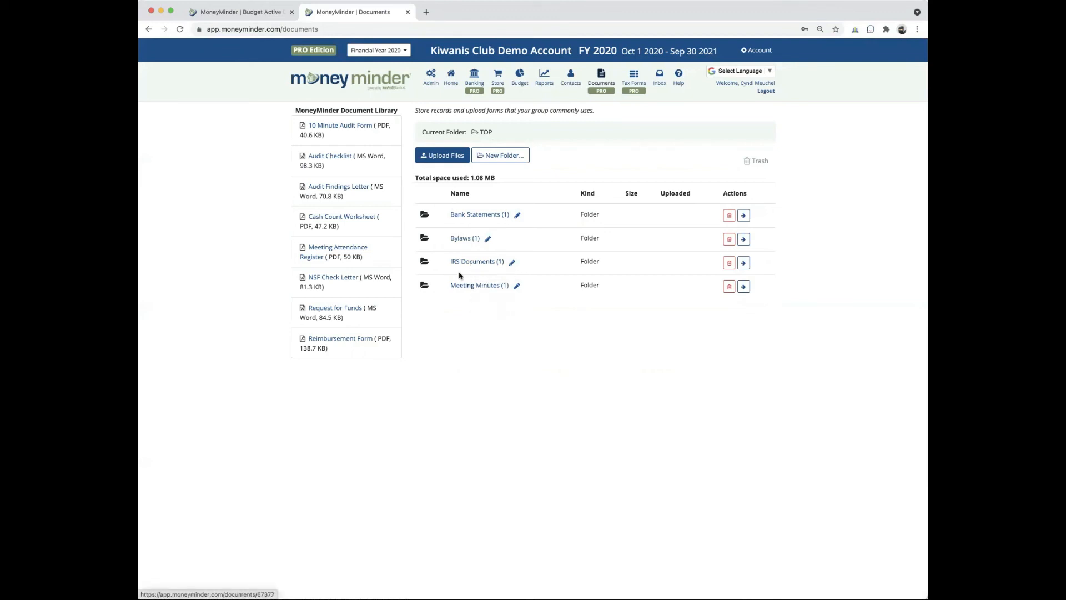
pyautogui.click(472, 261)
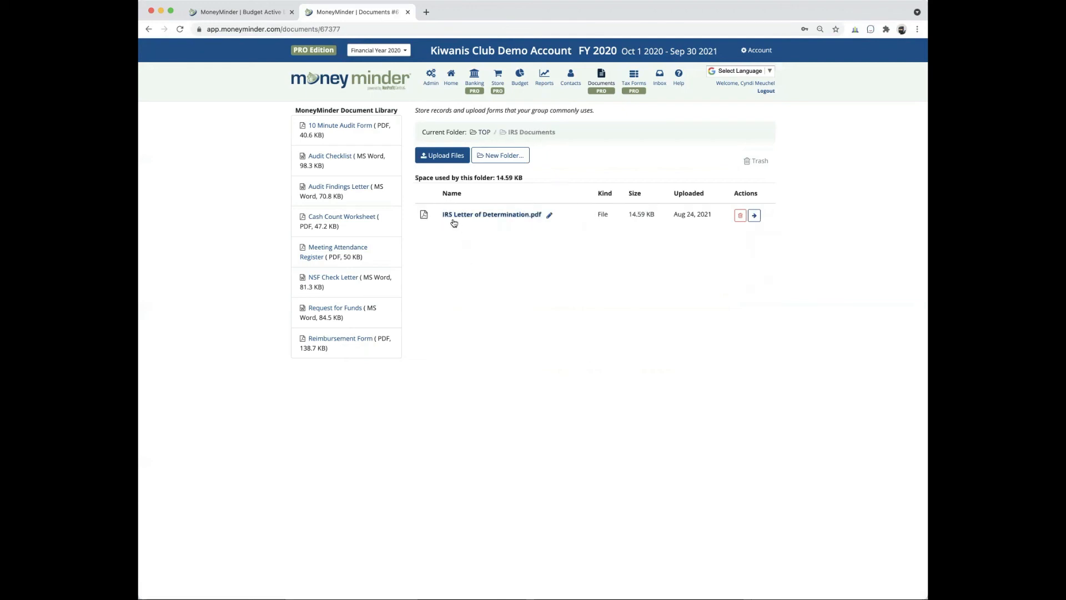
pyautogui.moveTo(517, 214)
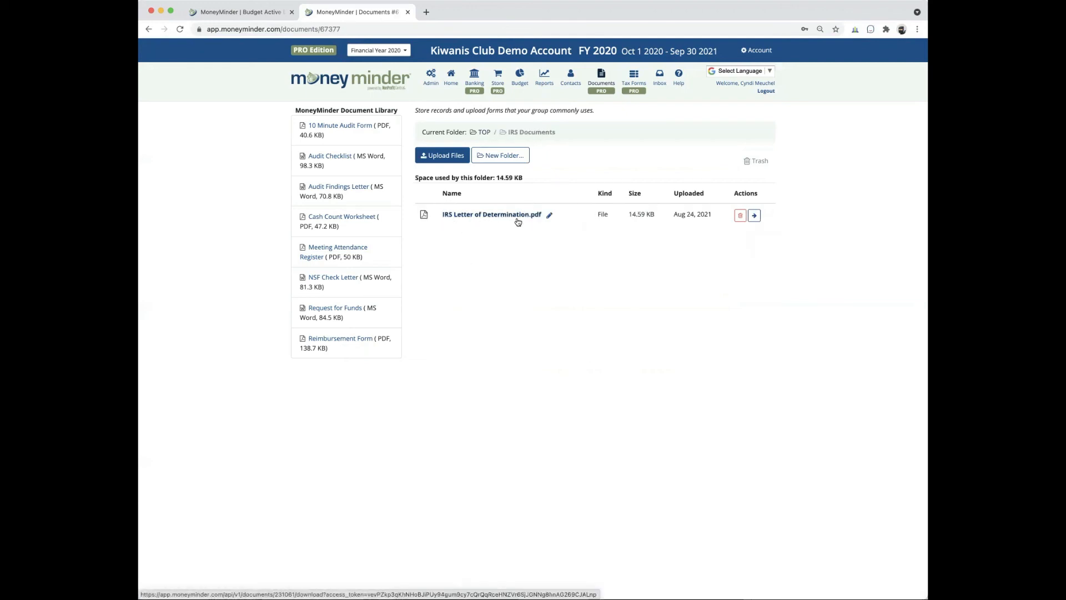
pyautogui.moveTo(519, 214)
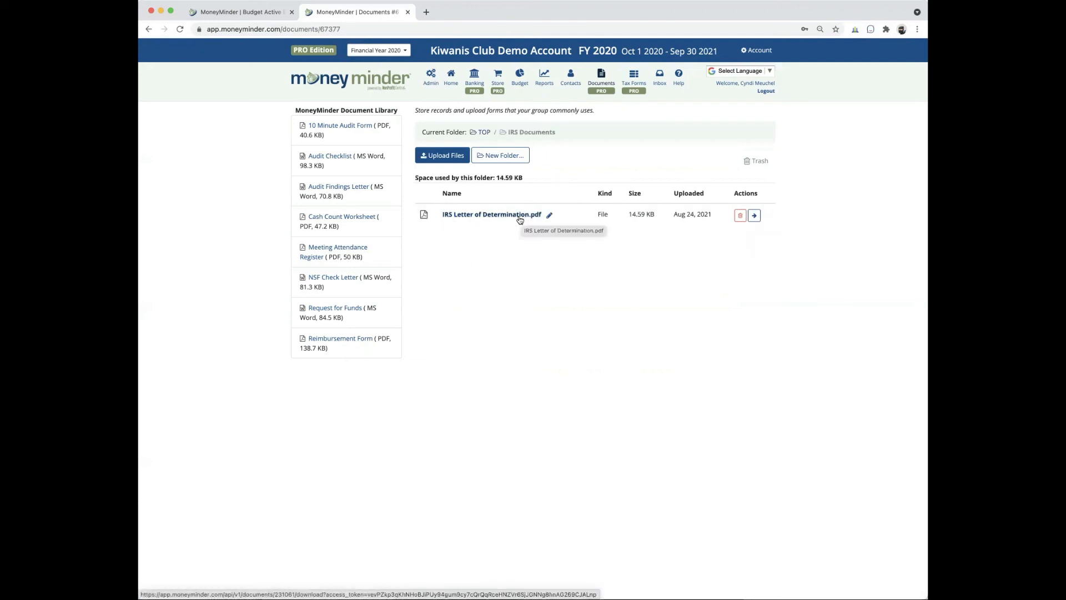
pyautogui.moveTo(483, 230)
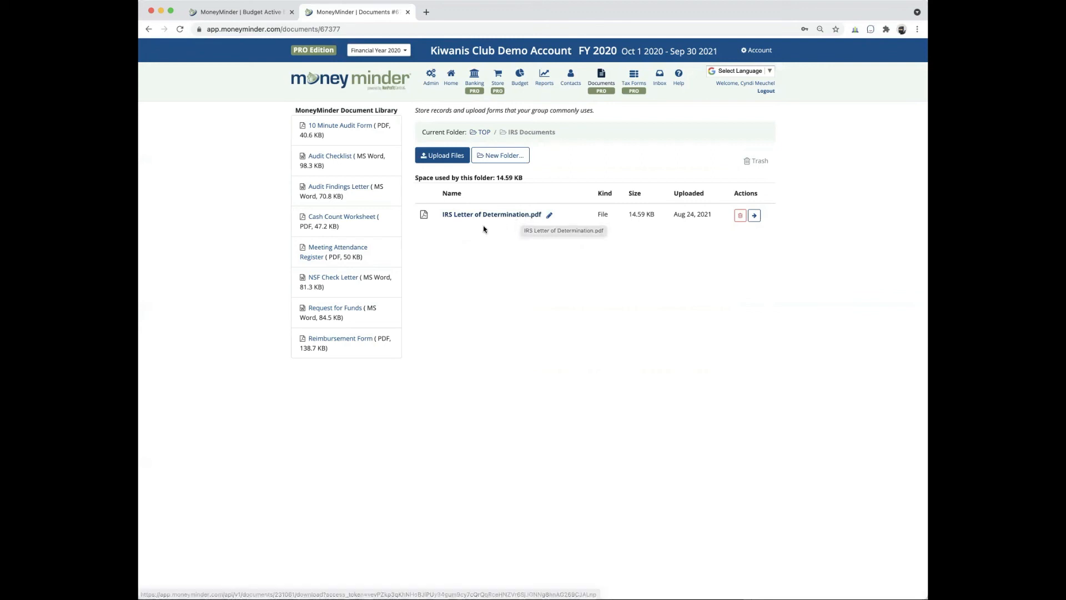
pyautogui.moveTo(479, 228)
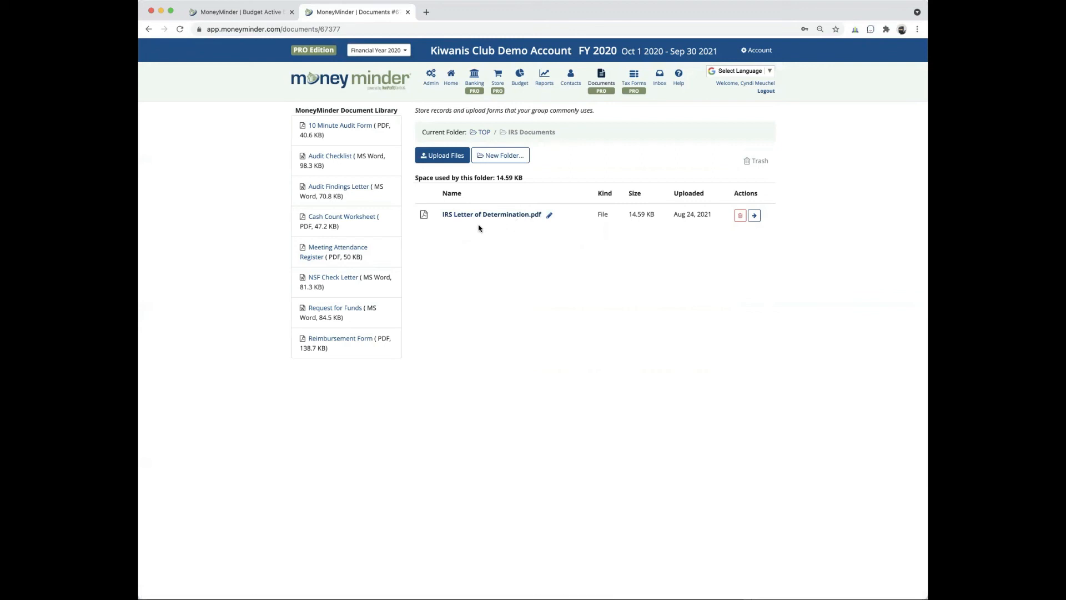
pyautogui.click(485, 132)
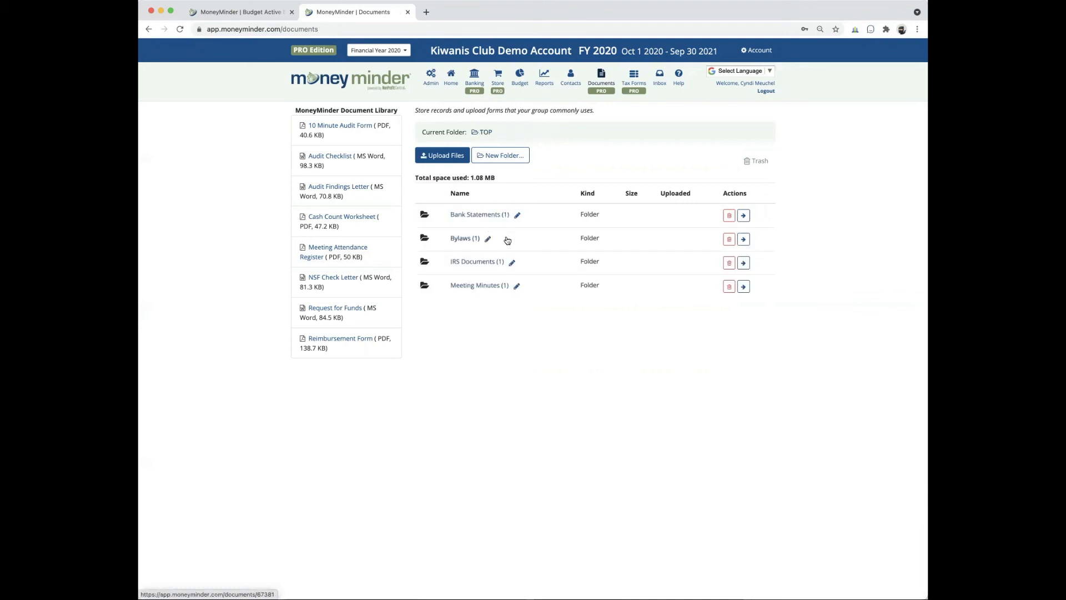
pyautogui.moveTo(767, 375)
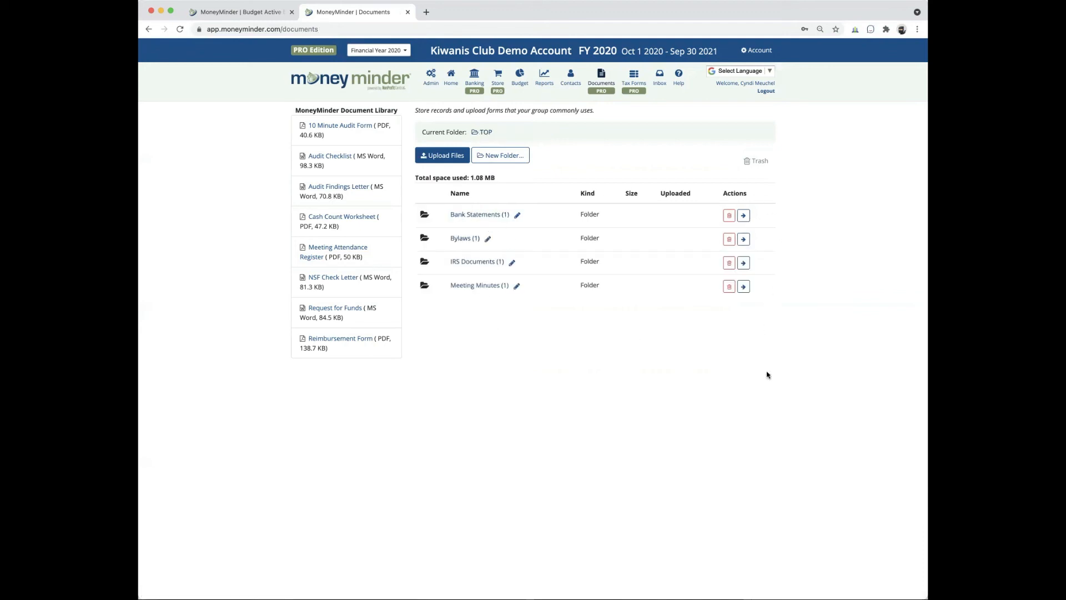
pyautogui.moveTo(510, 223)
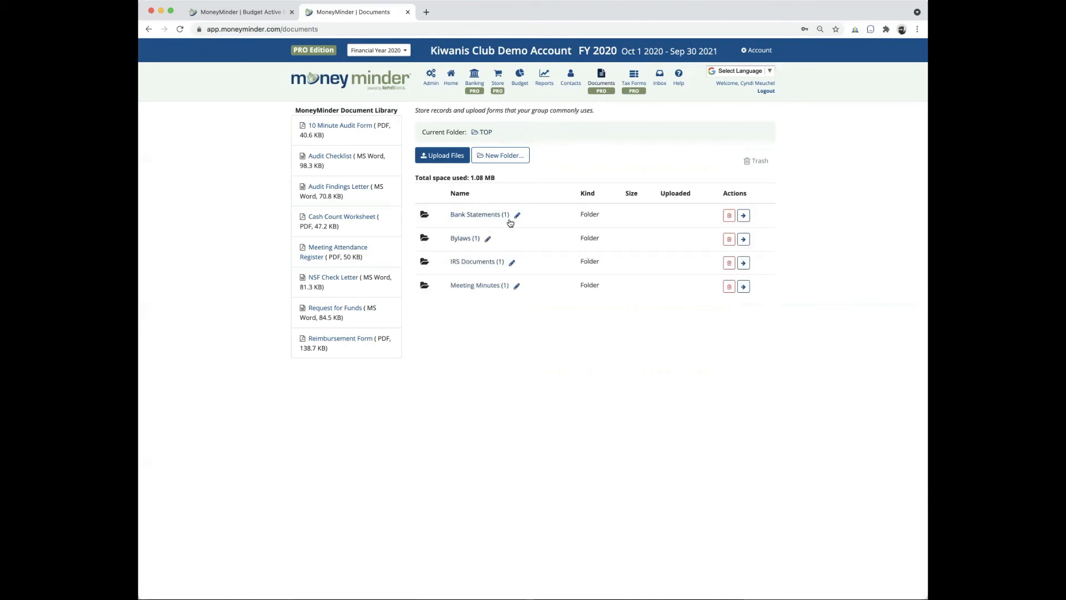
pyautogui.moveTo(682, 350)
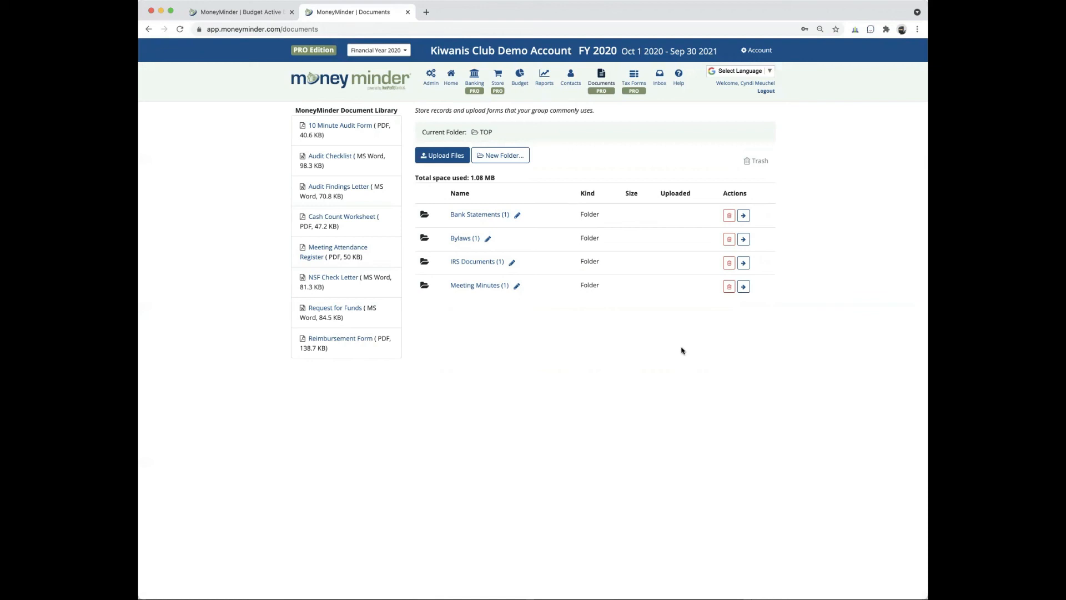
pyautogui.click(633, 77)
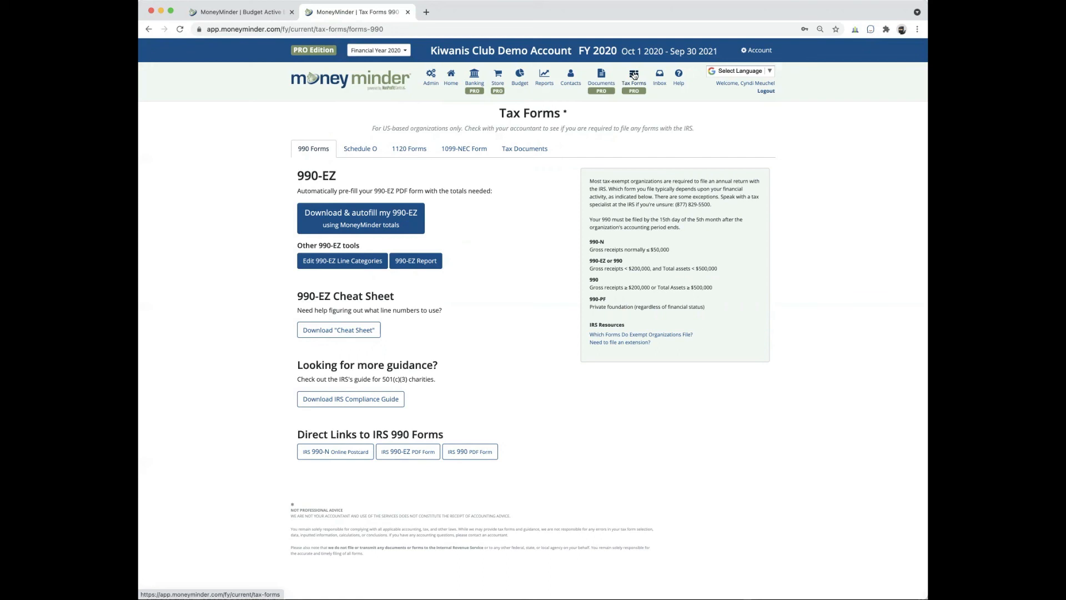
pyautogui.moveTo(478, 133)
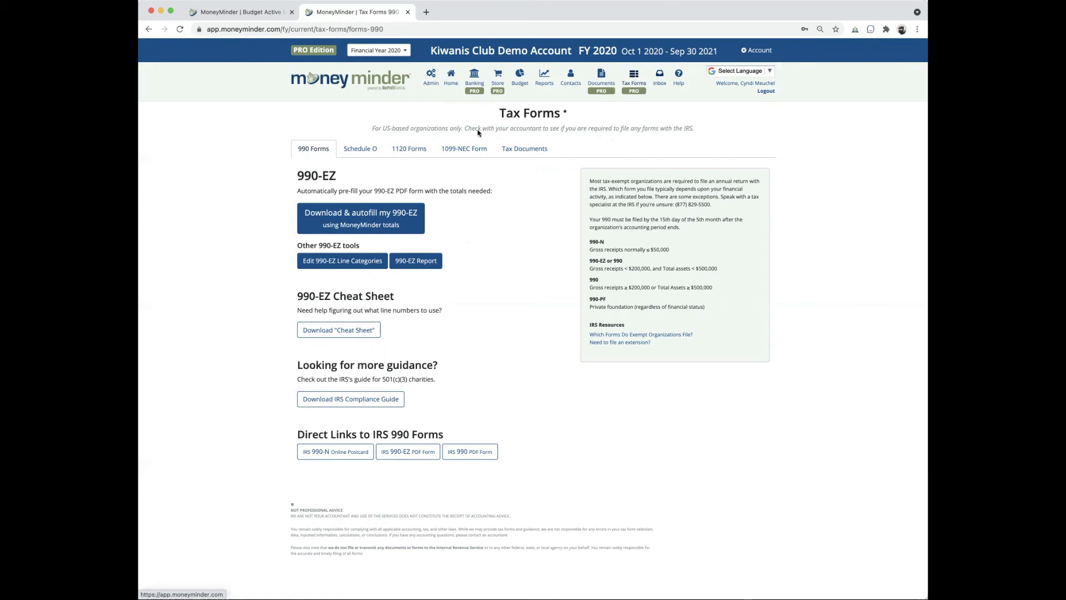
pyautogui.moveTo(402, 228)
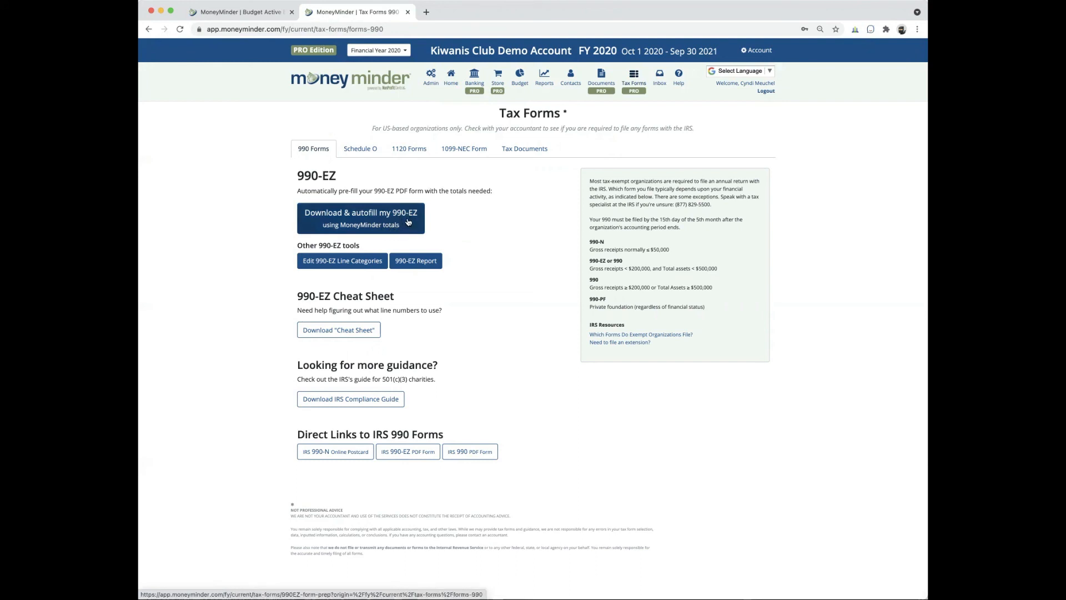
pyautogui.moveTo(485, 229)
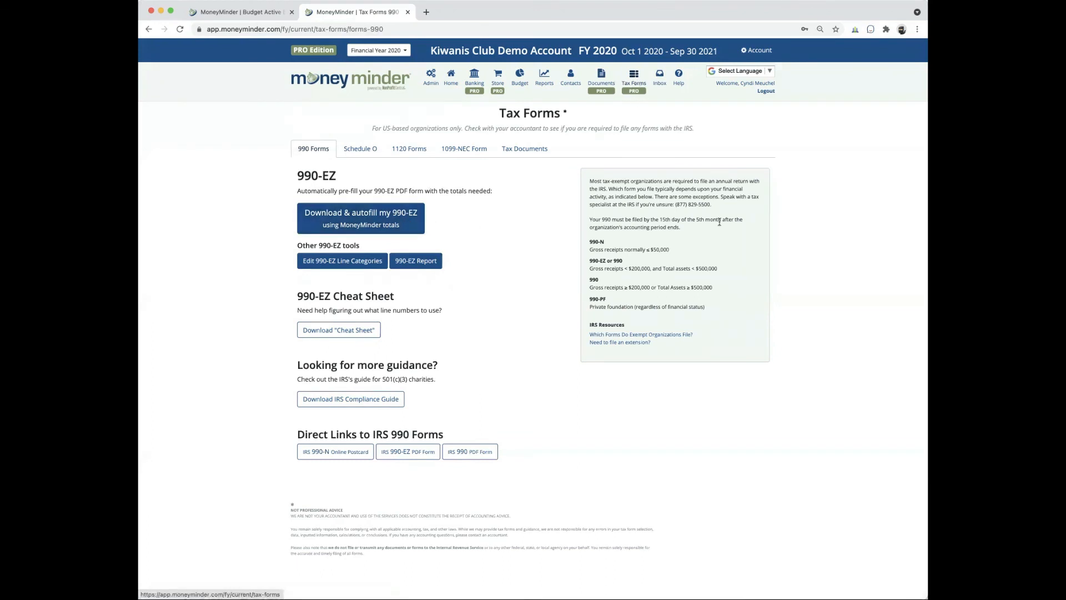
pyautogui.moveTo(611, 145)
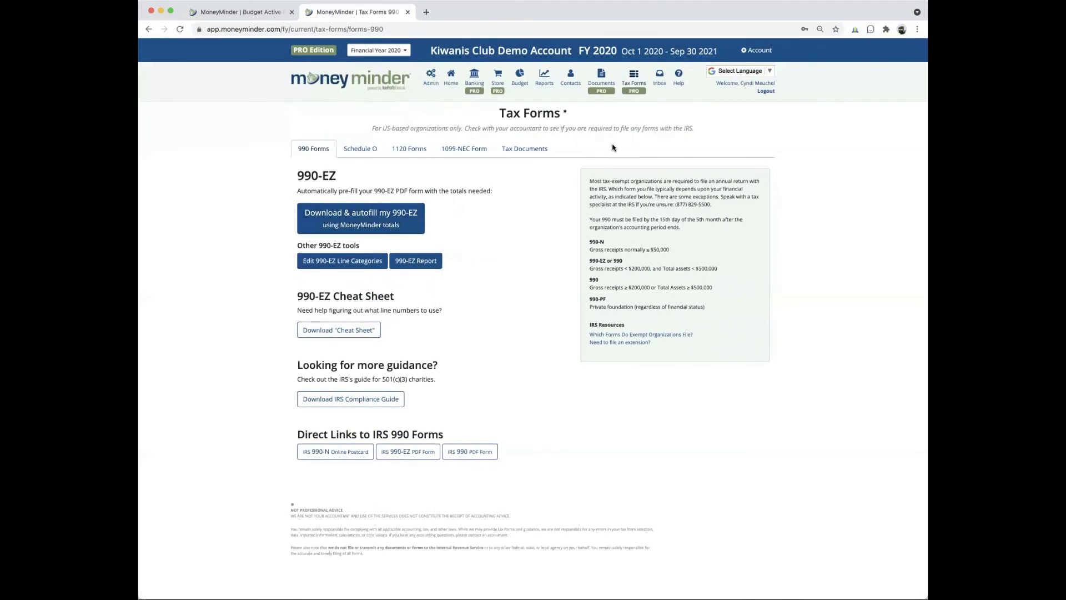
pyautogui.moveTo(615, 148)
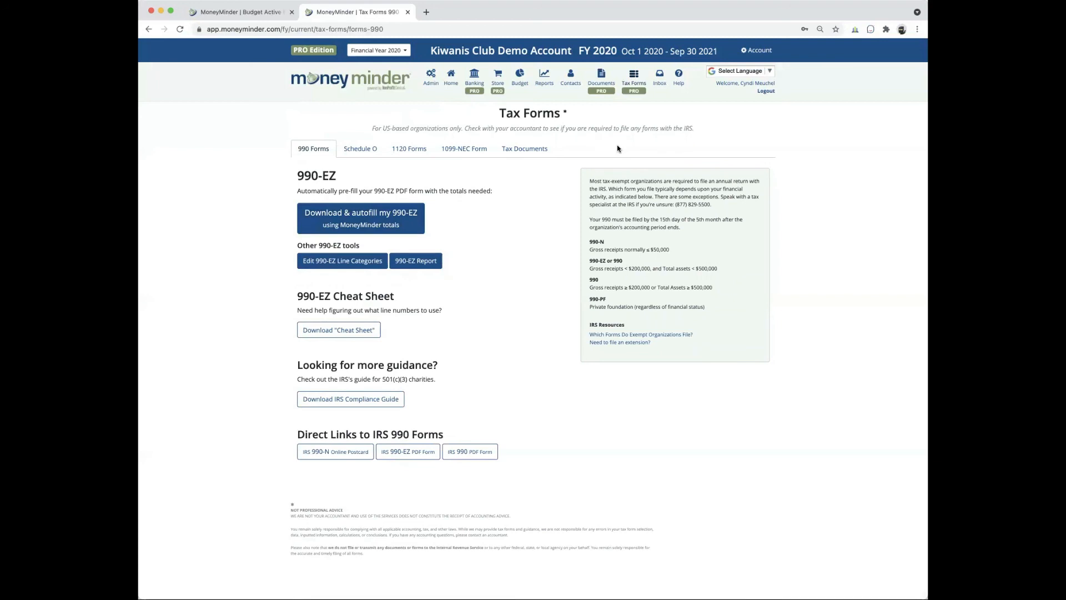
# - Open the Kiwanis Club account settings page
pyautogui.click(758, 50)
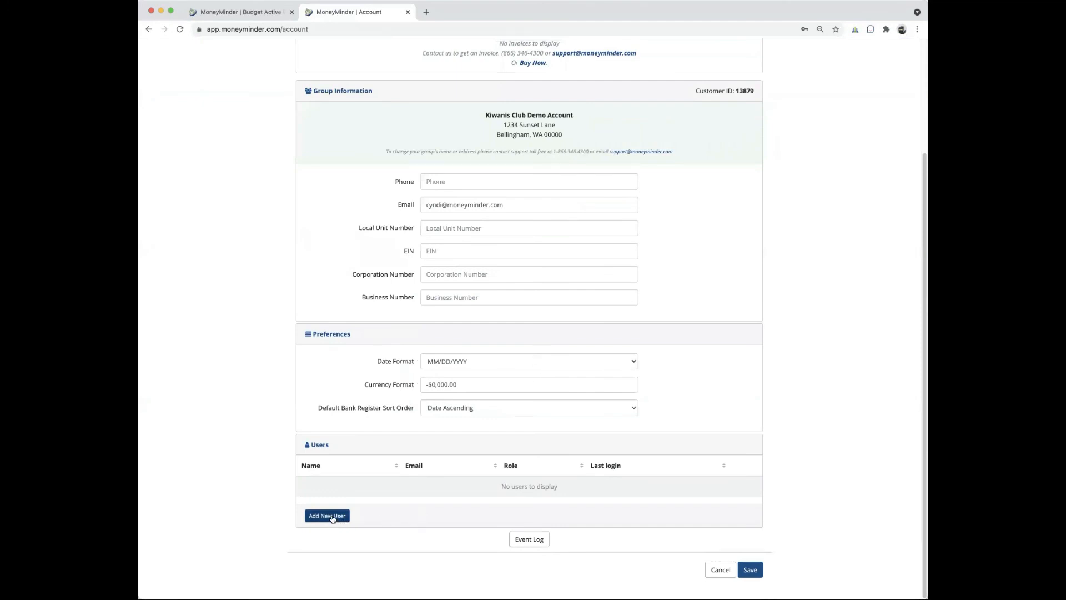
# - Begin adding a new Administrator user, then return to the home dashboard
pyautogui.click(328, 515)
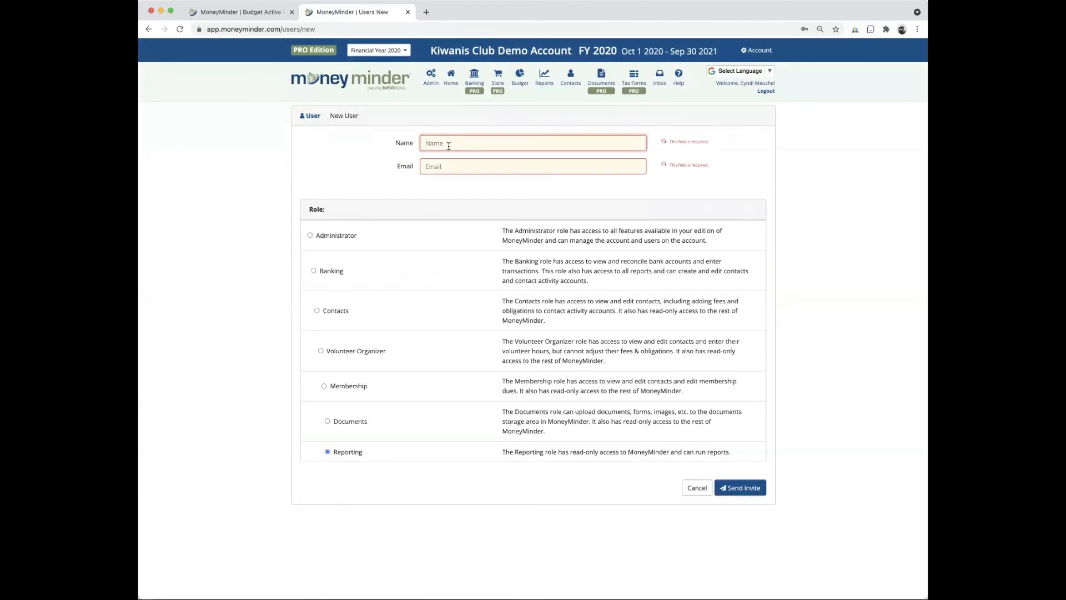
pyautogui.click(310, 236)
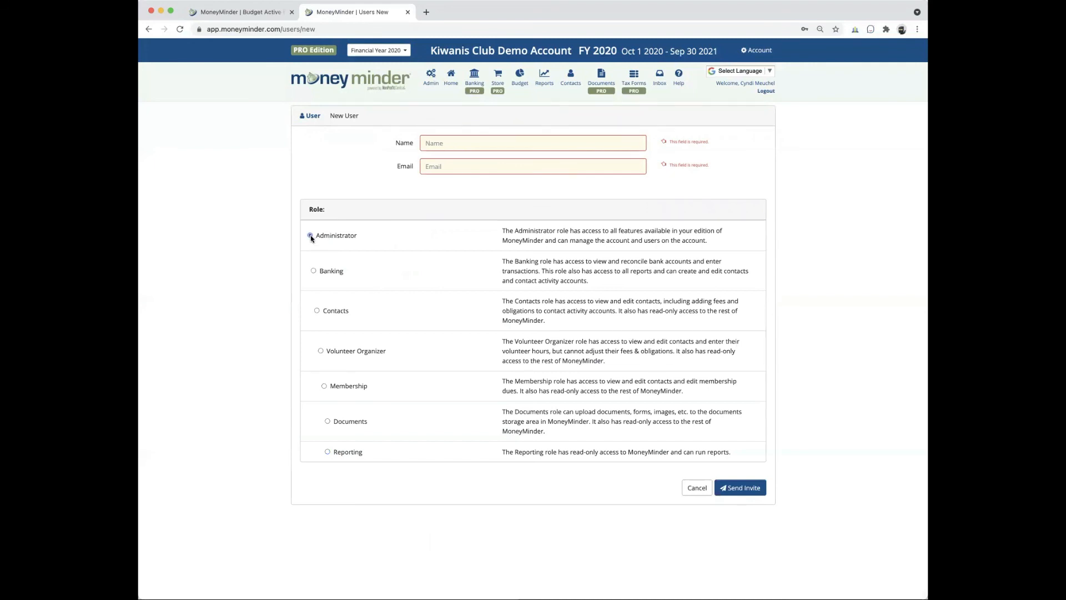
pyautogui.click(310, 236)
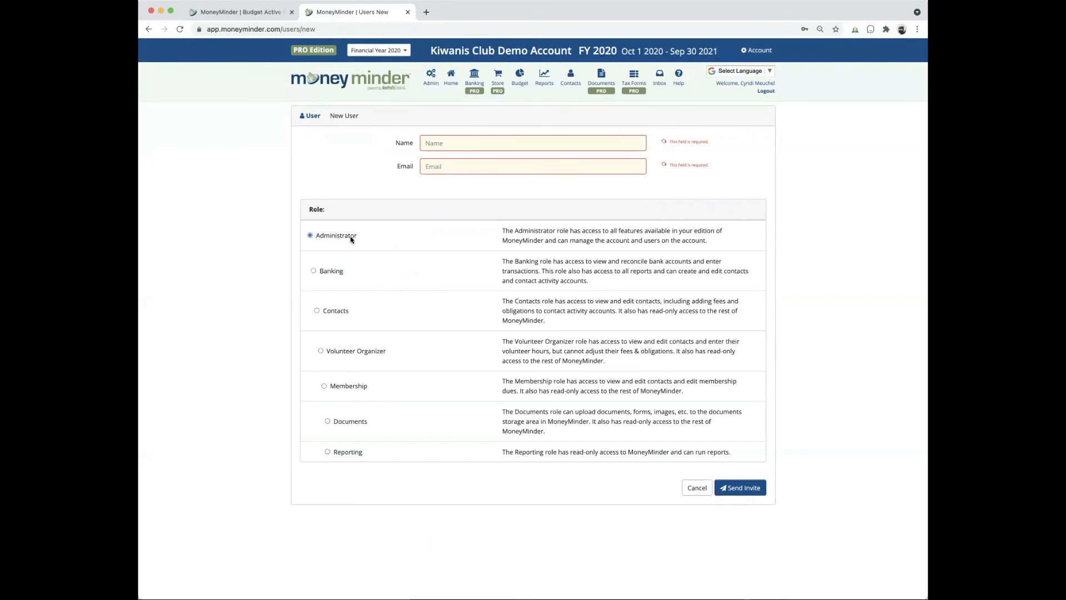
pyautogui.moveTo(336, 246)
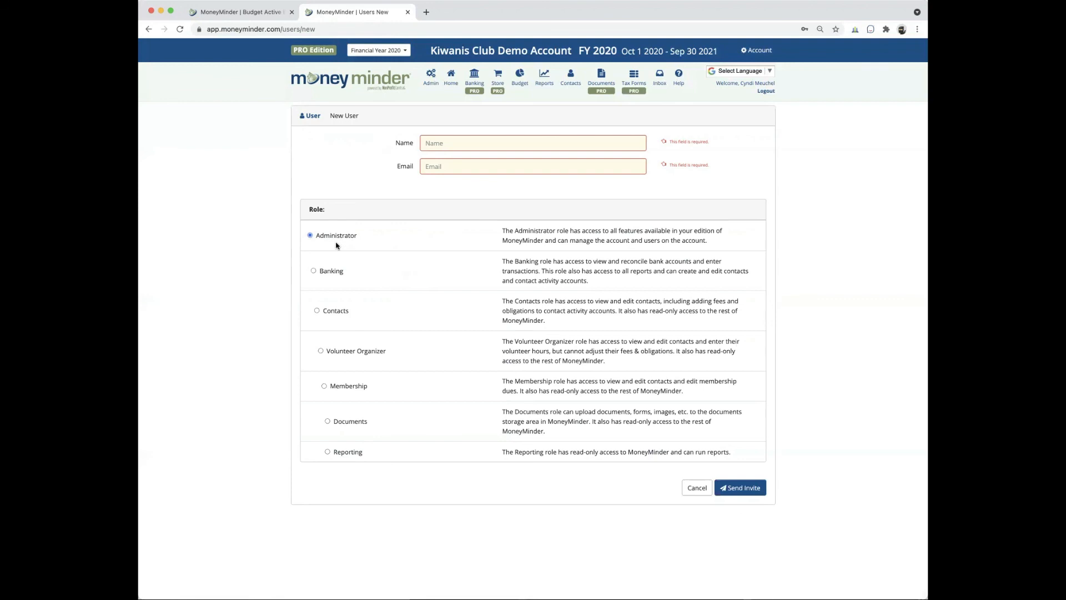
pyautogui.moveTo(740, 488)
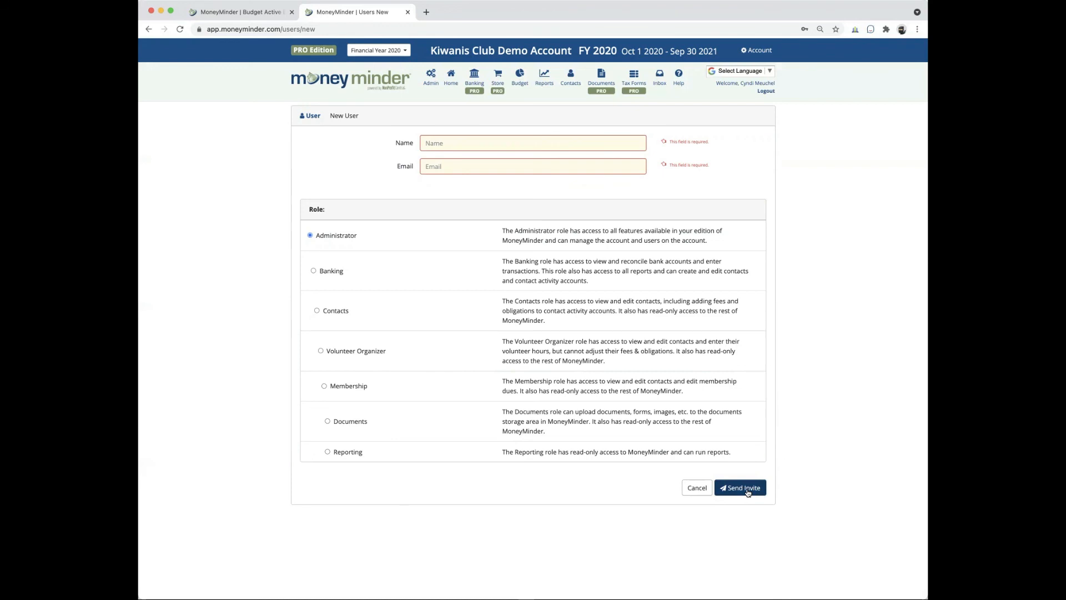
pyautogui.moveTo(642, 418)
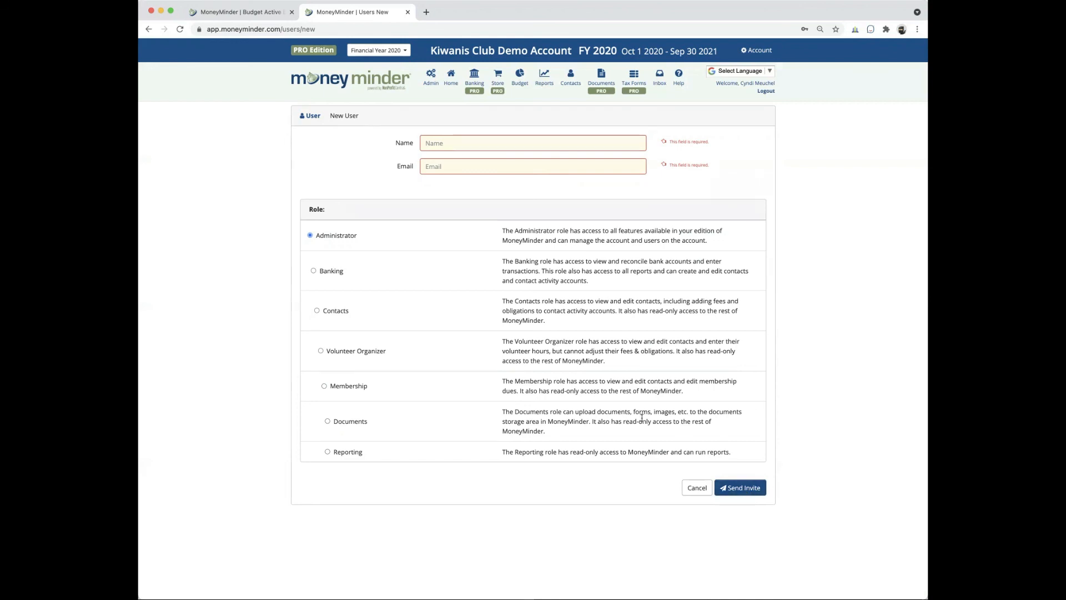
pyautogui.moveTo(783, 478)
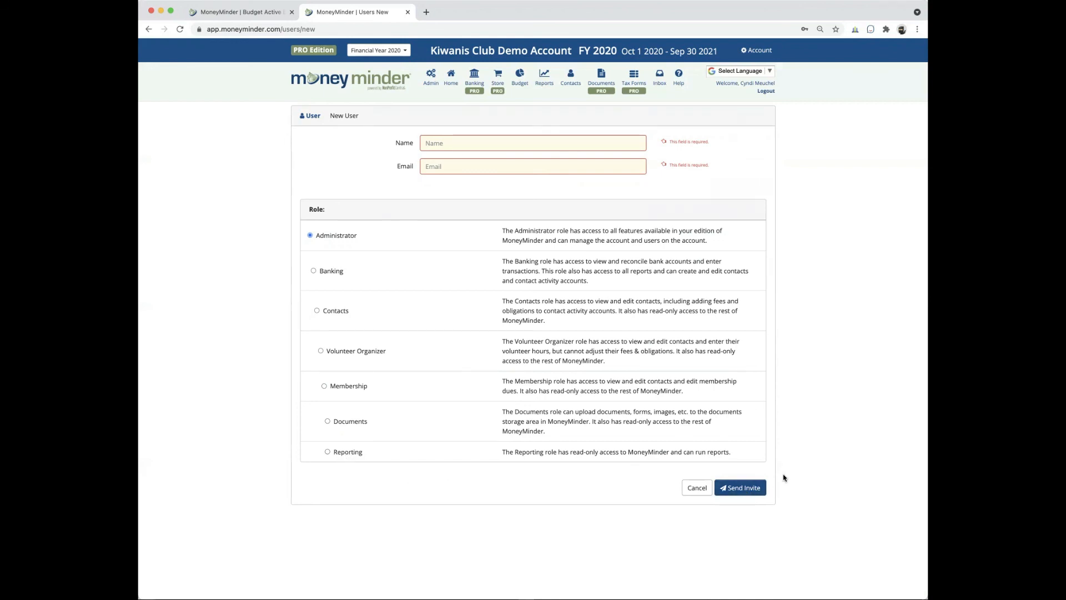
pyautogui.moveTo(776, 457)
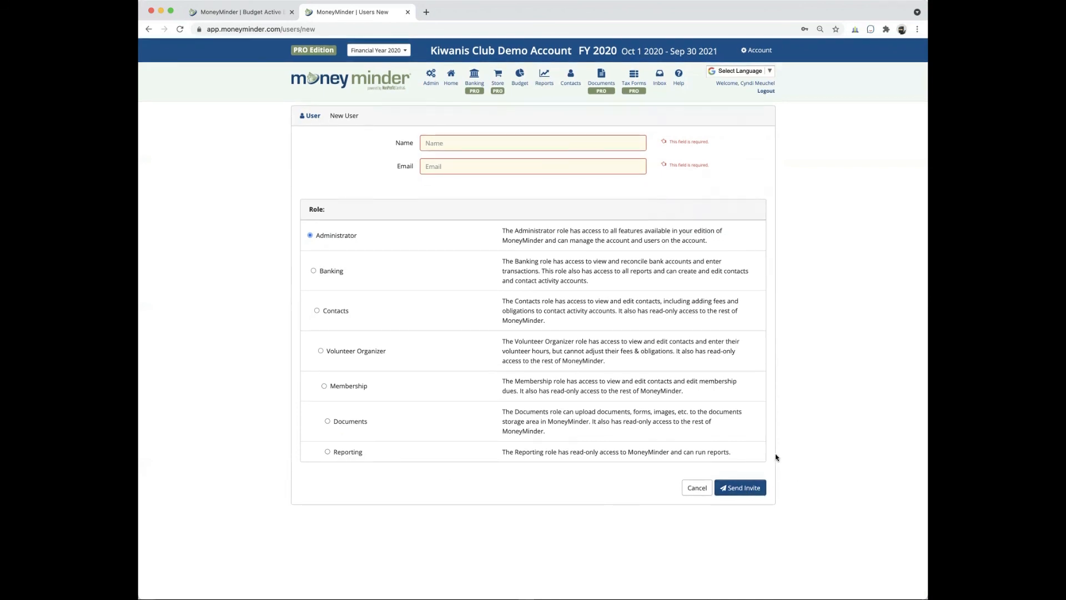
pyautogui.moveTo(366, 265)
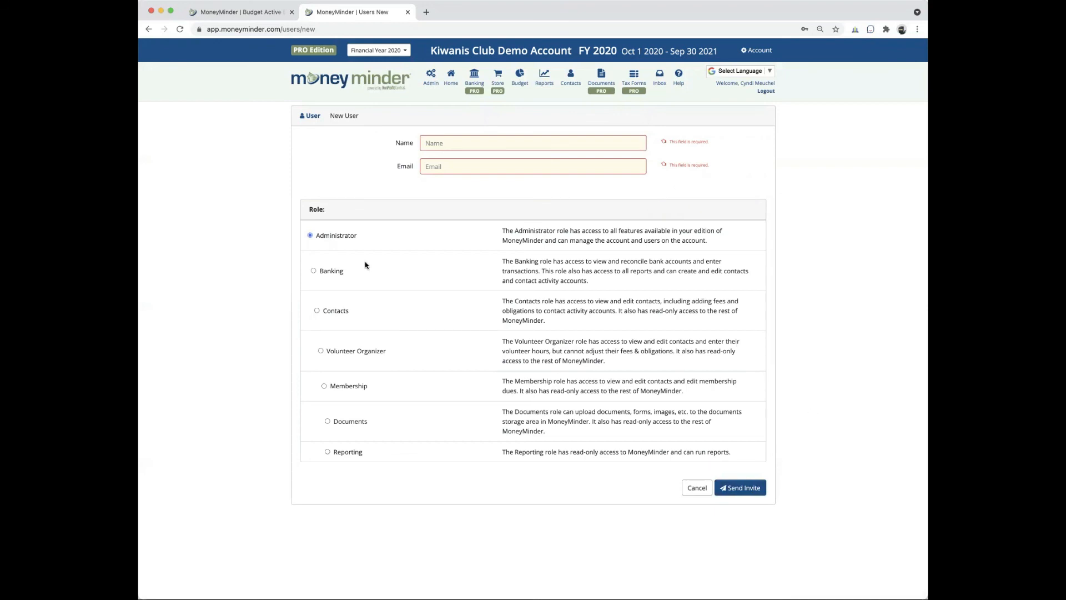
pyautogui.moveTo(580, 370)
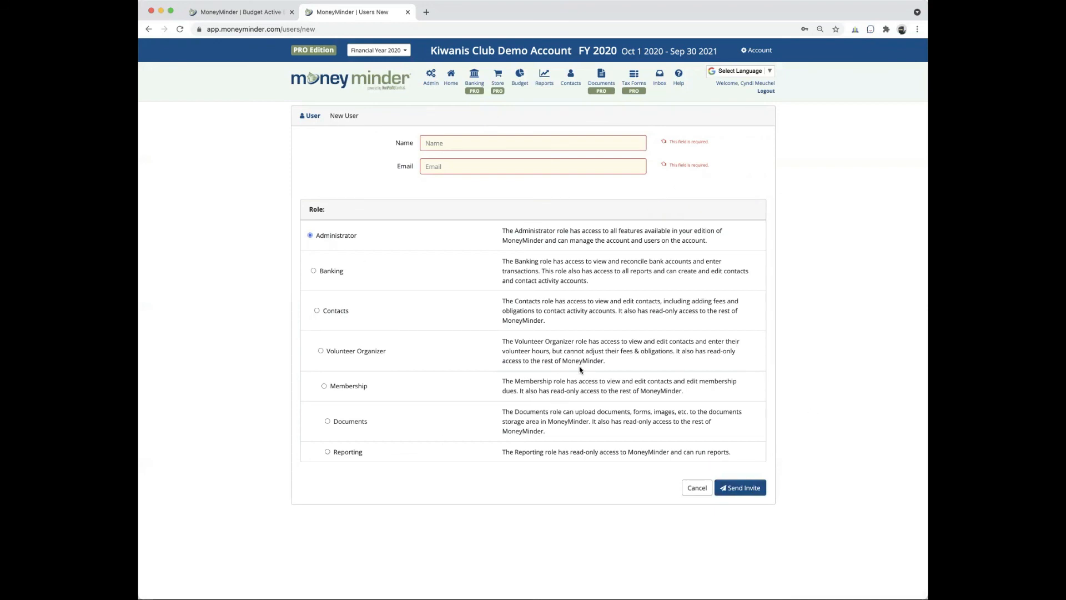
pyautogui.moveTo(522, 482)
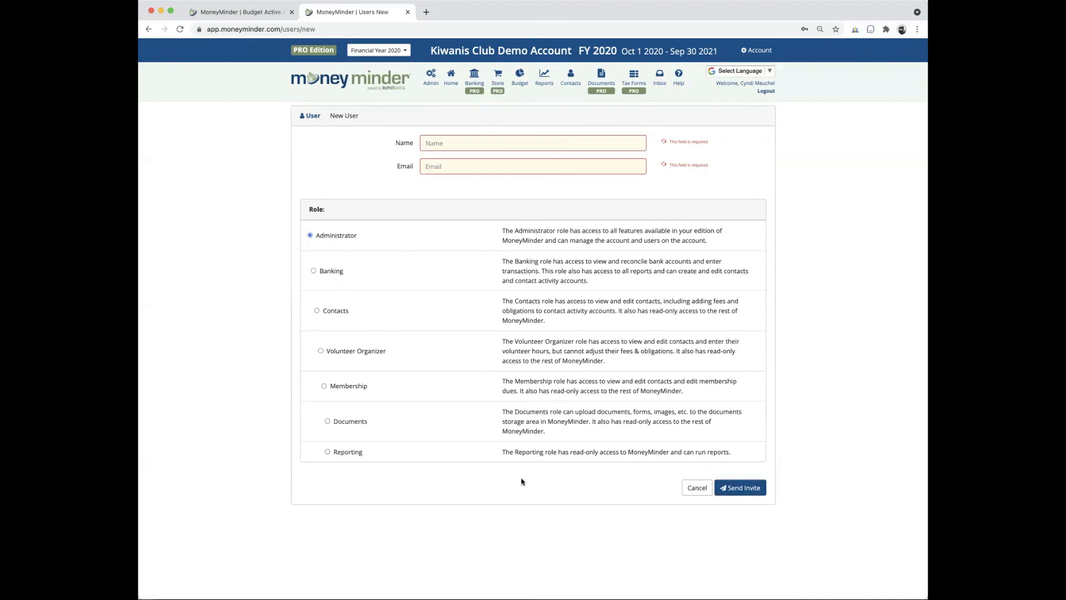
pyautogui.moveTo(594, 360)
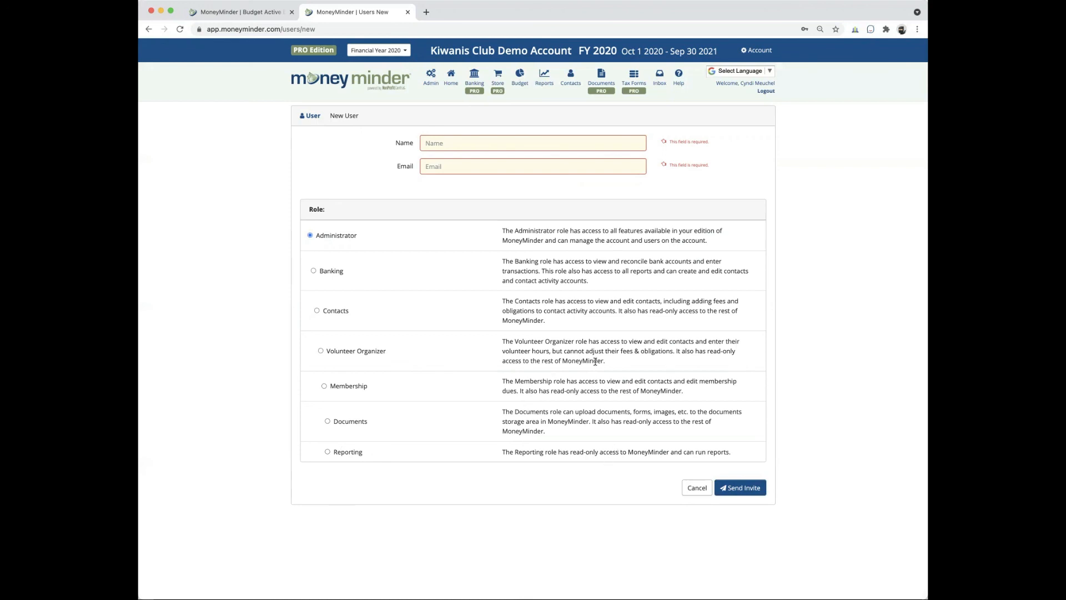
pyautogui.moveTo(461, 93)
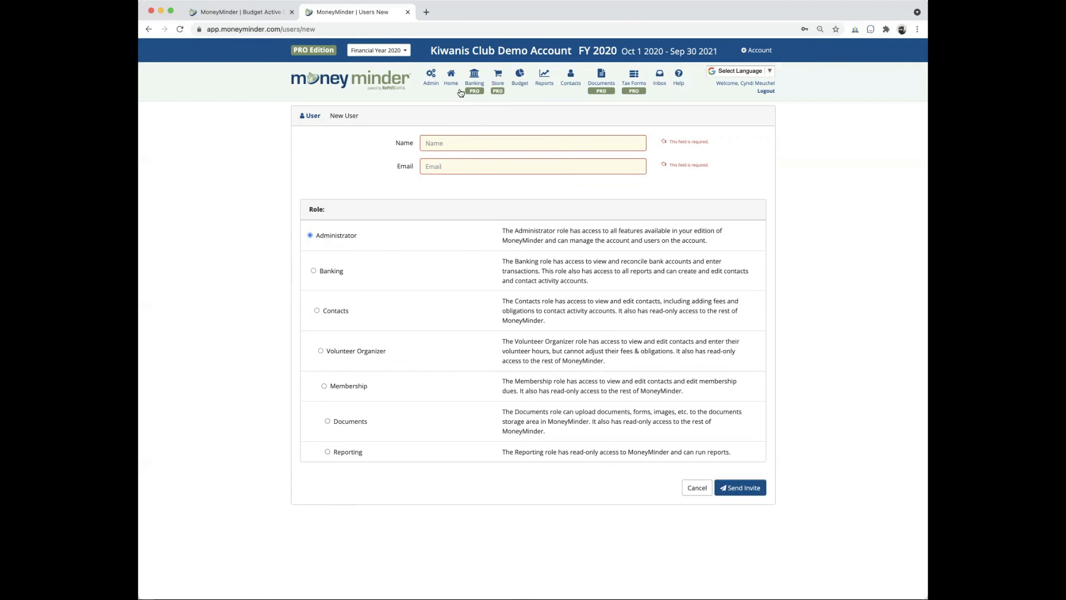
pyautogui.click(450, 77)
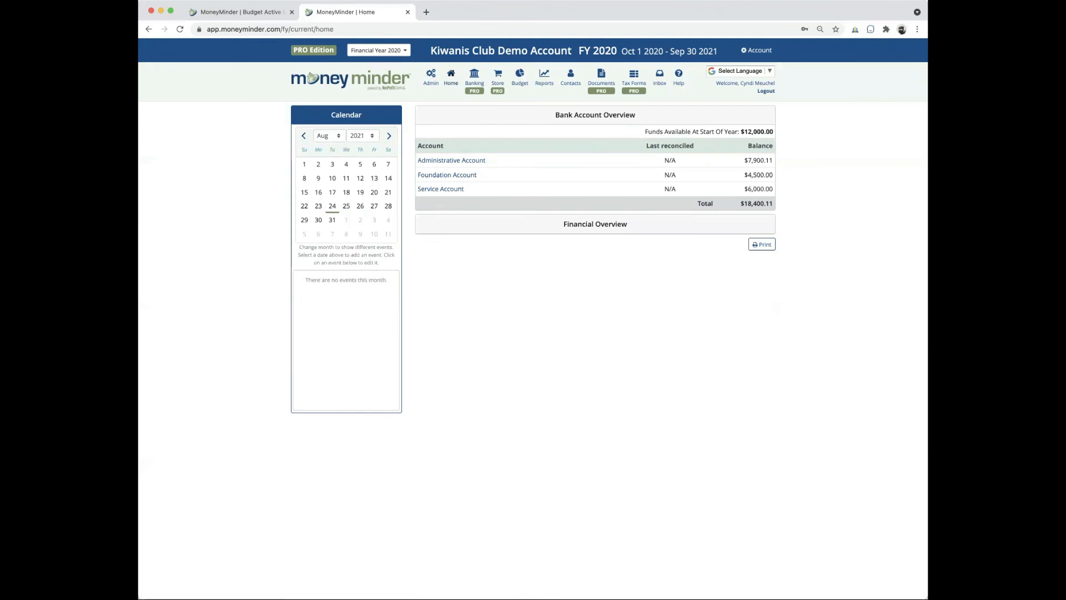
# - Open the Store page describing the Cheddar Up online store and its payment fees
pyautogui.click(497, 76)
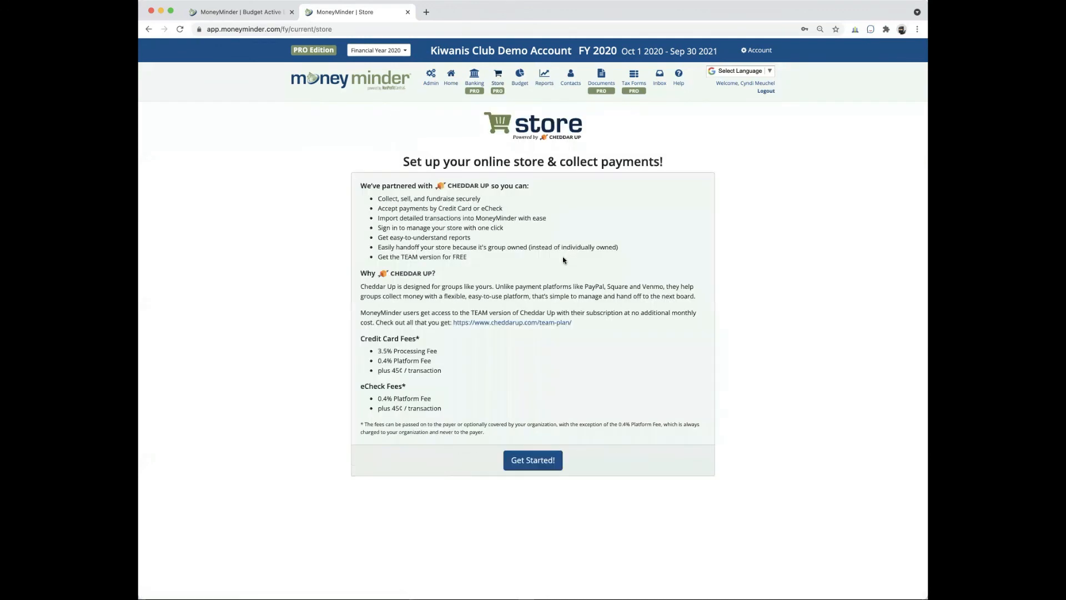
pyautogui.moveTo(557, 264)
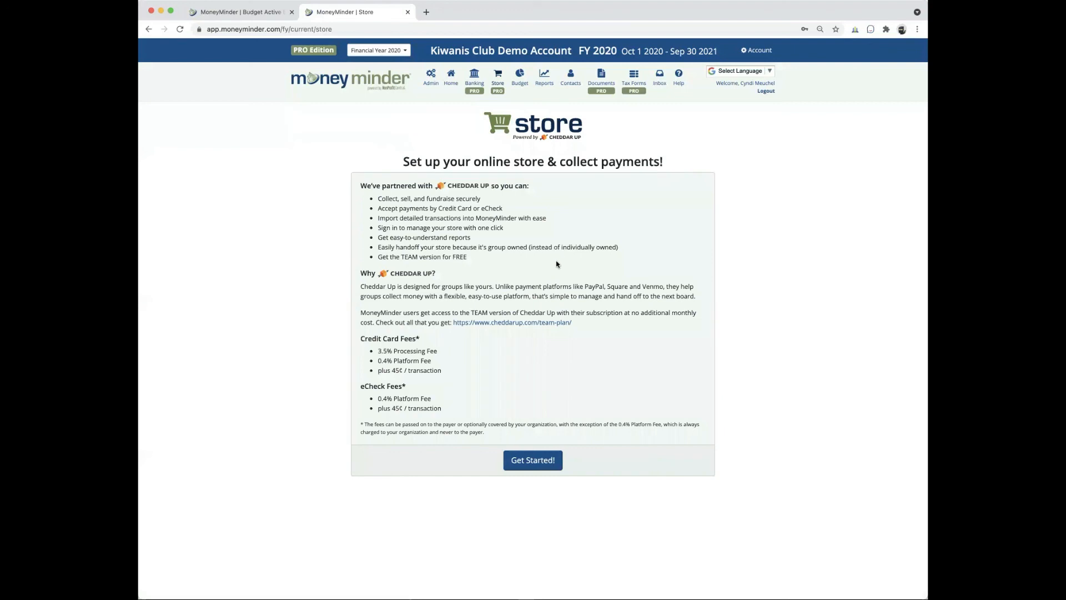
pyautogui.moveTo(520, 348)
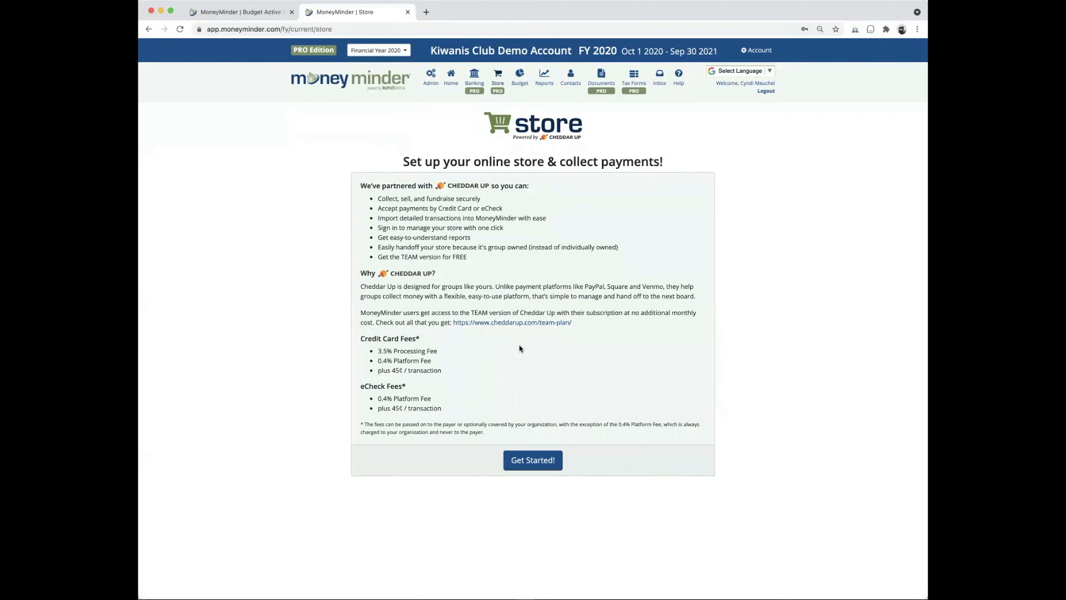
pyautogui.moveTo(485, 243)
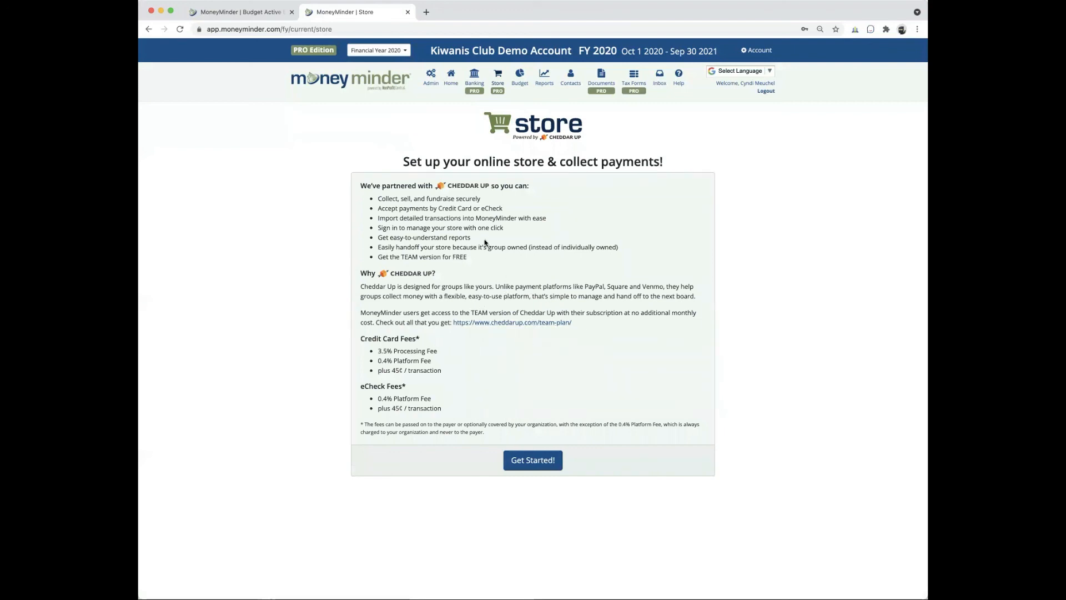
pyautogui.moveTo(544, 278)
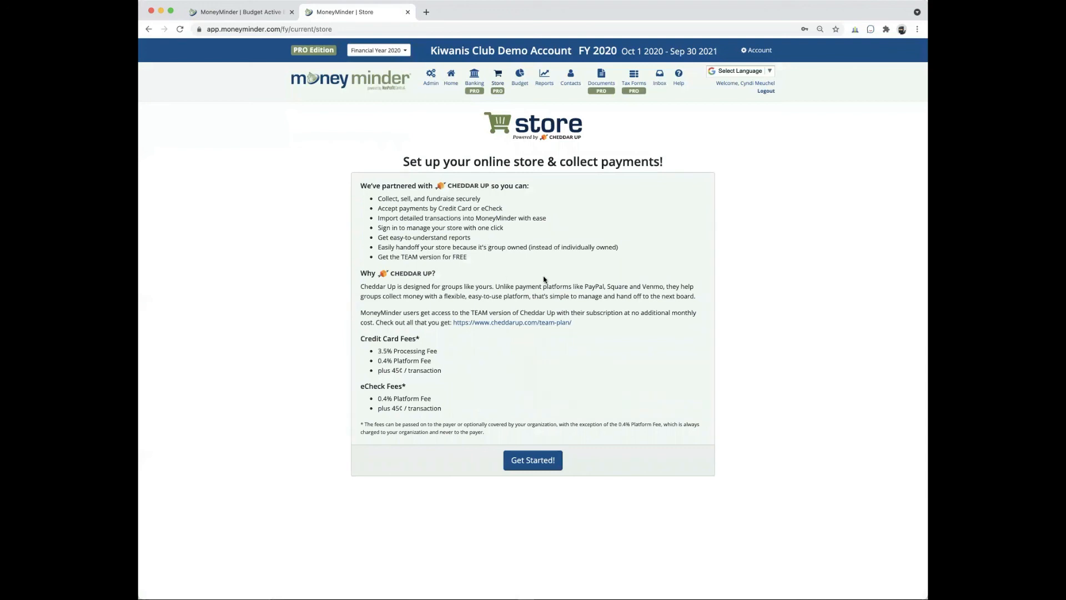
pyautogui.moveTo(685, 346)
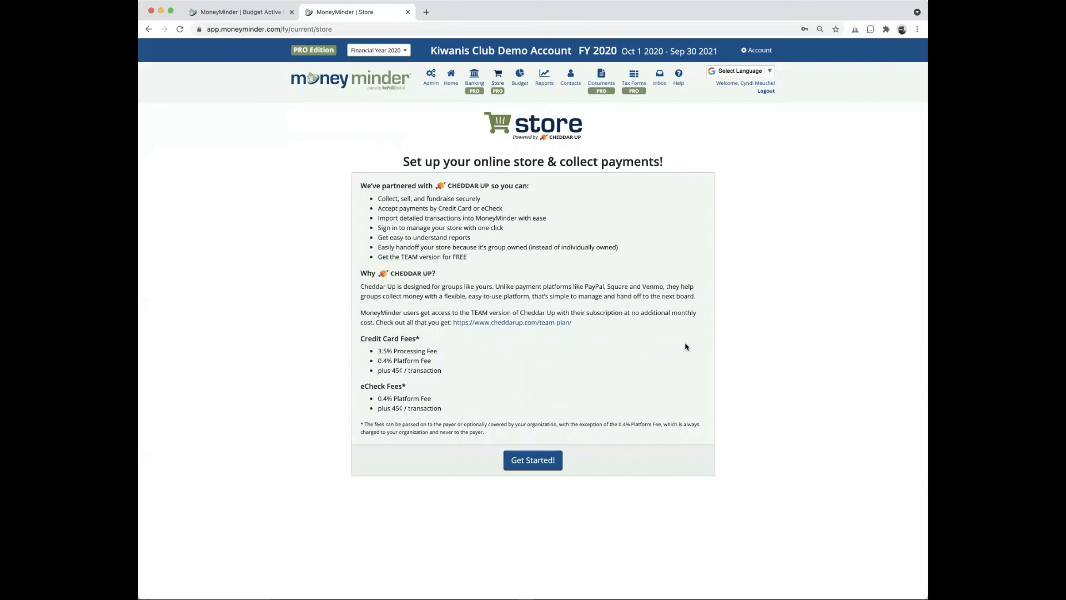
pyautogui.moveTo(599, 420)
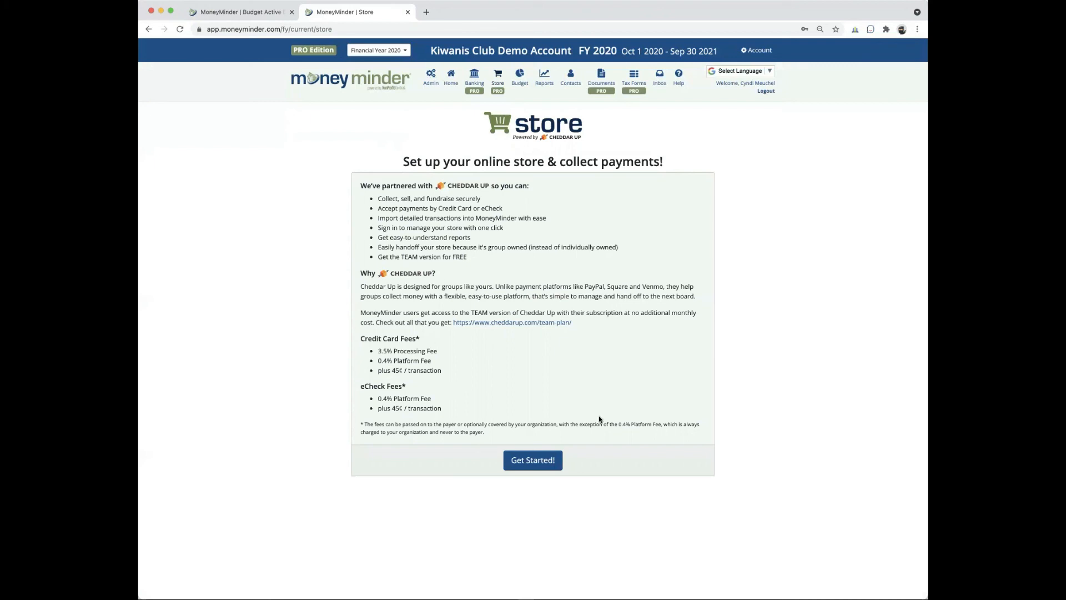
pyautogui.moveTo(474, 61)
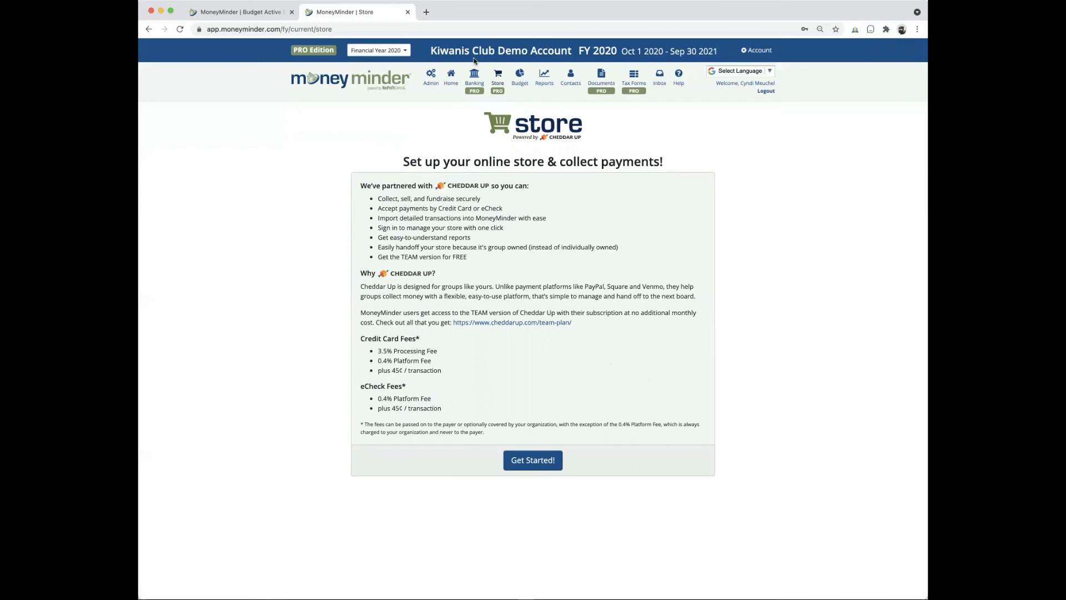
pyautogui.moveTo(862, 412)
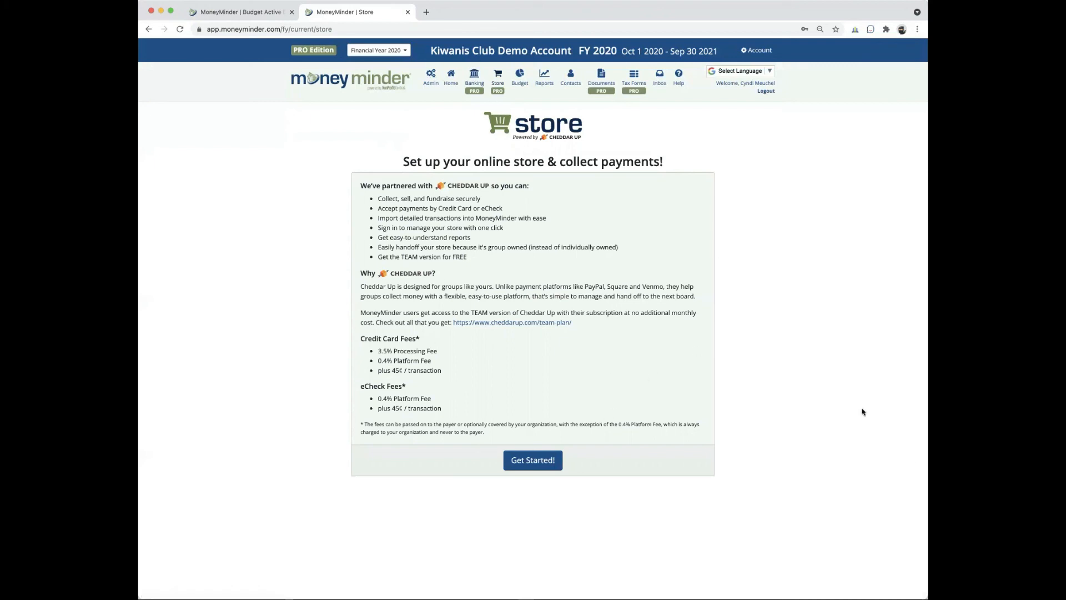
pyautogui.moveTo(512, 322)
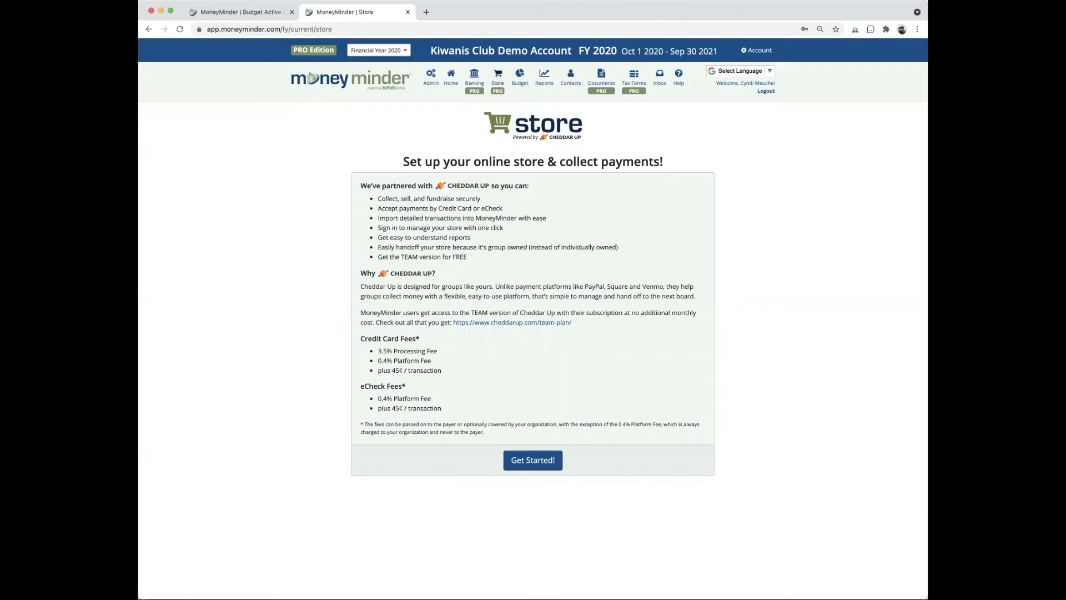
pyautogui.moveTo(828, 333)
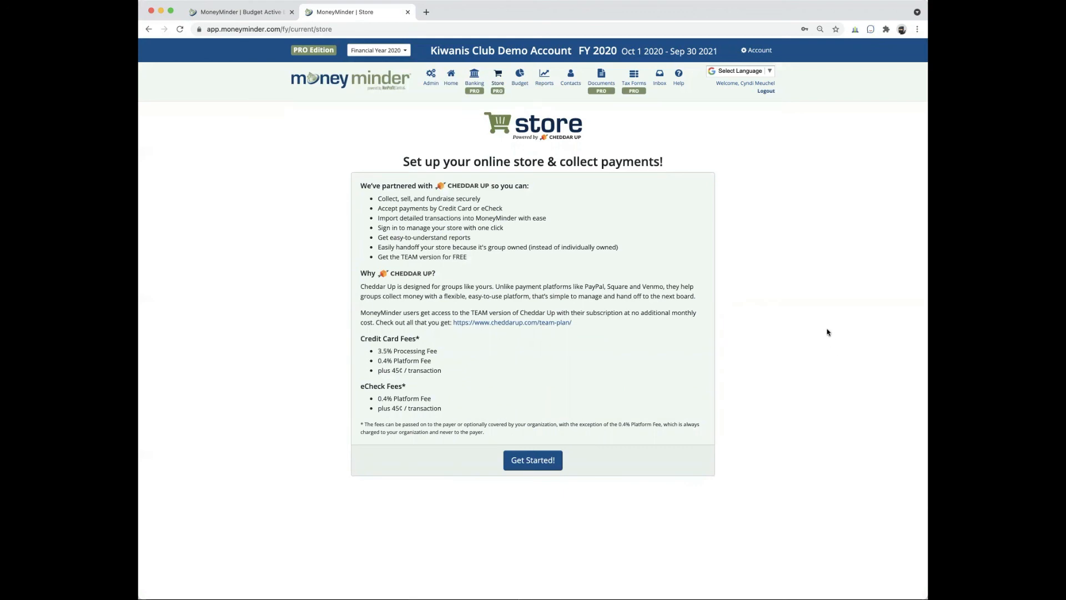
pyautogui.moveTo(836, 328)
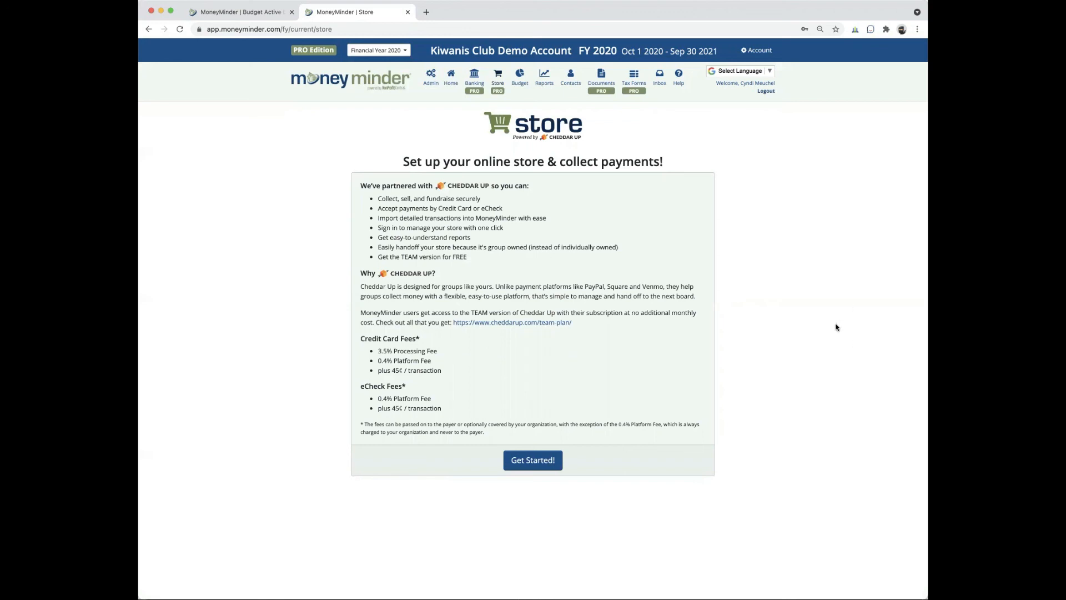
pyautogui.moveTo(833, 358)
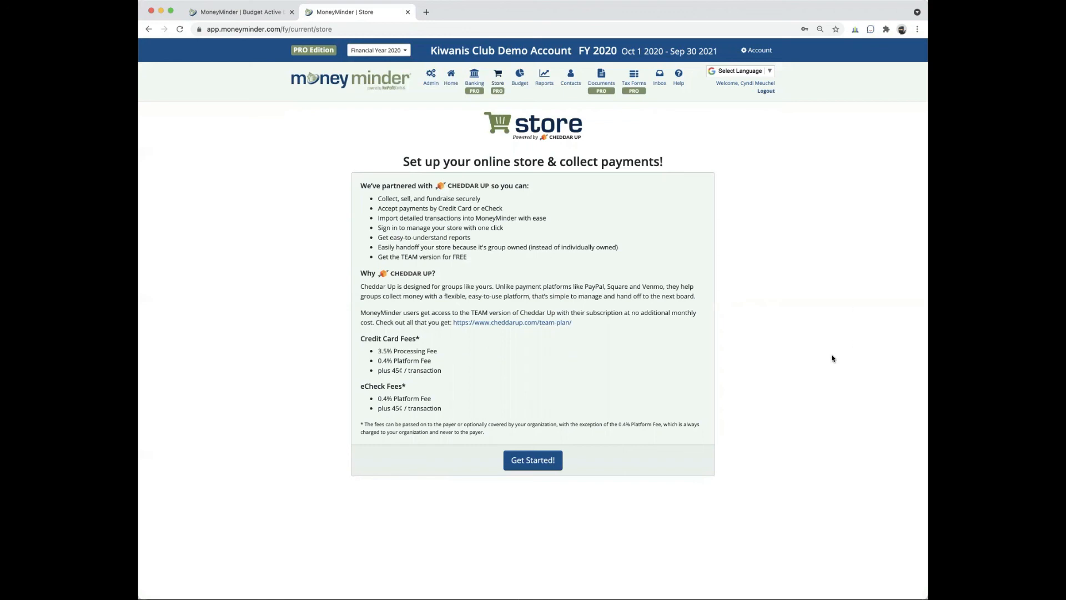
pyautogui.moveTo(830, 363)
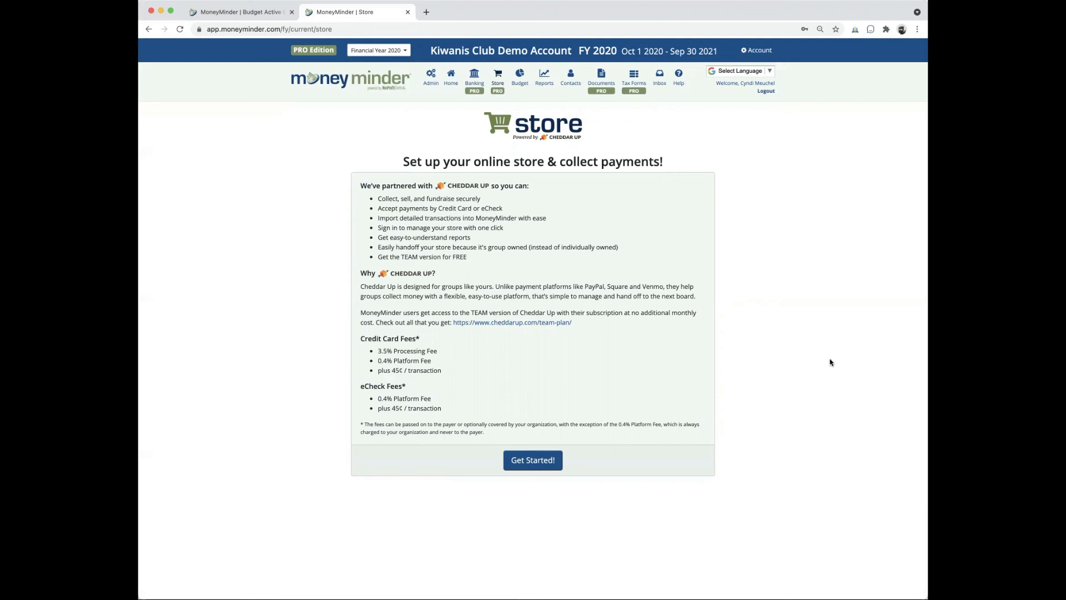
pyautogui.moveTo(462, 117)
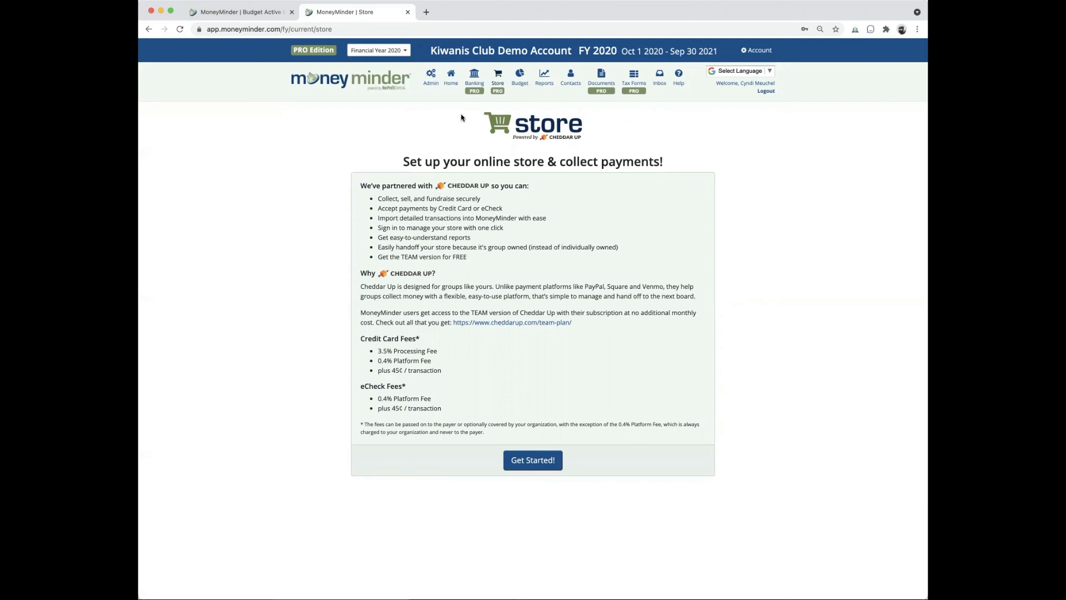
pyautogui.moveTo(449, 134)
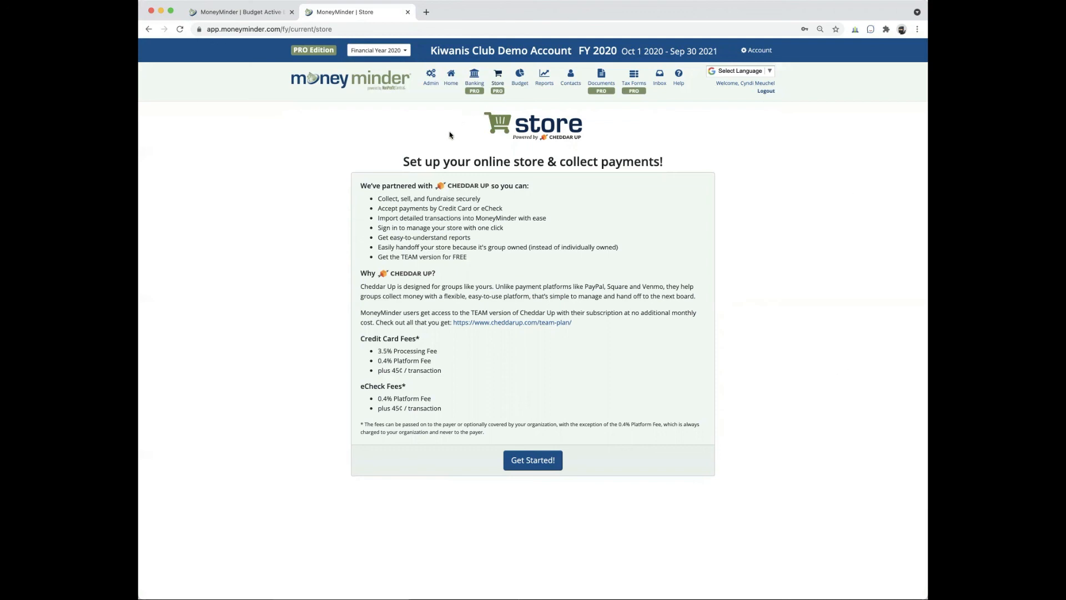
pyautogui.moveTo(780, 43)
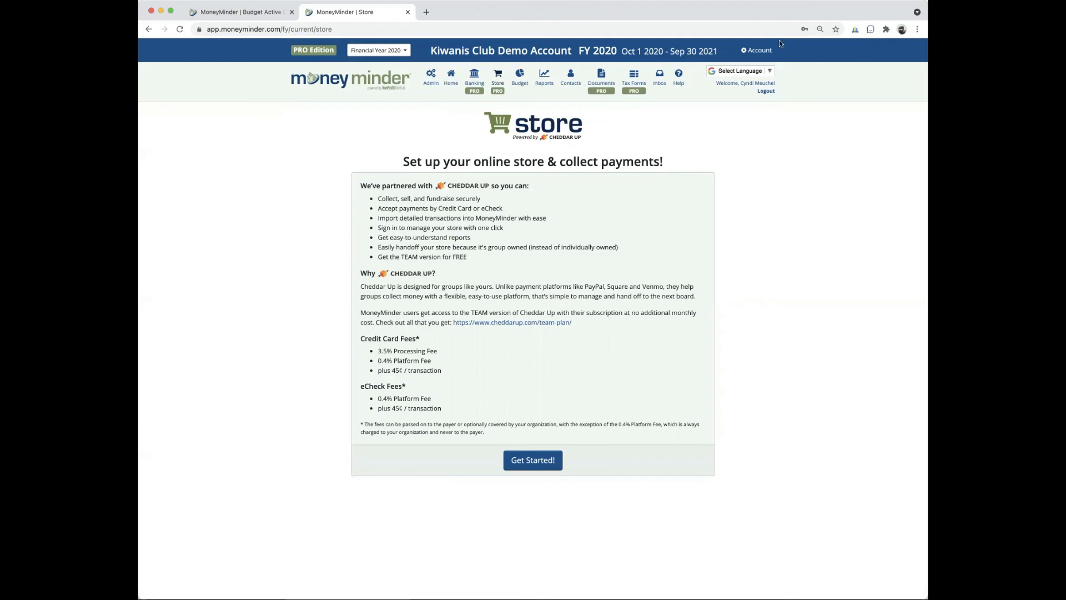